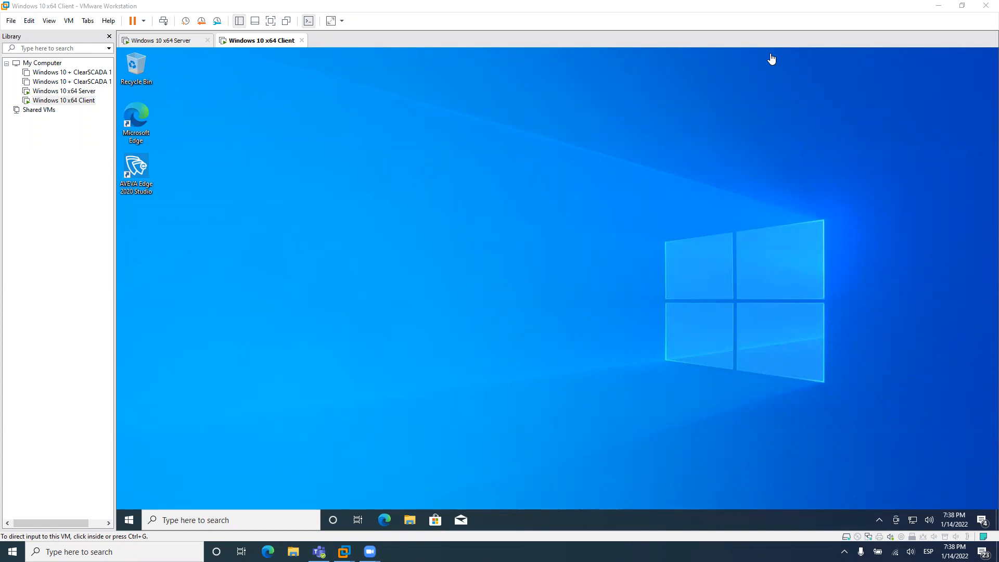
mouse_move(390, 117)
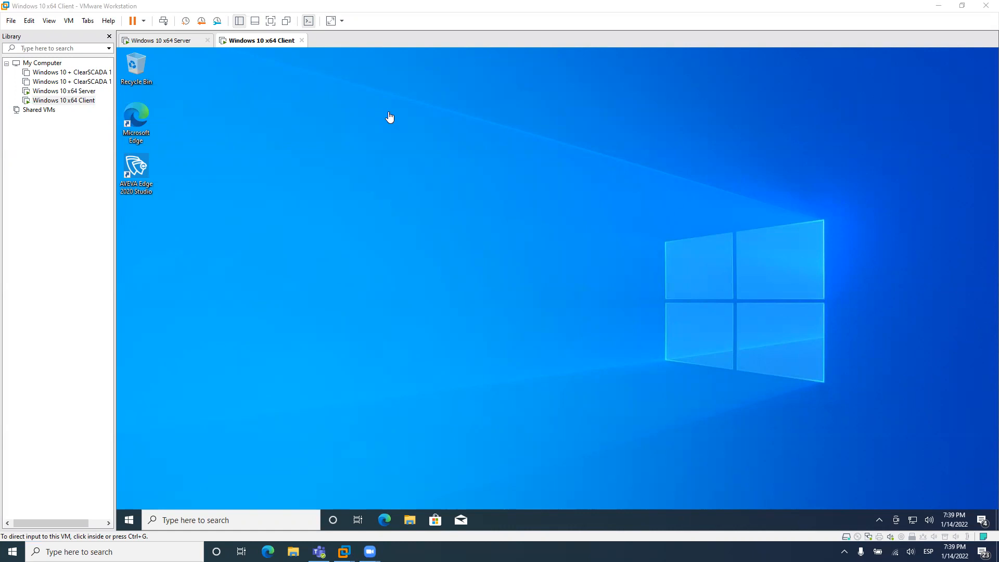
Open Command Prompt on the first VM and run ipconfig to read its address
click(161, 40)
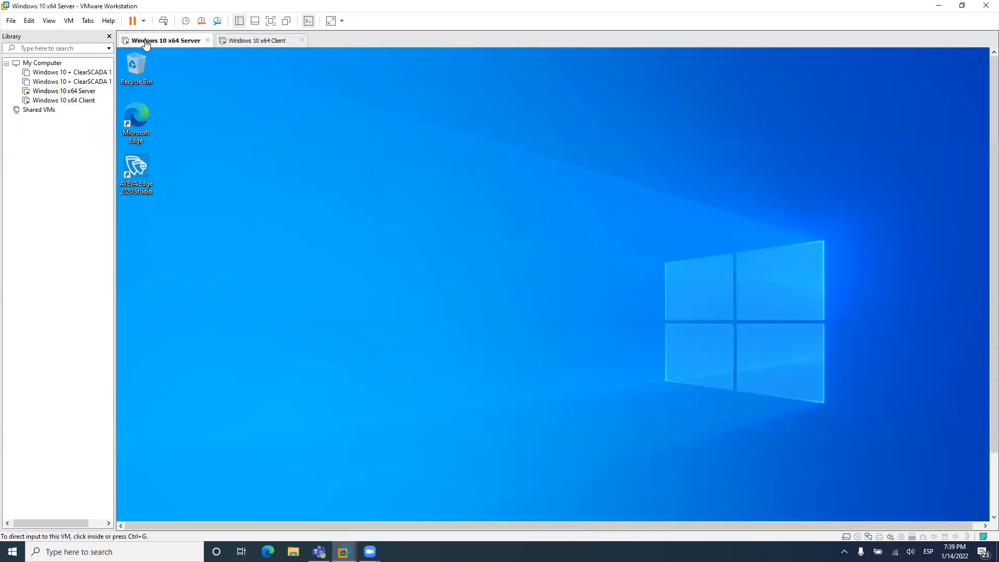
mouse_move(261, 40)
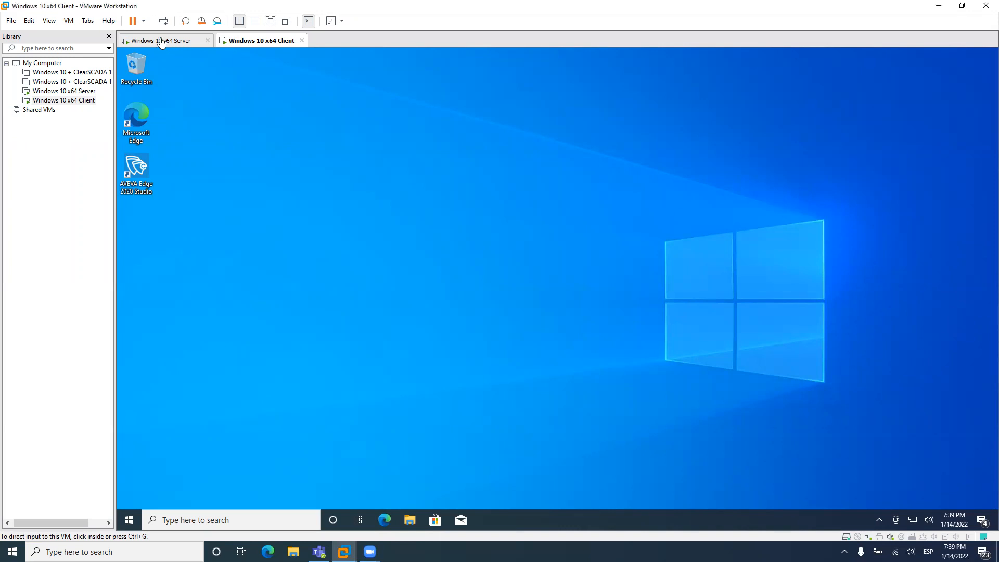
mouse_move(269, 51)
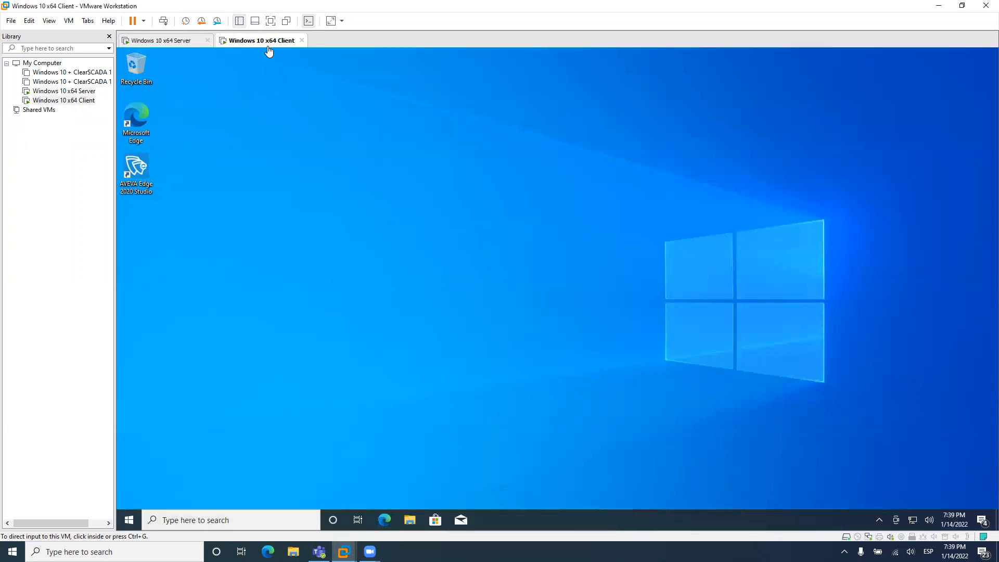
mouse_move(236, 133)
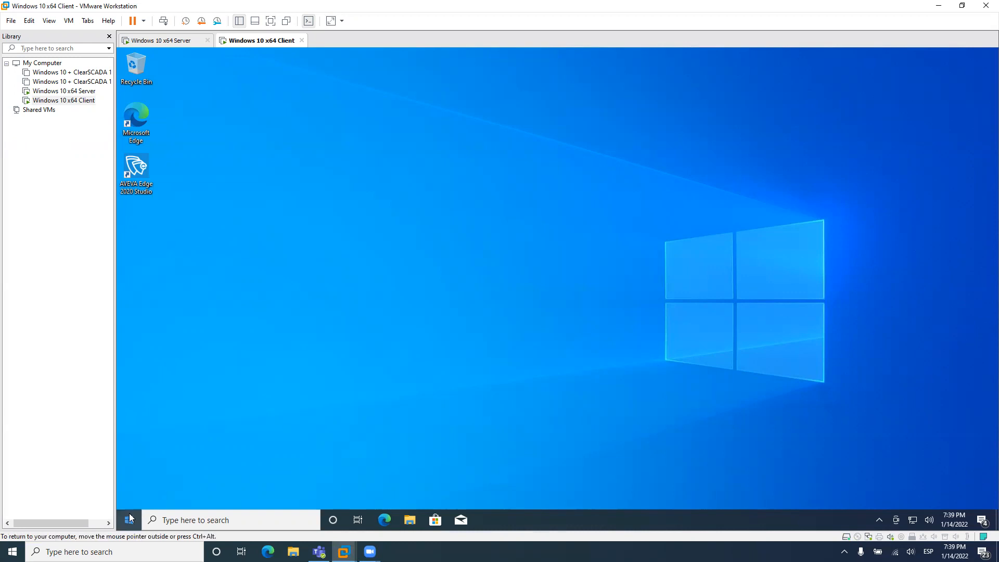
text(cmd)
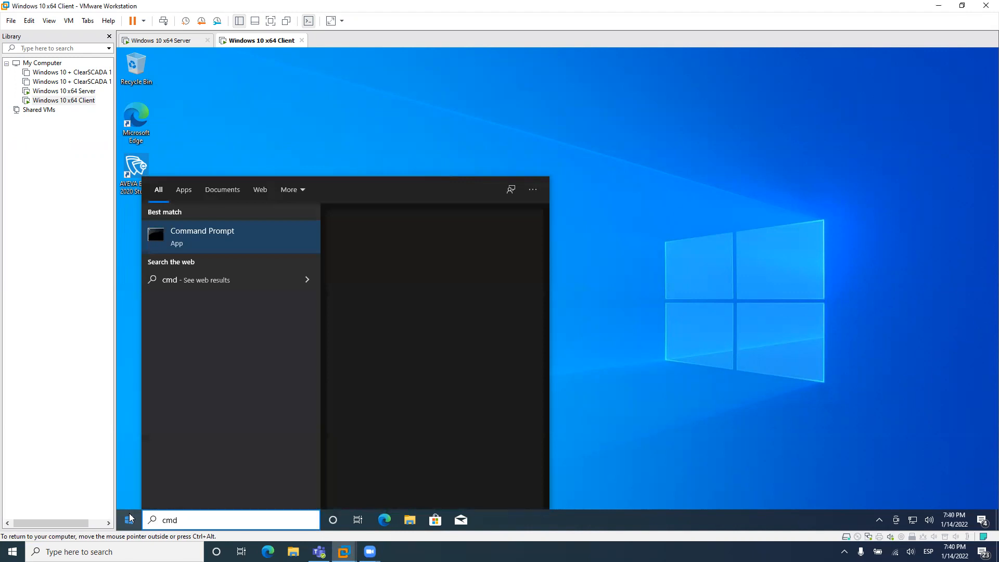
click(201, 237)
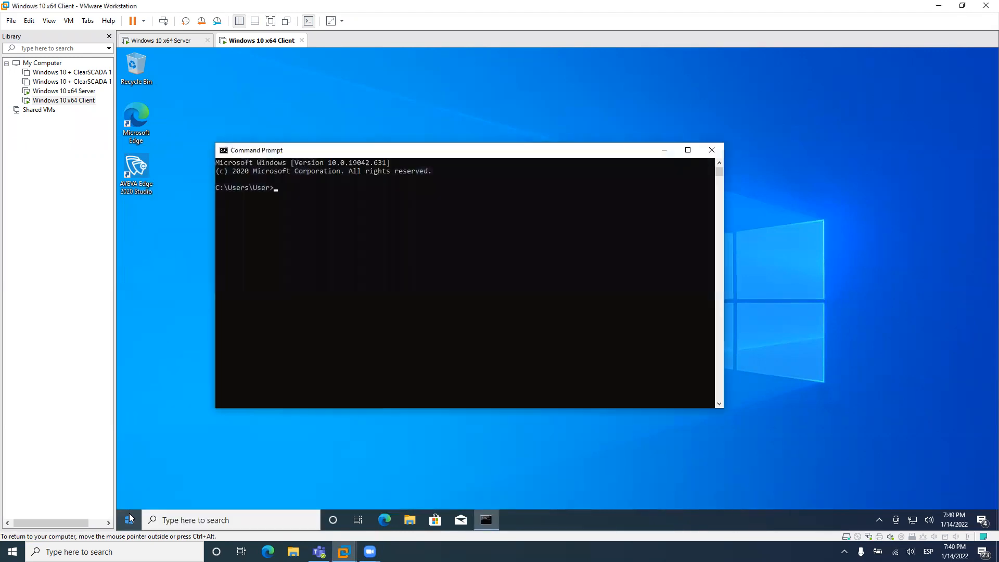
text(ip)
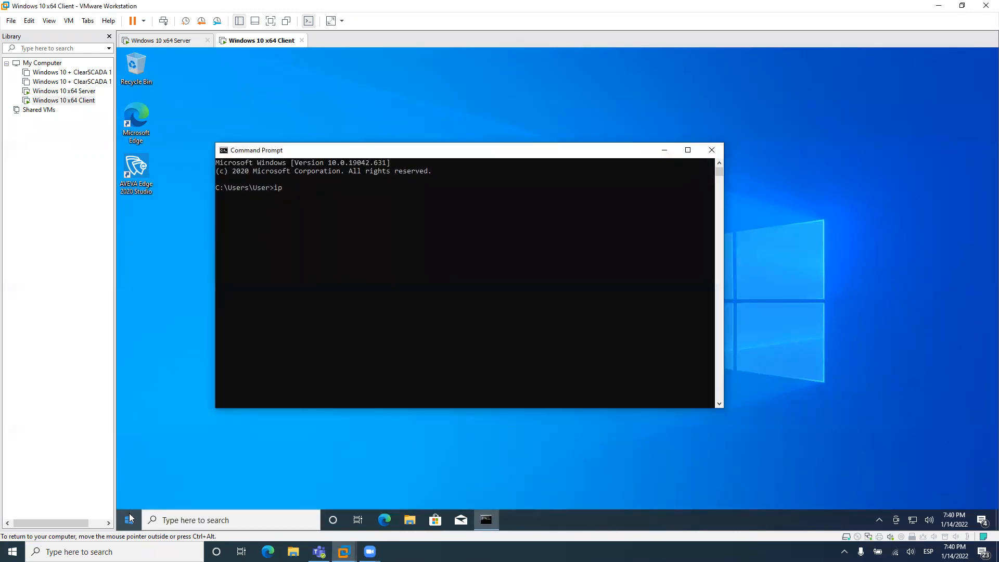
text(config /all)
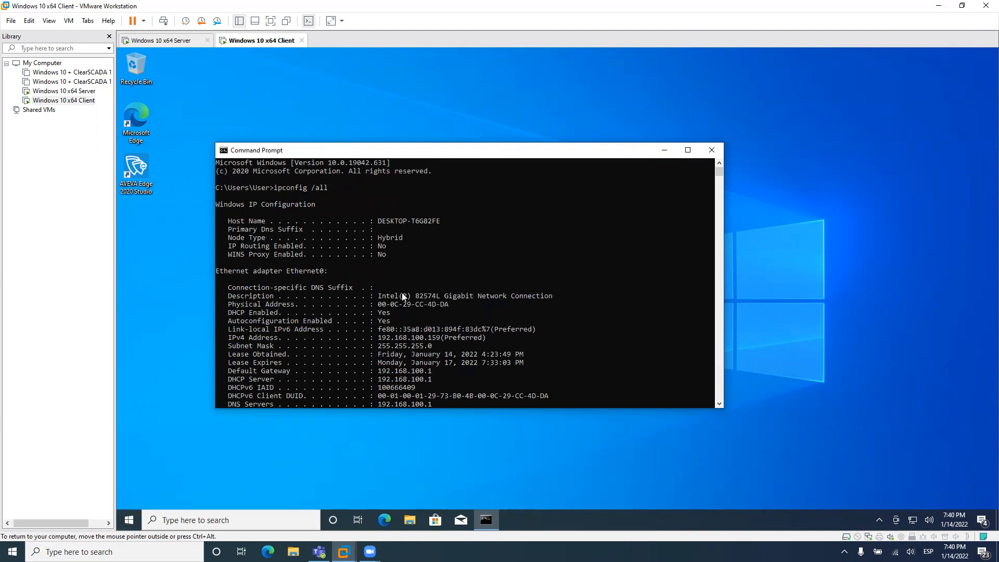
Run ipconfig /all in Command Prompt on the Server VM, showing 192.168.100.158
click(161, 40)
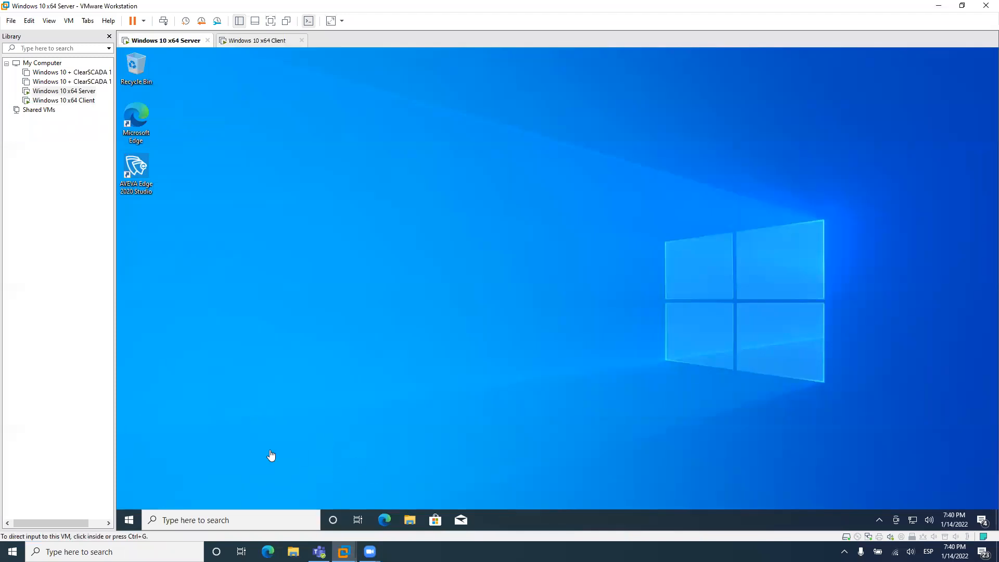
click(129, 519)
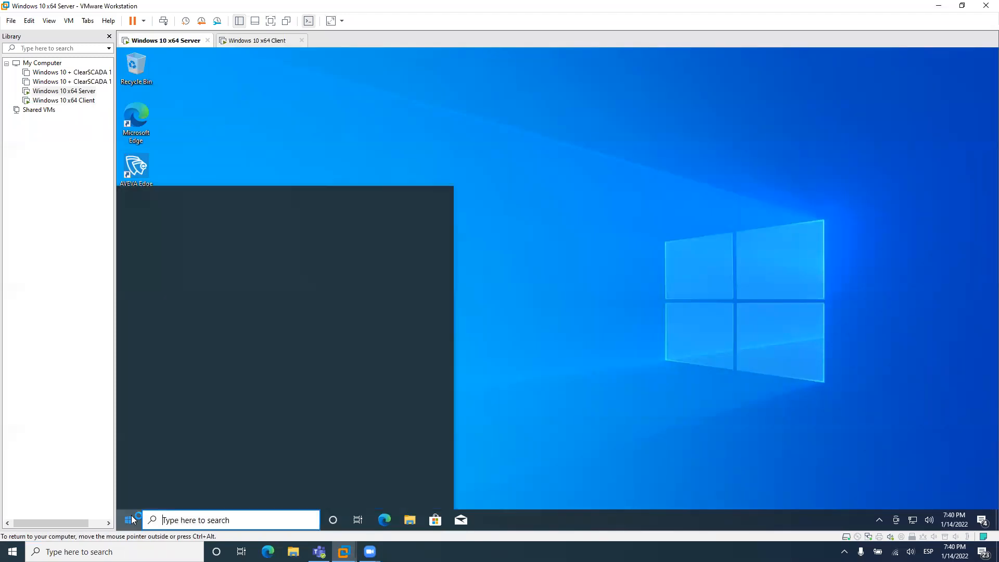
text(cmd)
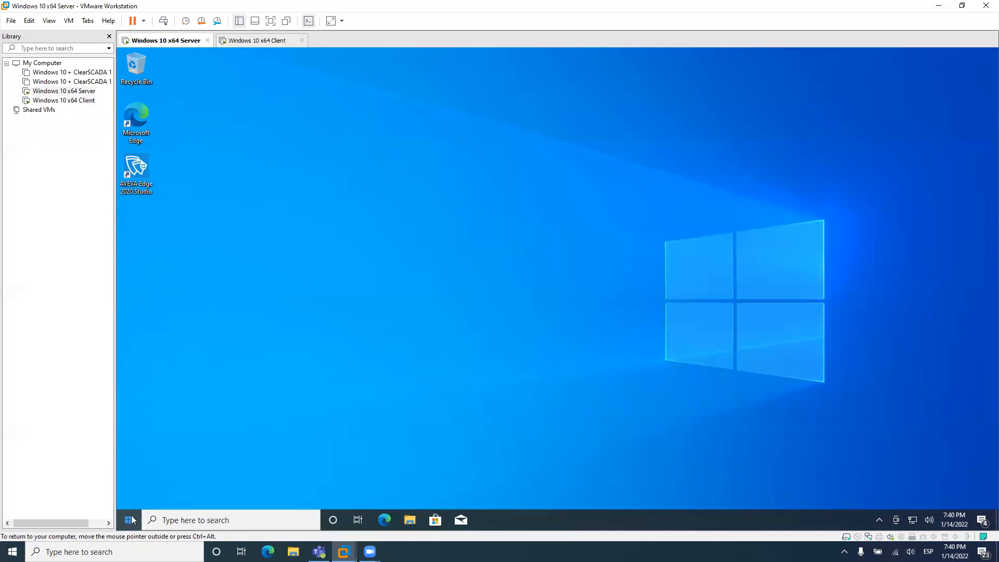
text(ipco)
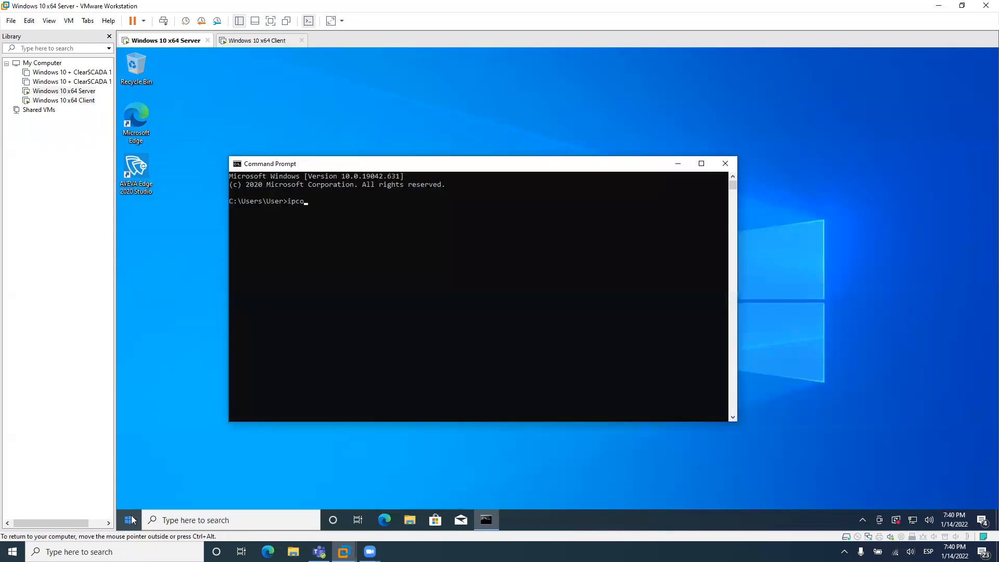
text(nfig /all)
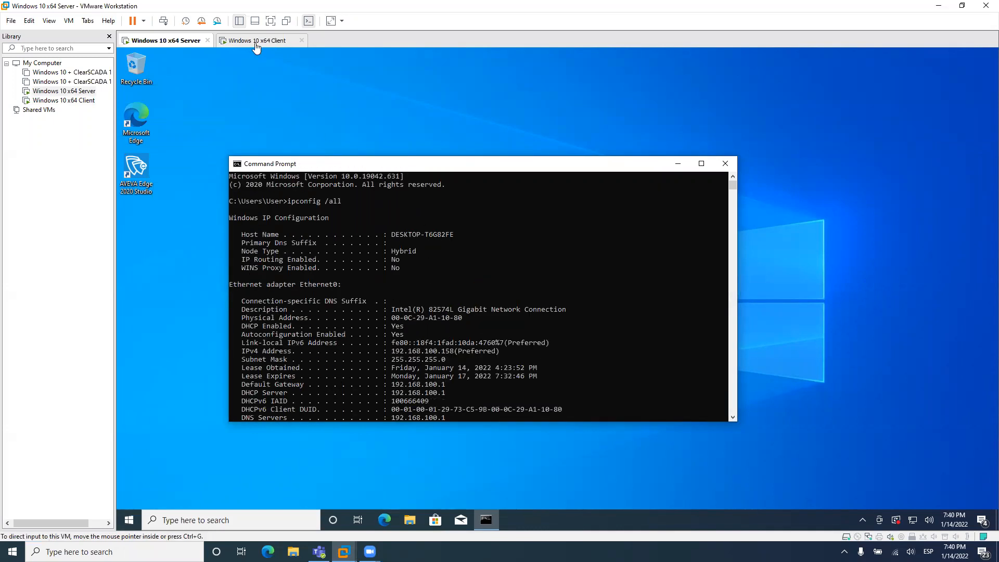
click(262, 40)
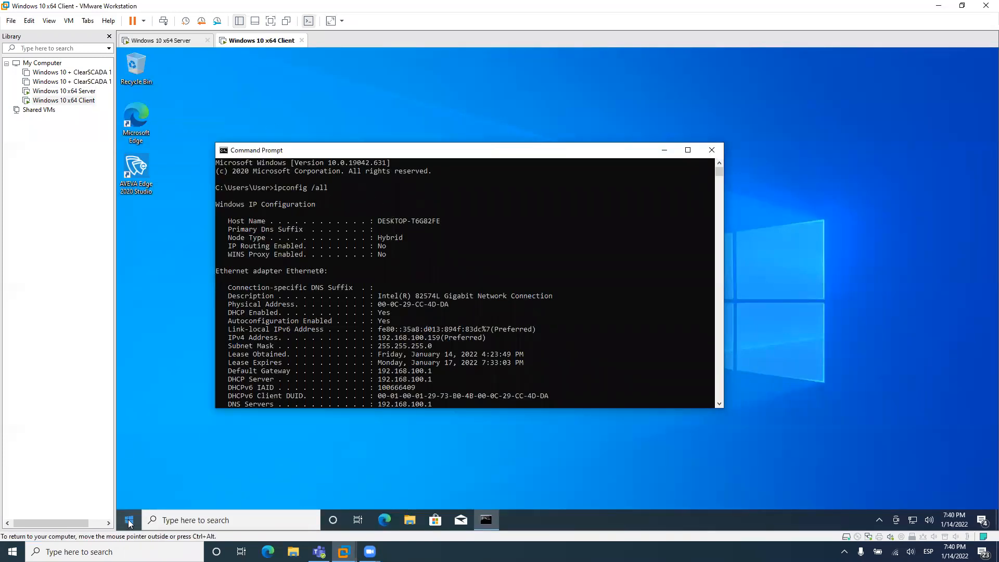
Rename the client PC to OPCCLIENT from the About settings and restart now
click(128, 519)
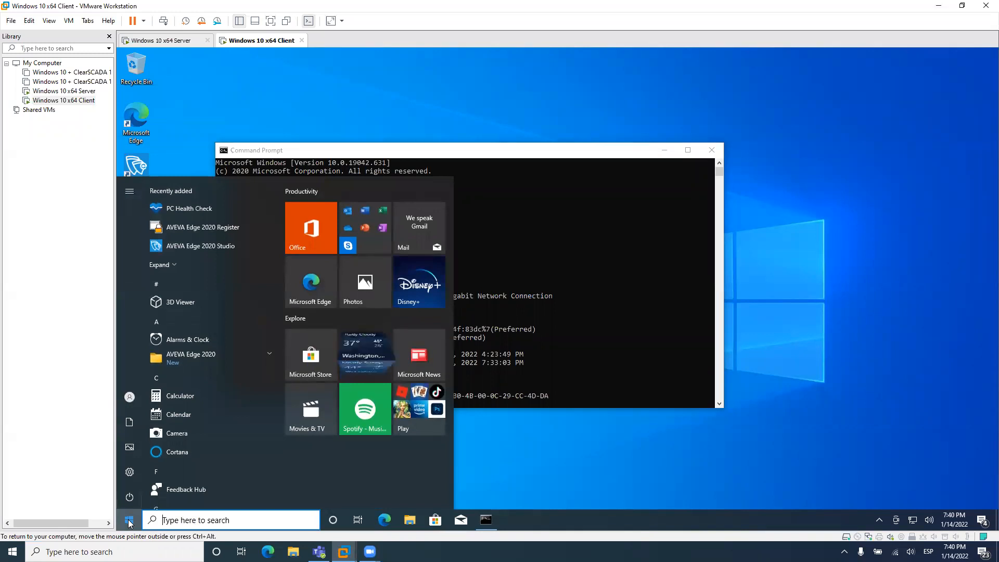
text(name)
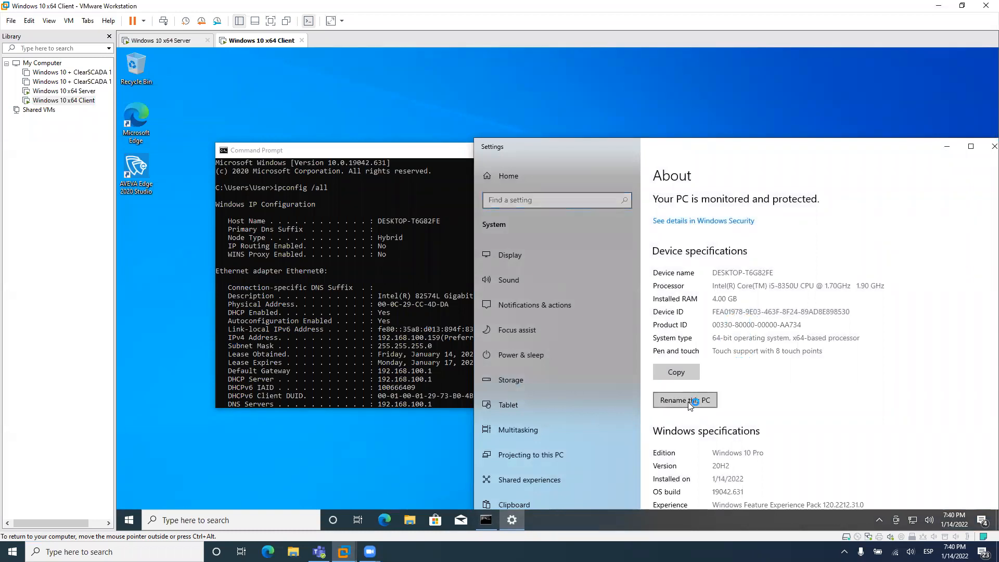
click(684, 400)
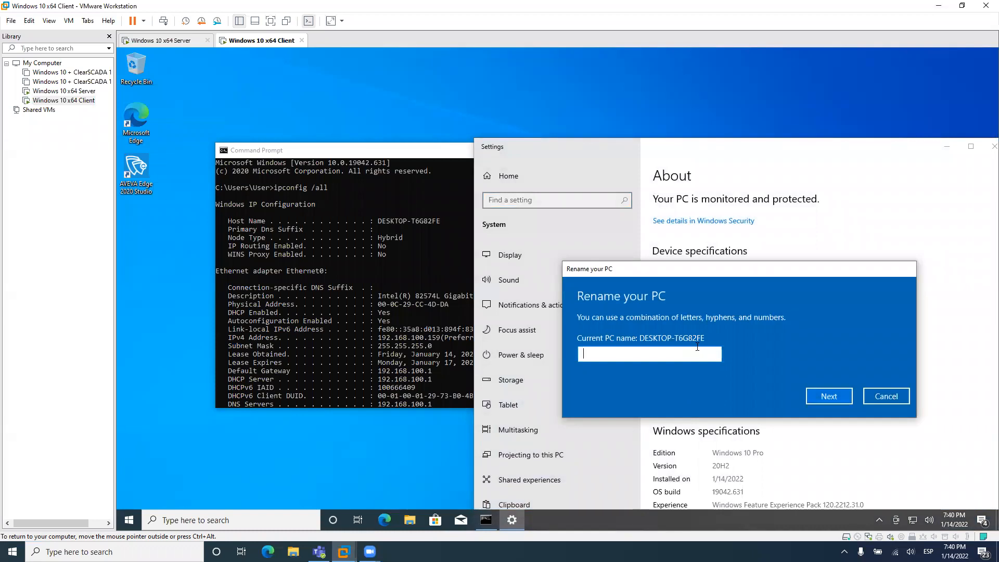
text(OPC)
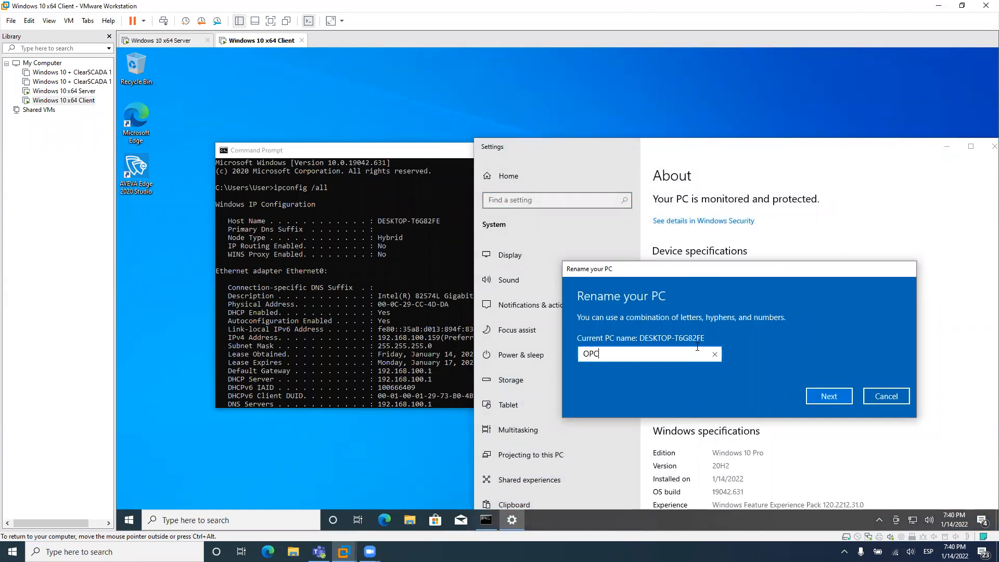
text(CLIENT)
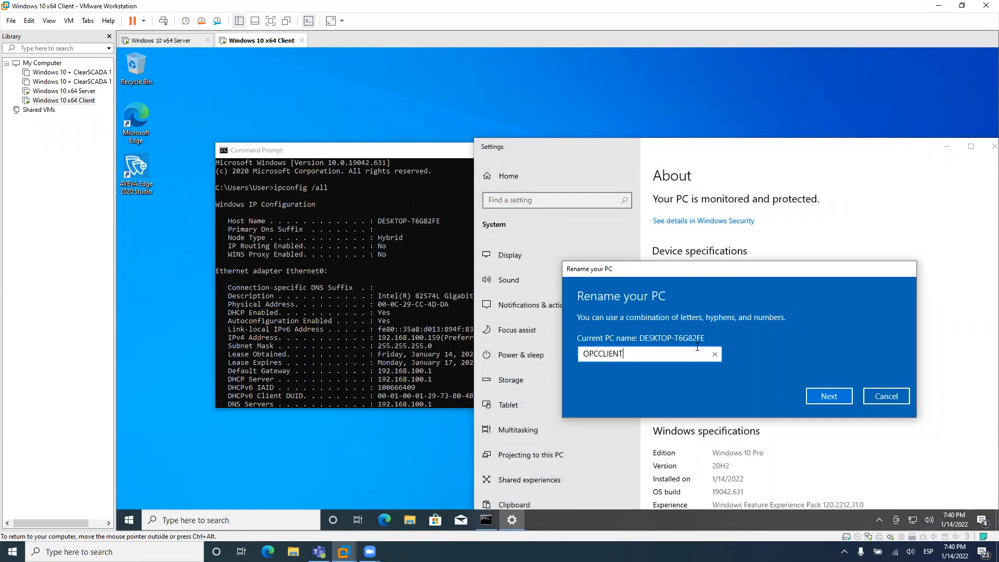
mouse_move(828, 396)
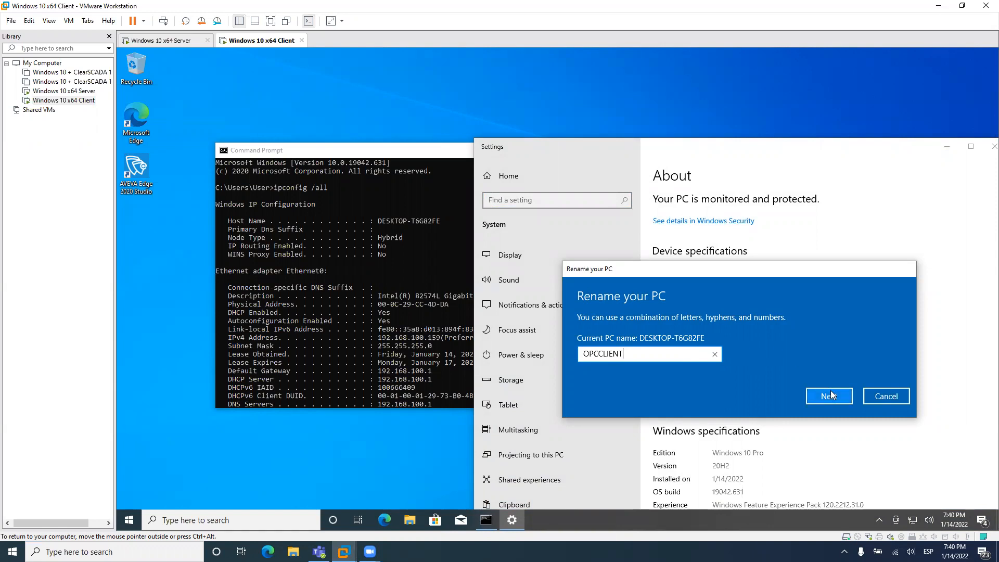
click(829, 395)
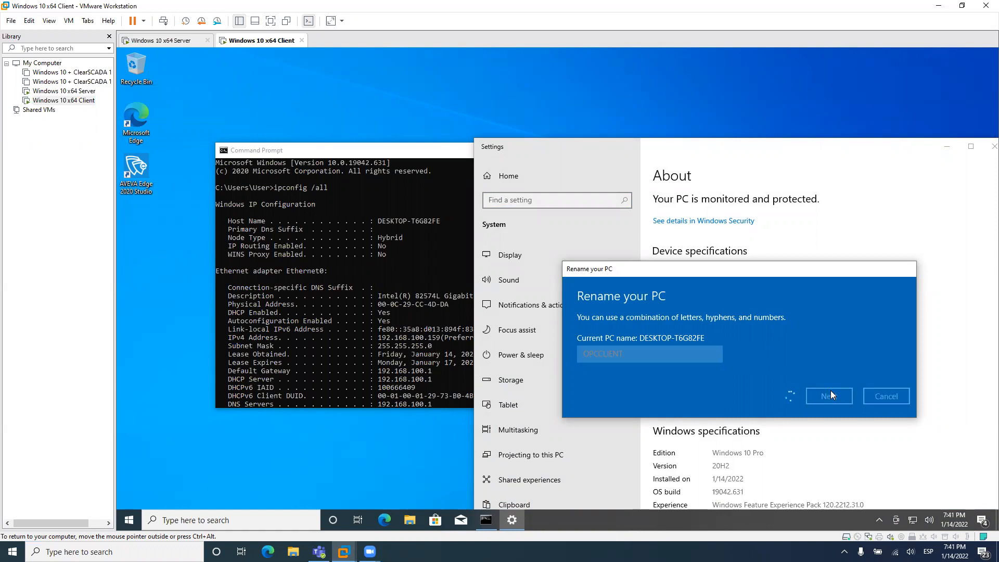
click(829, 396)
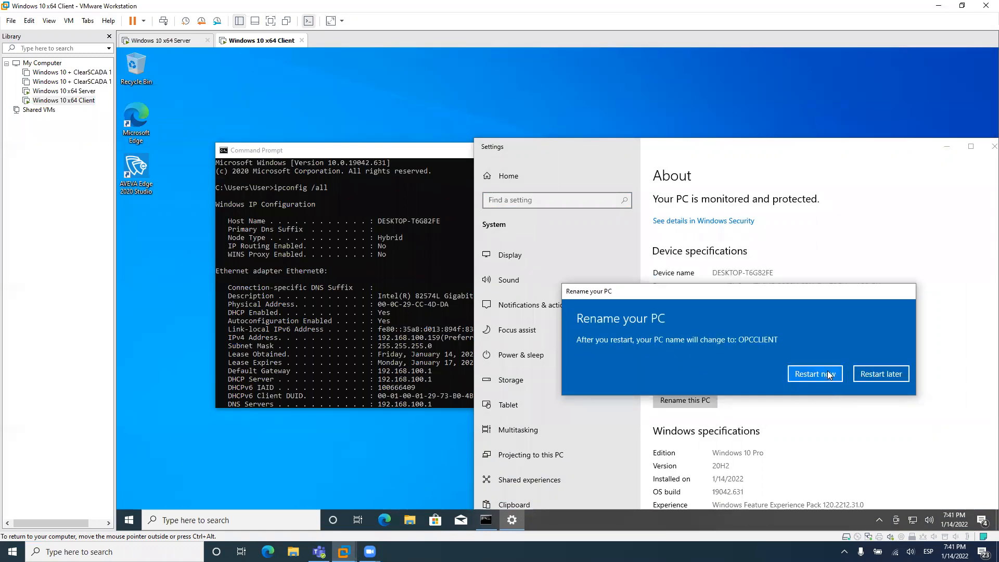
click(815, 373)
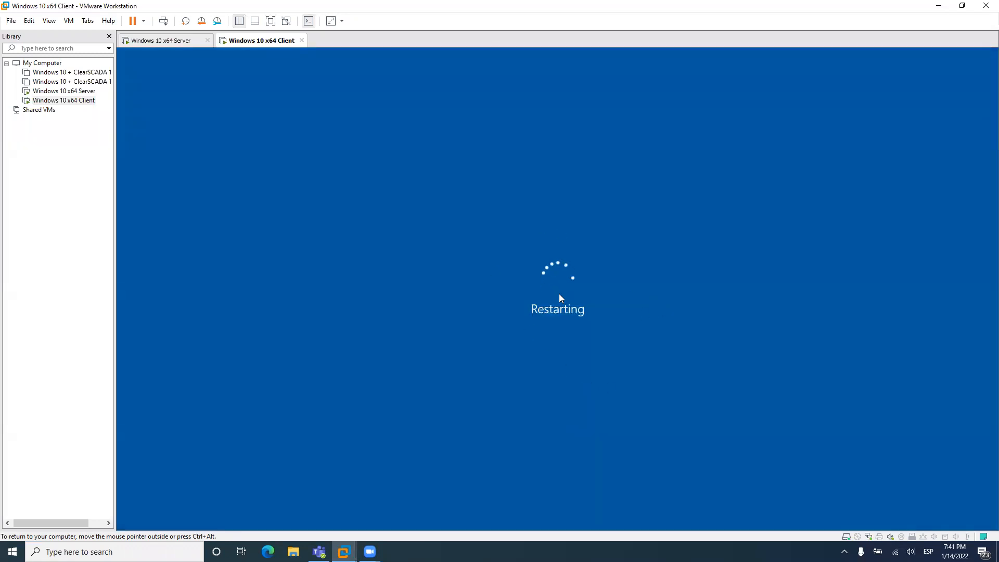
click(162, 40)
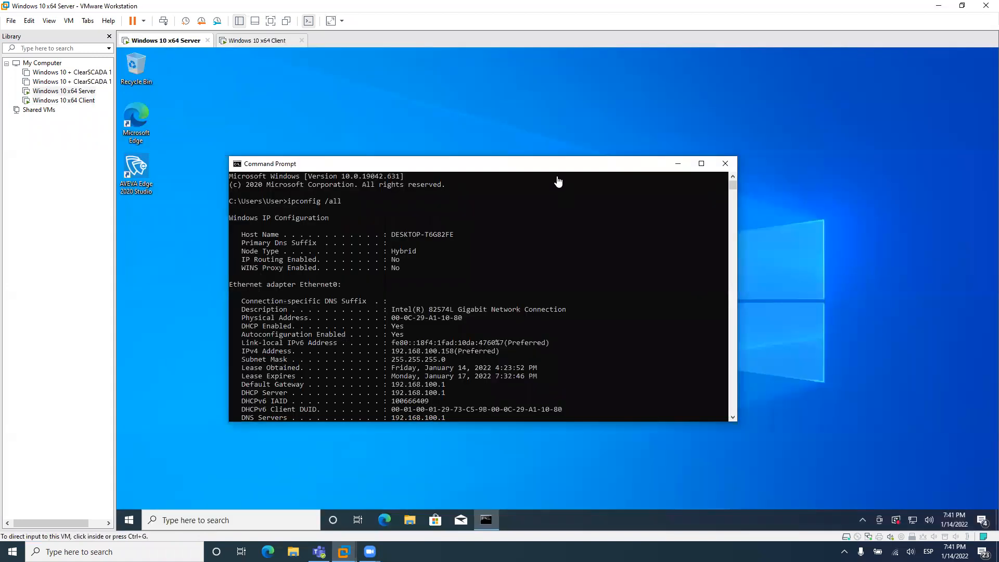
Launch AVEVA Edge 2020 Studio on the server and dismiss the missing license warning
click(725, 163)
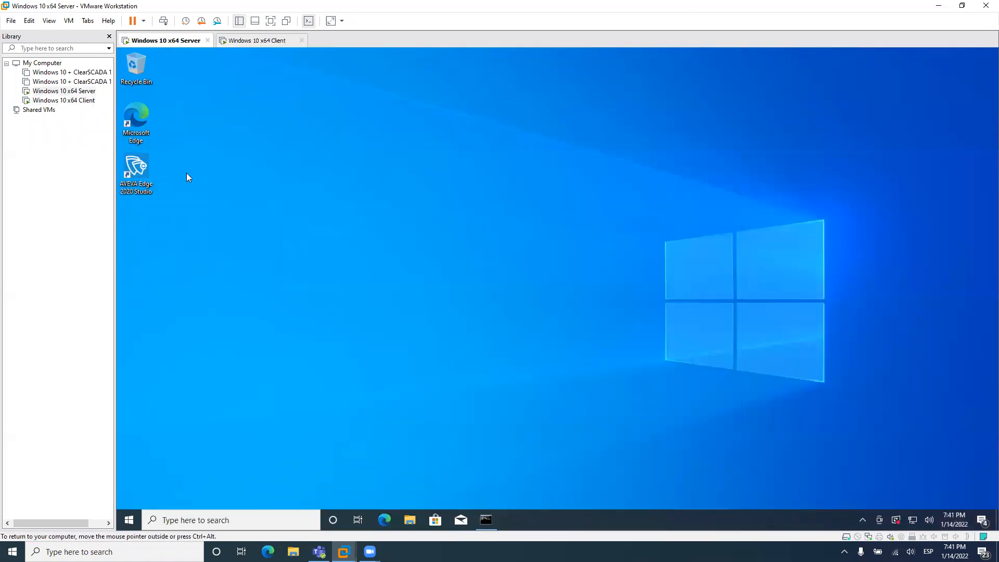
click(136, 167)
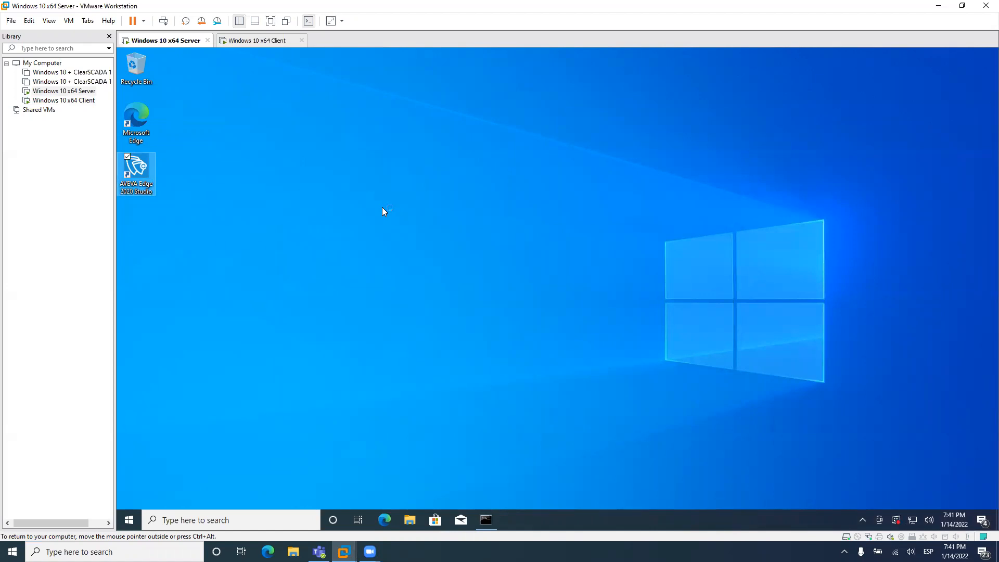
double_click(136, 168)
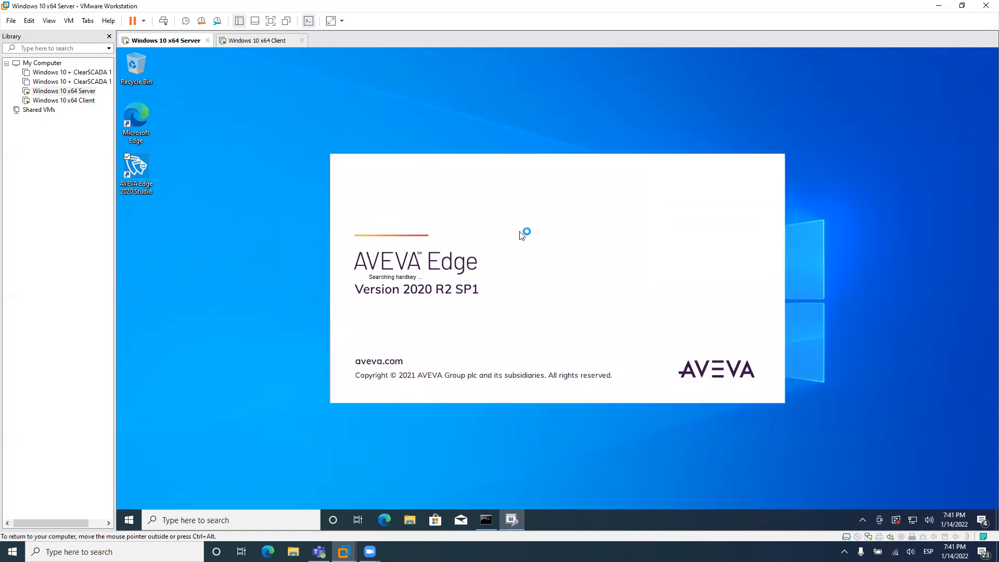
mouse_move(636, 273)
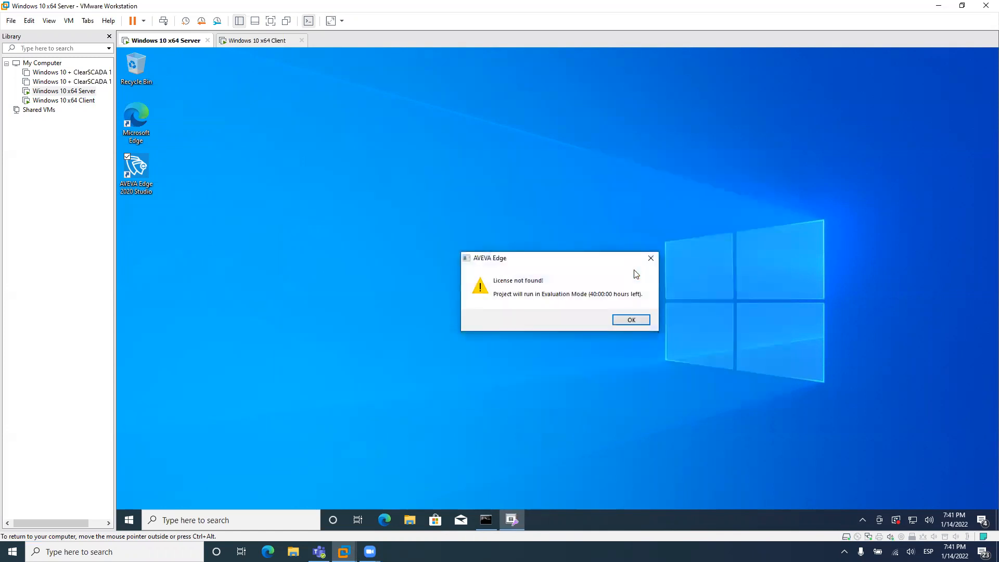
mouse_move(631, 319)
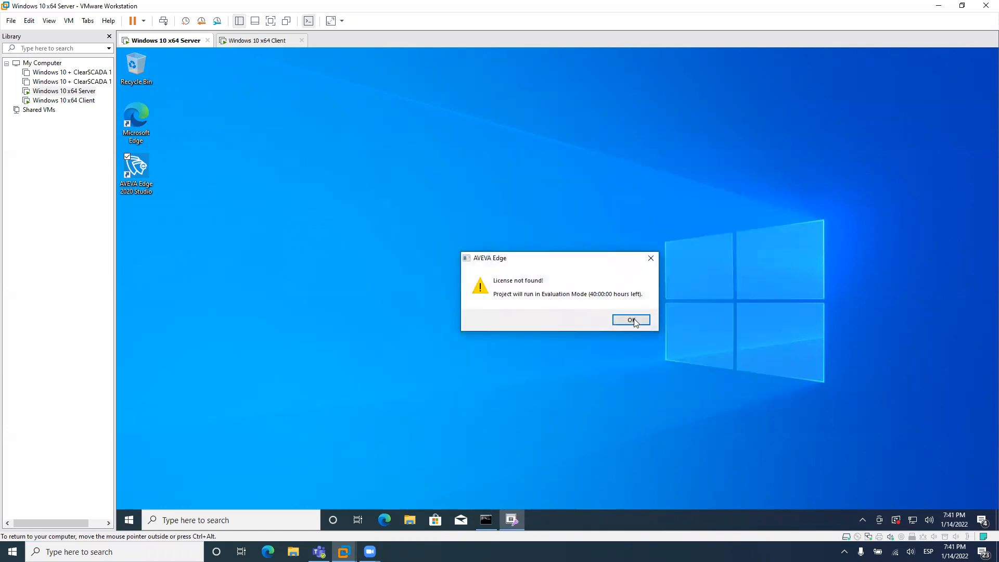
mouse_move(621, 297)
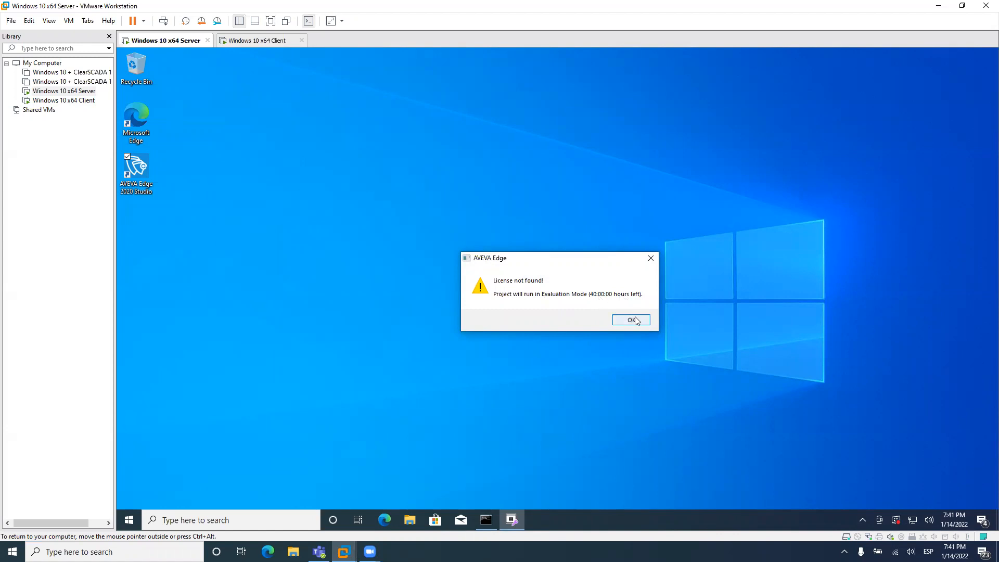
click(630, 320)
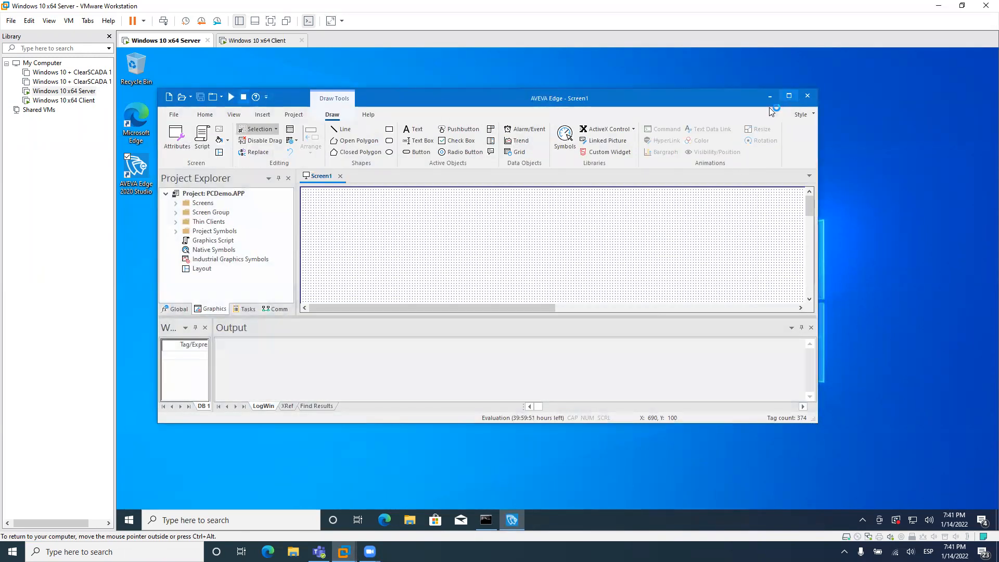
Create project OPCServer and accept the security and user settings wizard pages
click(789, 96)
text(OPCS)
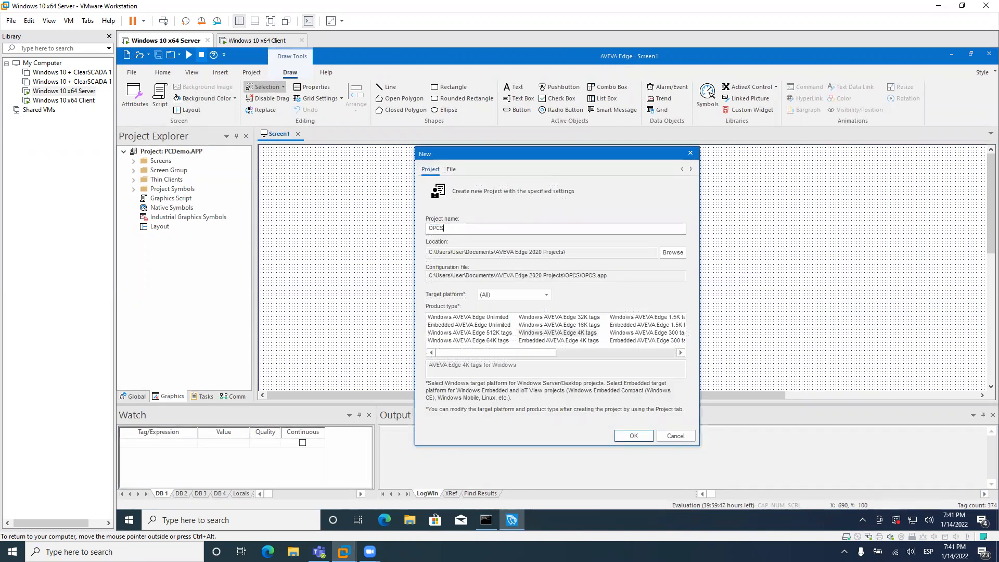
click(632, 436)
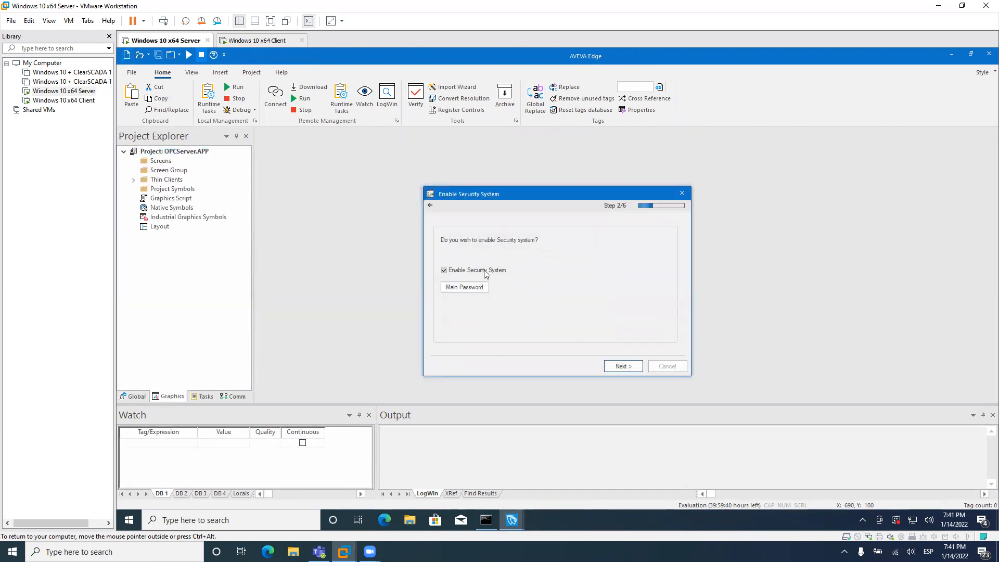
click(622, 366)
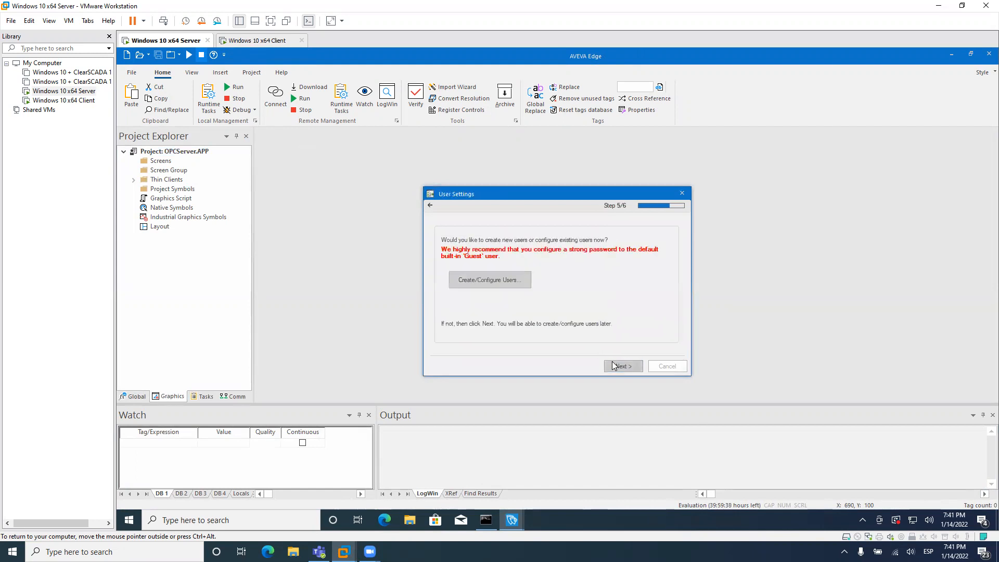
click(621, 366)
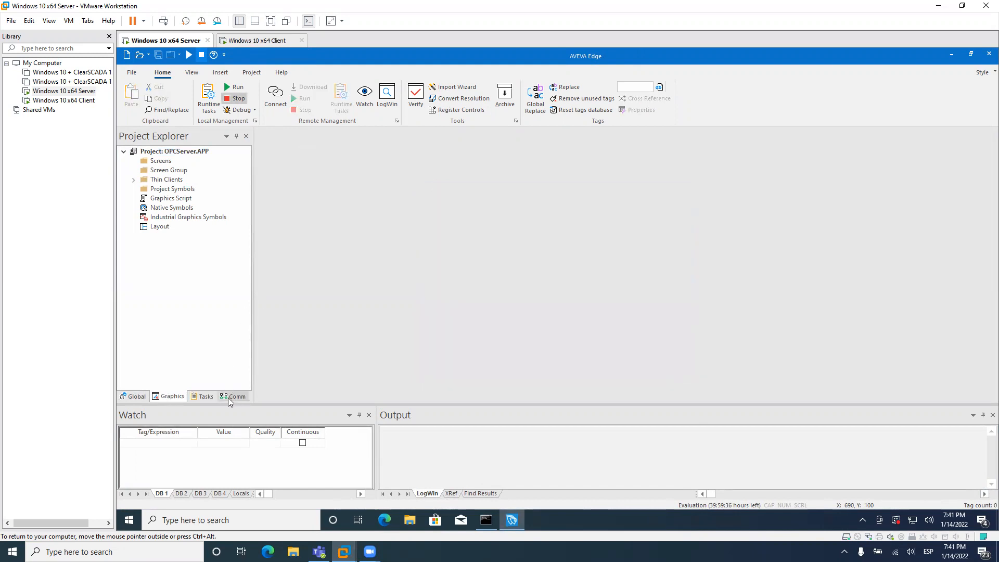
Add tag T1 in the Project Tags datasheet
click(137, 396)
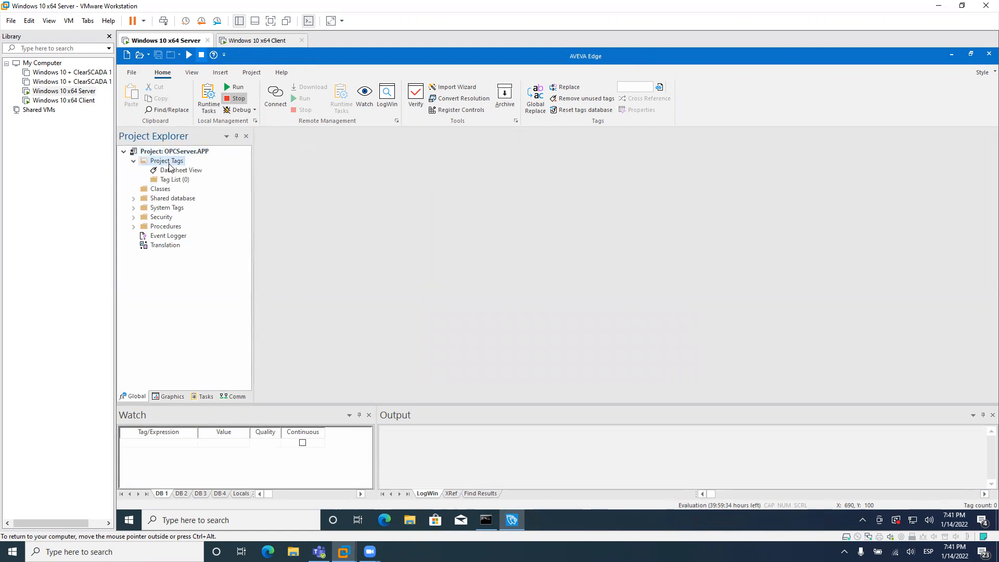
double_click(182, 170)
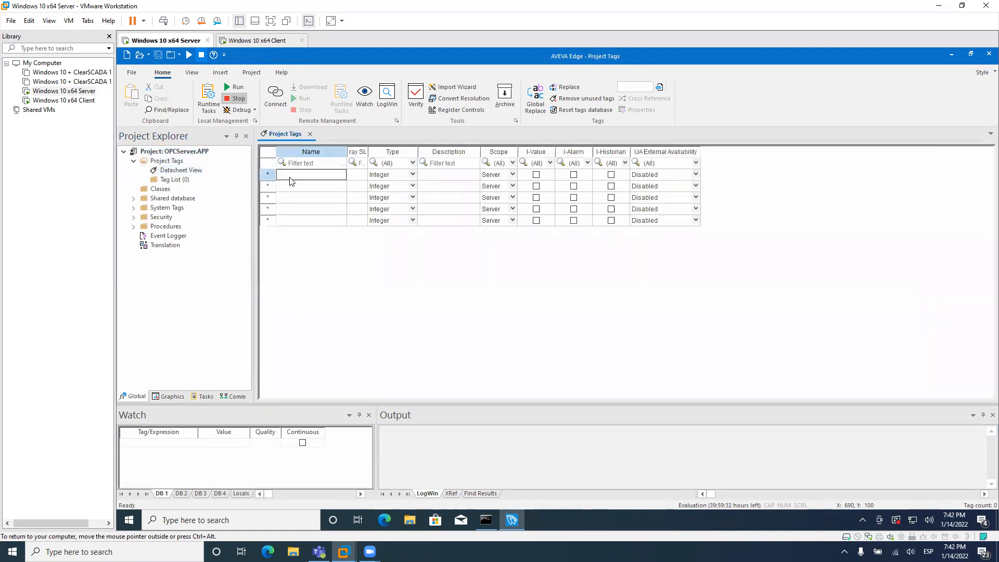
text(T1)
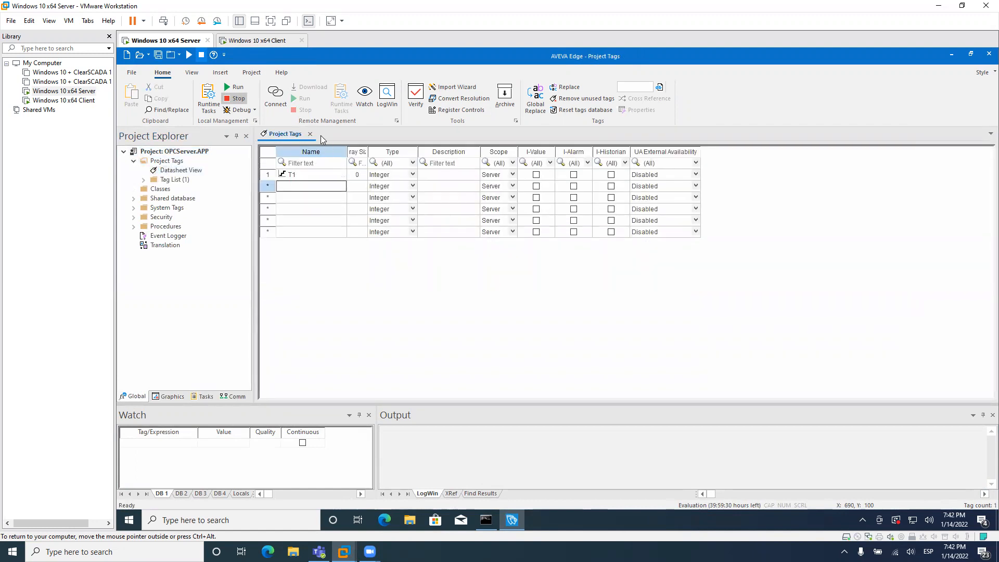
click(309, 134)
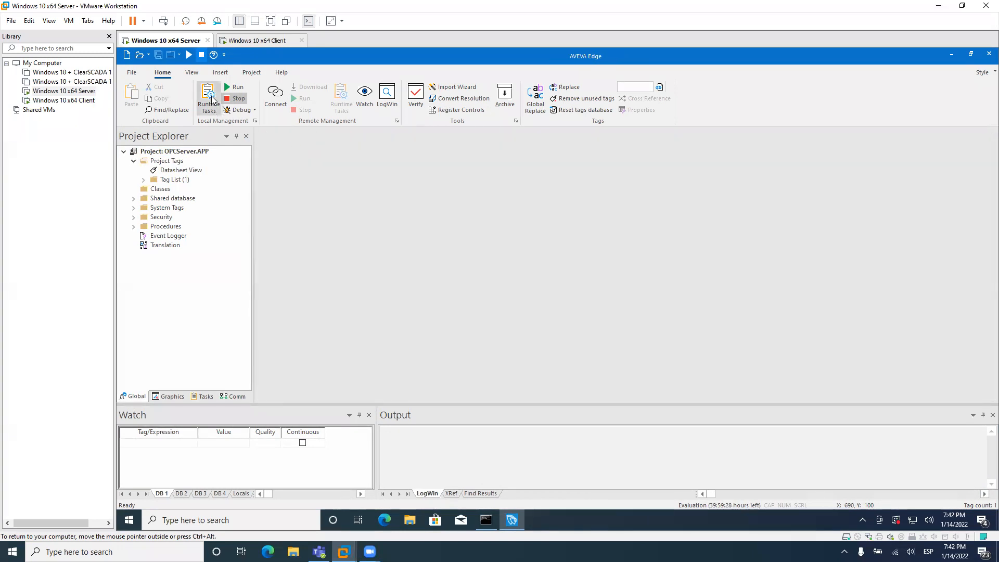
Set the OPC DA Server runtime task startup to Automatic
click(208, 96)
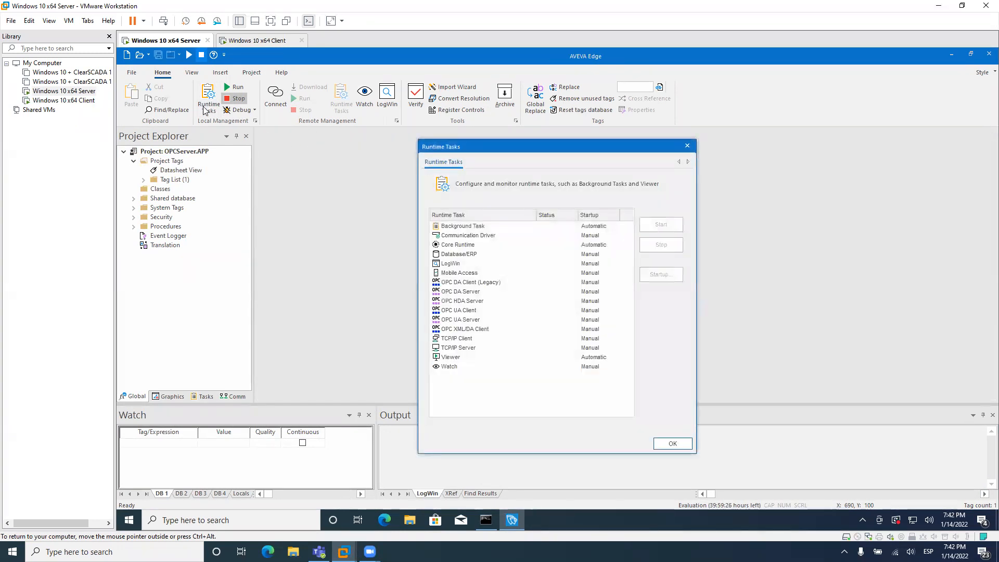
mouse_move(489, 249)
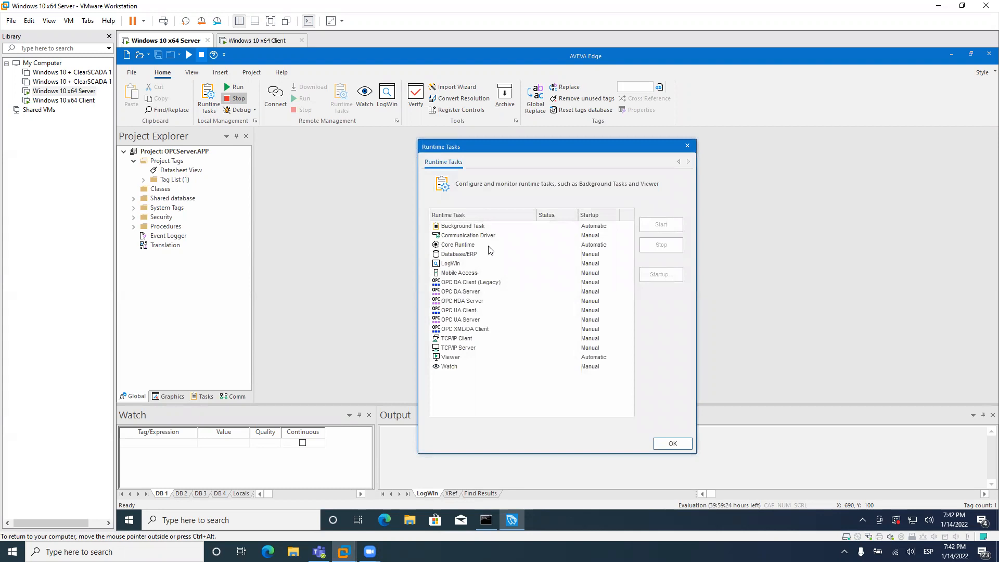
mouse_move(471, 301)
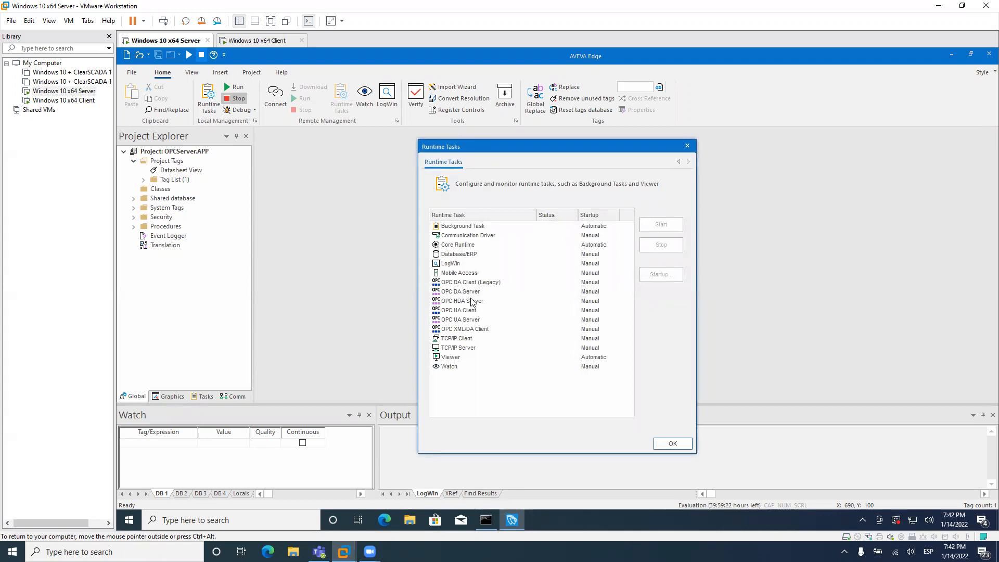
click(660, 274)
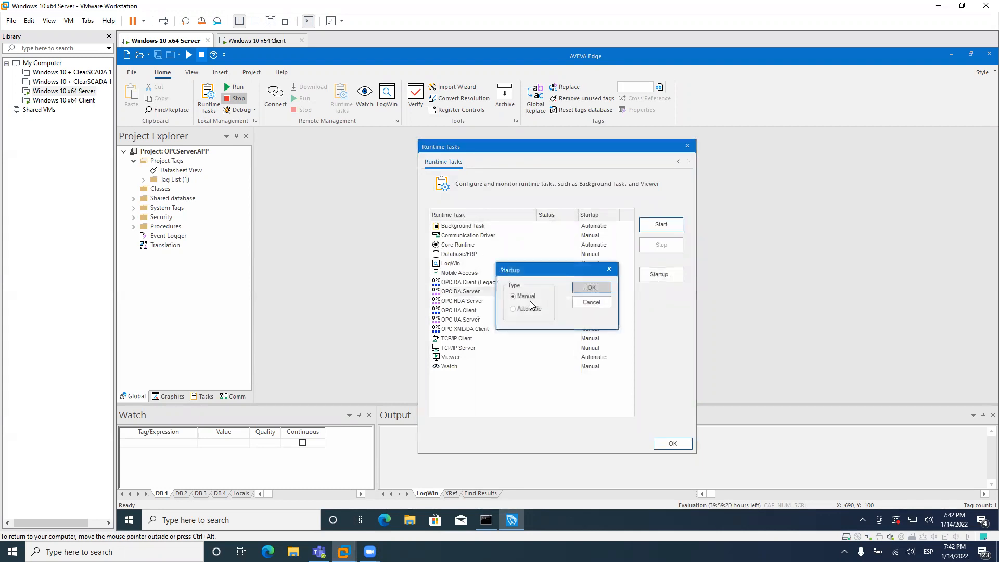
click(589, 287)
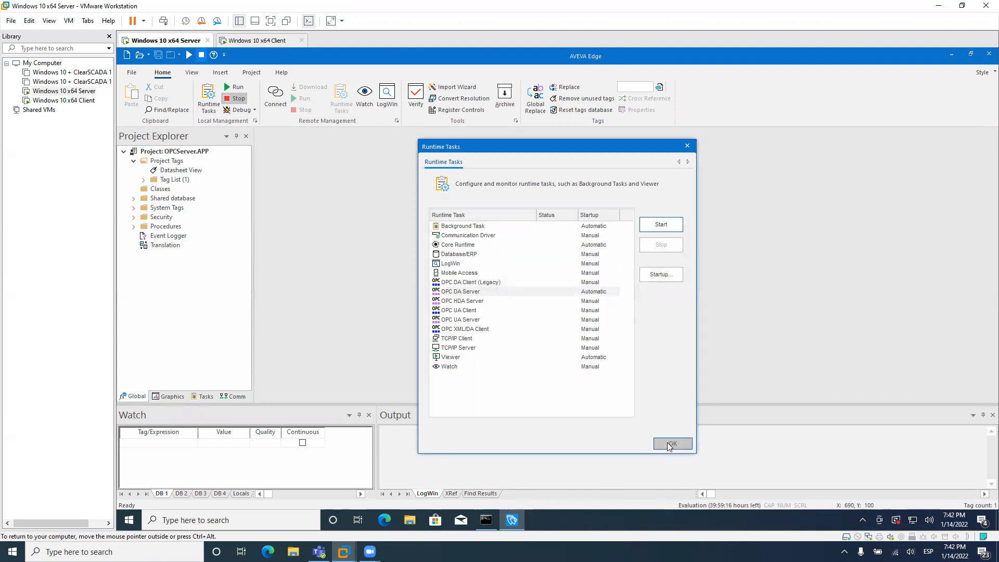
click(672, 443)
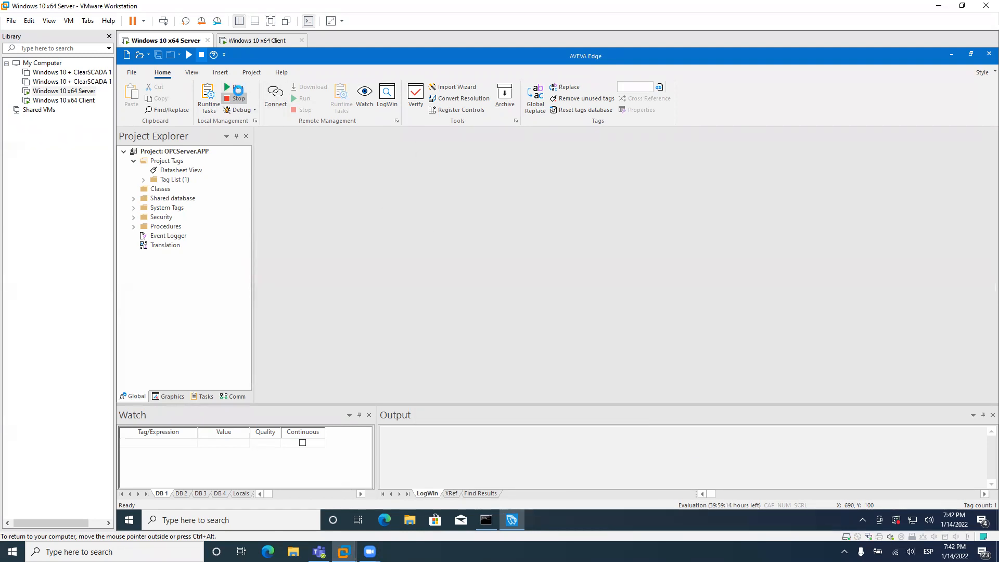
Run the OPCServer project and allow Studio Manager through the Windows firewall
click(235, 97)
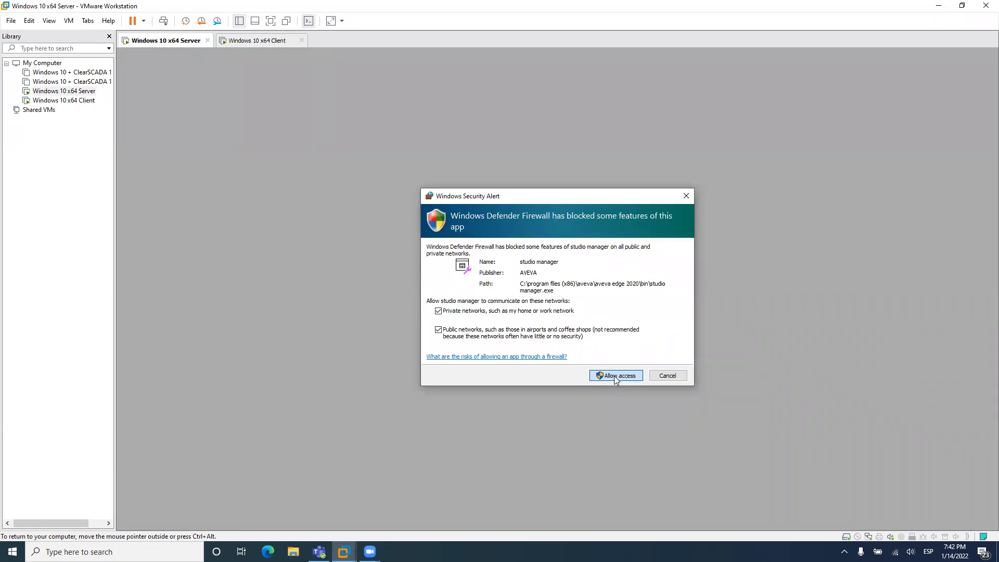
click(613, 375)
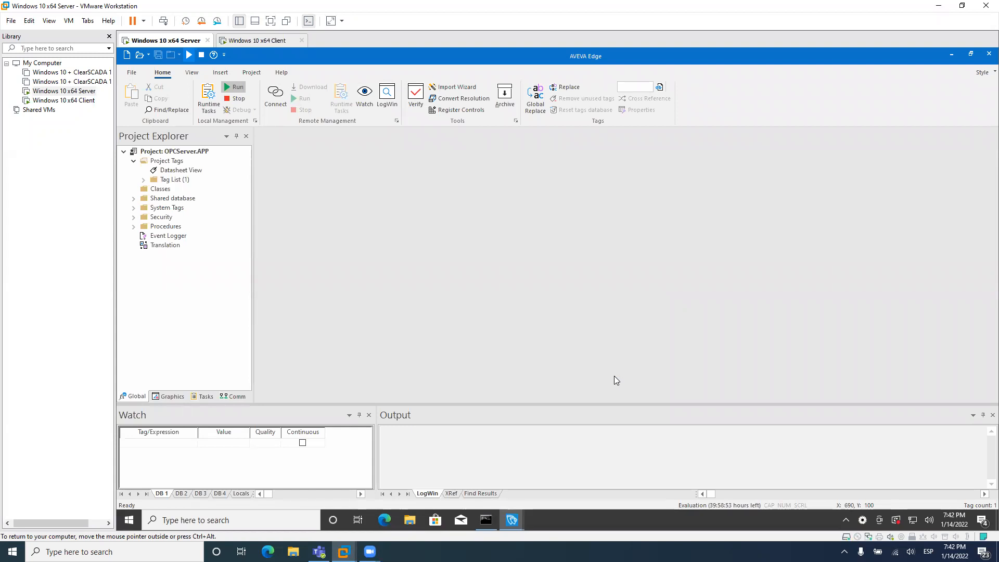
mouse_move(235, 105)
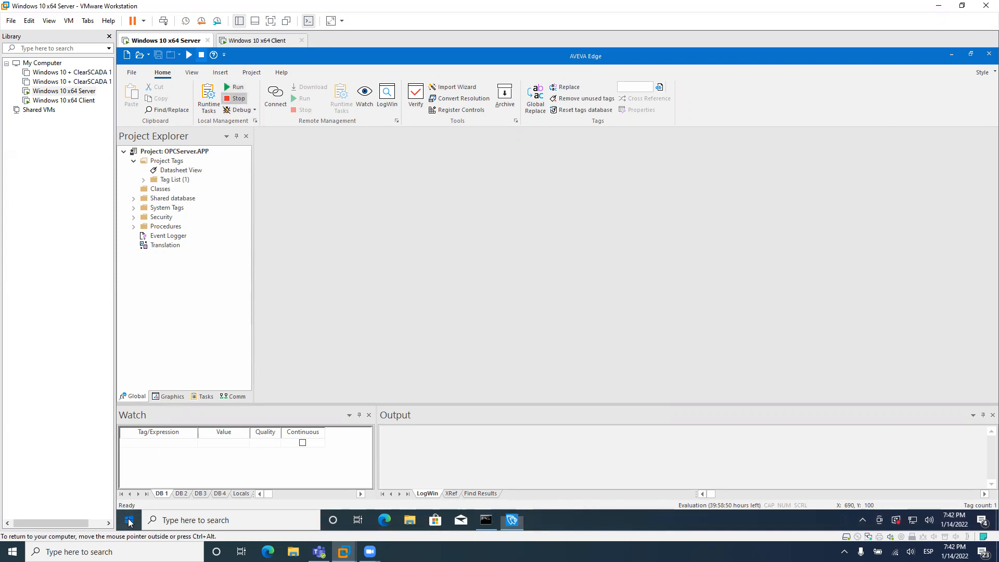
Turn off the server's Windows Defender Firewall for private and public networks
click(11, 551)
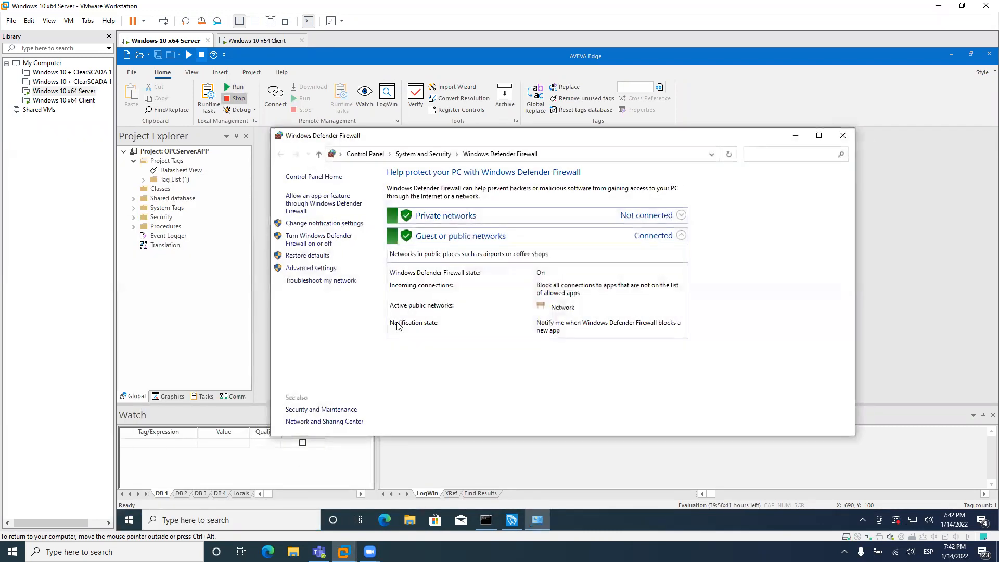
mouse_move(310, 267)
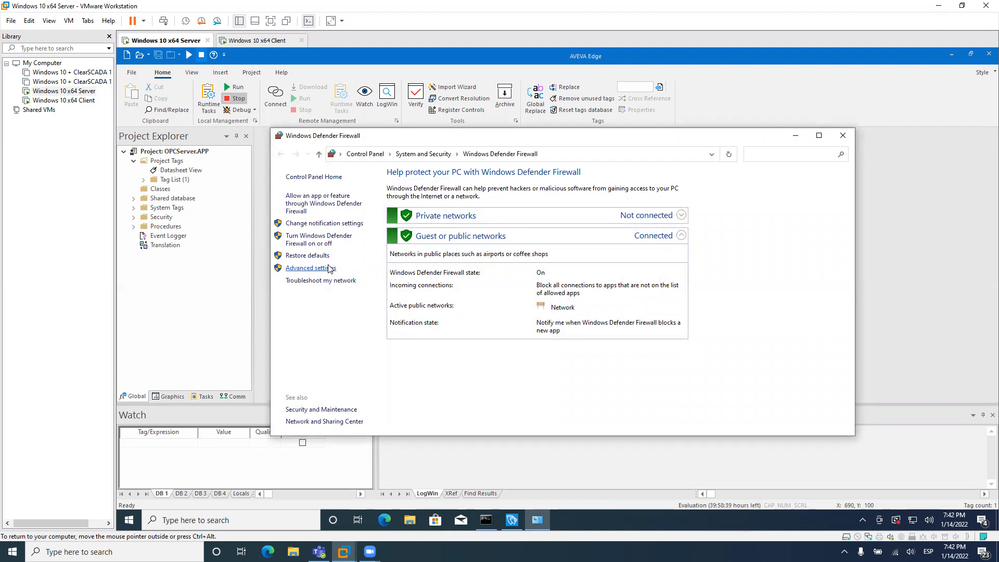
click(324, 223)
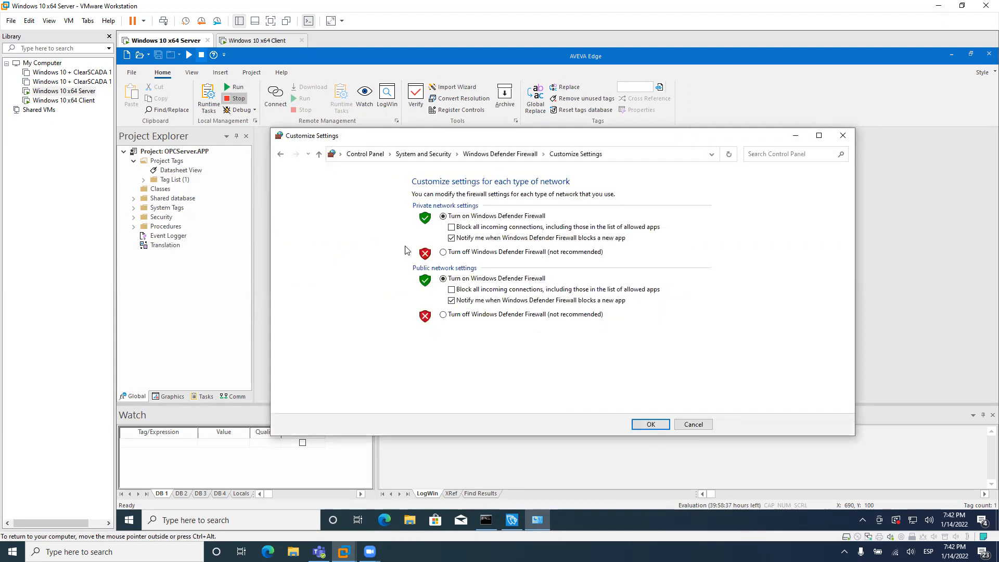
click(443, 251)
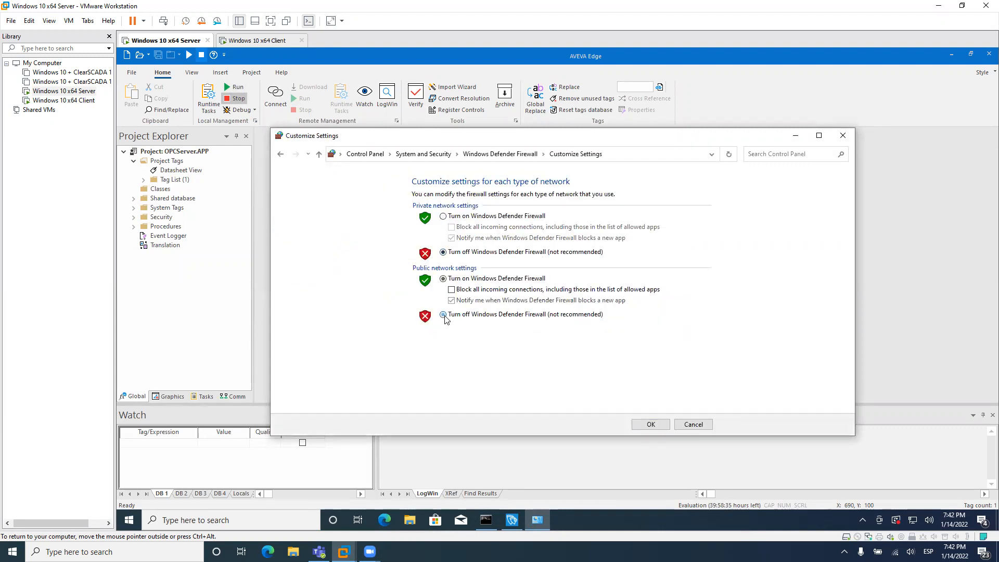
click(650, 423)
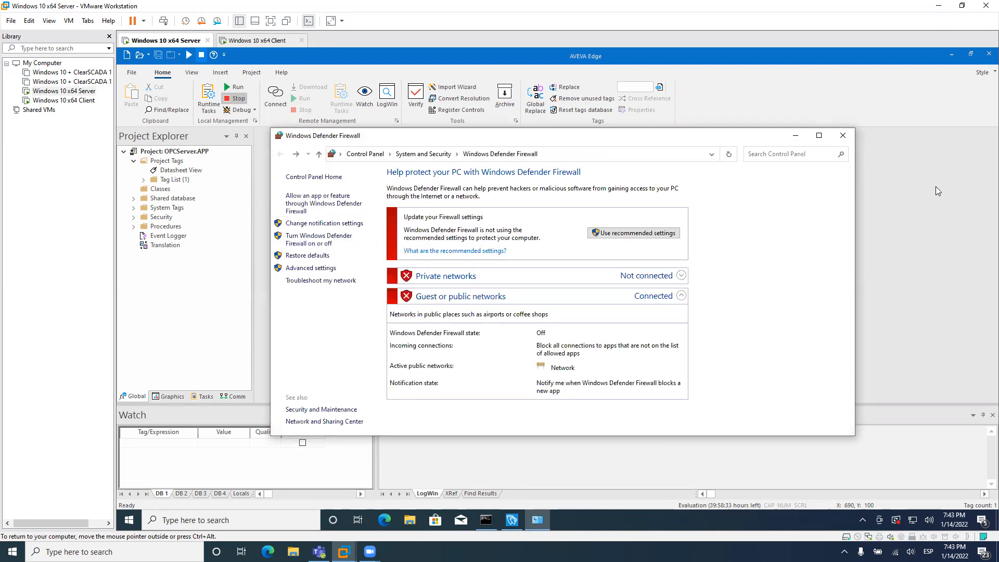
click(842, 136)
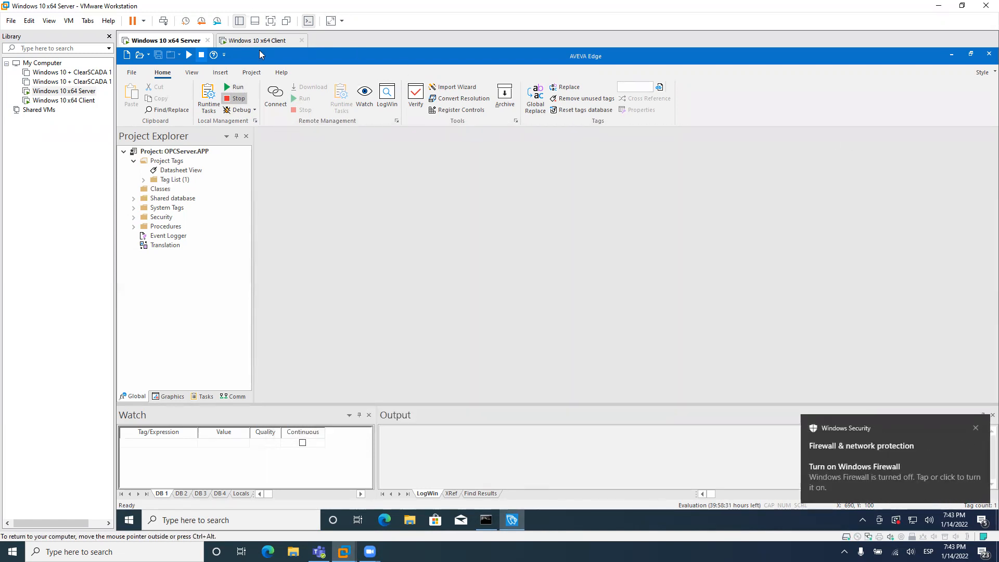
Turn off Windows Defender Firewall on the Client VM for private and public networks
click(260, 40)
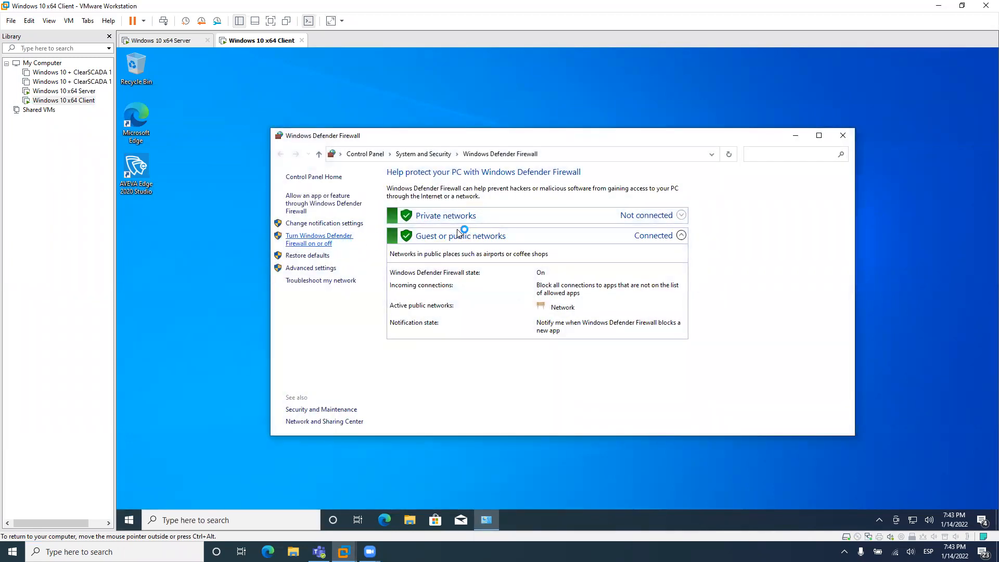
click(320, 239)
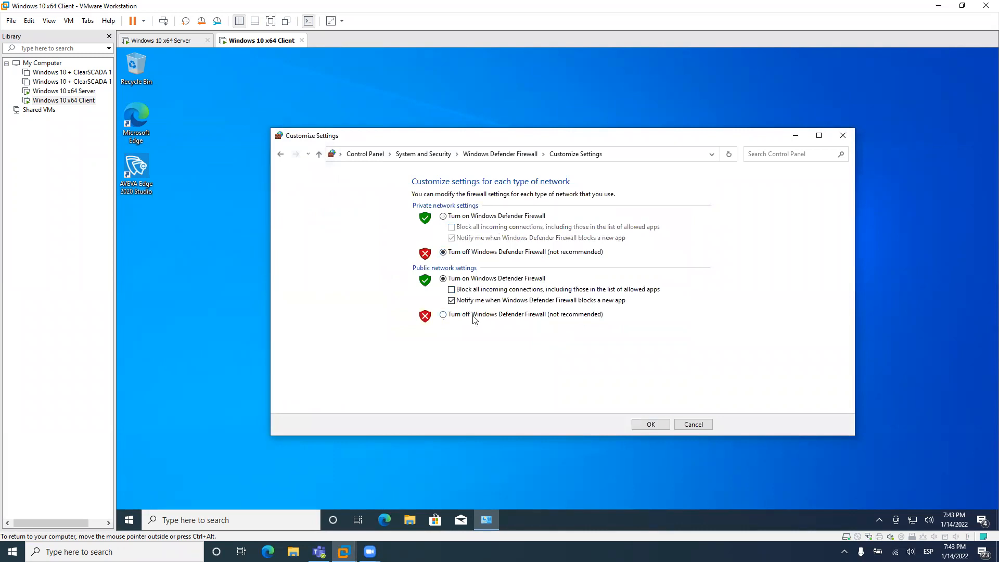
click(443, 314)
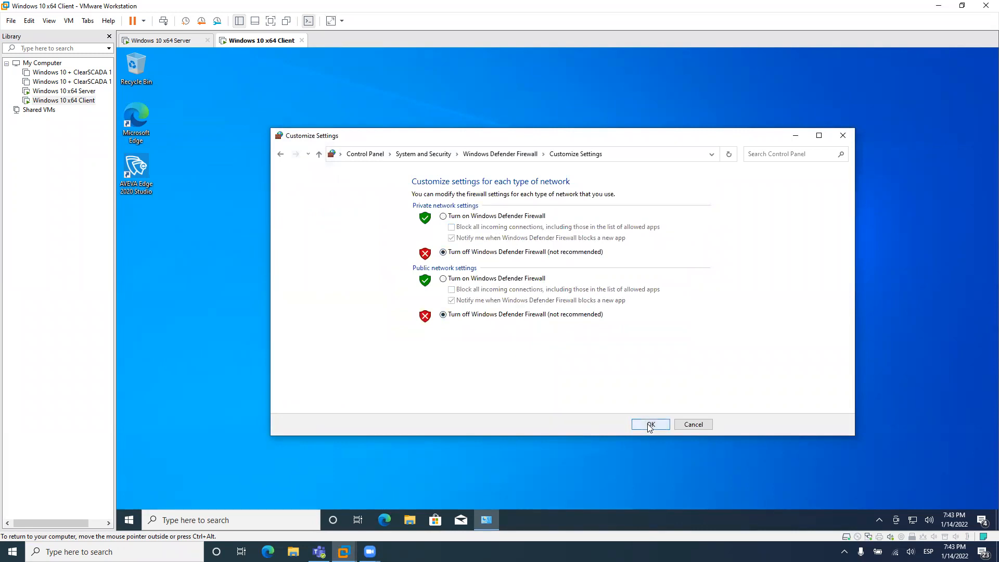
click(649, 424)
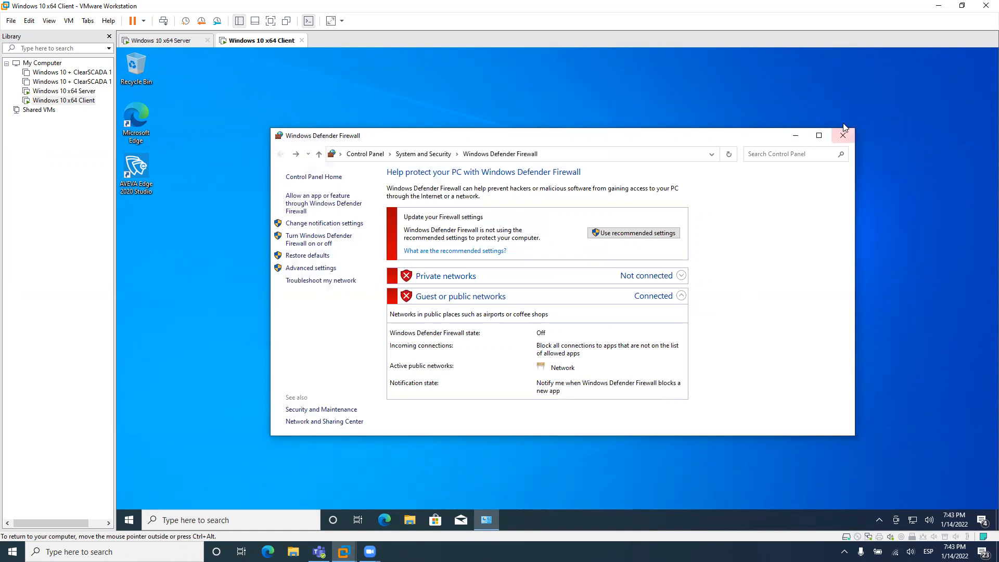
click(843, 135)
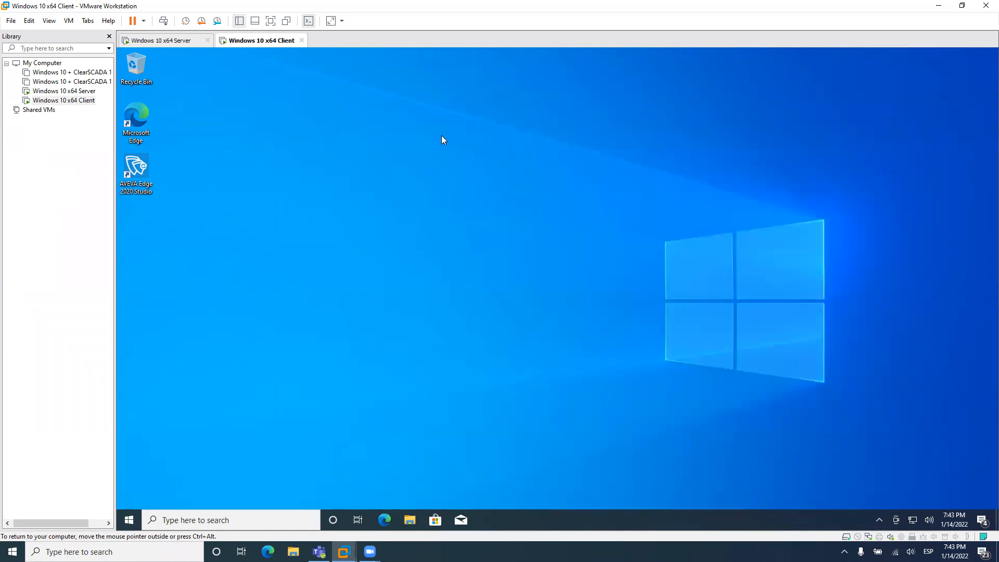
Run the OPCServer project on the Server again, then return to the Client desktop
click(161, 40)
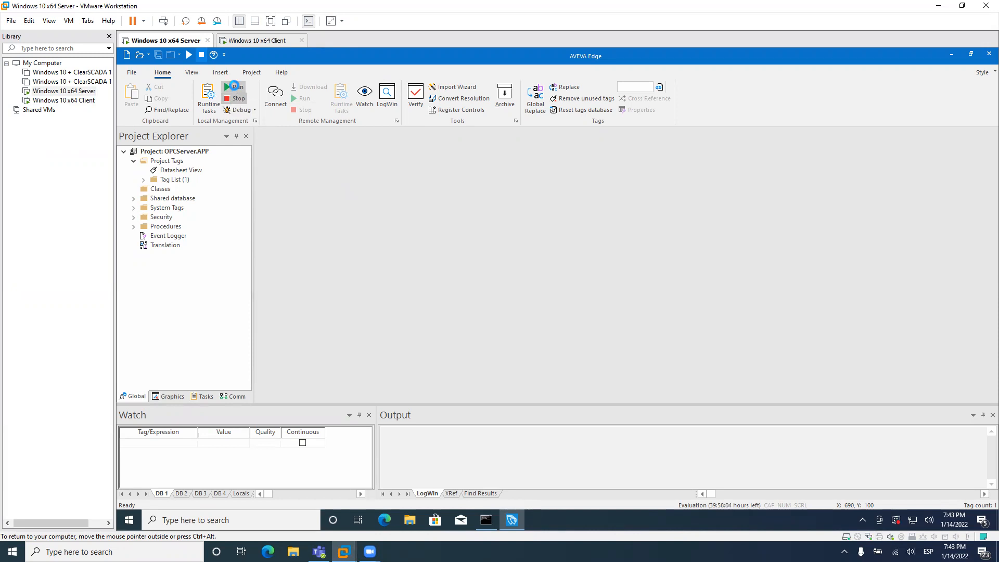
click(236, 89)
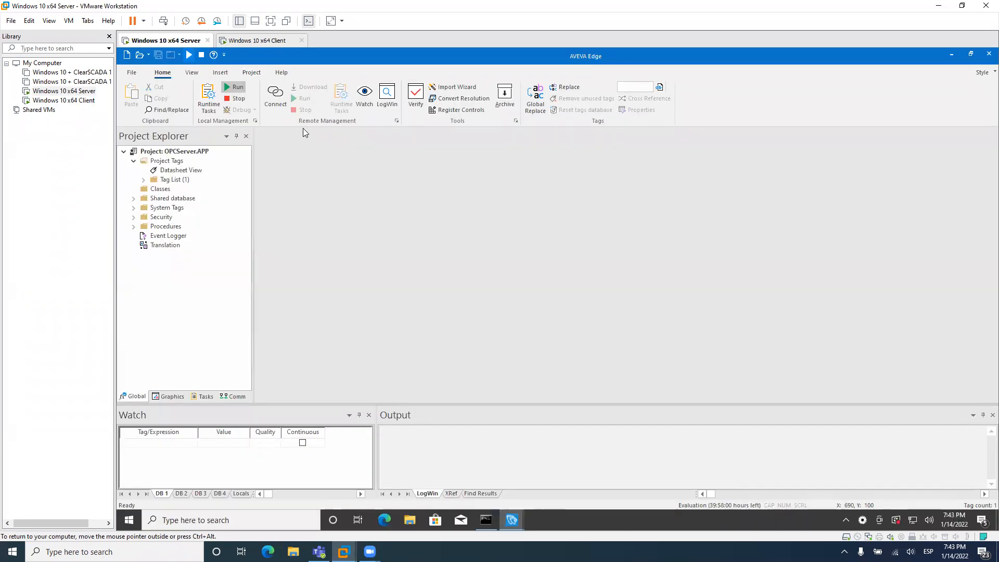
mouse_move(279, 51)
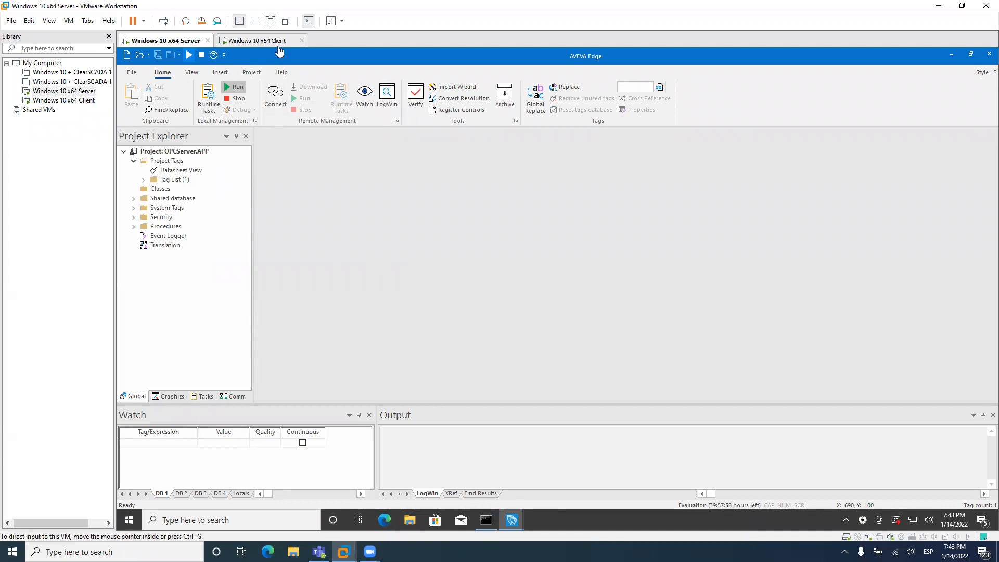
click(261, 40)
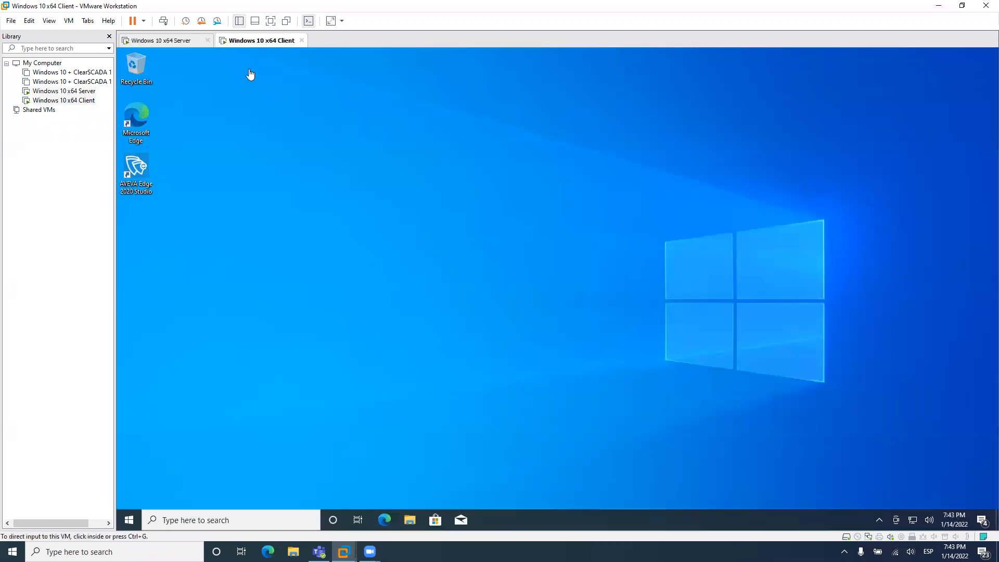
click(135, 169)
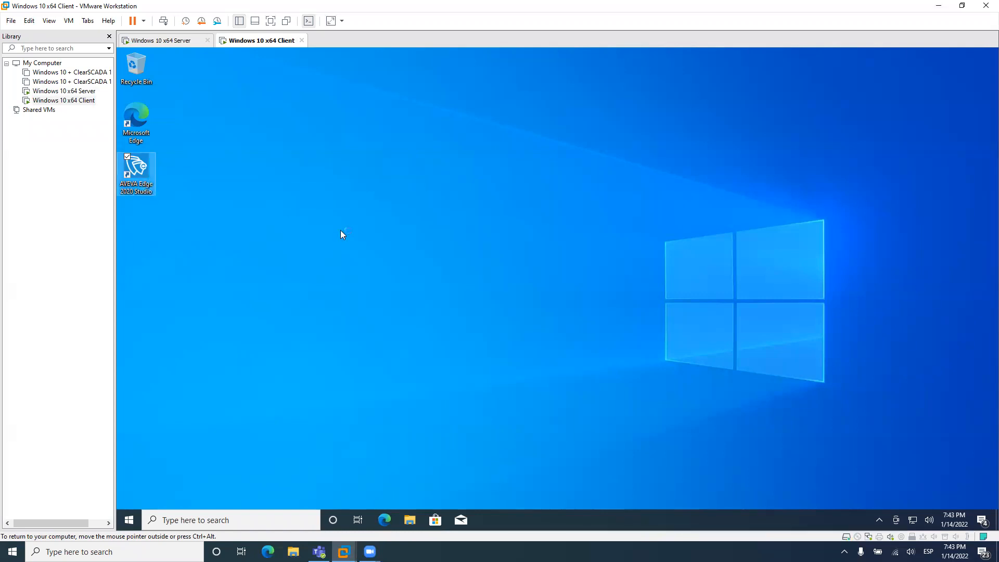
mouse_move(438, 239)
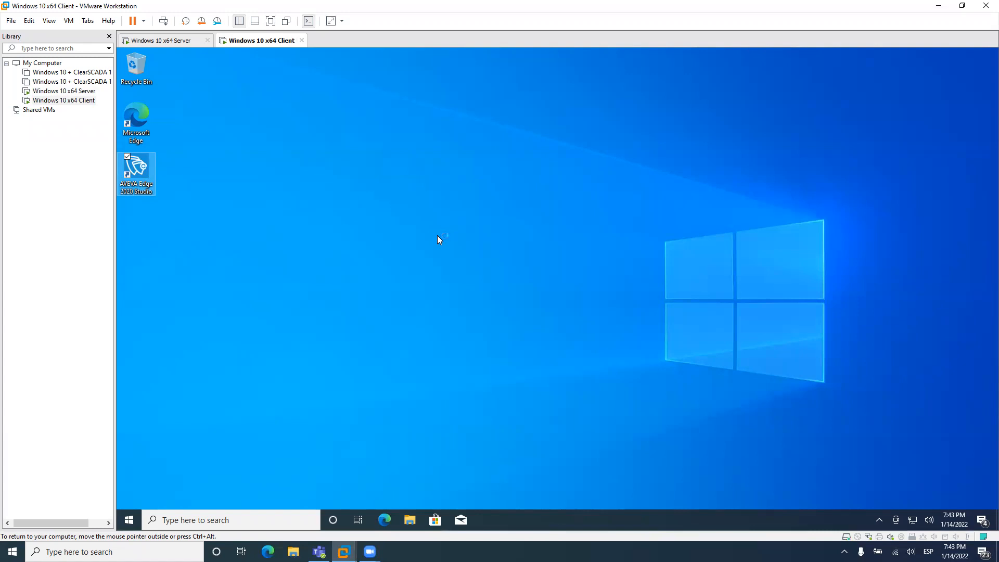
Launch AVEVA Edge Studio on the client, dismiss the license notice, and create project OPCClient
double_click(135, 167)
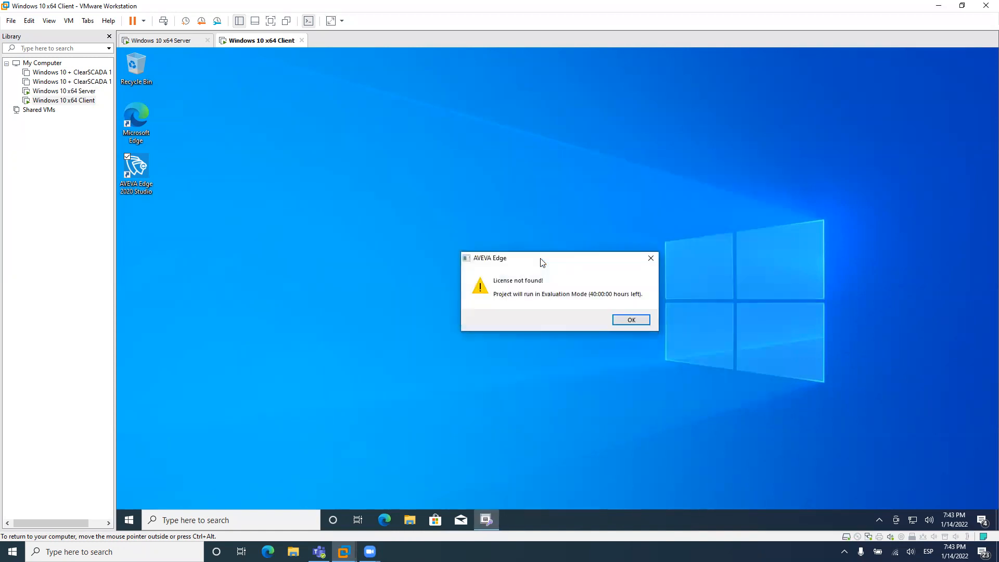
click(631, 319)
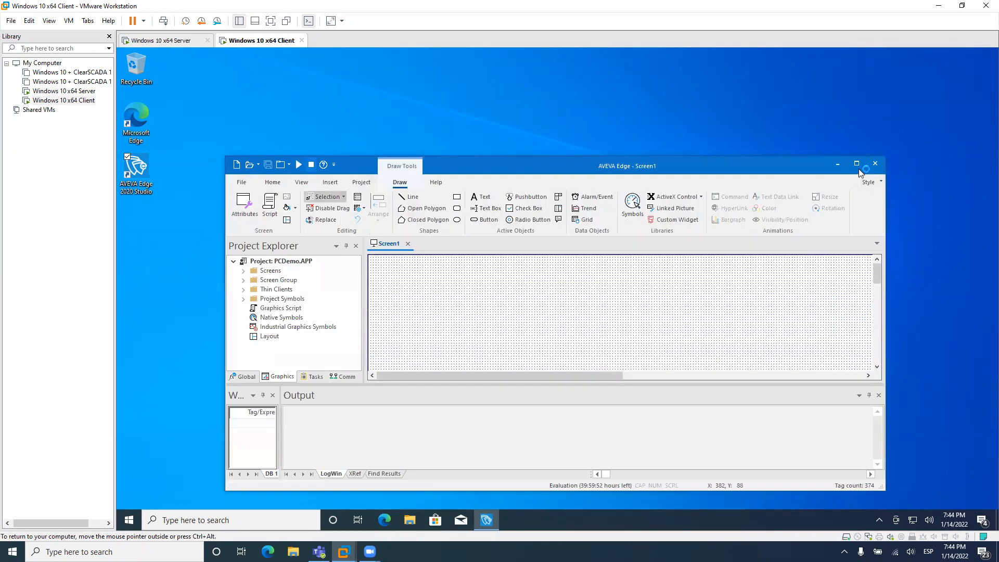
click(857, 164)
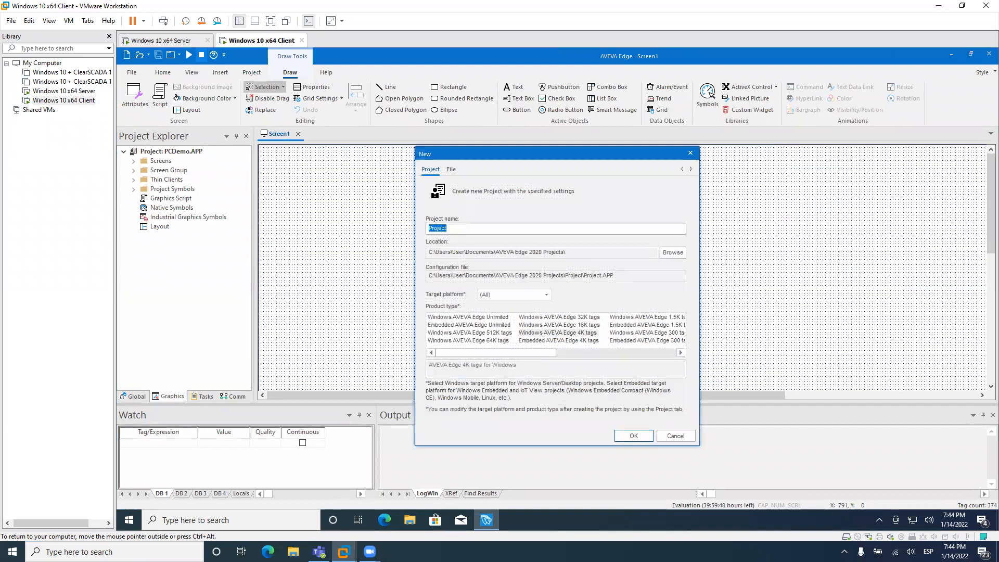
text(OPCClient)
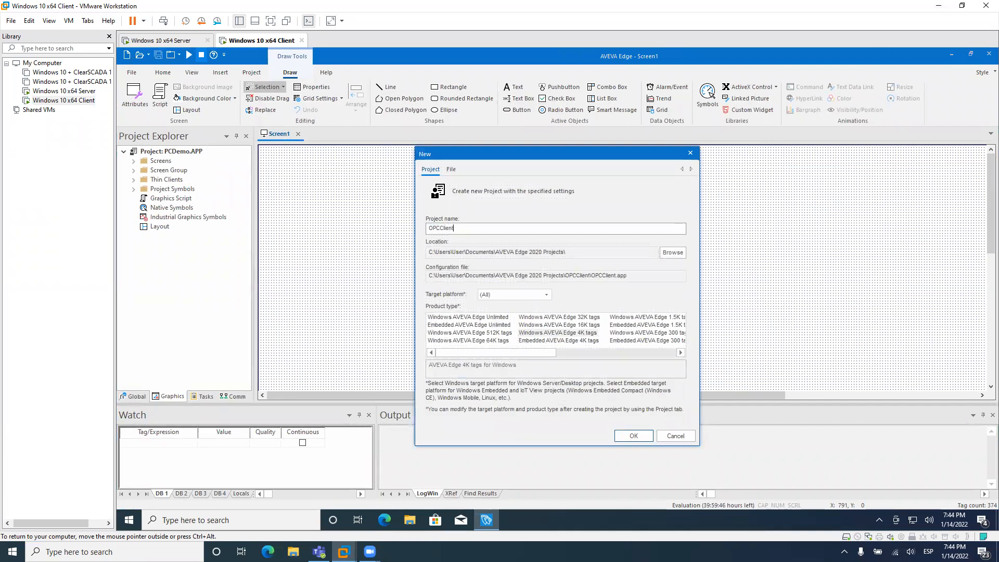
click(632, 435)
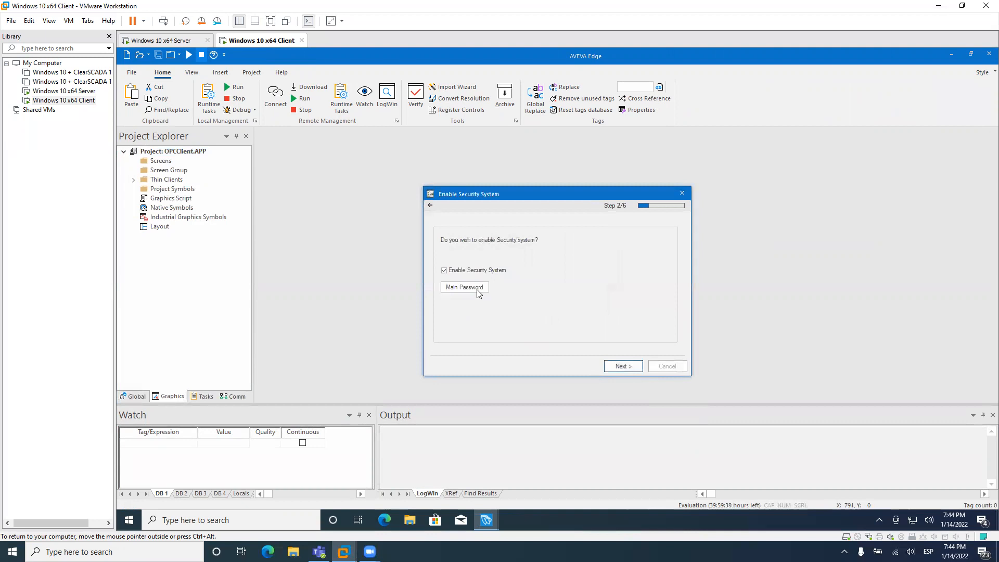
click(444, 270)
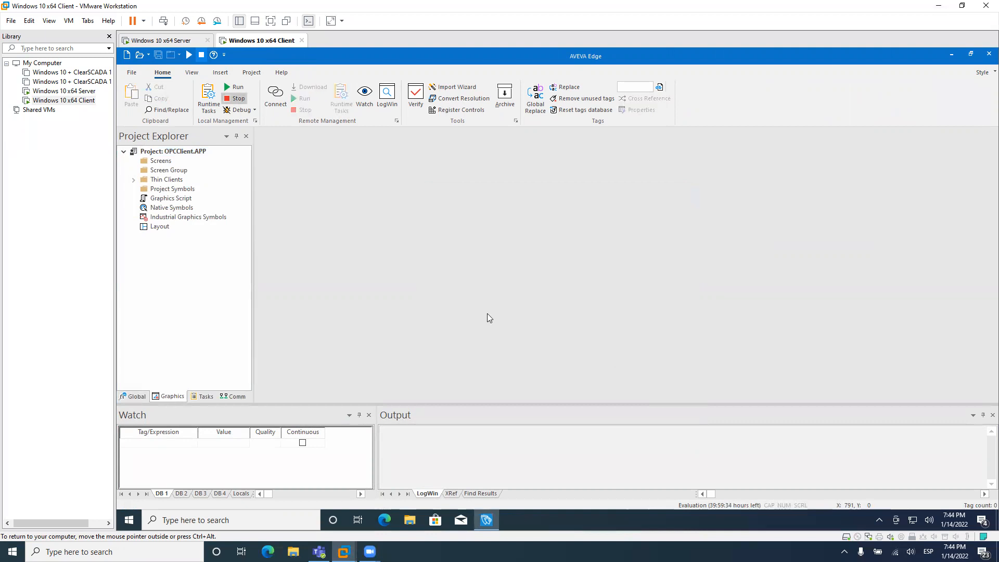
Create a new OPC DA Client (legacy) worksheet, OPCCL001.OPC, from the Comm items
click(236, 395)
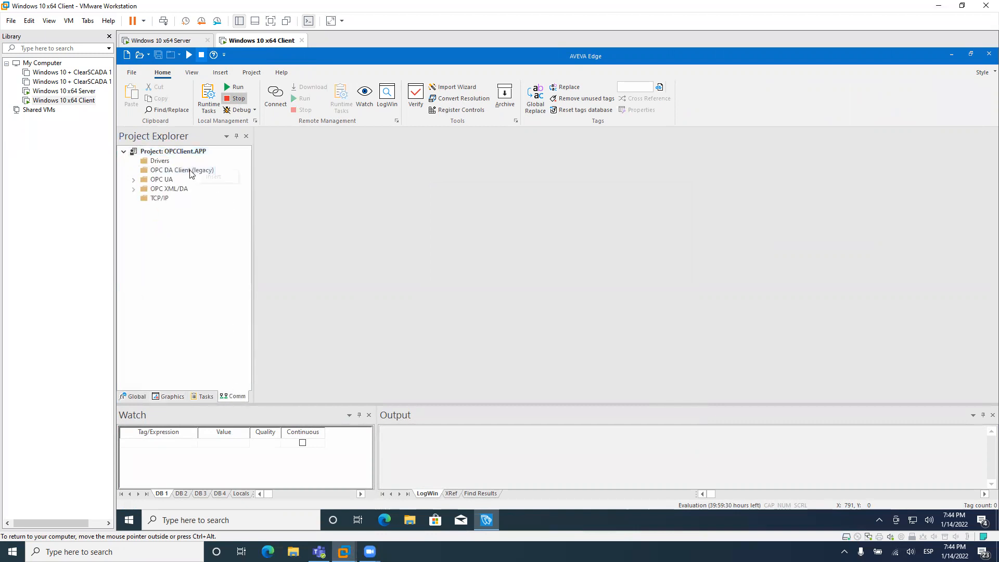
click(182, 170)
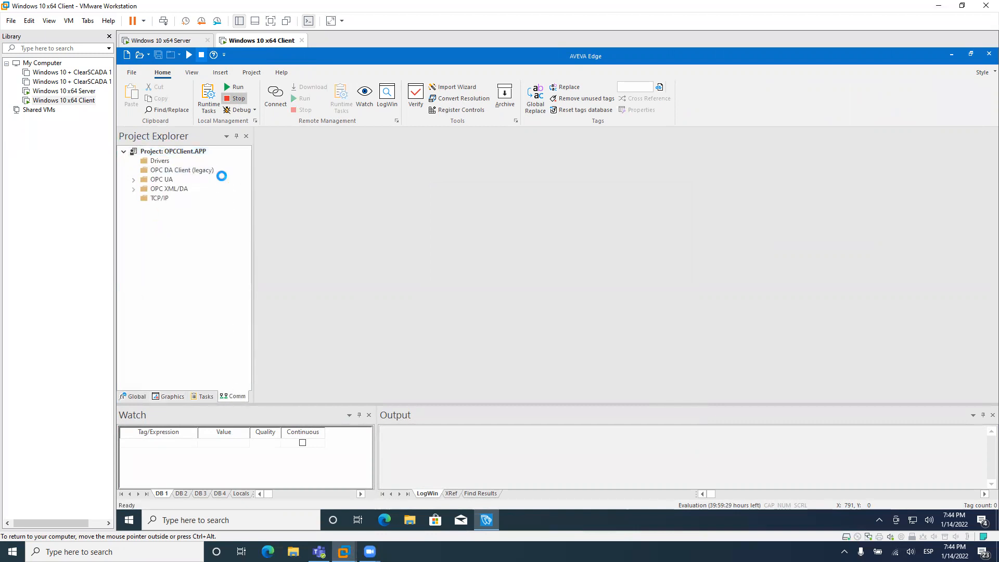
double_click(182, 170)
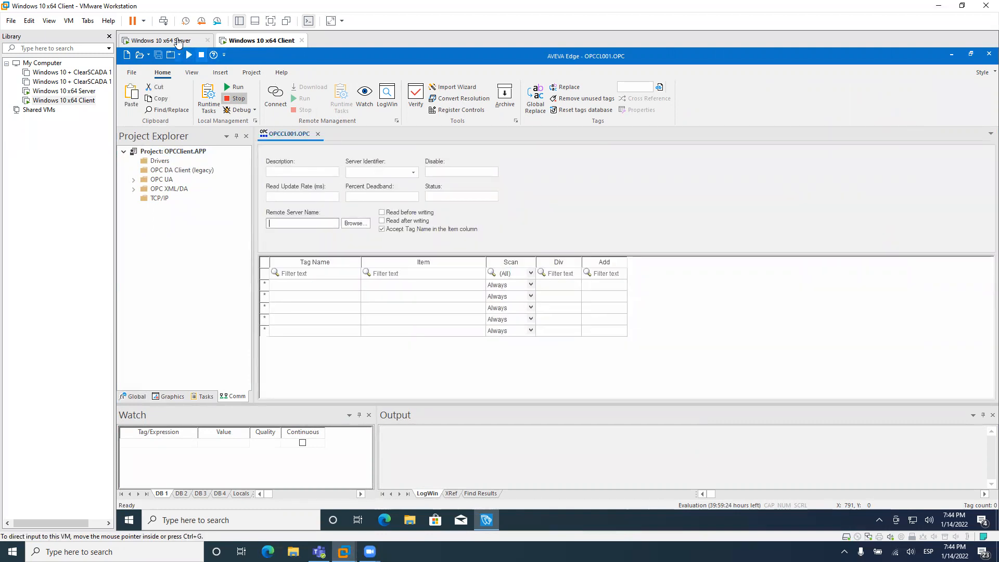
On the Server VM, show Command Prompt's ipconfig output with IPv4 address 192.168.100.158
click(158, 40)
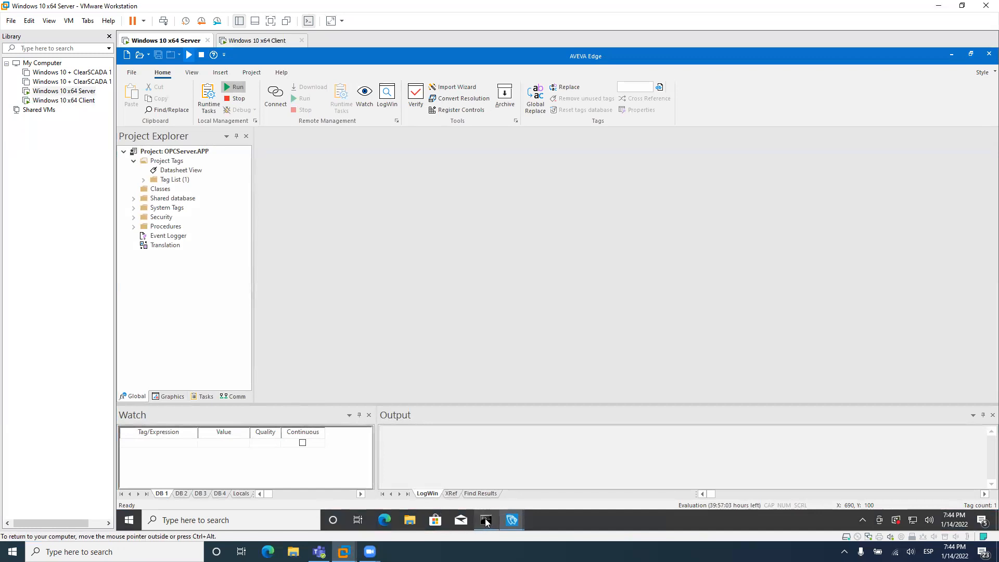
click(486, 519)
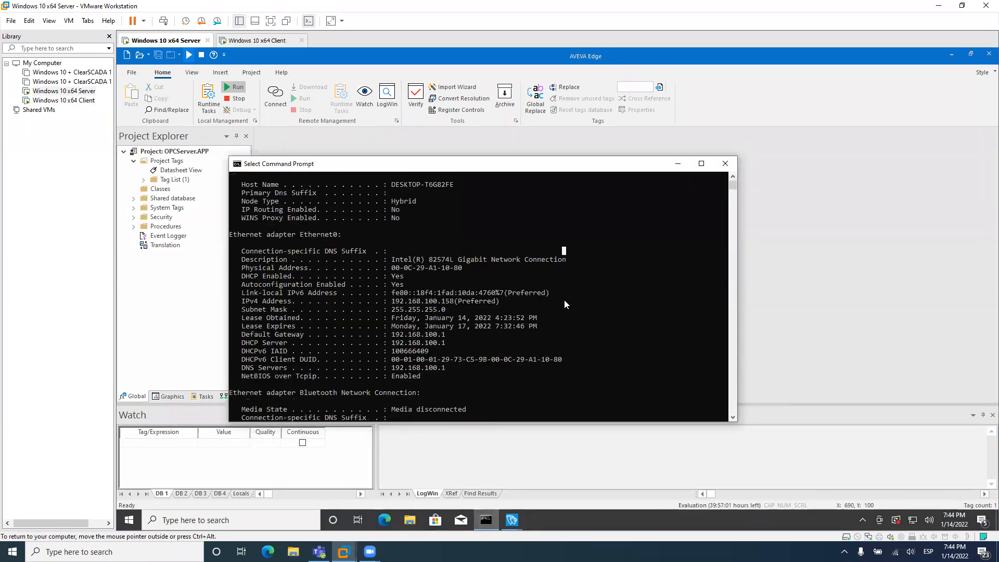
scroll(down, 3)
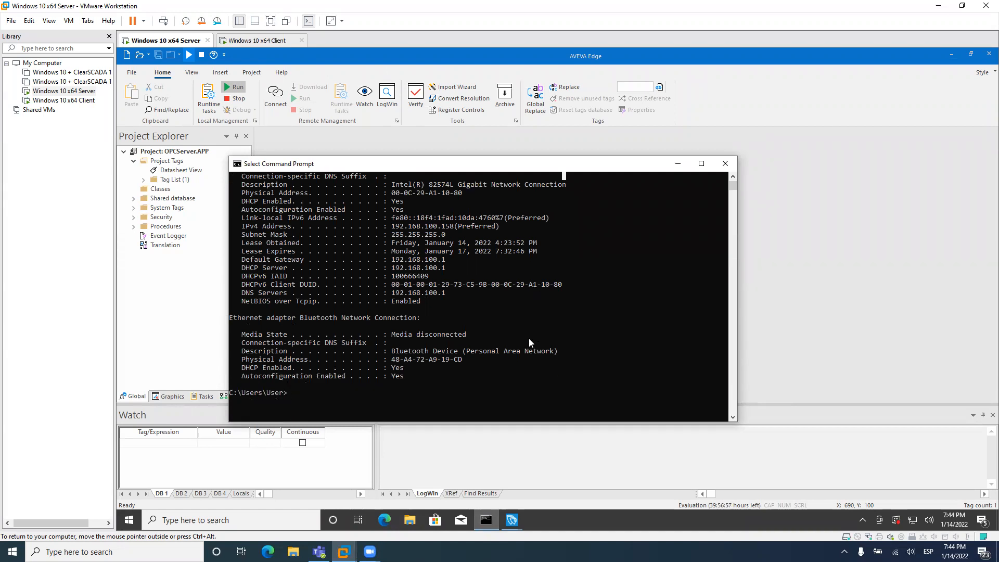
scroll(up, 3)
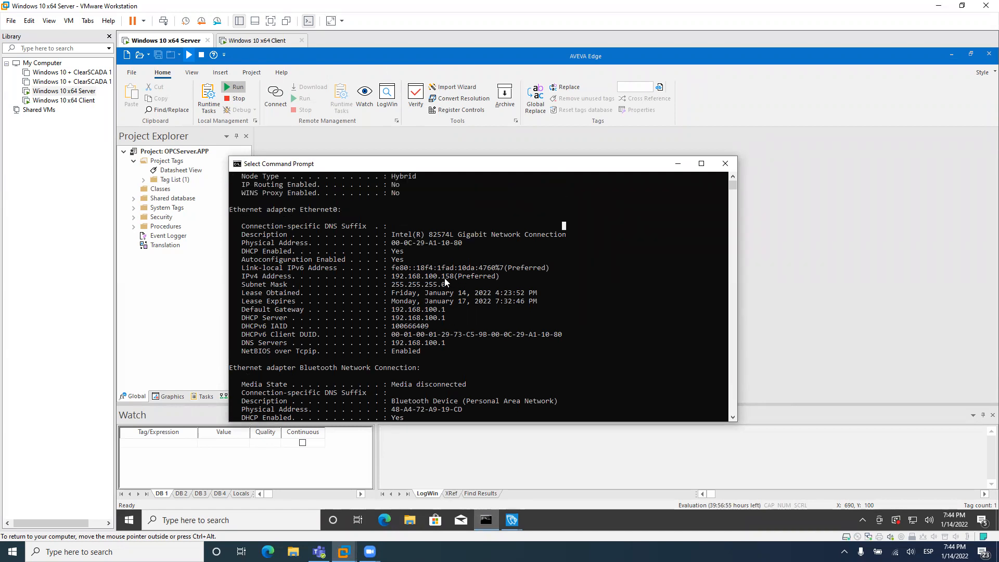
mouse_move(266, 49)
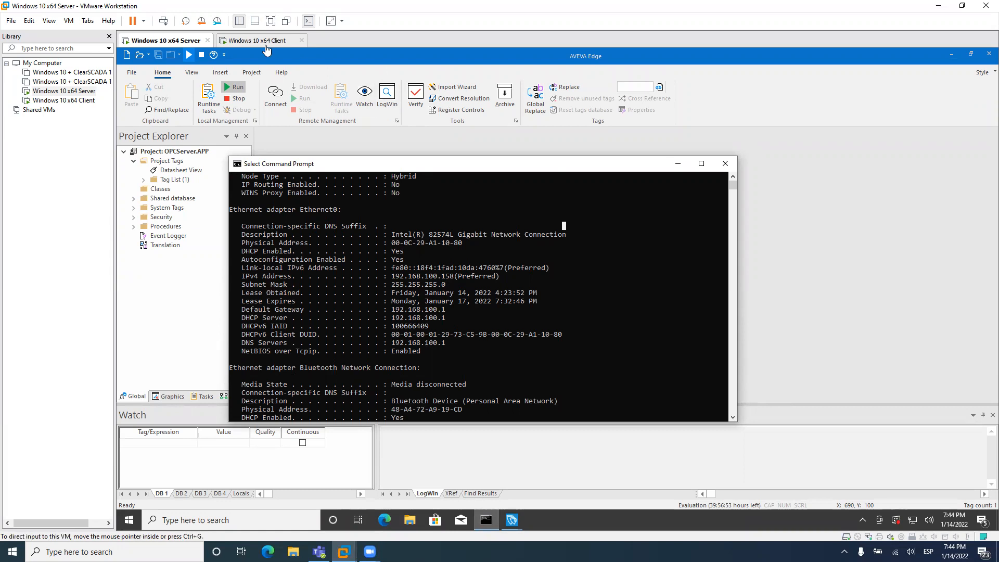
On the Client VM, enter remote server 192.168.100.158 and list its server identifiers
click(261, 40)
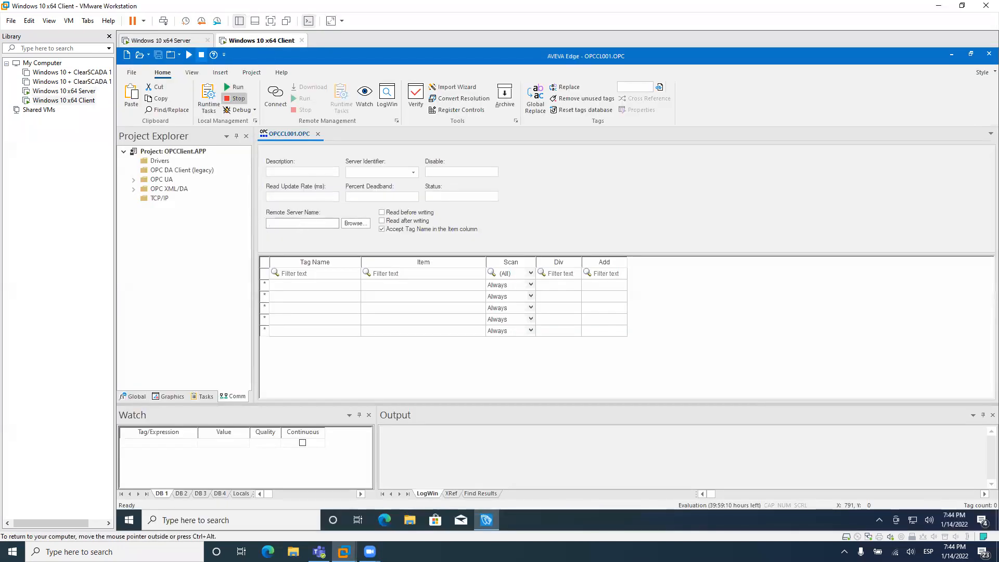
text(192.168.100.158)
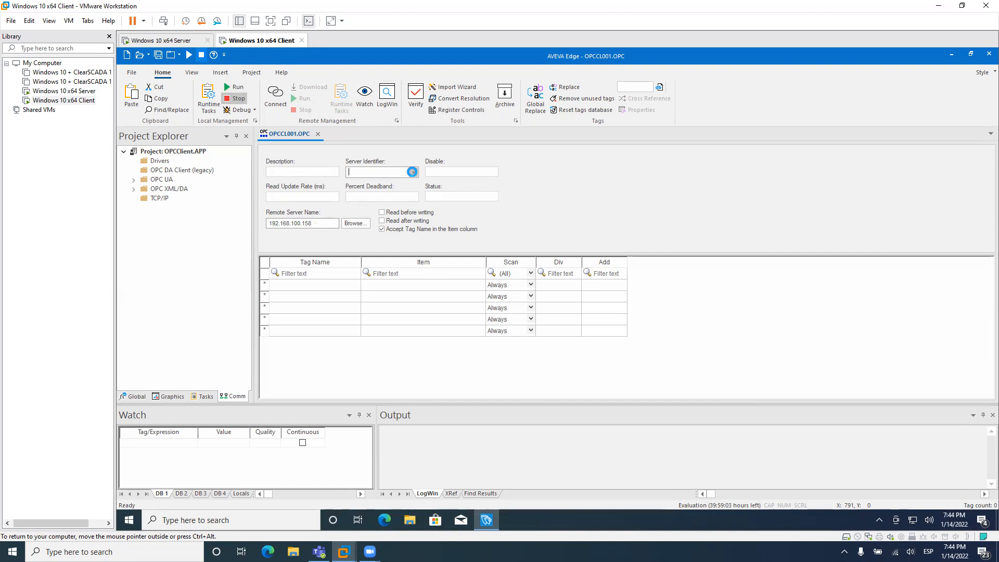
click(412, 172)
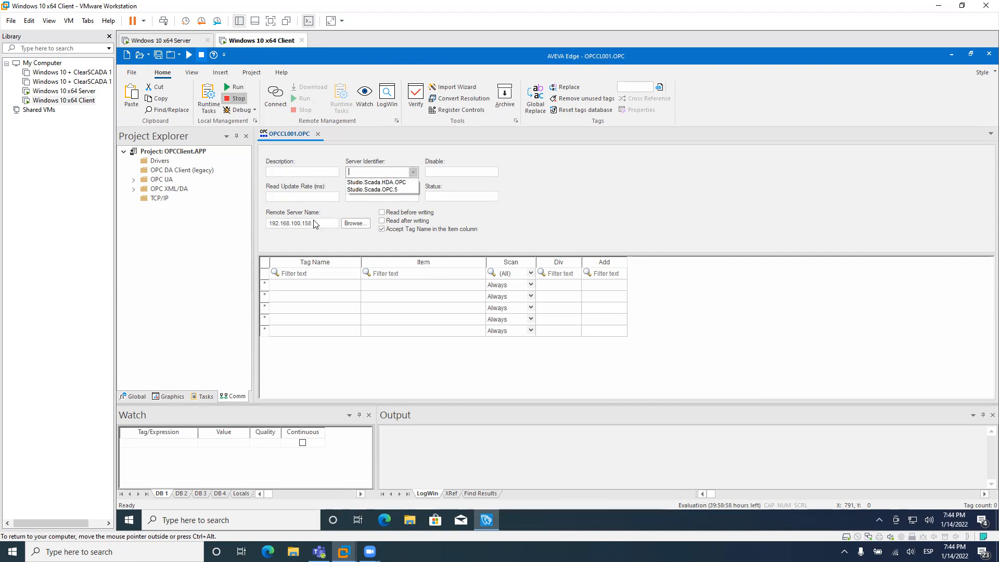
click(374, 190)
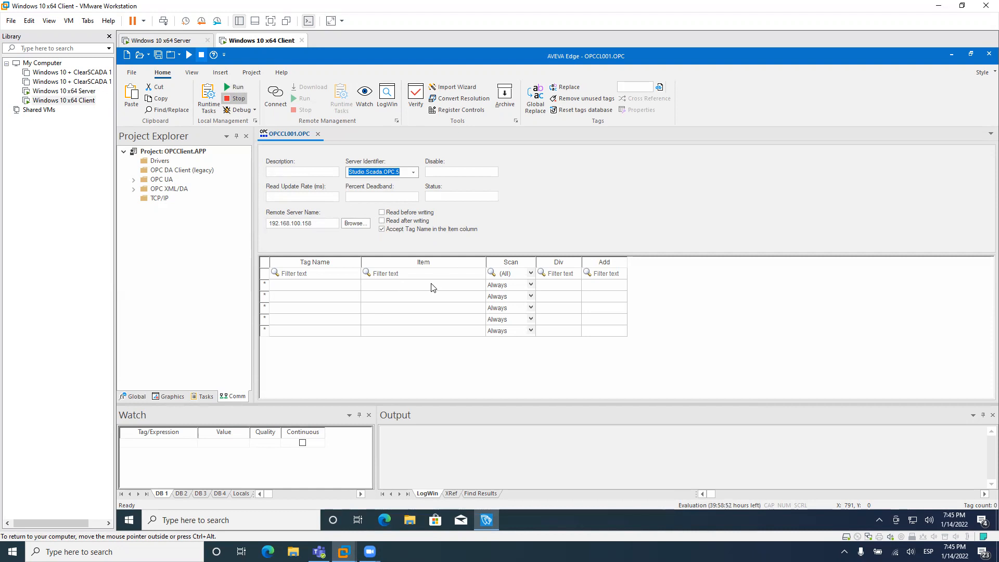
Browse Studio.Scada.OPC.5 tags from the first Item cell and dismiss error 80070005
right_click(423, 284)
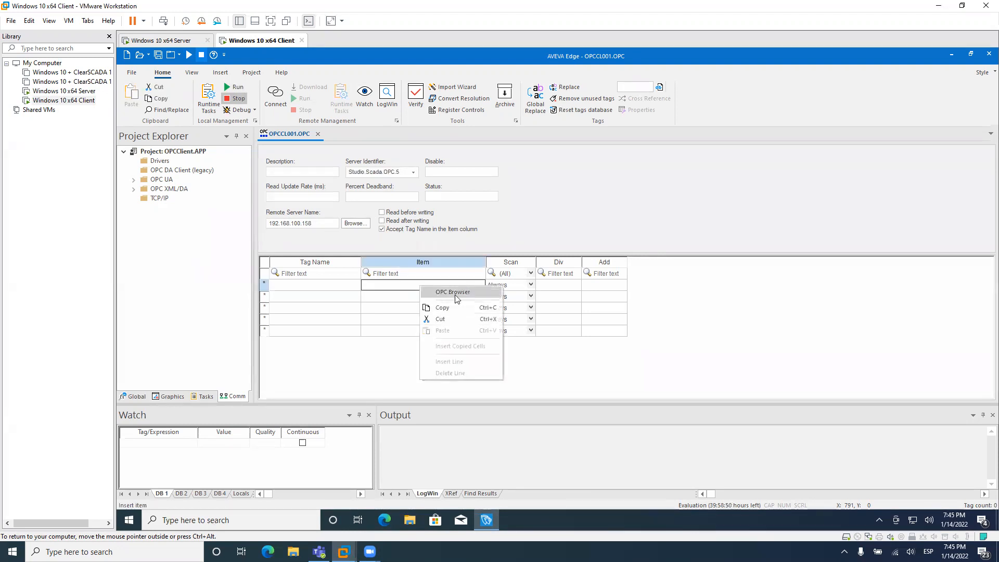
click(452, 292)
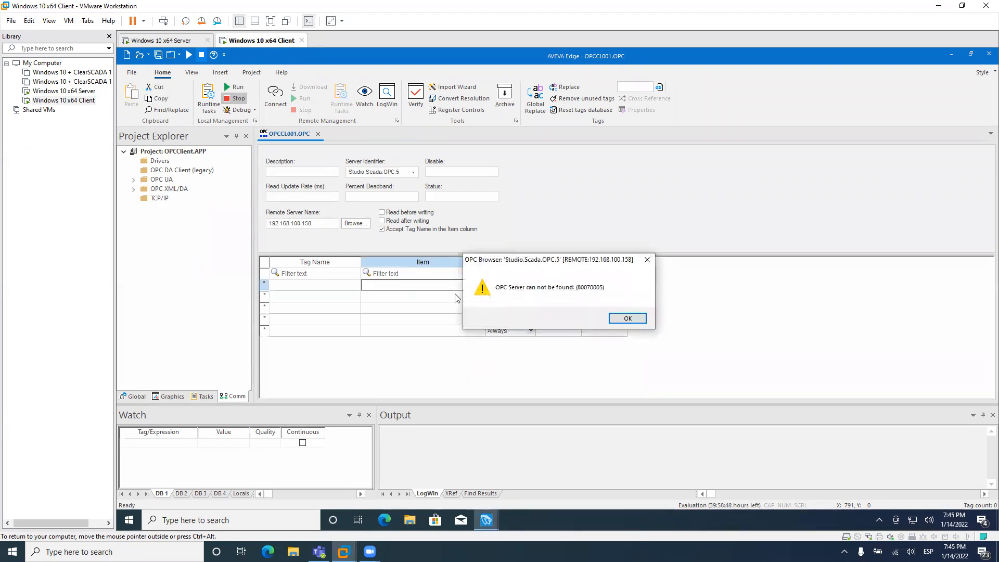
mouse_move(521, 300)
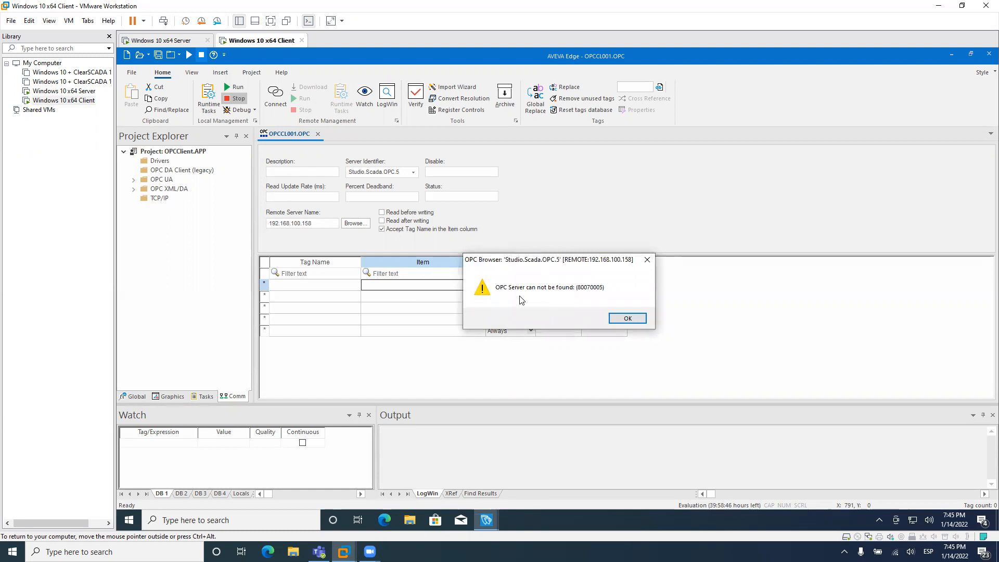
mouse_move(556, 291)
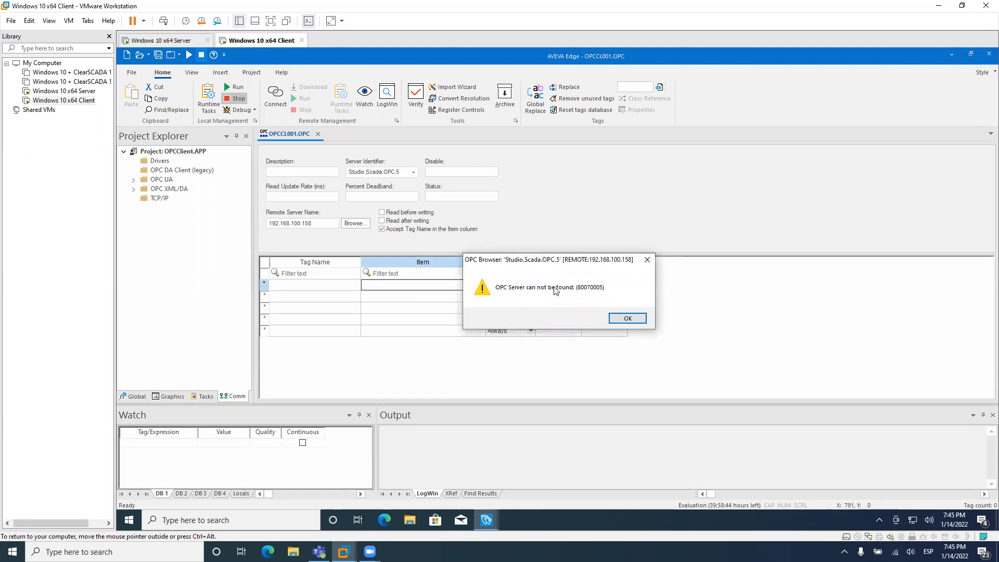
mouse_move(627, 318)
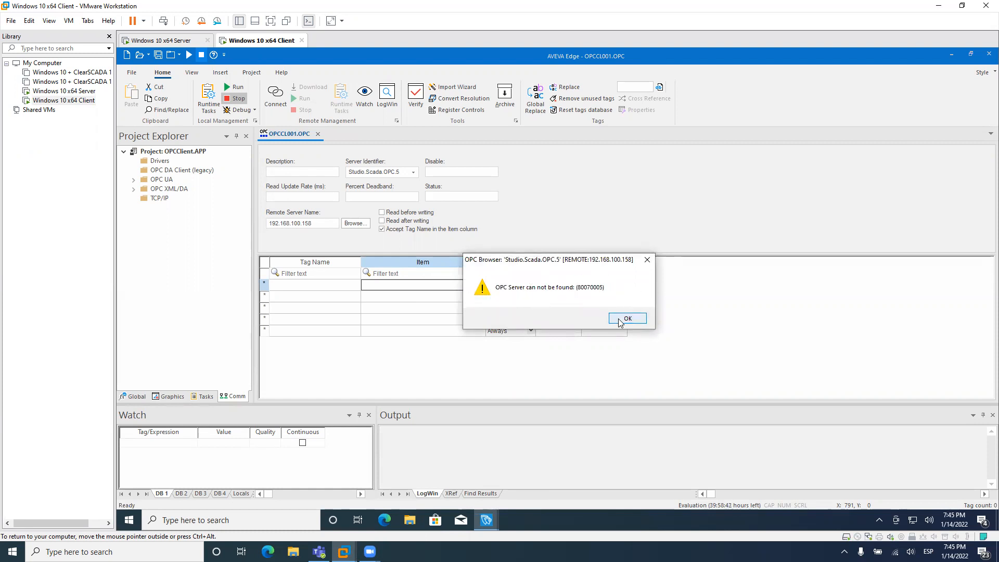
click(627, 318)
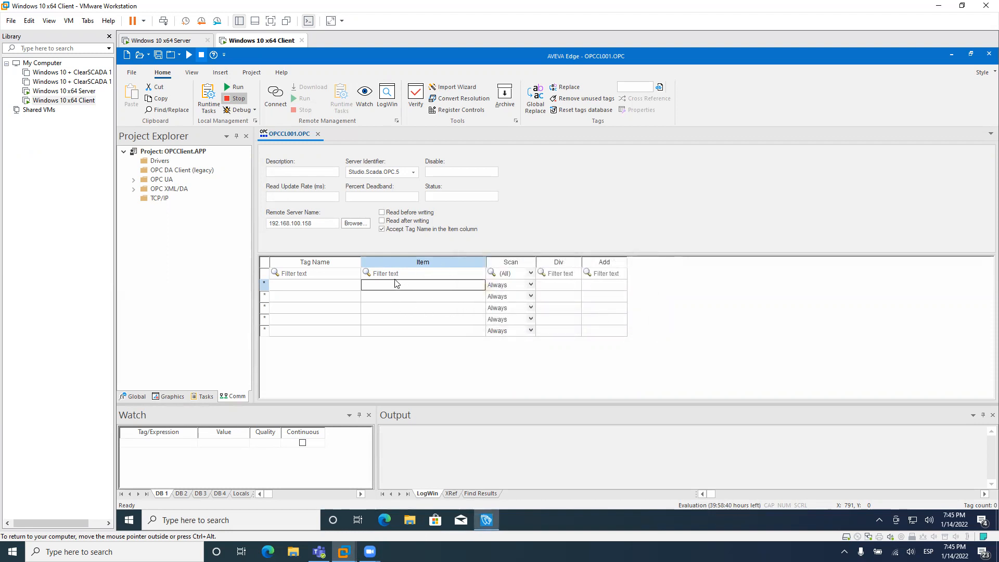
mouse_move(373, 284)
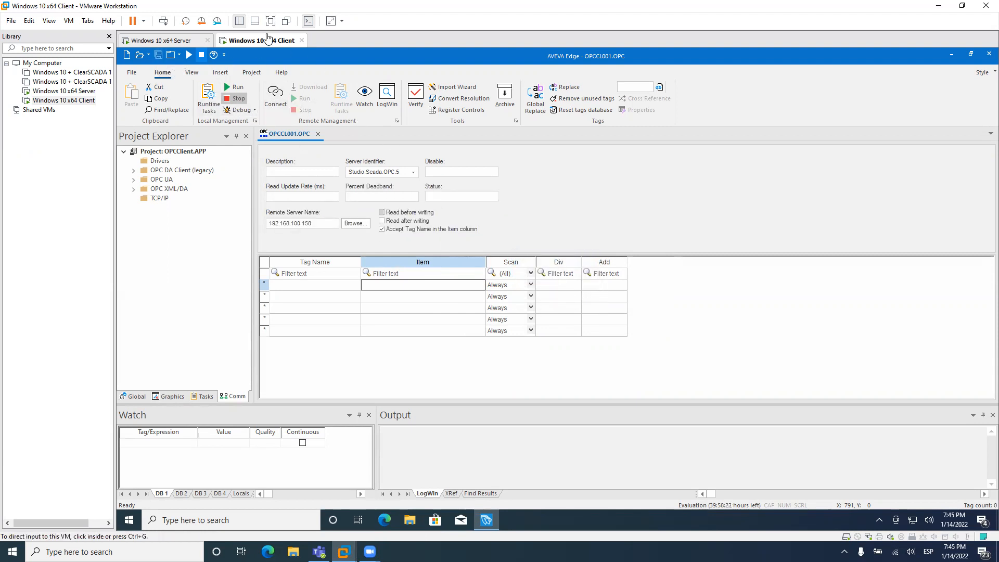
Close the Command Prompt window on the Server VM
click(164, 40)
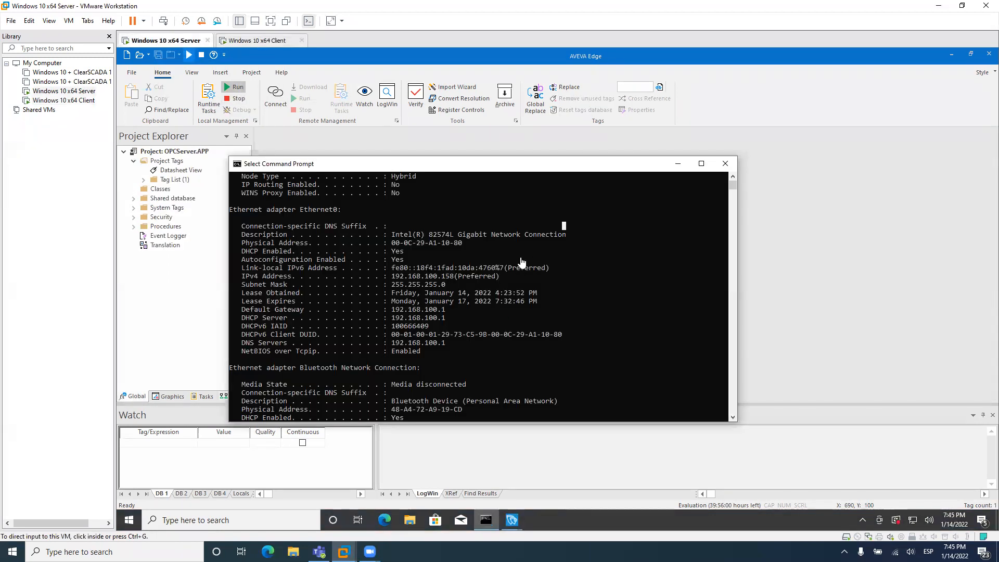
mouse_move(724, 164)
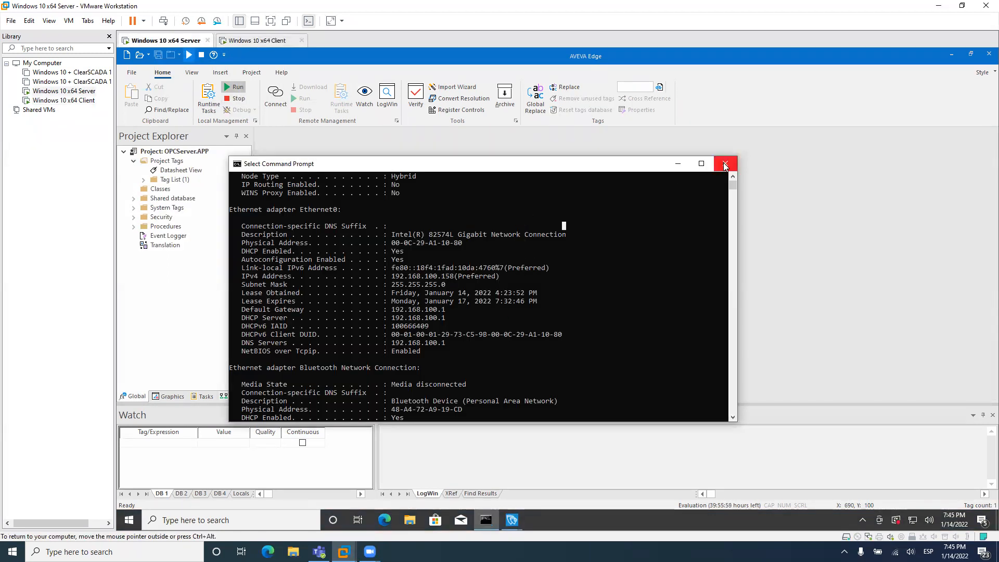
click(724, 164)
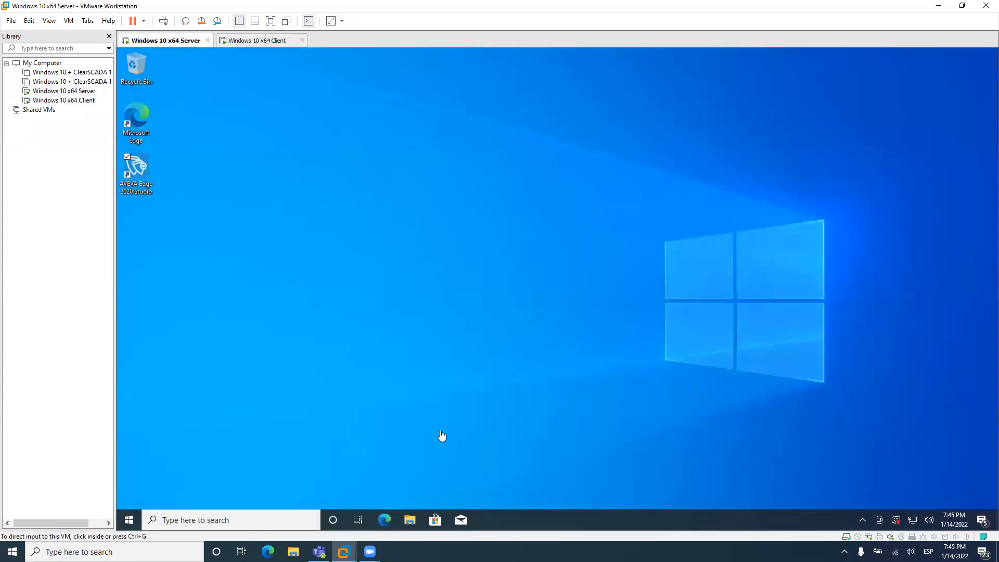
Search the Start menu for dcom to find Component Services
click(128, 519)
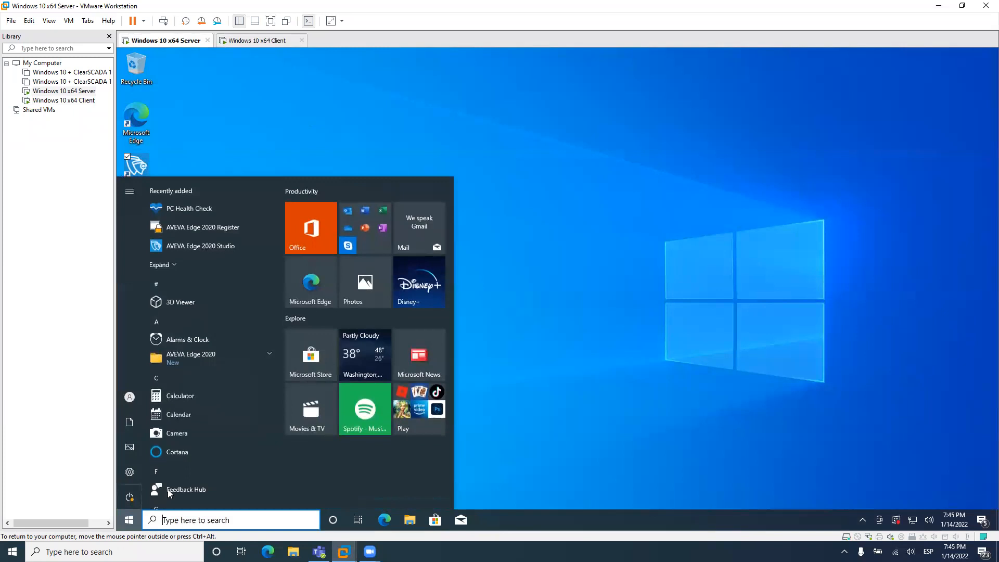
mouse_move(195, 432)
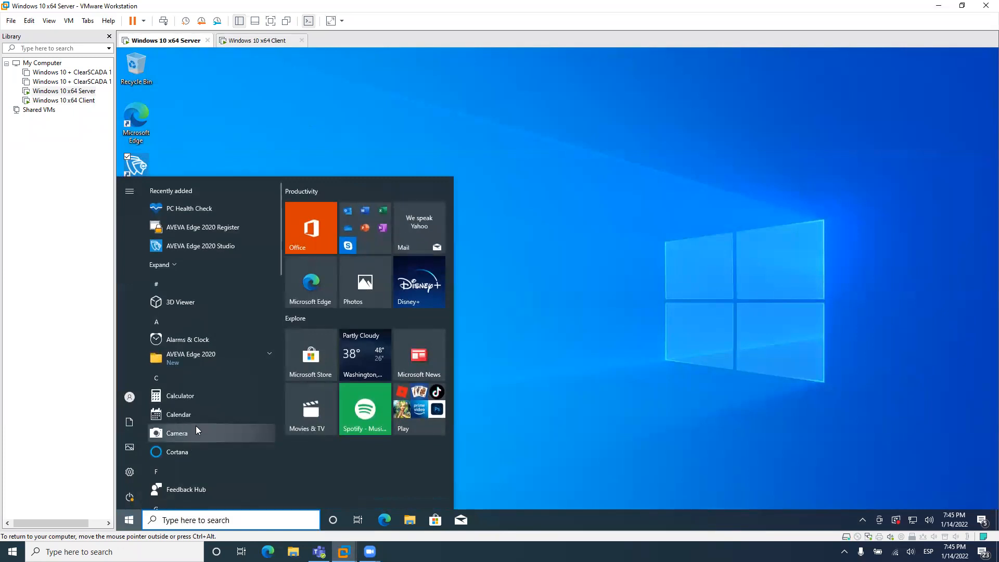
text(cdom)
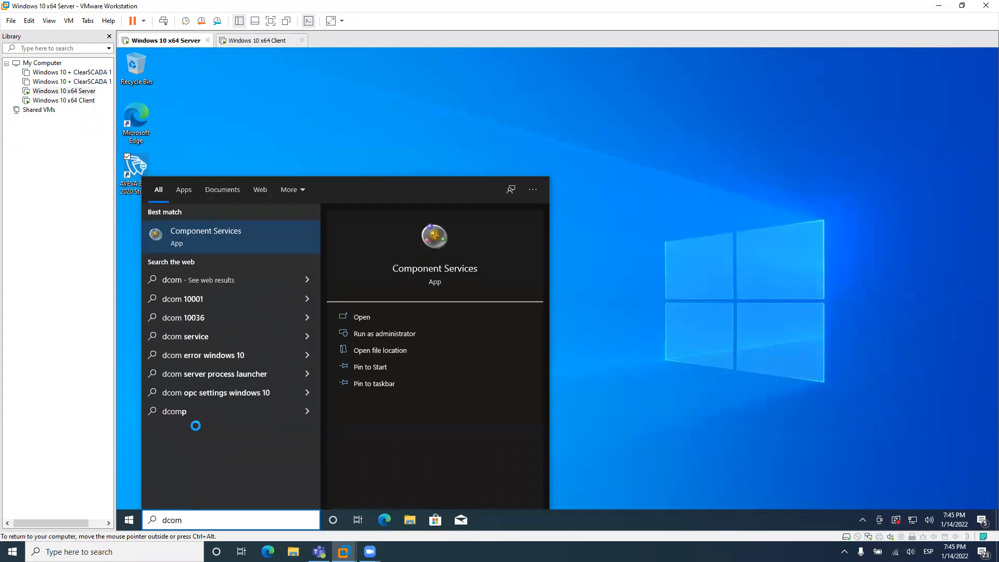
mouse_move(223, 245)
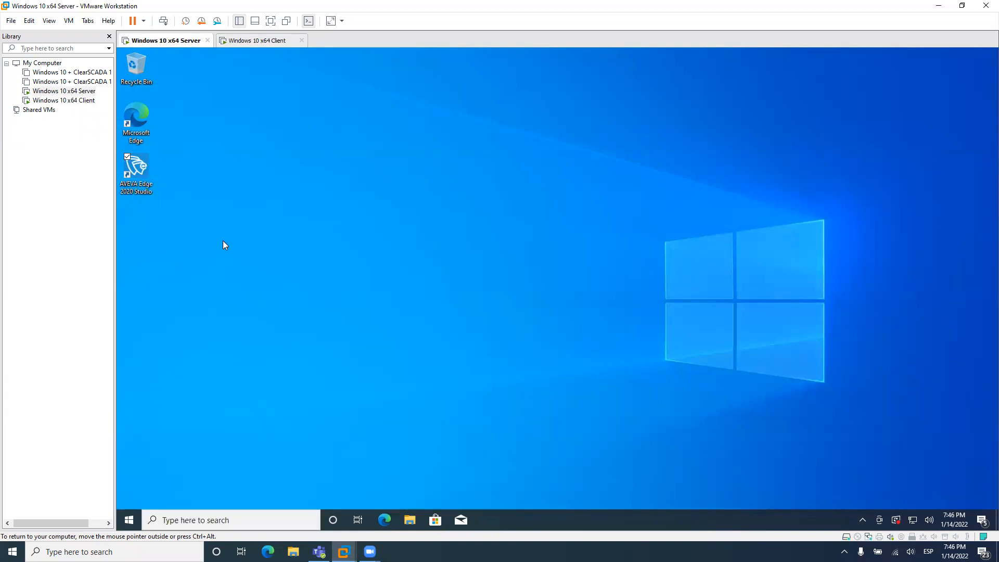
mouse_move(311, 238)
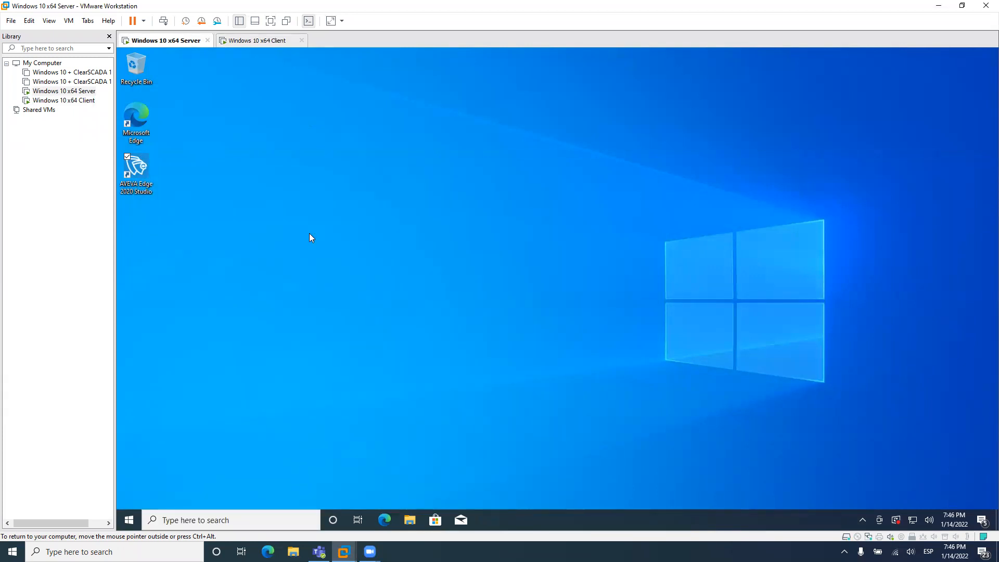
Maximize Component Services, expand My Computer, and right-click it for its options
click(486, 520)
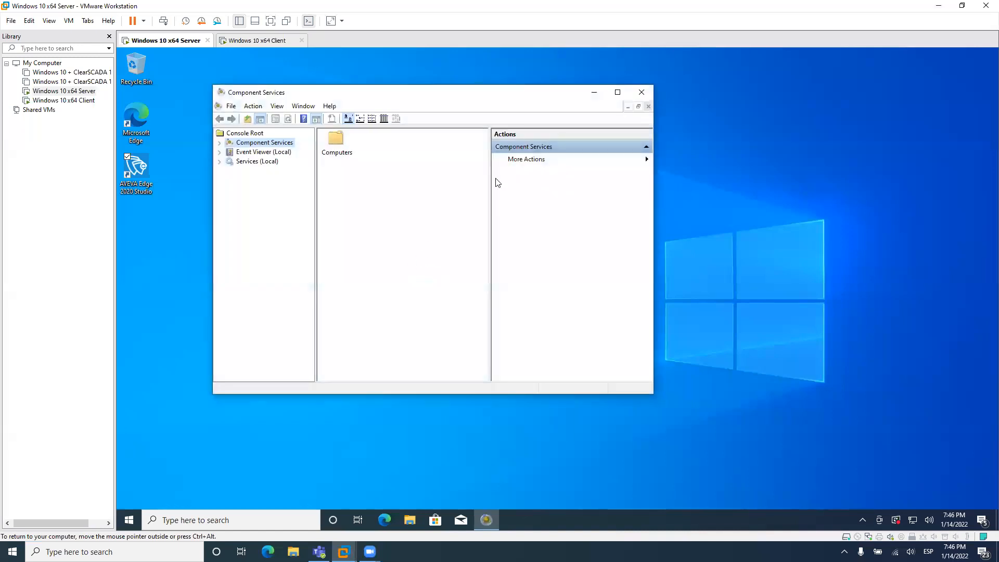
click(617, 92)
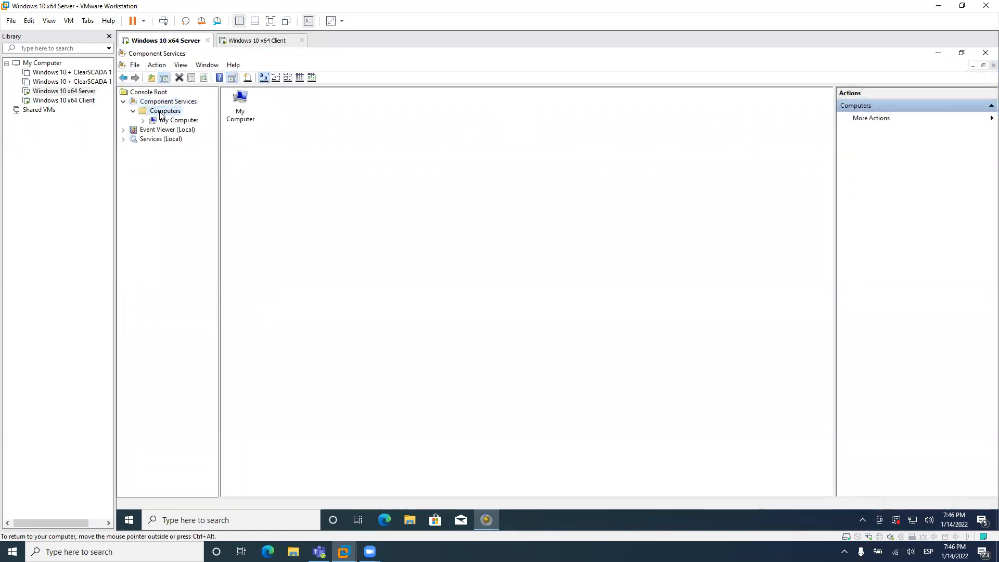
click(181, 120)
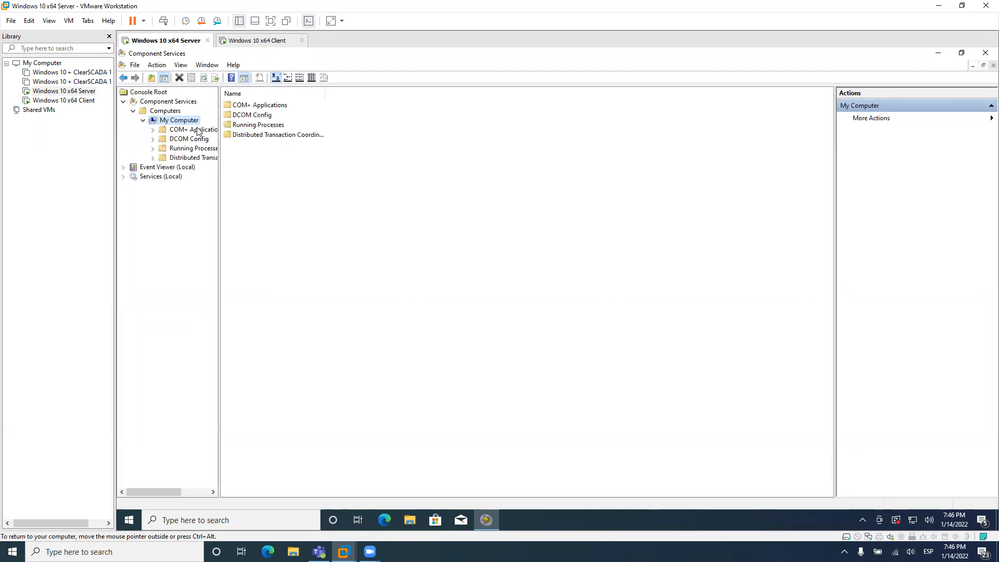
mouse_move(173, 124)
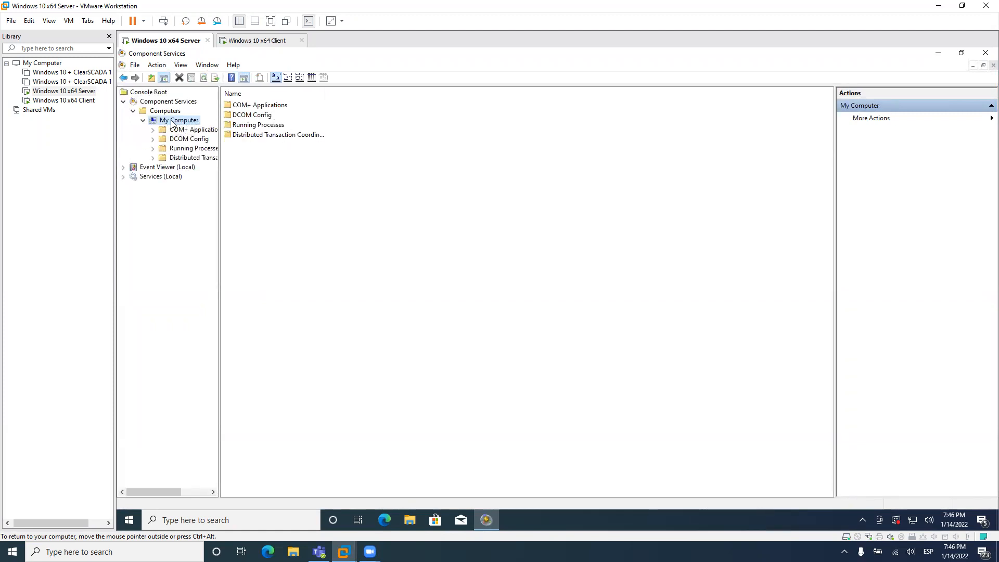
right_click(181, 120)
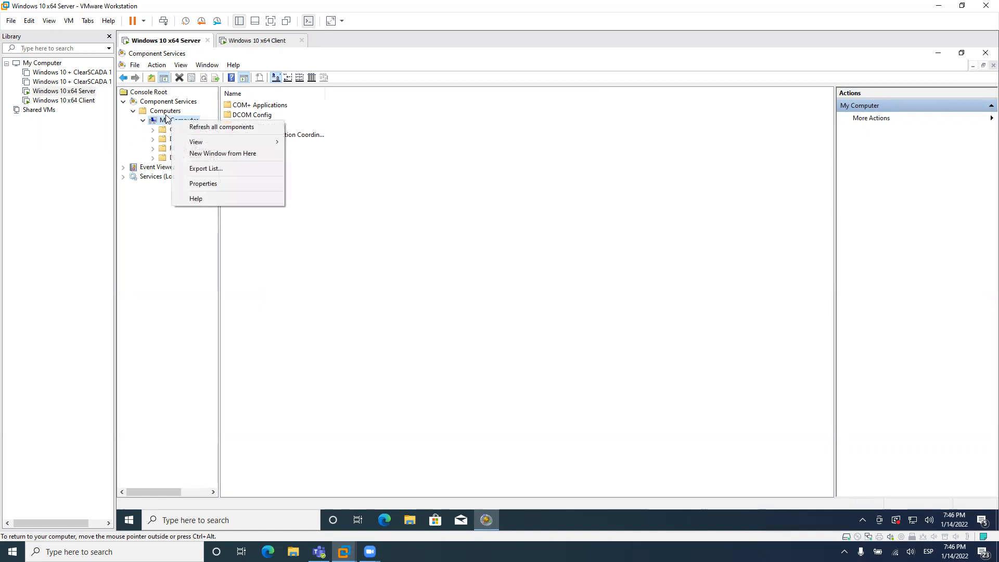
mouse_move(191, 184)
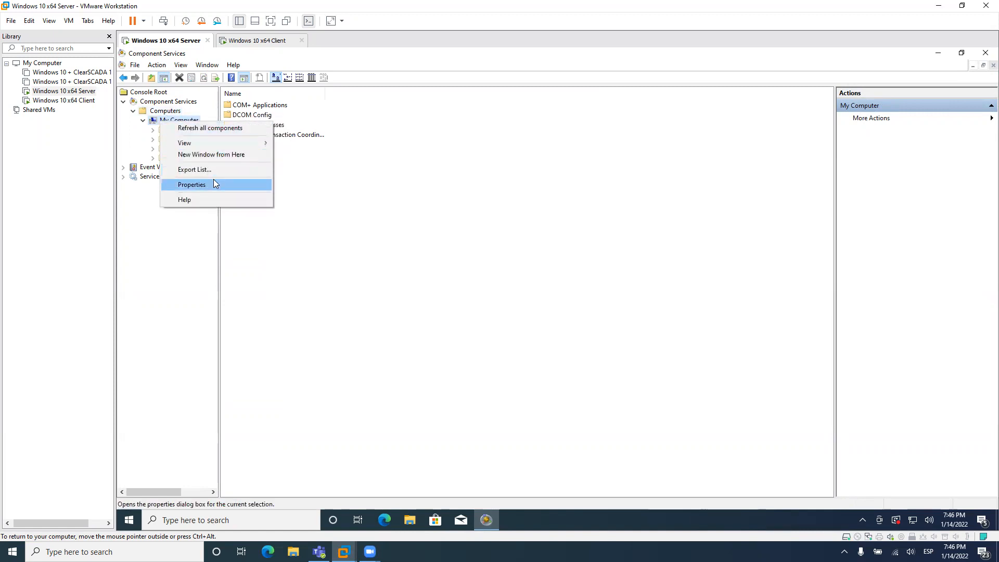
Allow remote access for Everyone and ANONYMOUS LOGON in My Computer's COM Security access limits
click(192, 185)
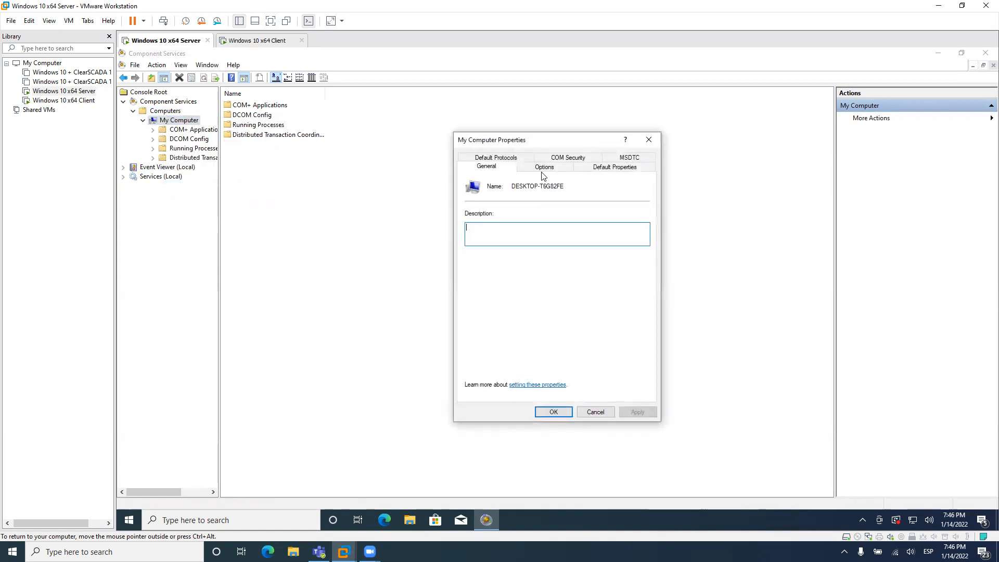
click(614, 167)
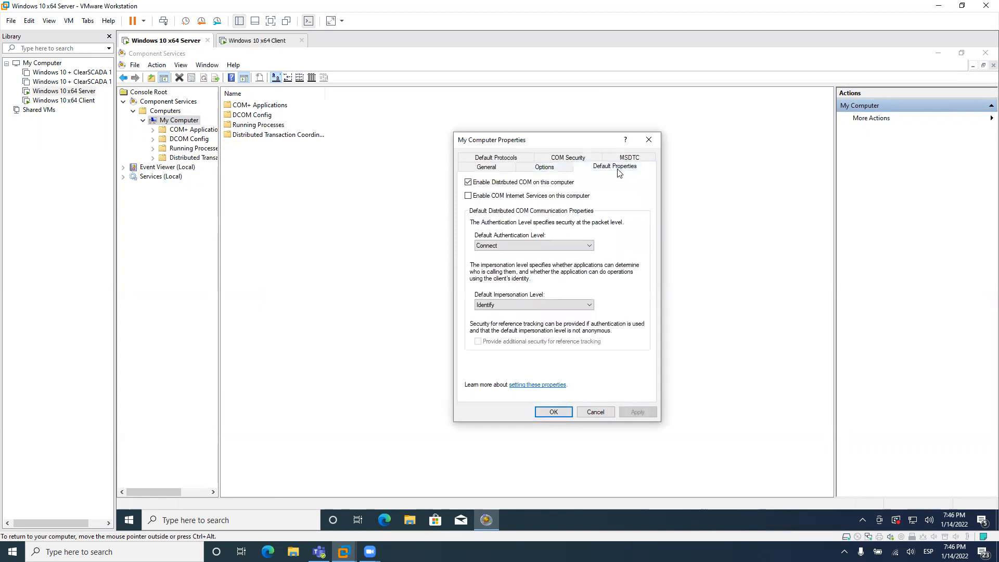
click(628, 165)
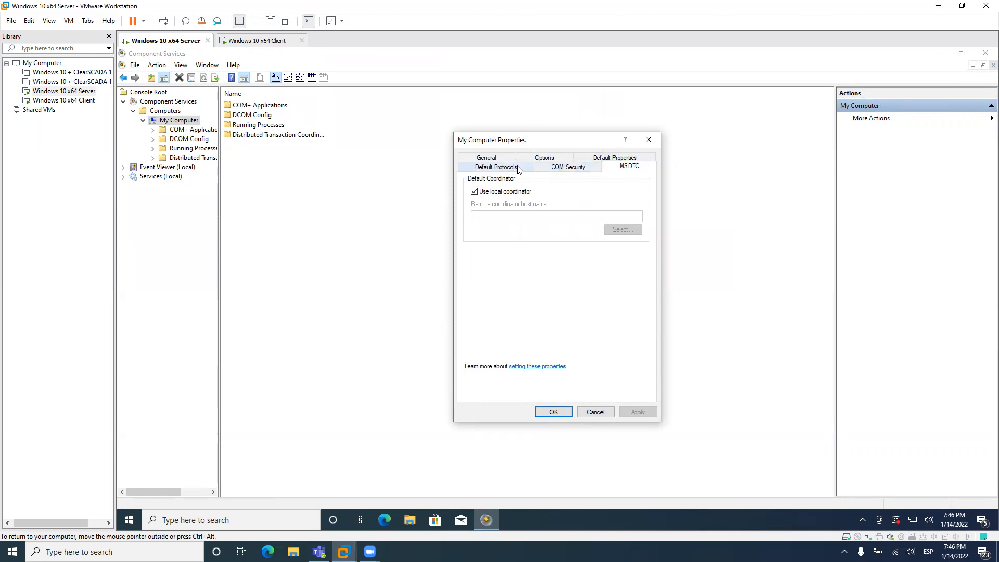
click(567, 166)
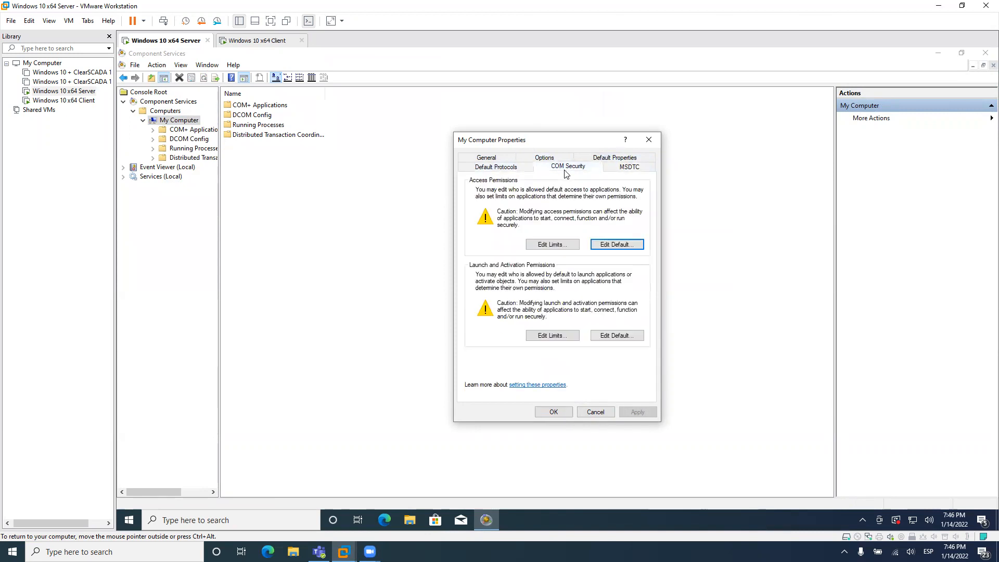
mouse_move(561, 243)
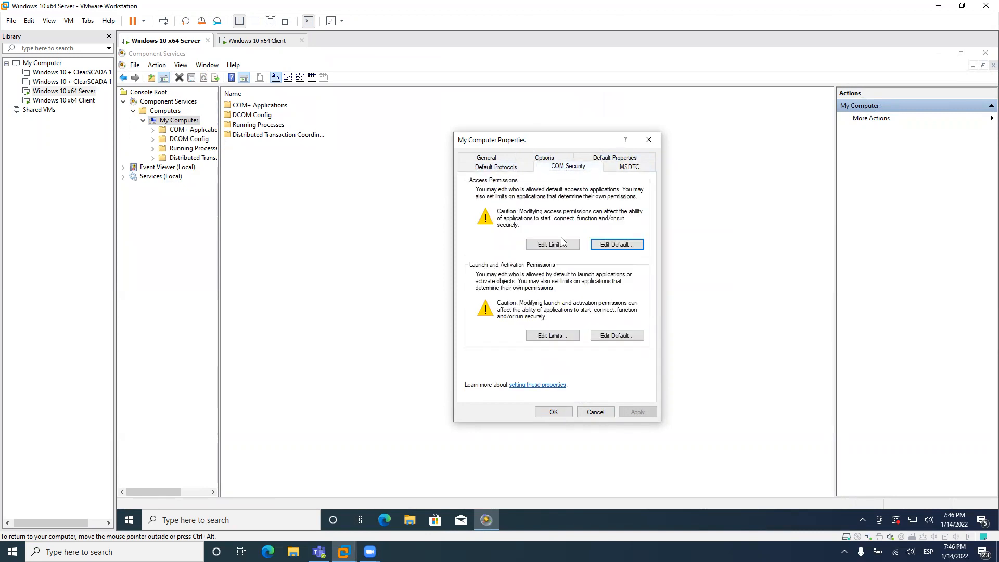
click(552, 244)
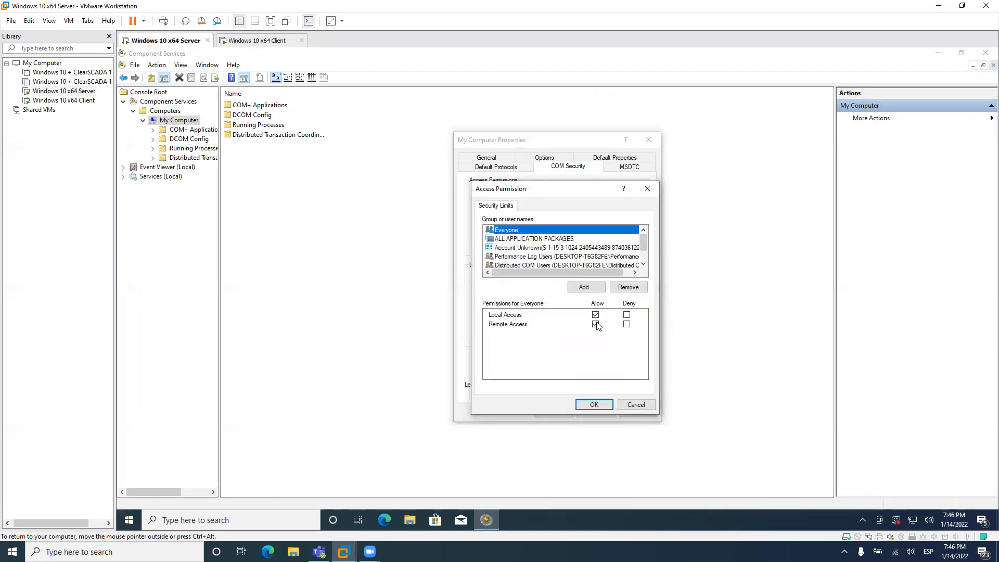
click(595, 325)
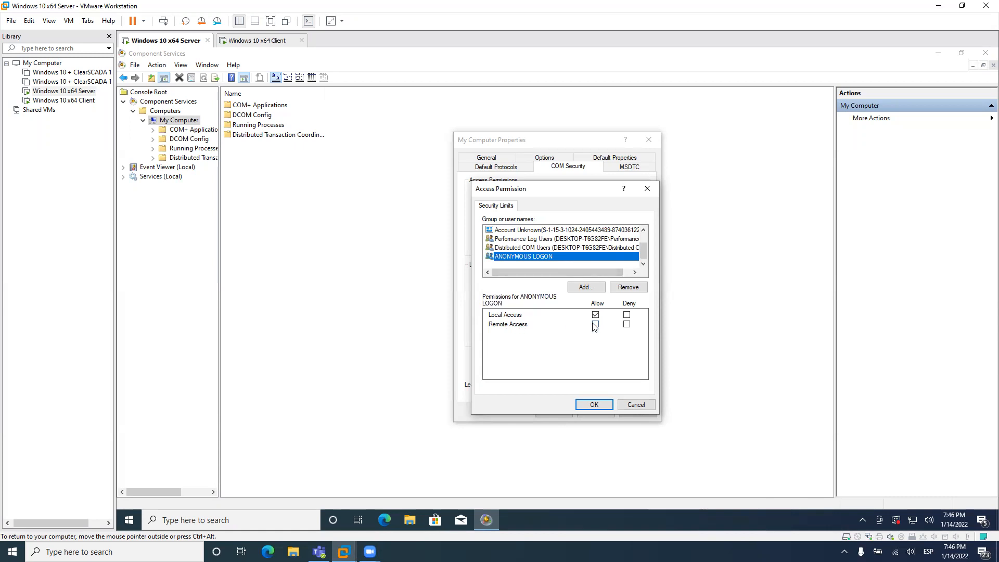
click(593, 405)
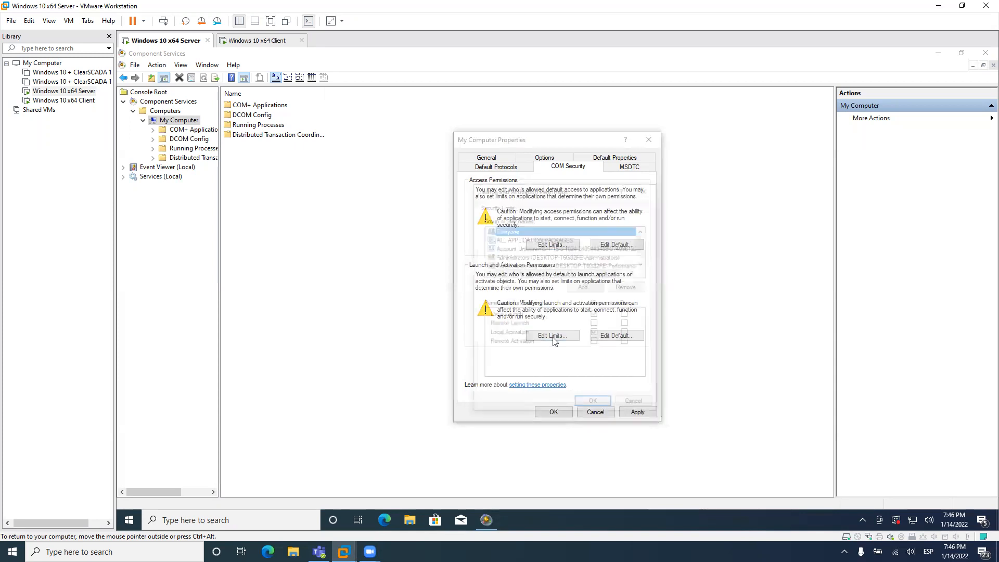
Allow remote launch and activation in the launch limits and apply the machine-wide DCOM update
click(552, 335)
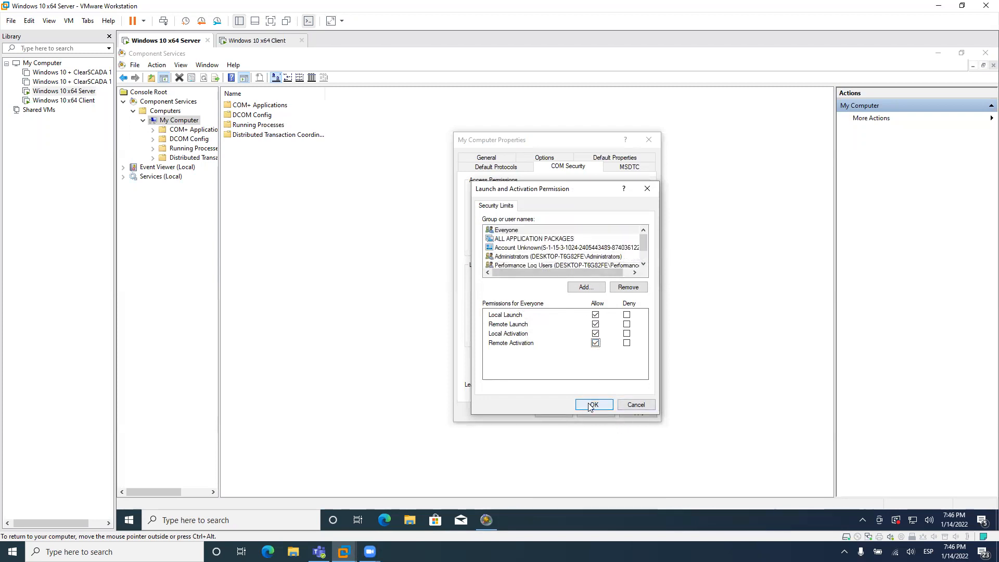
click(593, 405)
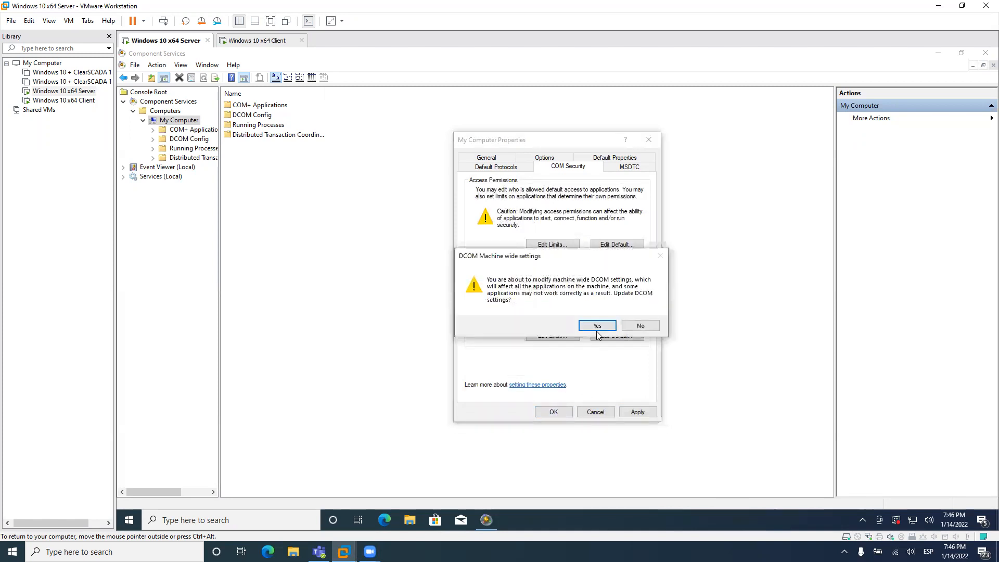
click(596, 325)
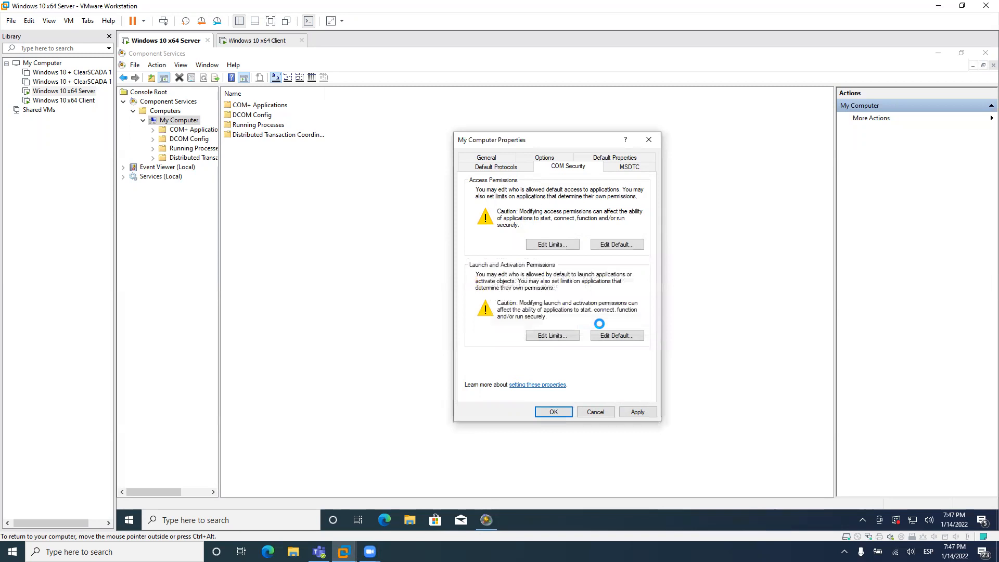
click(551, 412)
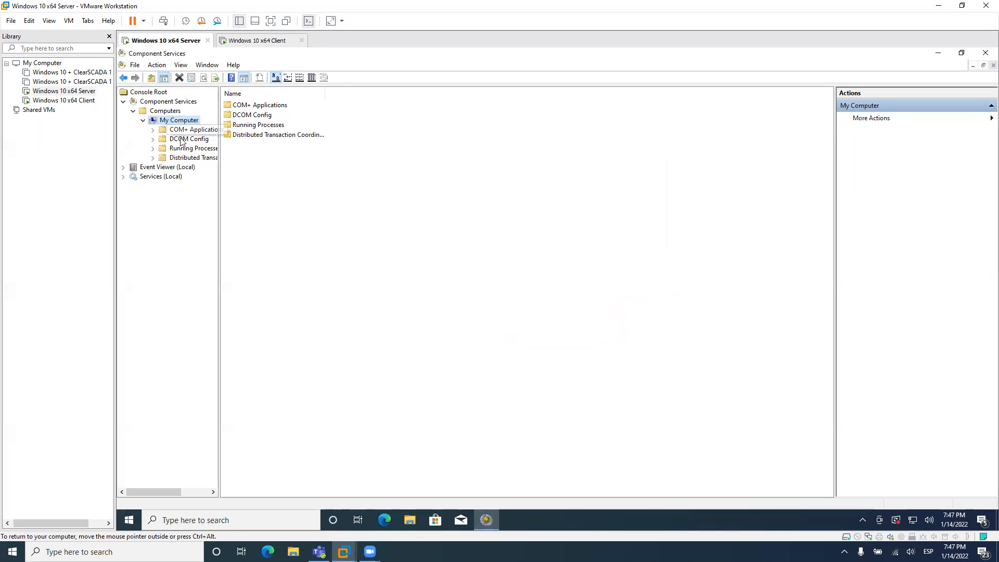
Find and select Studio Scada OPC Server v5.0 in the DCOM Config list
click(189, 139)
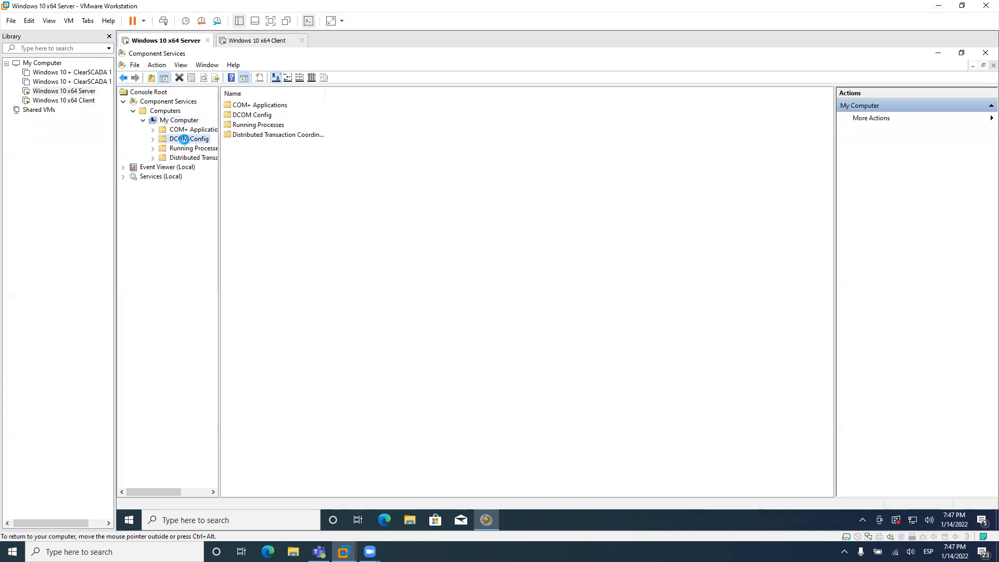
click(189, 139)
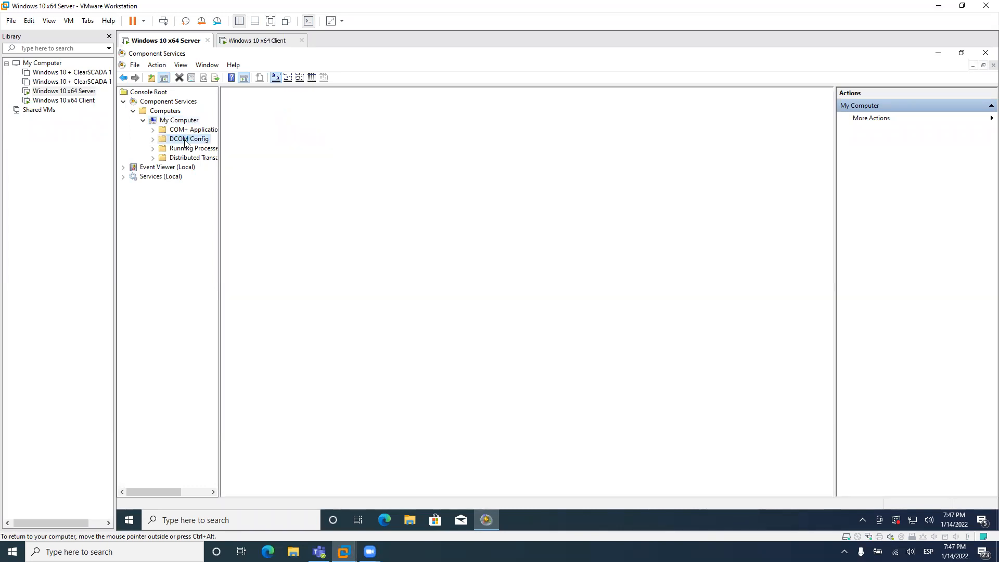
click(188, 139)
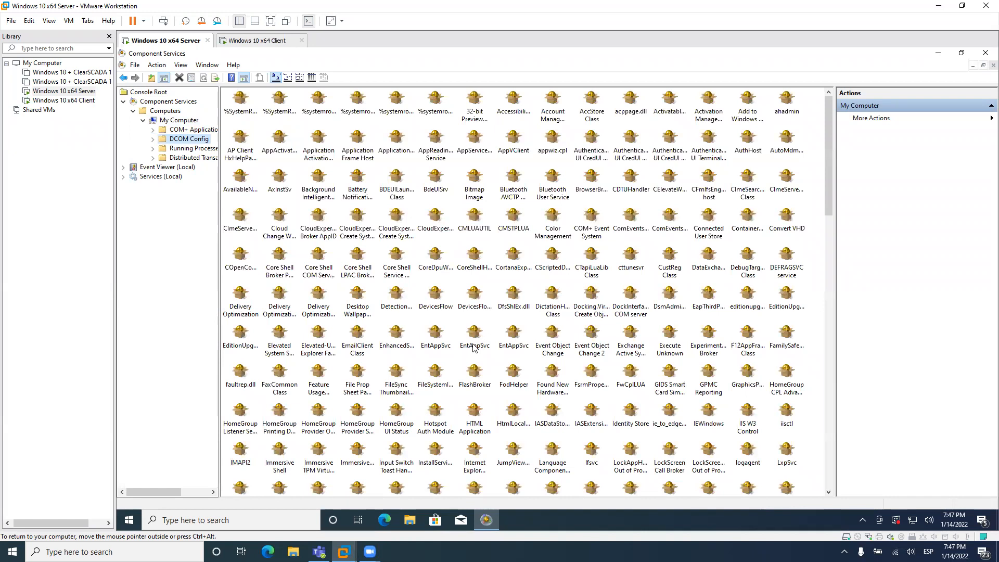
click(474, 333)
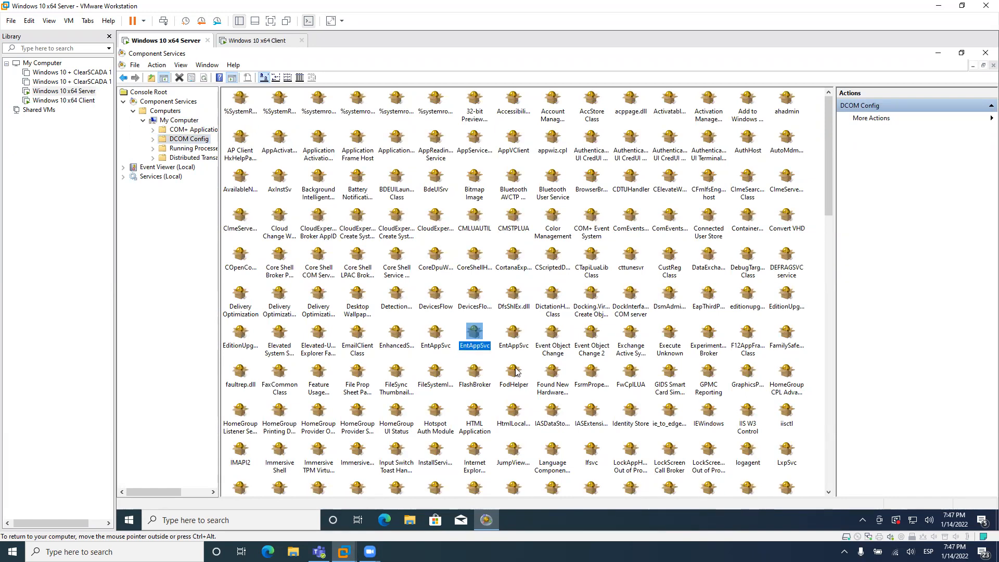
scroll(down, 3)
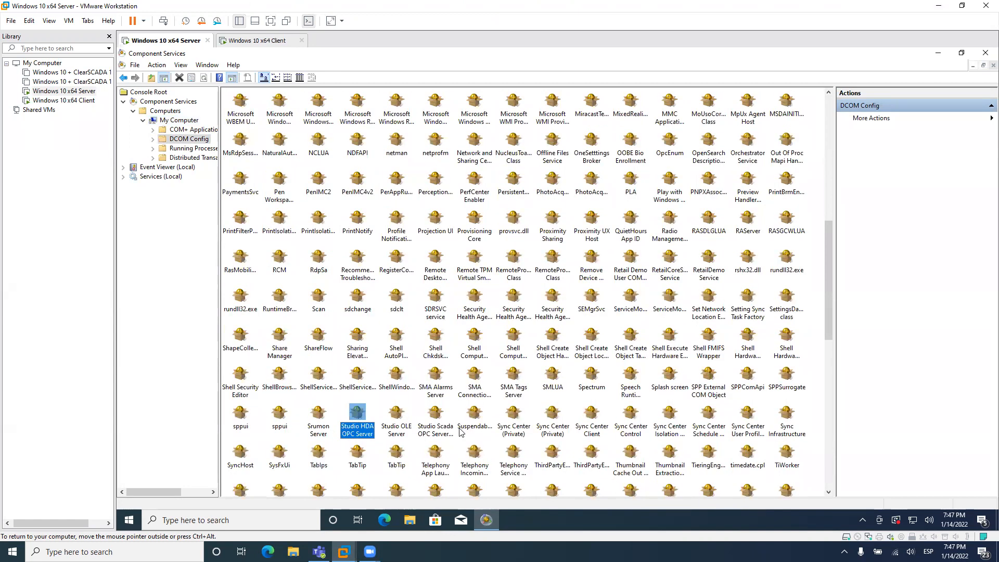
click(434, 414)
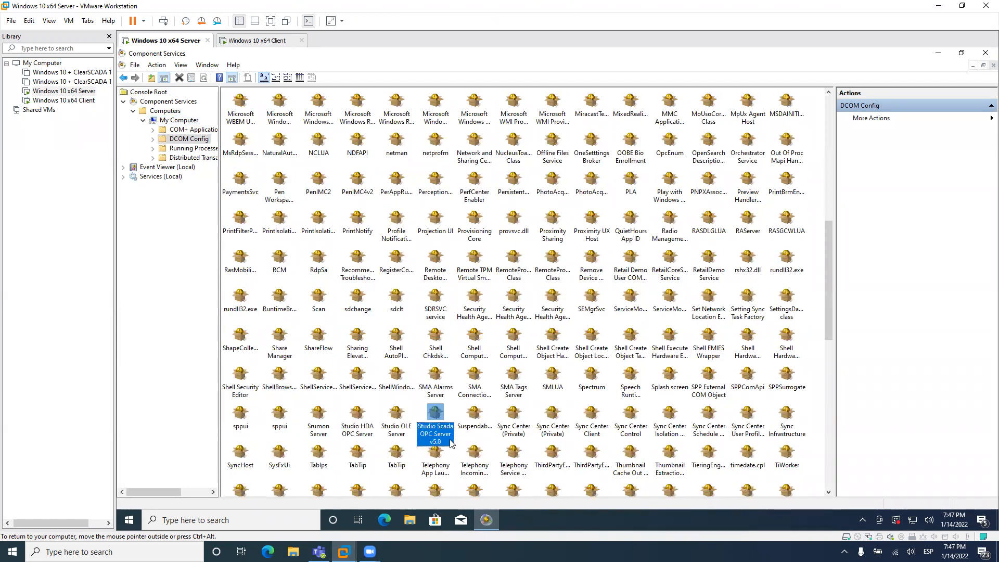
mouse_move(455, 438)
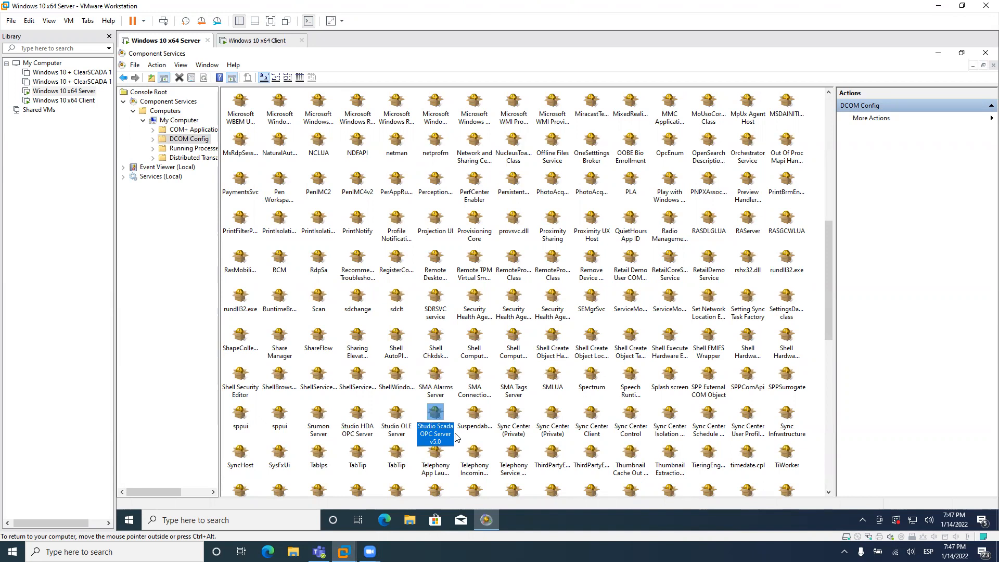
mouse_move(434, 437)
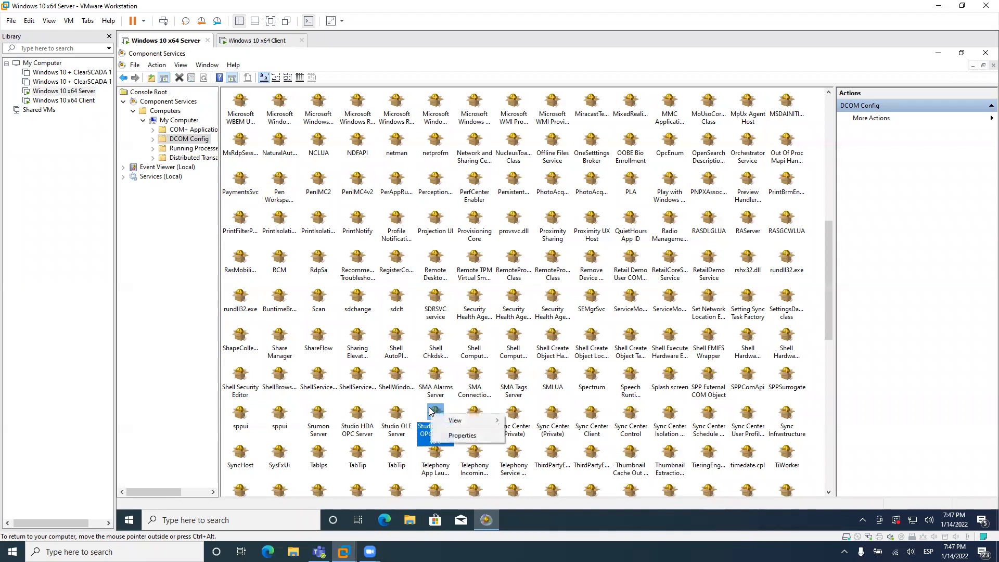
Set the server's authentication level to Connect and show its security permissions
click(462, 435)
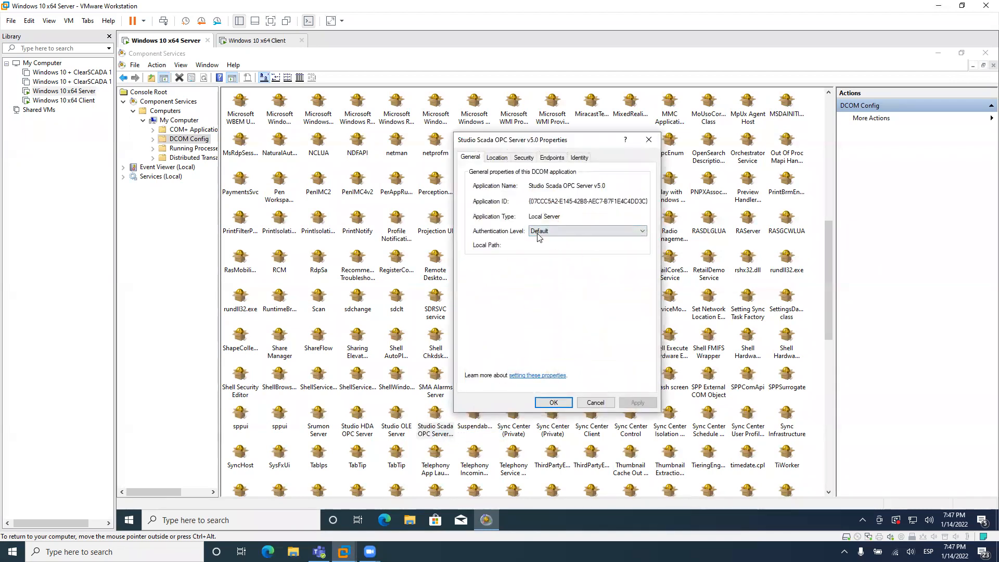
click(586, 231)
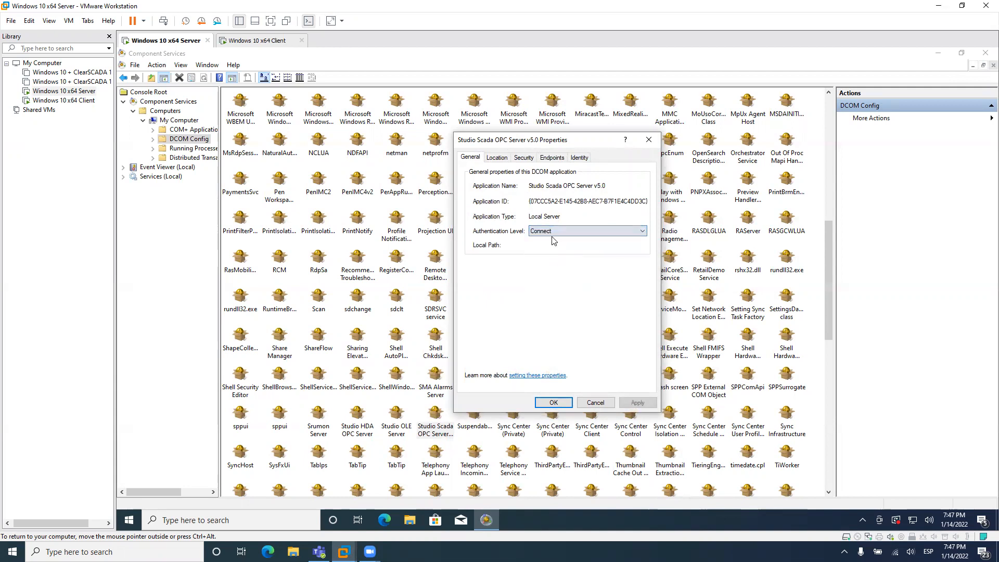
click(496, 157)
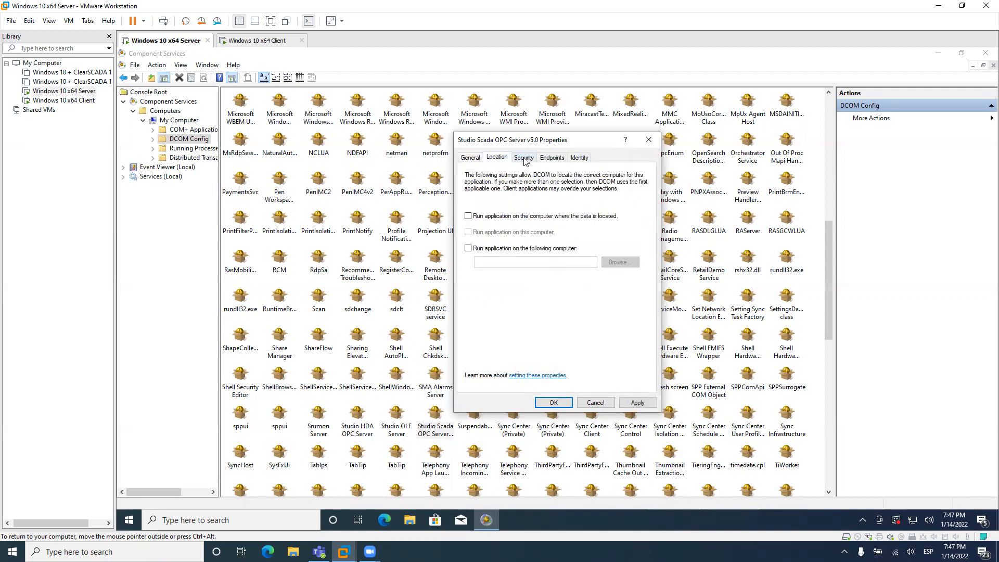
click(522, 158)
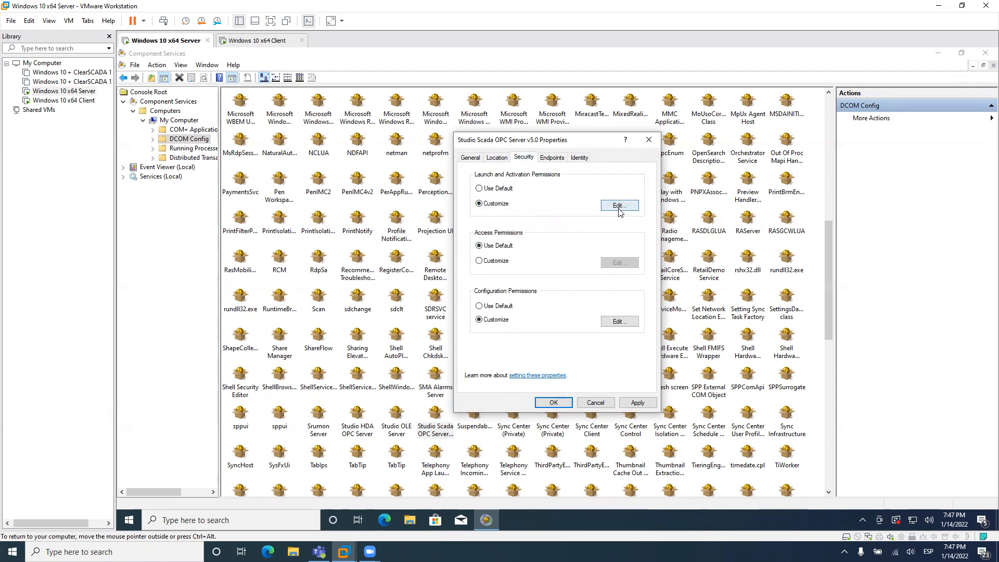
Add Everyone to launch and activation permissions with local and remote launch and activation allowed
click(618, 205)
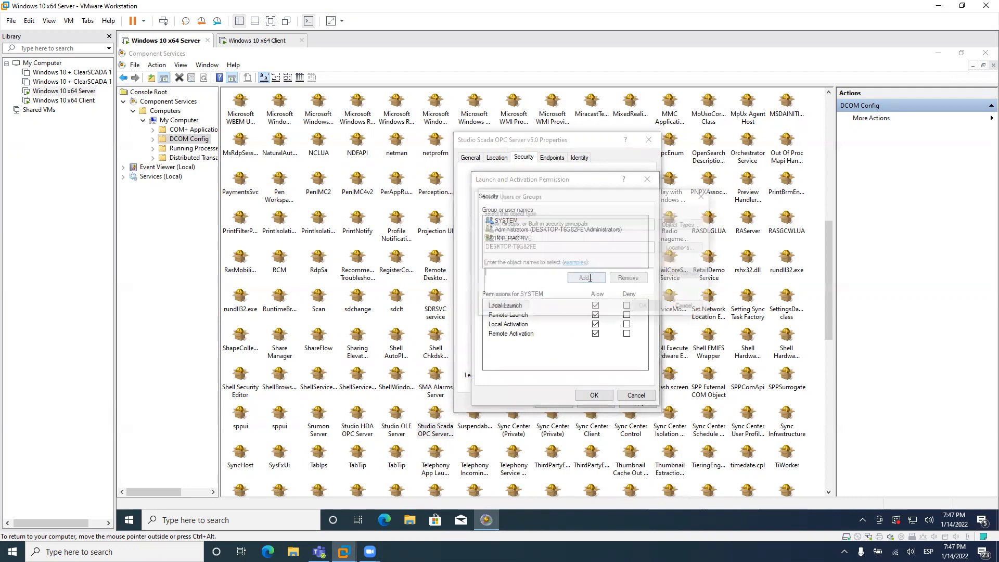
click(582, 277)
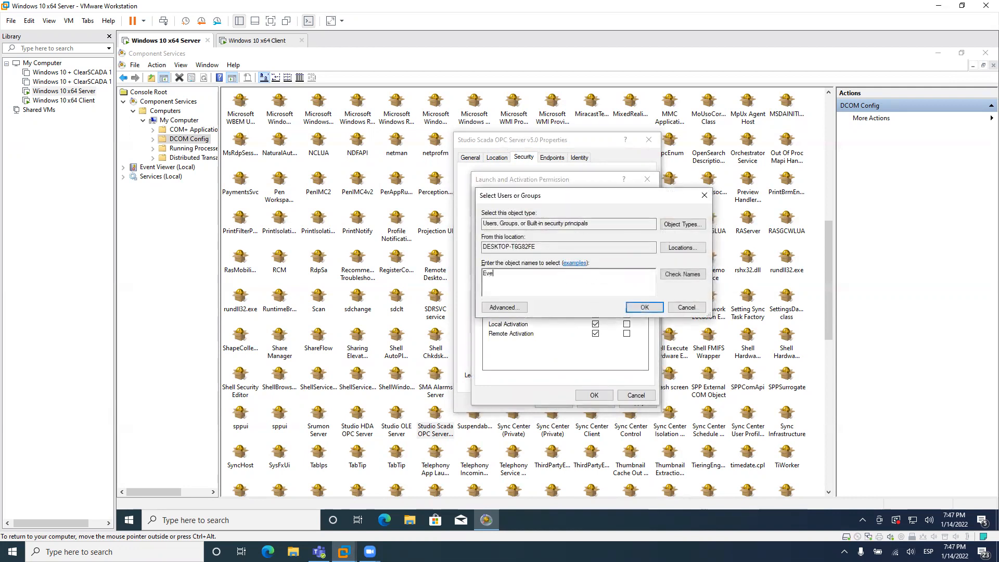
text(ryone)
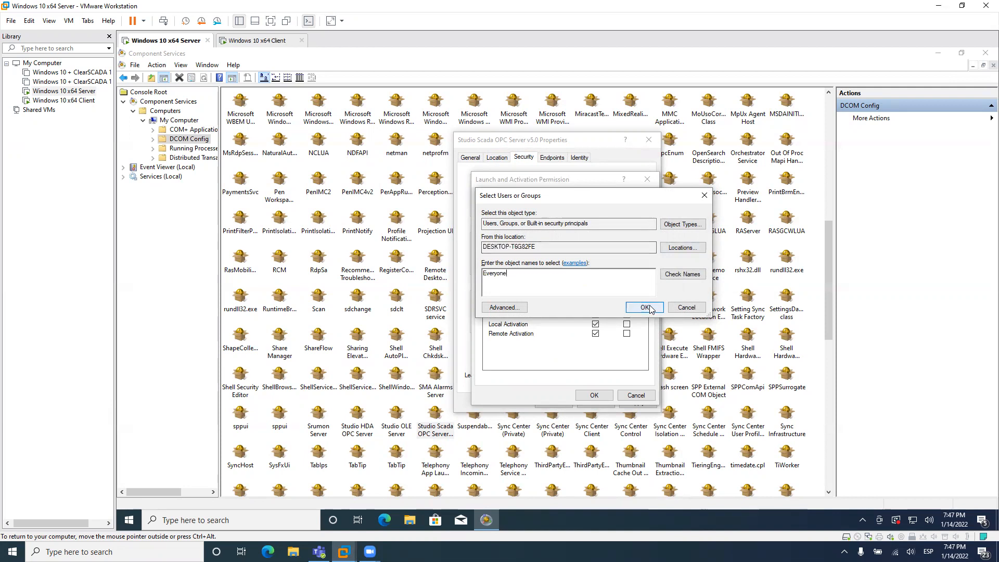
click(644, 307)
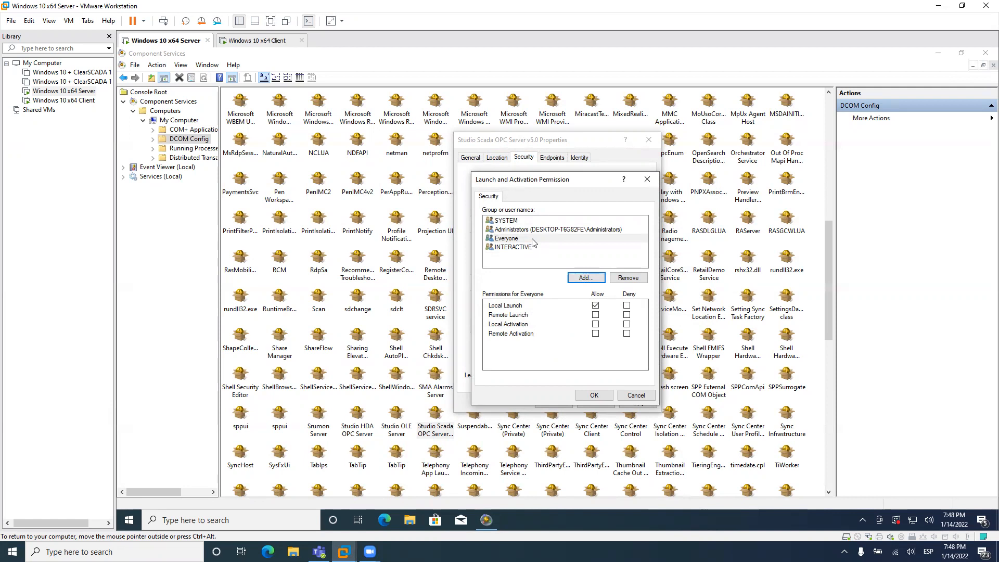
mouse_move(542, 235)
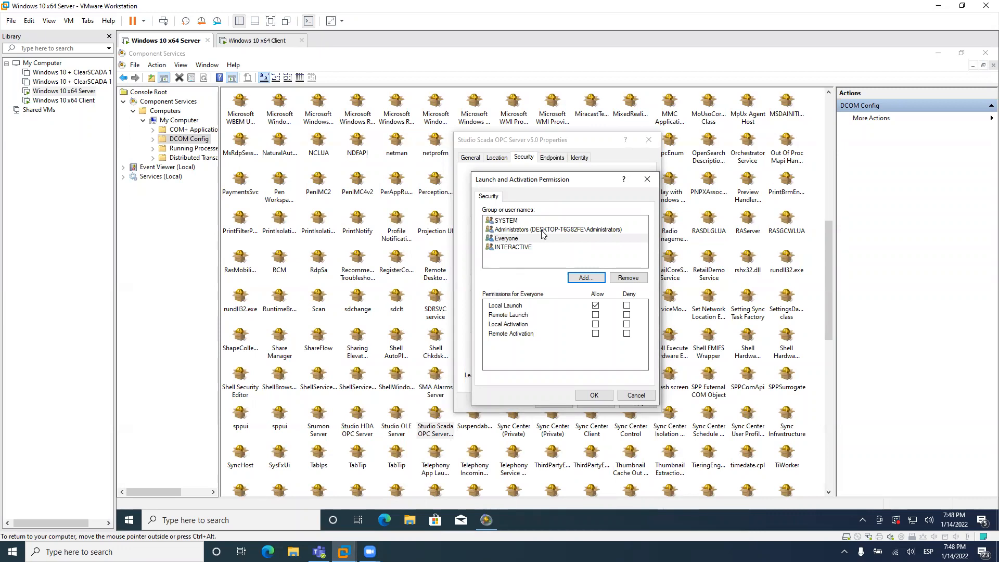
mouse_move(566, 273)
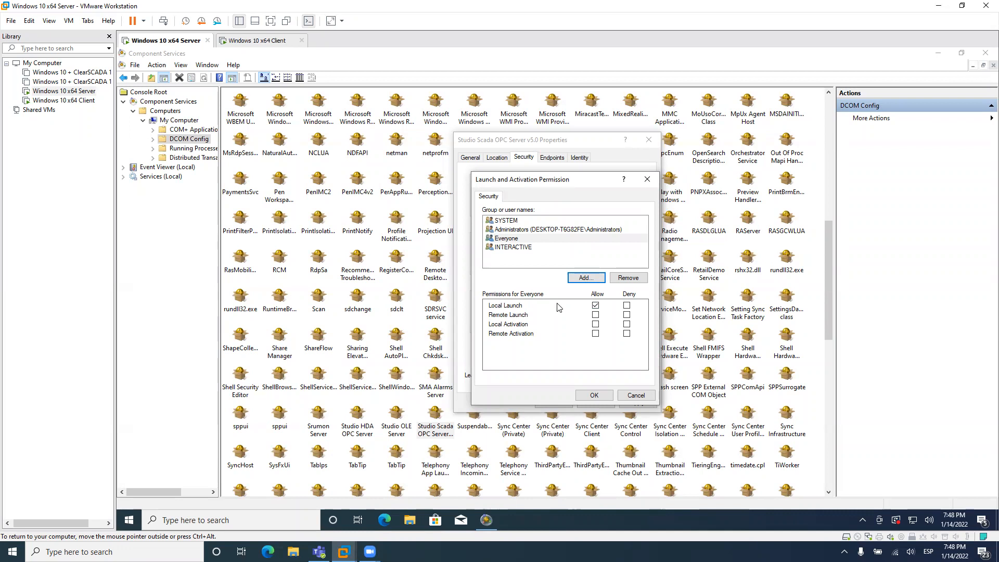
click(595, 314)
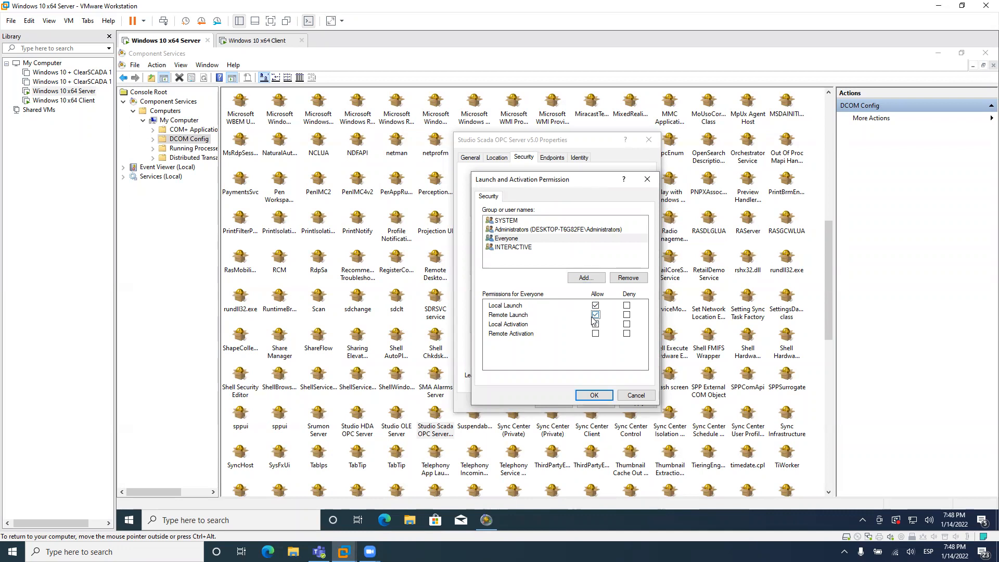
click(594, 333)
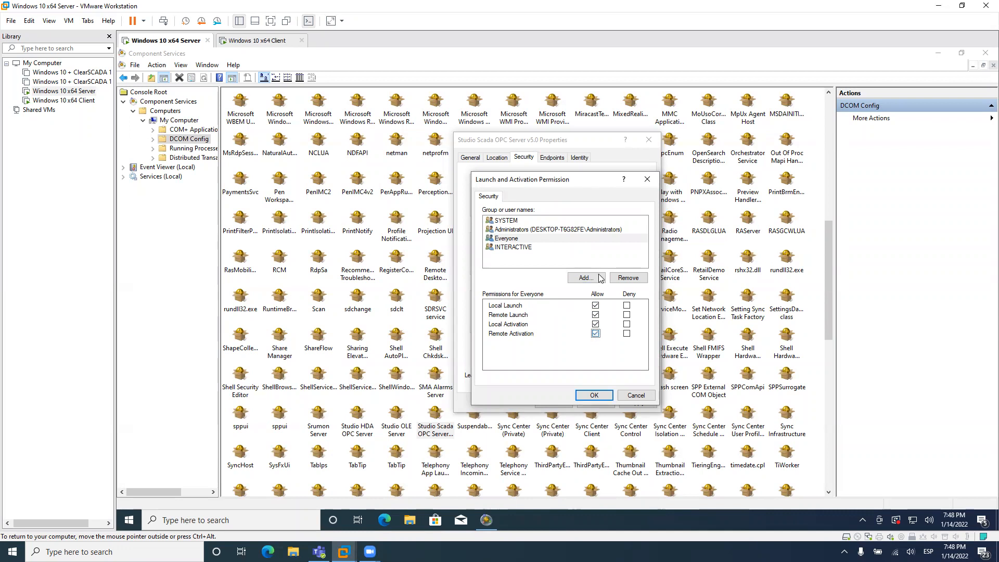
mouse_move(539, 244)
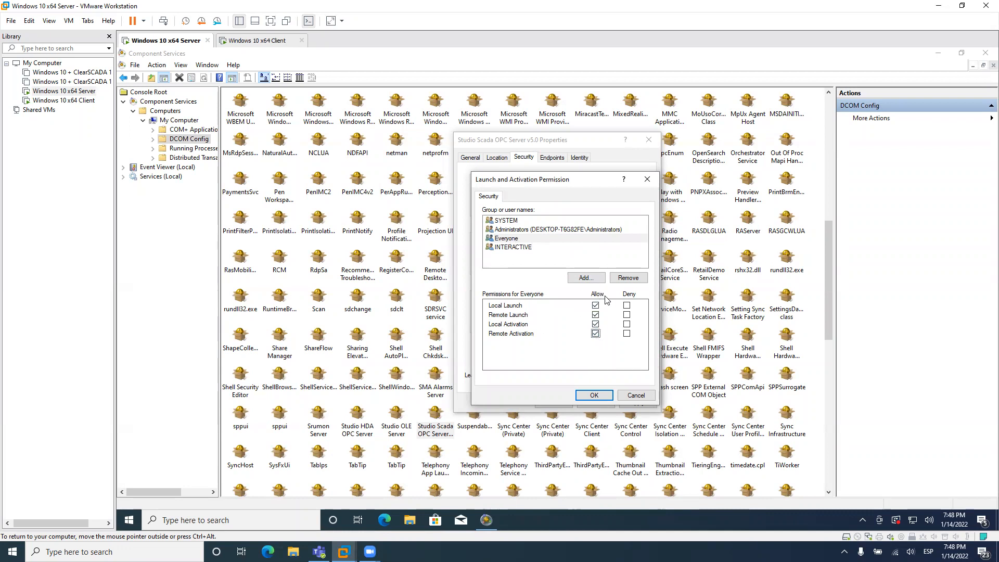
click(592, 395)
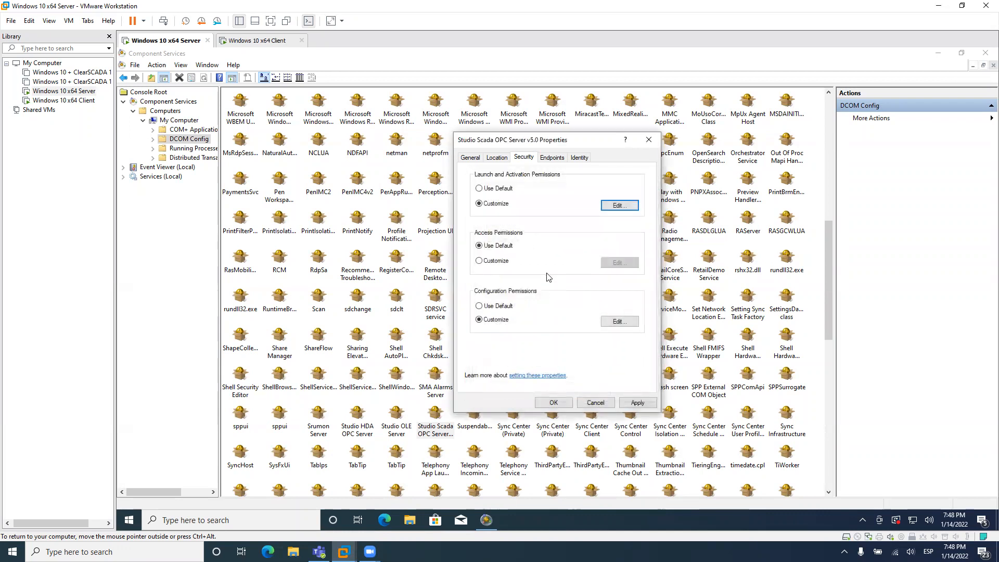
Add Everyone to the OPC server's access permissions with Local and Remote Access allowed
click(479, 261)
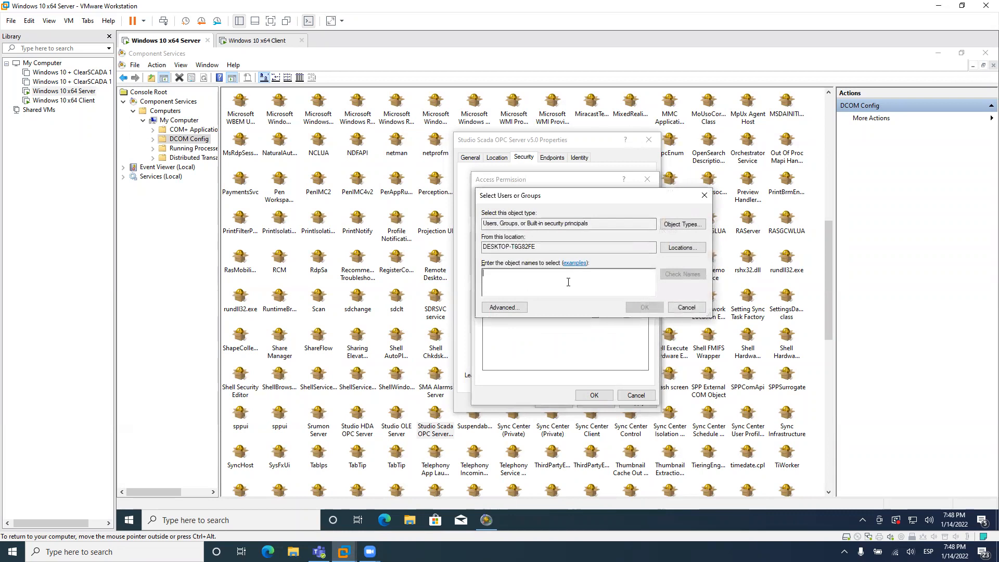
text(Everyone)
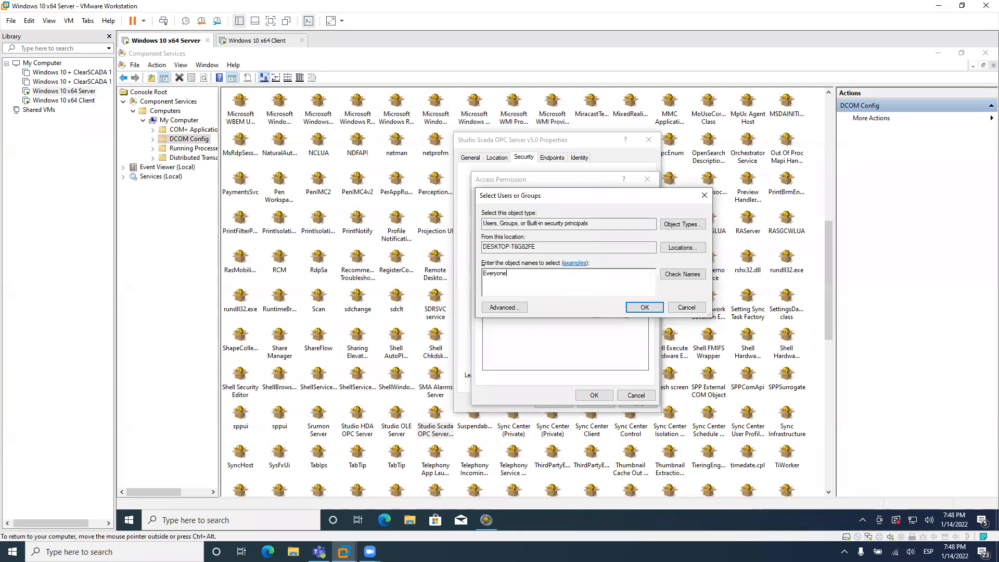
click(644, 307)
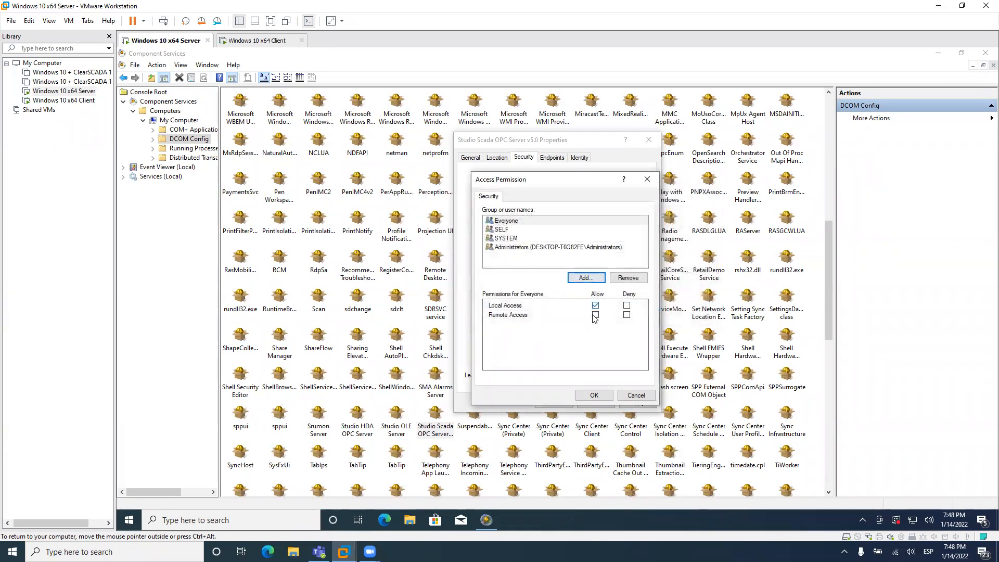
click(595, 315)
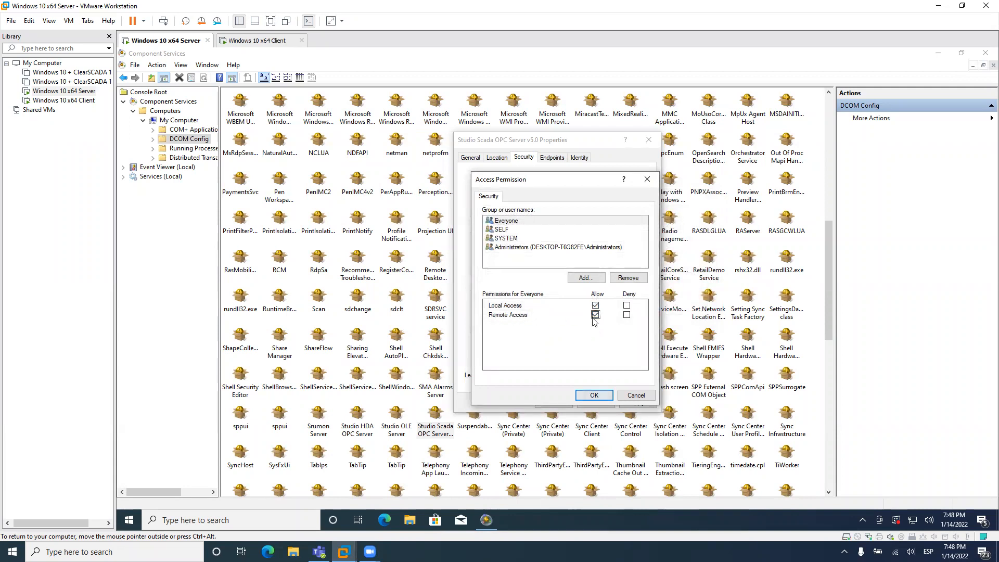
click(593, 395)
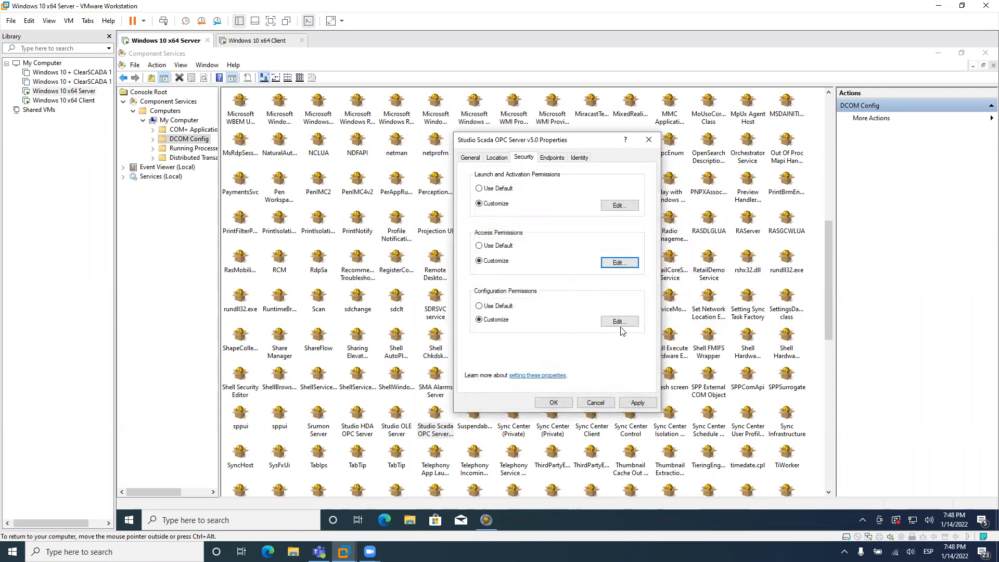
Add Everyone to the configuration permissions with Full Control and Read allowed
click(618, 321)
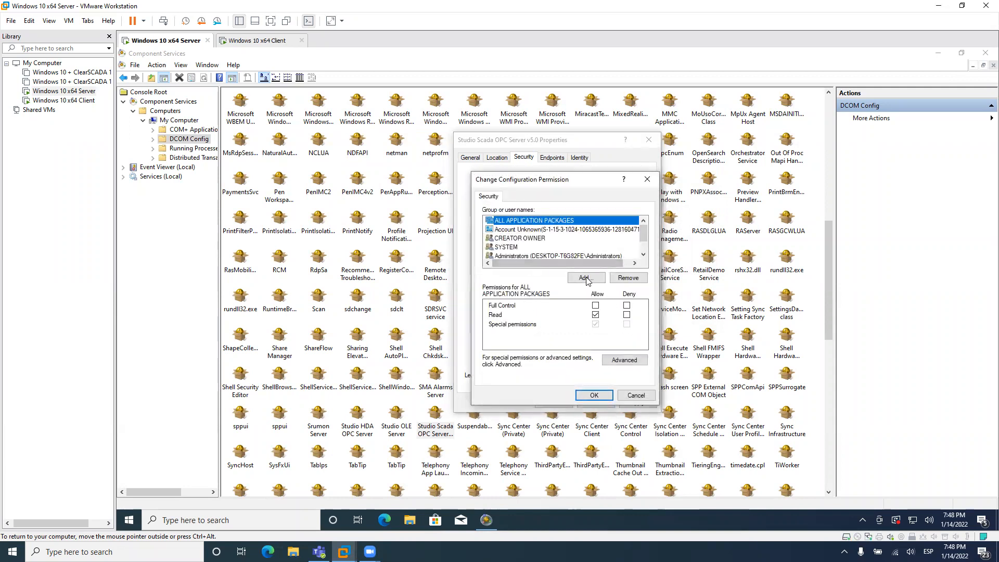
click(583, 277)
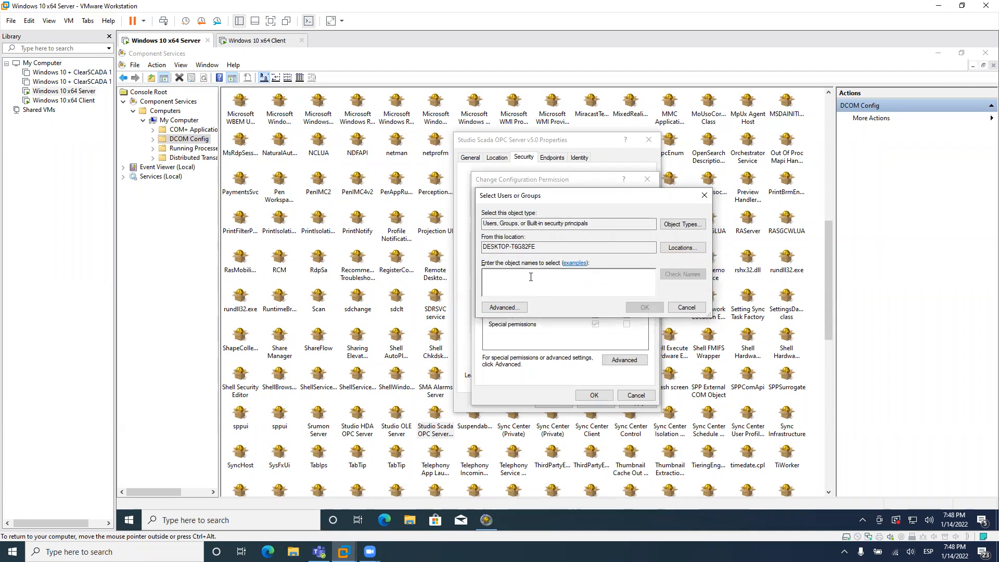
text(Everyone)
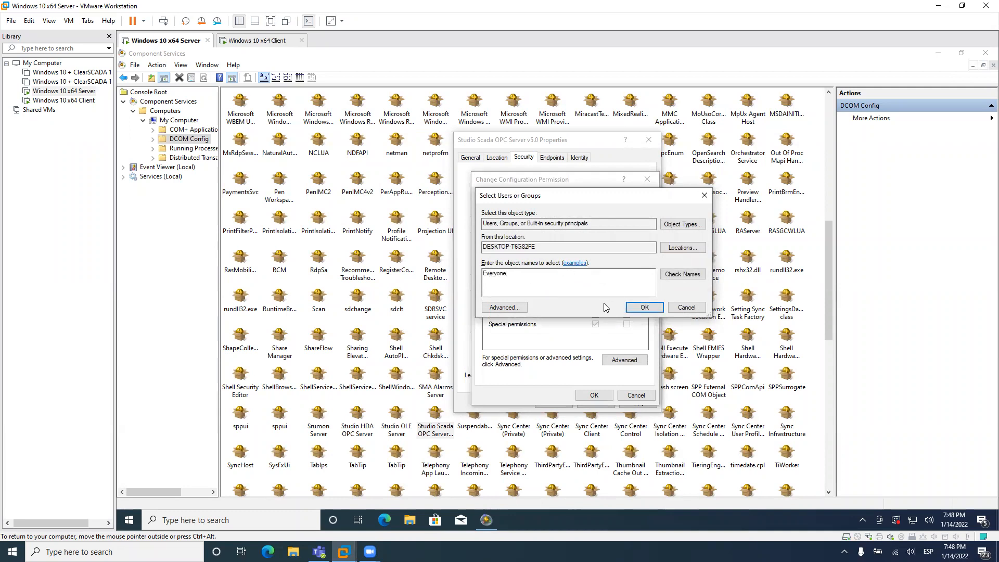
click(643, 307)
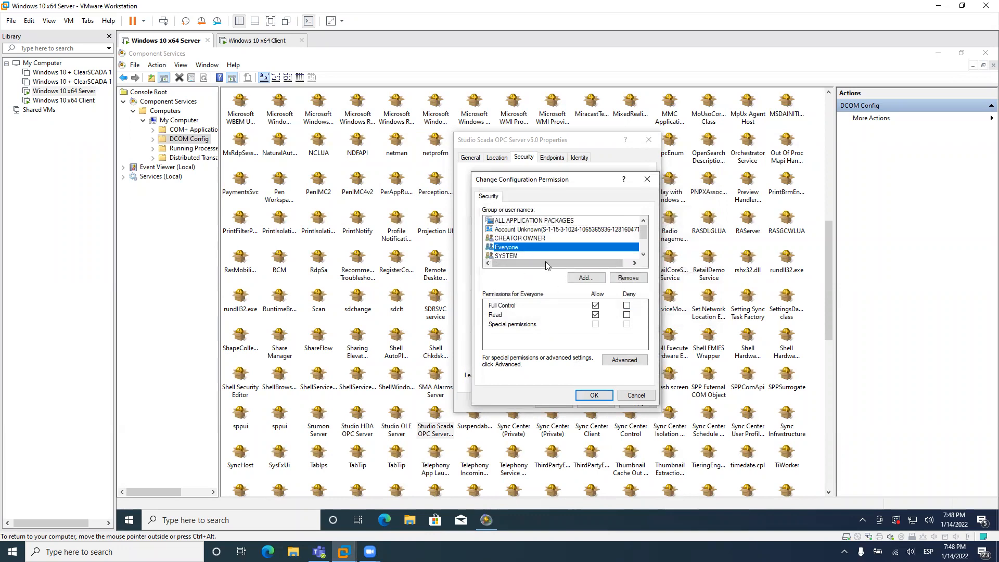
click(593, 395)
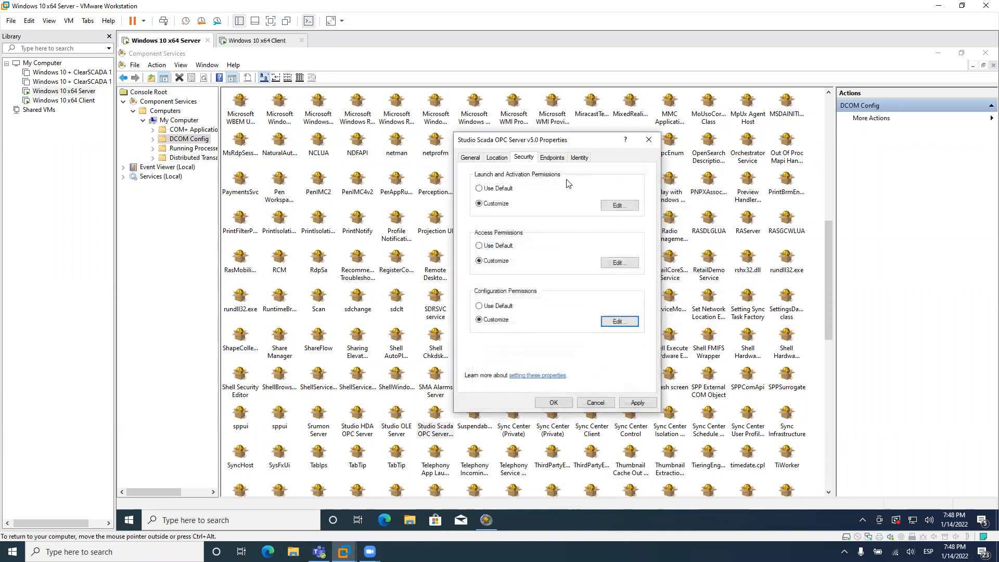
mouse_move(559, 165)
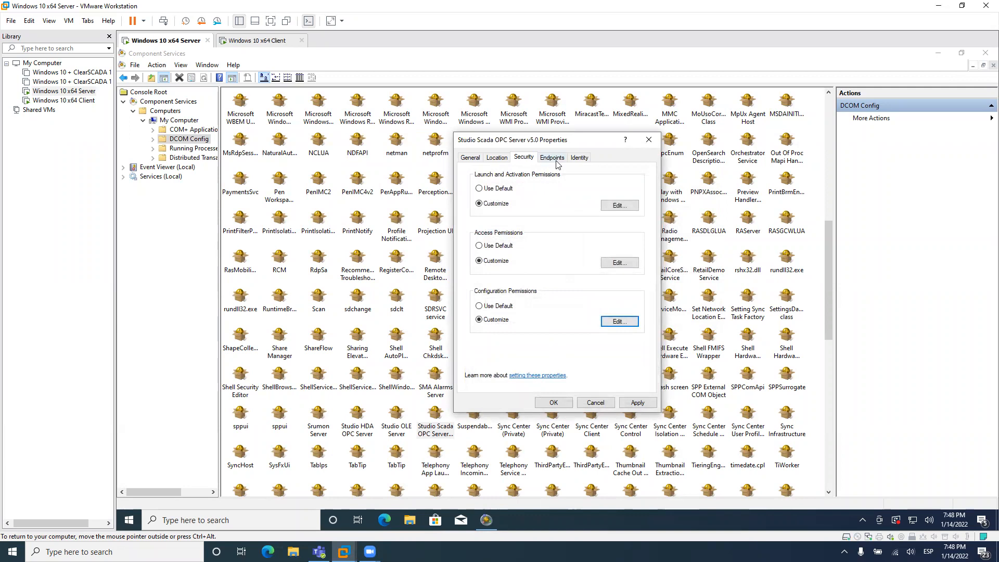
Add a Connection-oriented TCP/IP endpoint, verify the interactive user identity, and save the properties
click(551, 157)
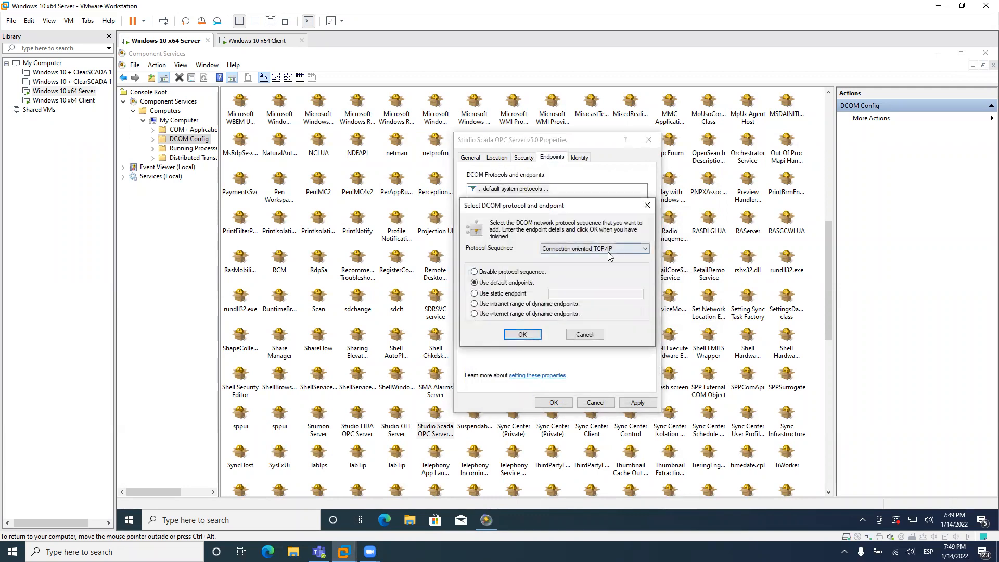
mouse_move(564, 279)
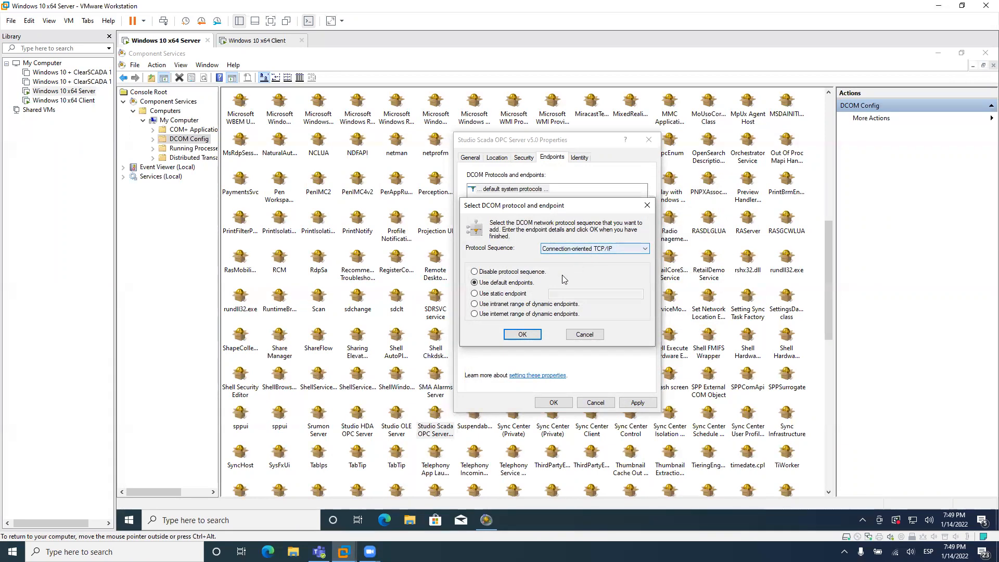
click(522, 334)
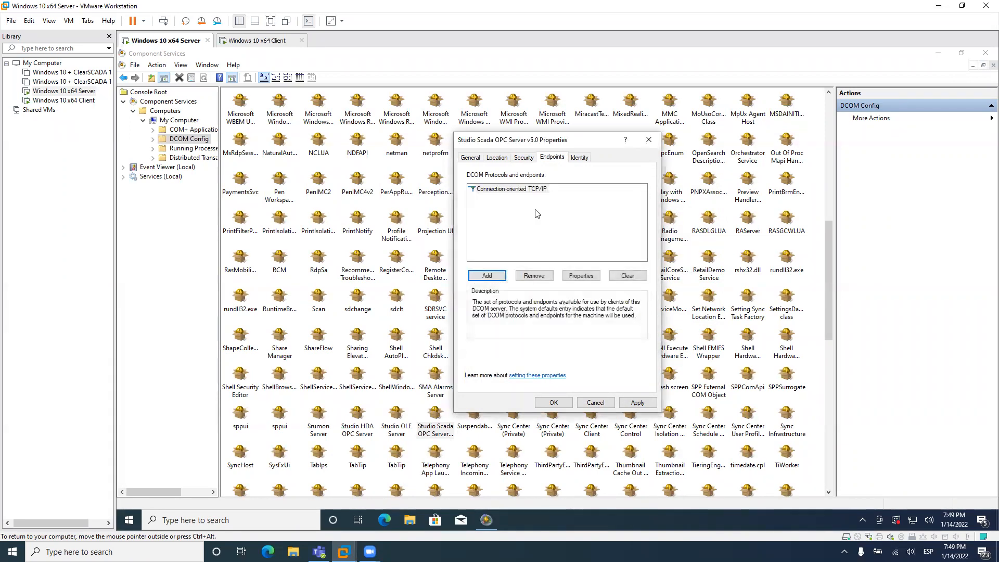
click(578, 157)
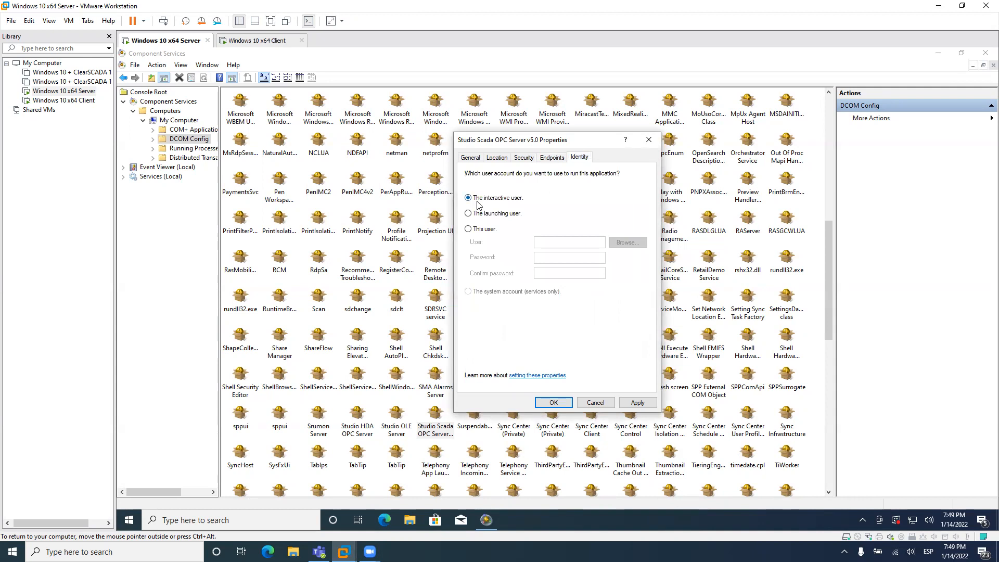
mouse_move(533, 204)
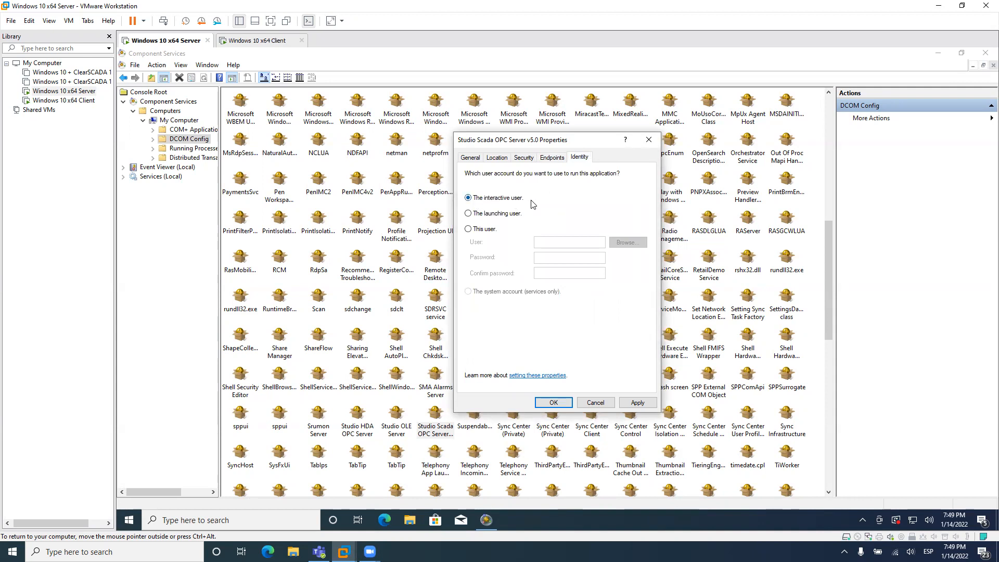
mouse_move(517, 229)
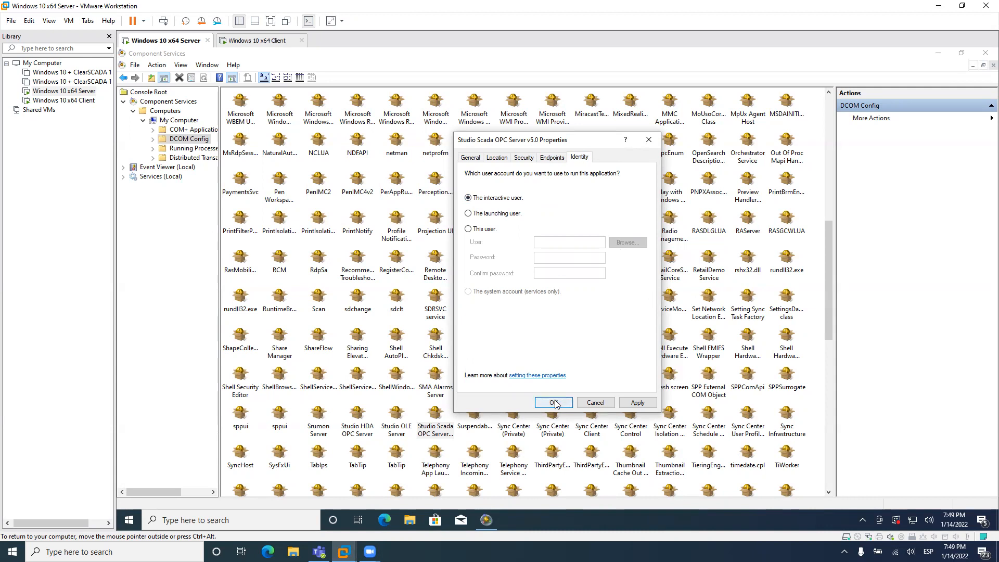
click(551, 402)
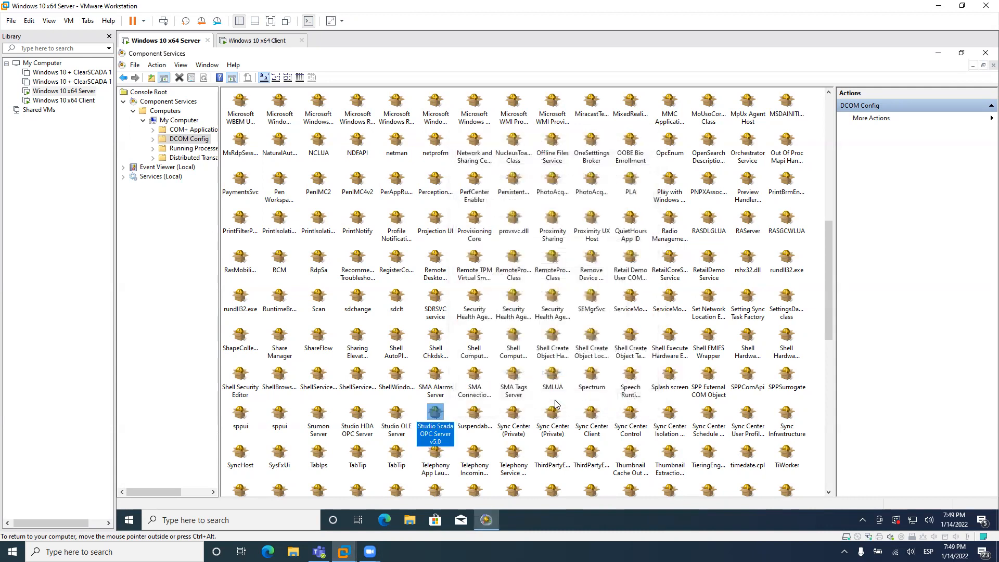
mouse_move(304, 164)
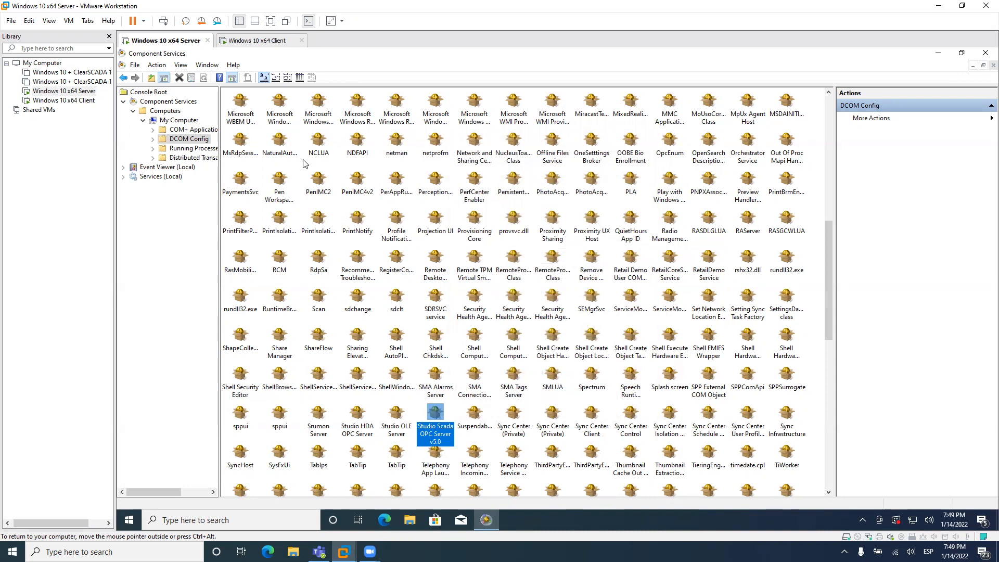
mouse_move(985, 62)
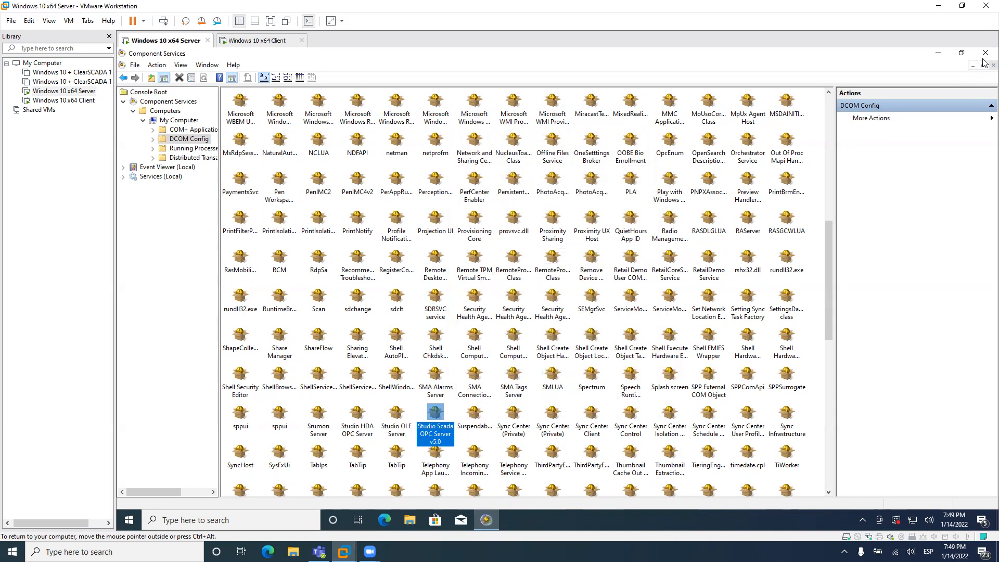
Close Component Services and select DCOM: Machine Access Restrictions under Security Options
click(984, 52)
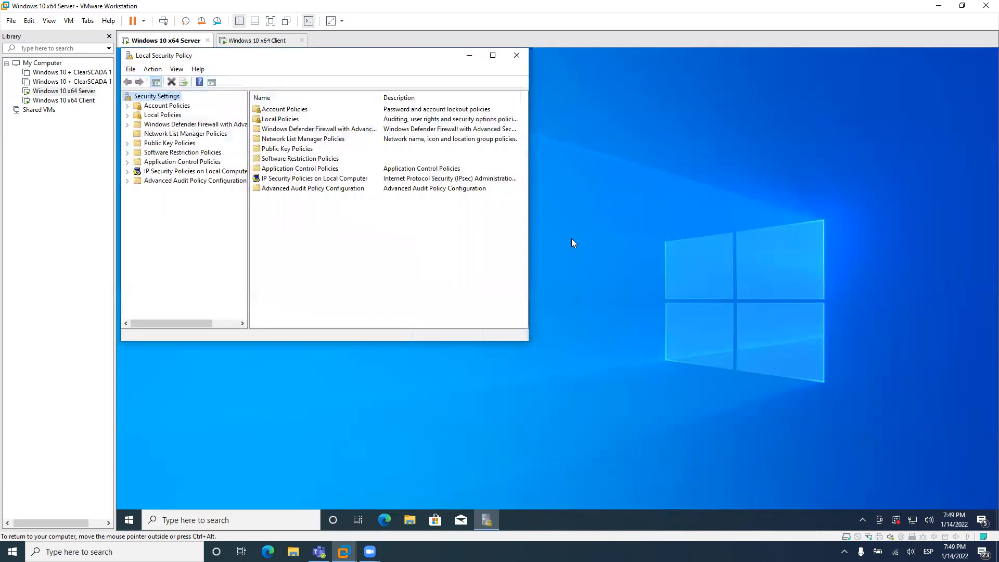
click(492, 54)
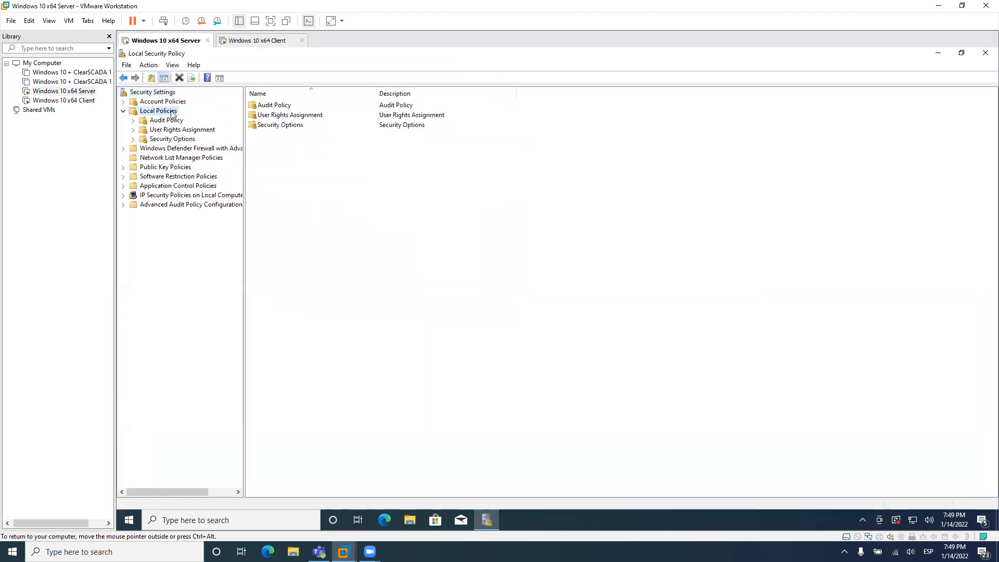
click(171, 138)
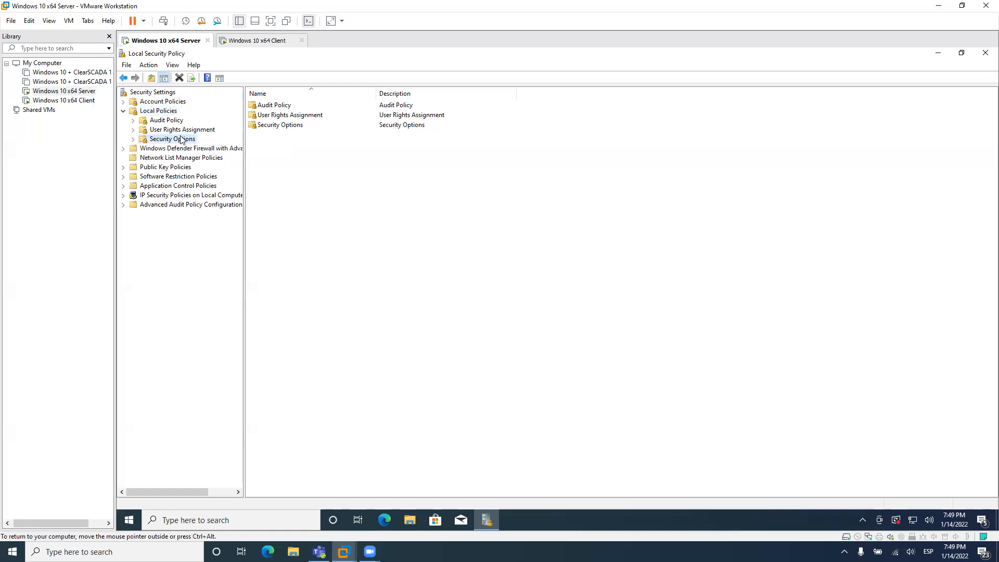
click(171, 139)
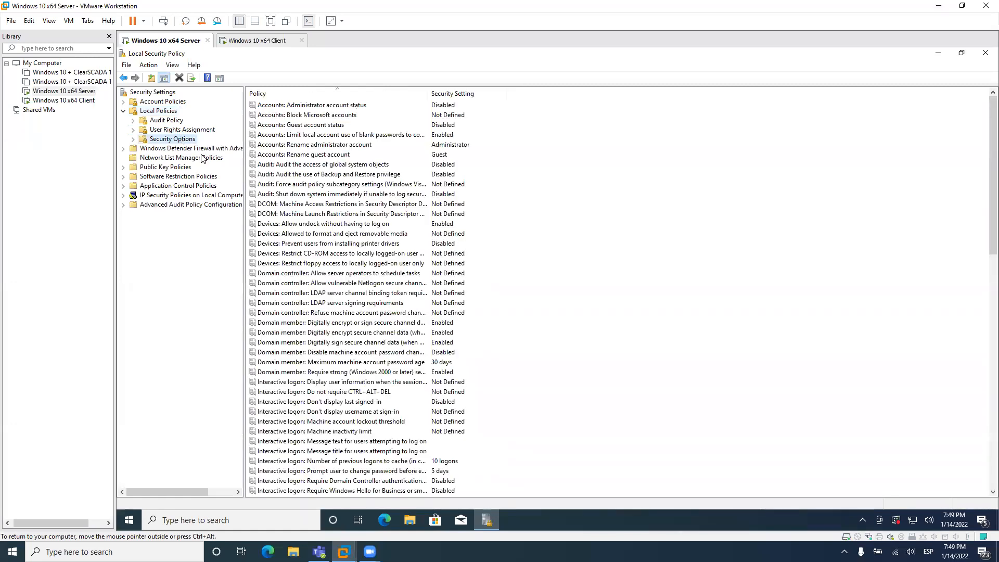
mouse_move(340, 203)
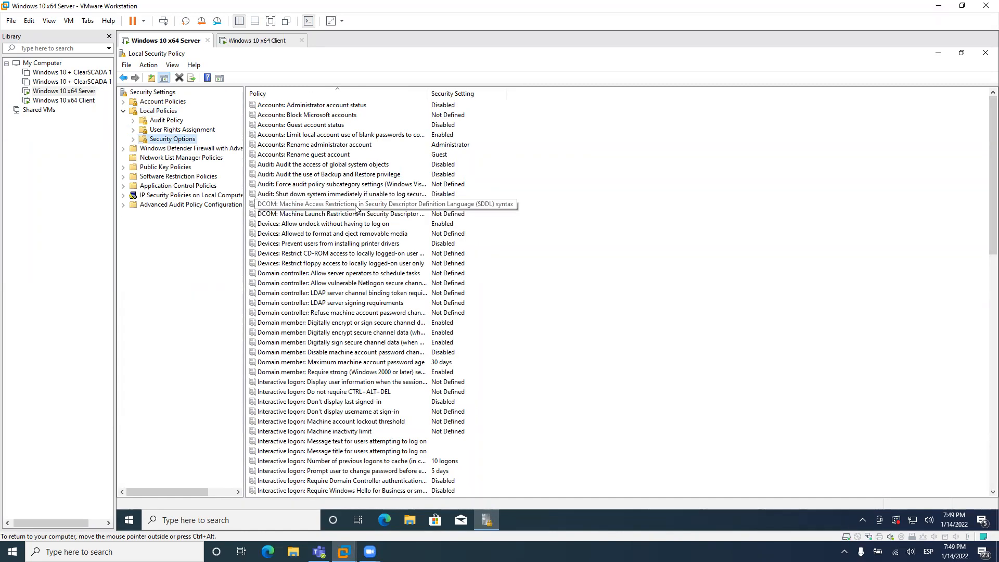
click(340, 203)
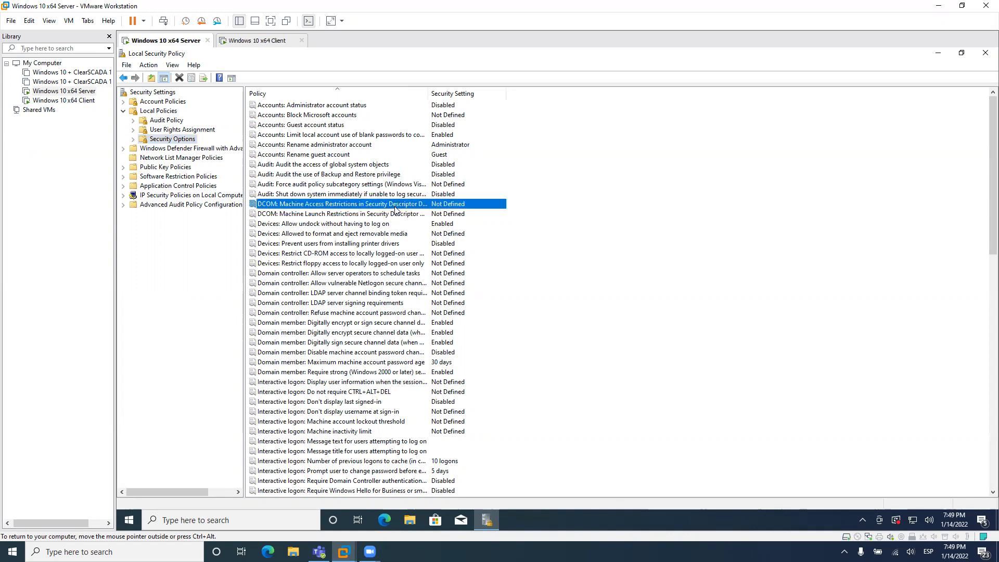
Define the DCOM Machine Access Restrictions descriptor, granting Everyone access permissions
double_click(340, 204)
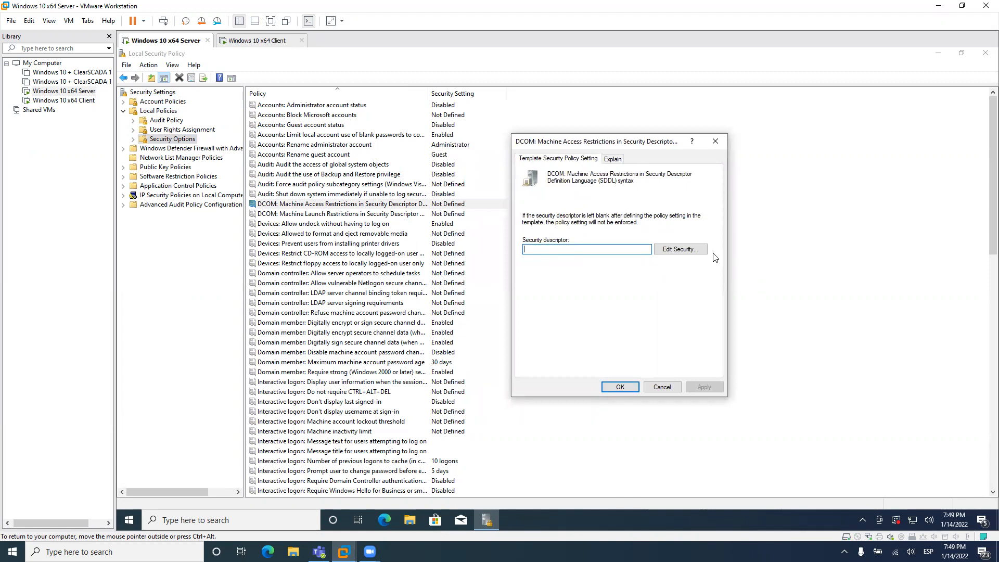
click(680, 249)
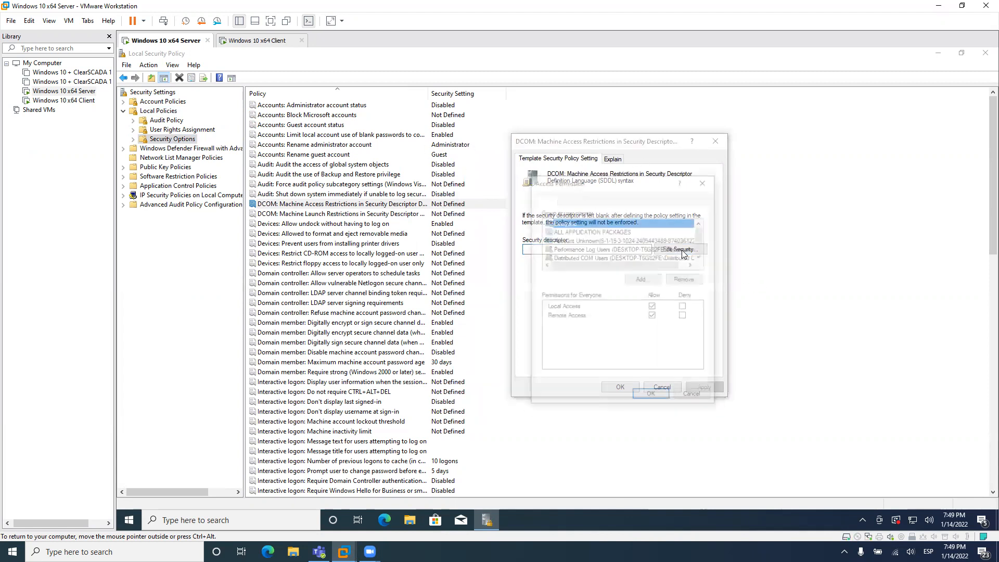
click(679, 249)
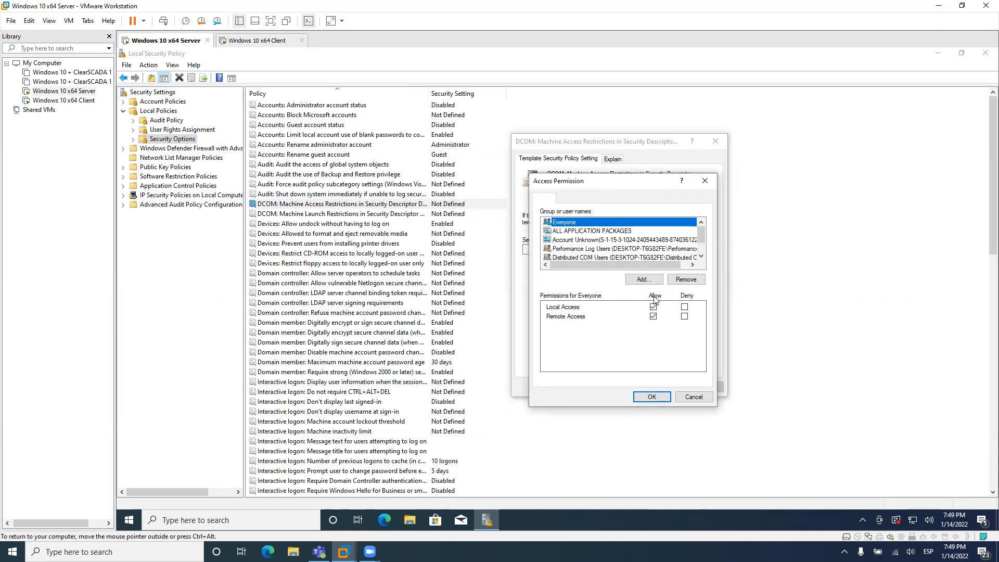
click(650, 396)
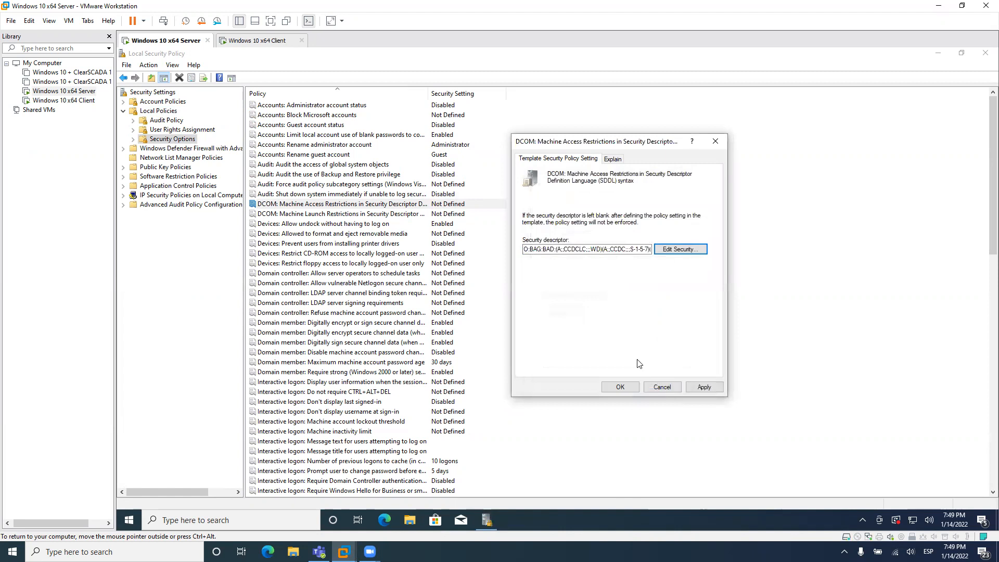
click(618, 386)
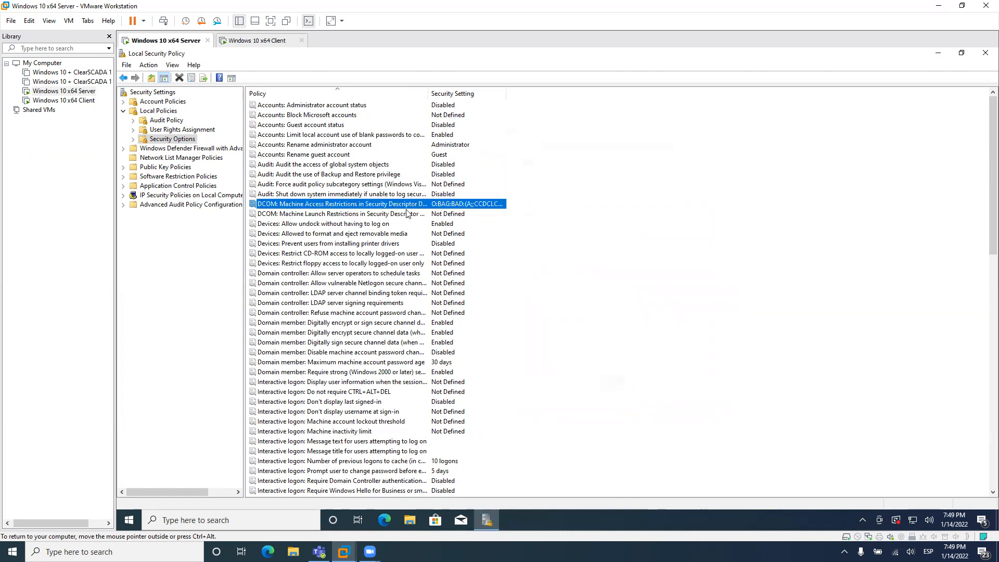
Edit DCOM Machine Launch Restrictions, adjusting Everyone's launch and activation permissions
double_click(340, 213)
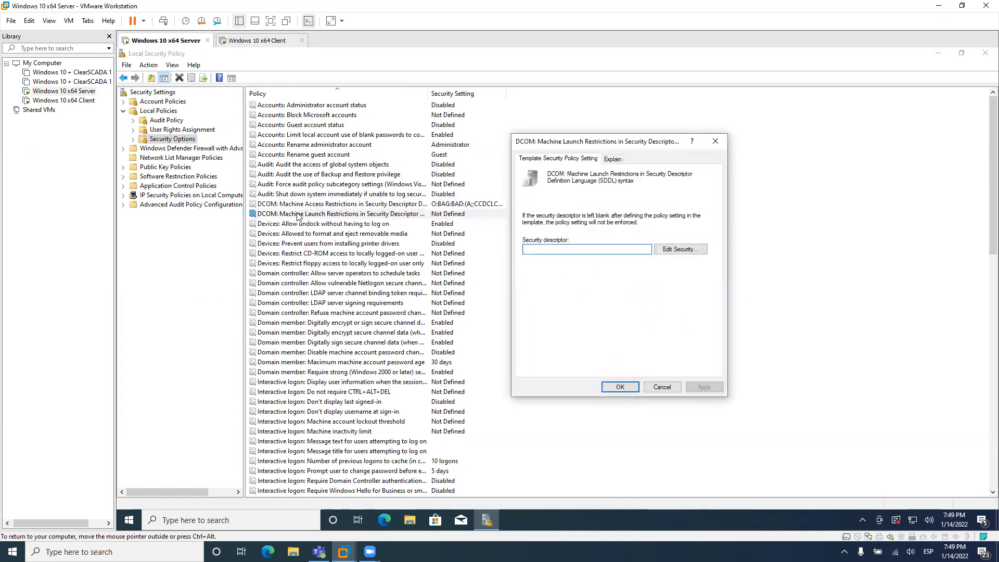
click(680, 249)
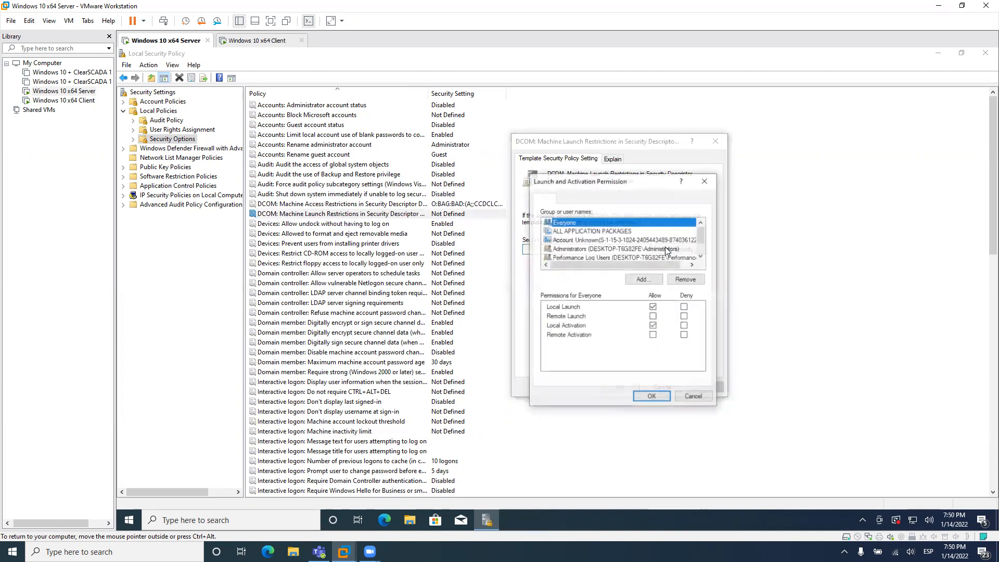
click(653, 317)
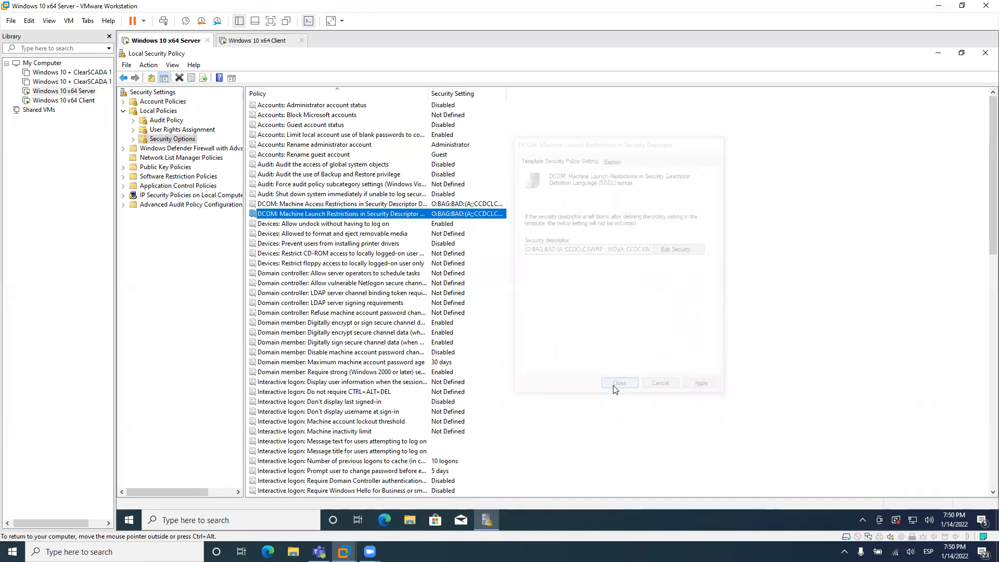
Confirm the launch descriptor and open 'Network access: Let Everyone permissions apply to anonymous users'
click(619, 382)
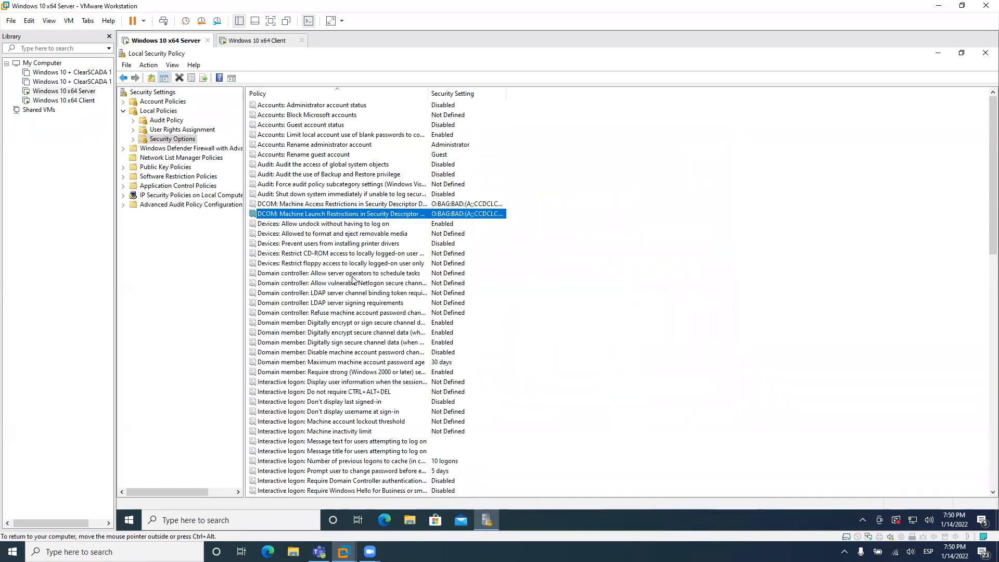
scroll(down, 3)
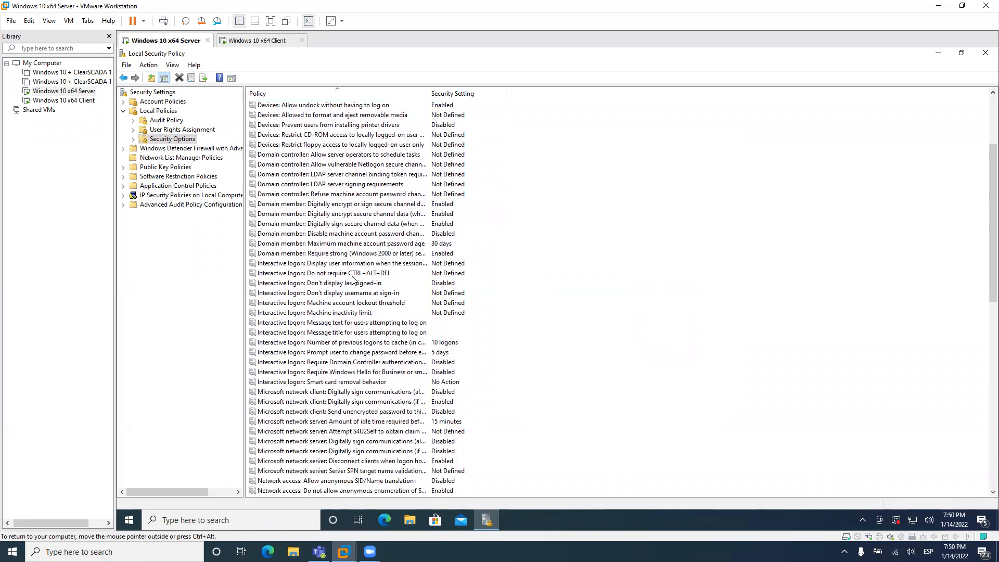
scroll(down, 3)
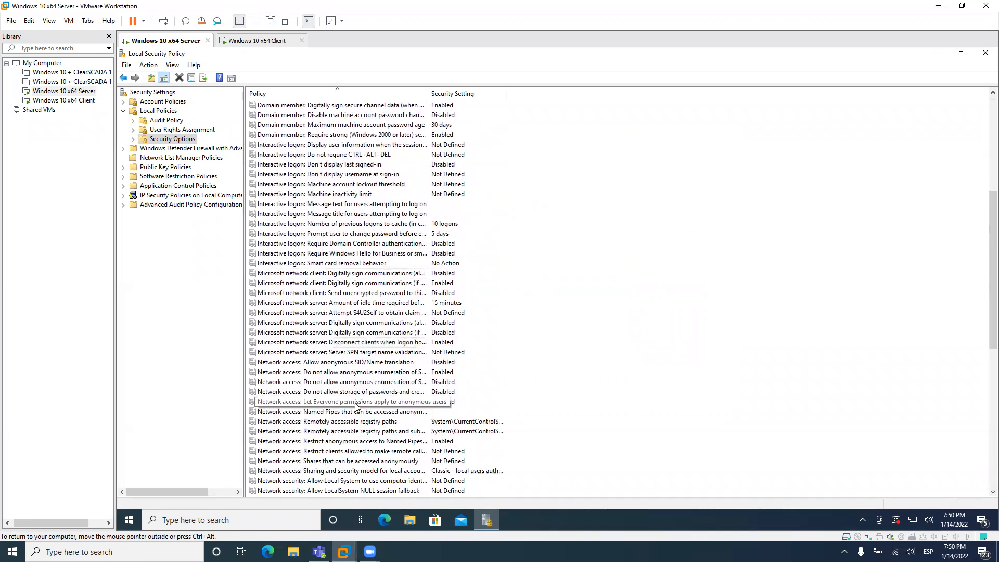
click(350, 402)
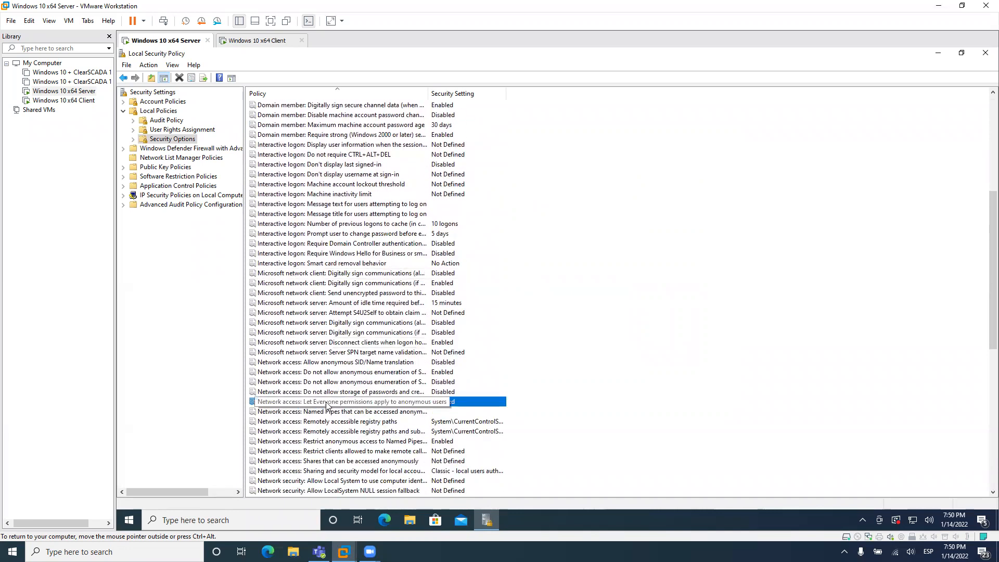
mouse_move(387, 408)
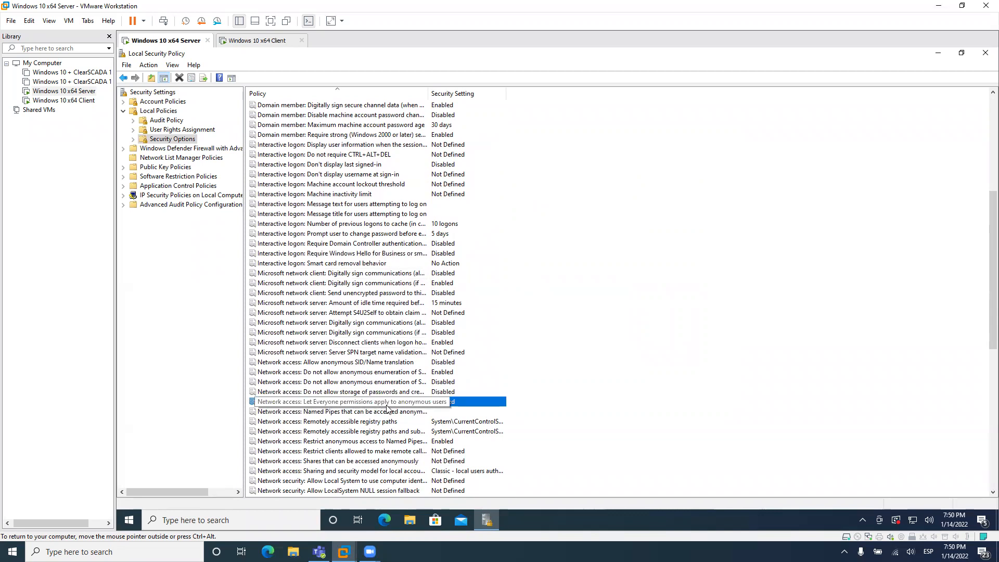
double_click(350, 401)
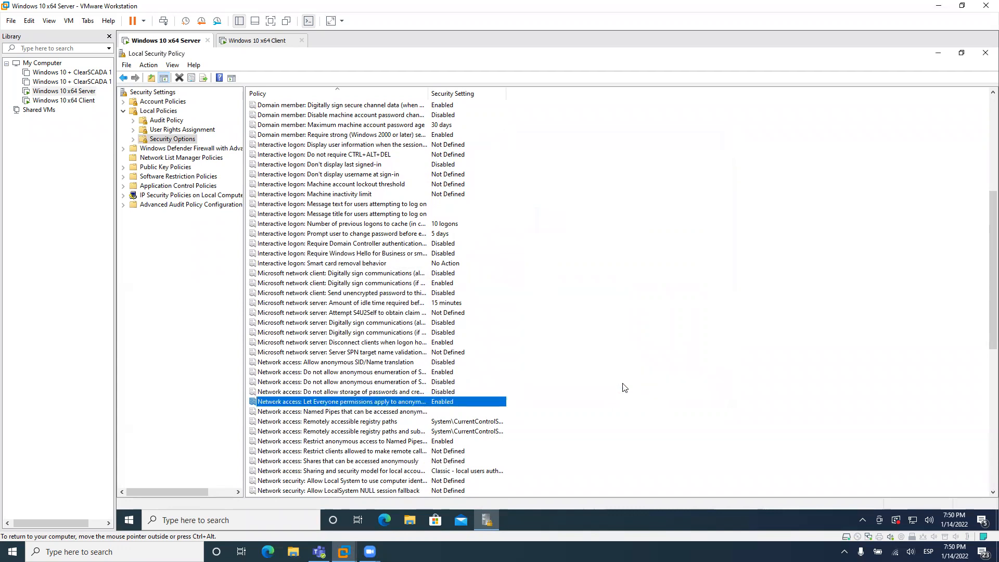
scroll(up, 3)
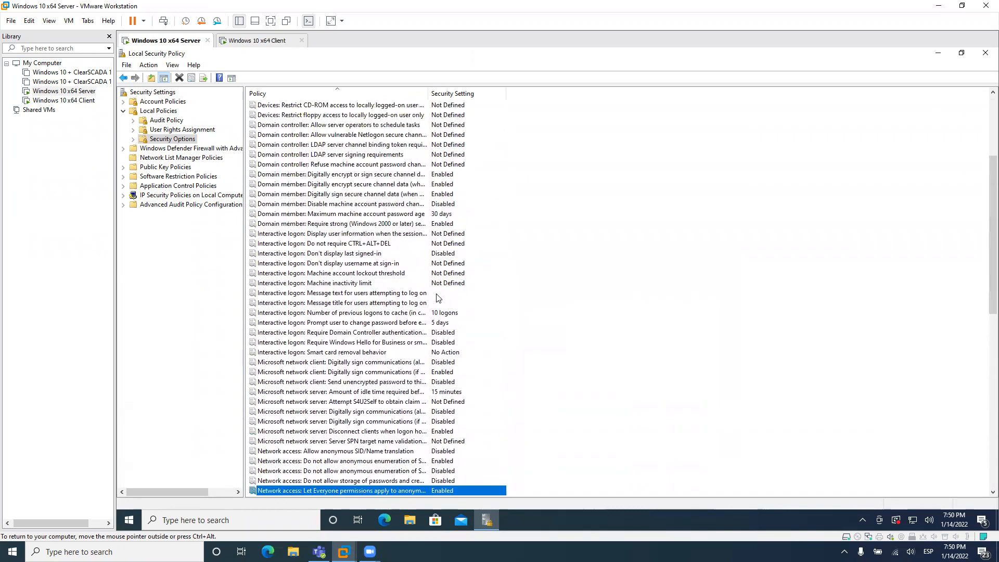
scroll(up, 3)
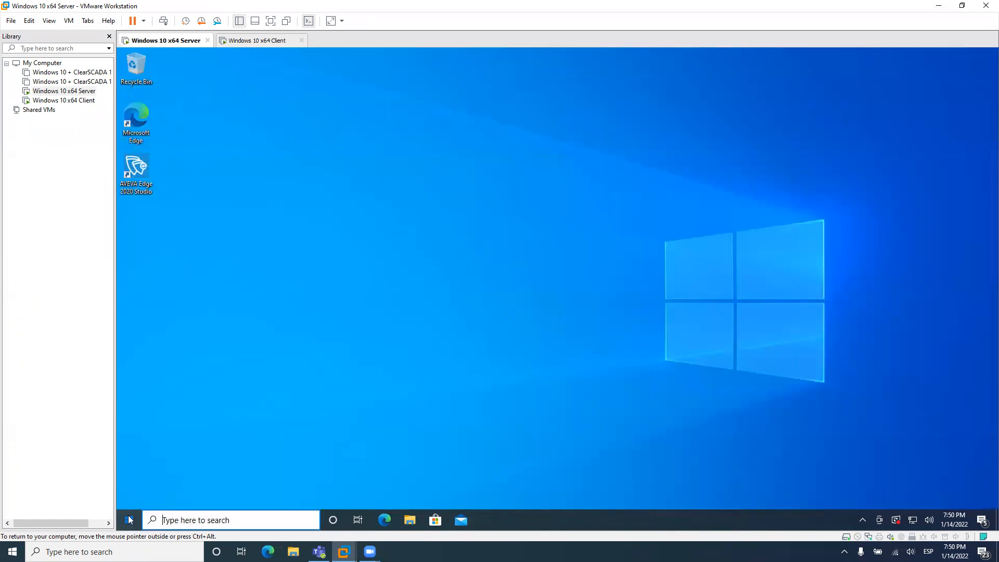
Restart the server VM, switch to the Windows 10 x64 Client, and close AVEVA Edge
click(128, 520)
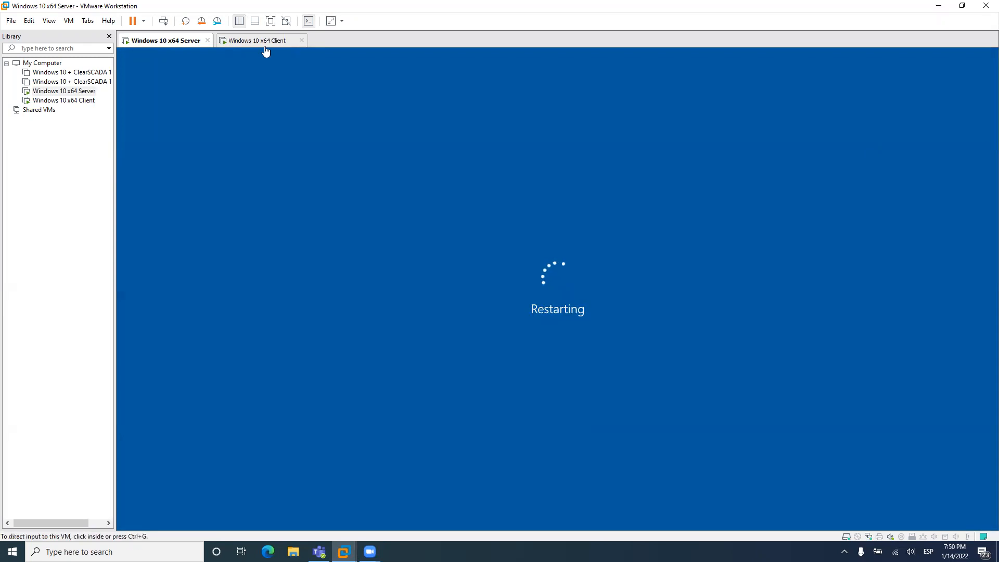
click(259, 40)
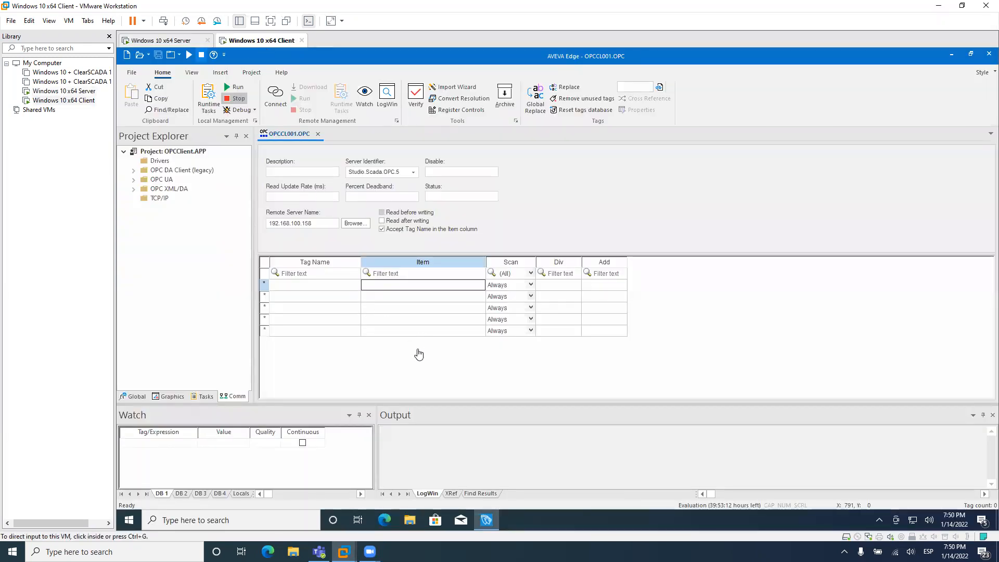
mouse_move(349, 311)
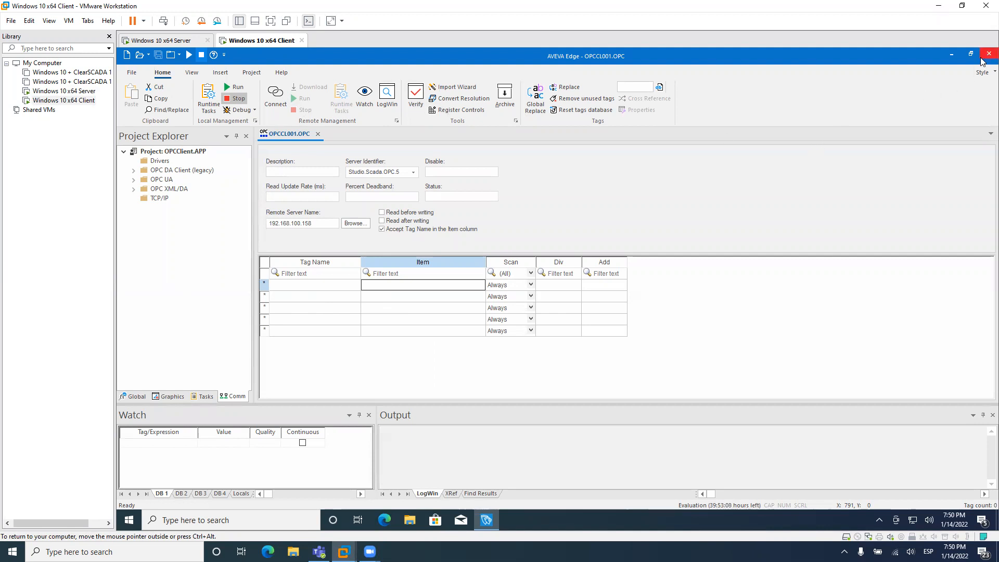
click(989, 54)
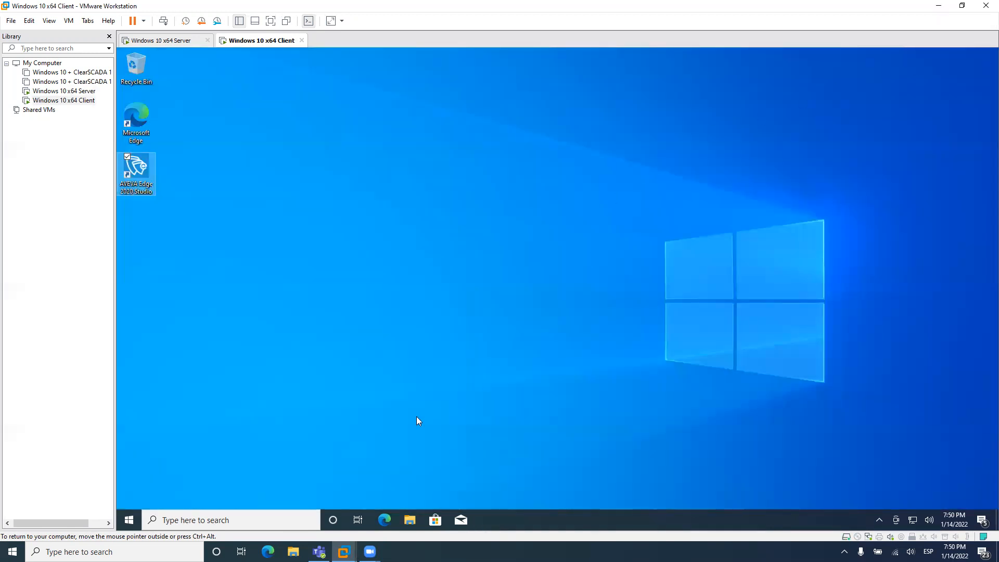
mouse_move(290, 181)
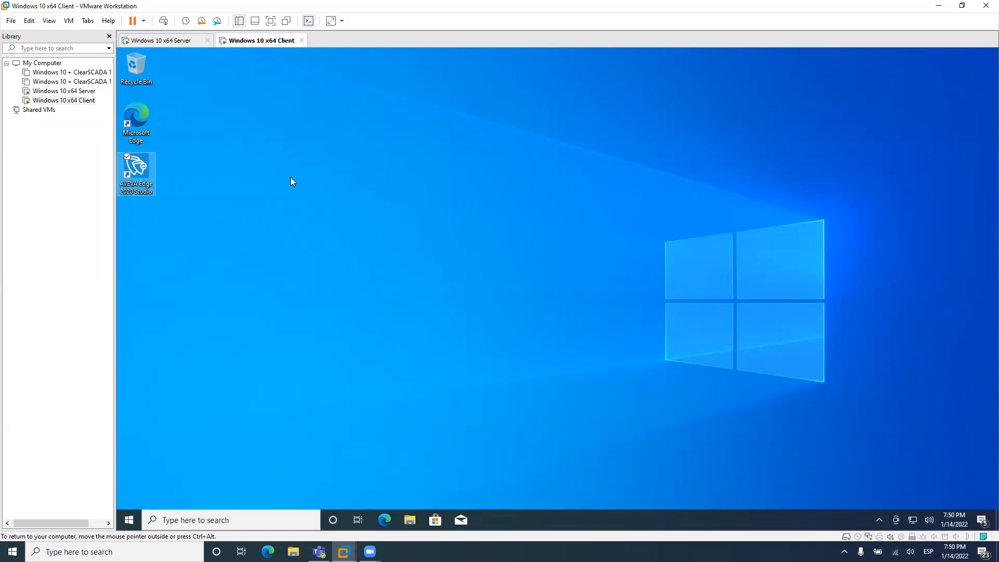
mouse_move(312, 242)
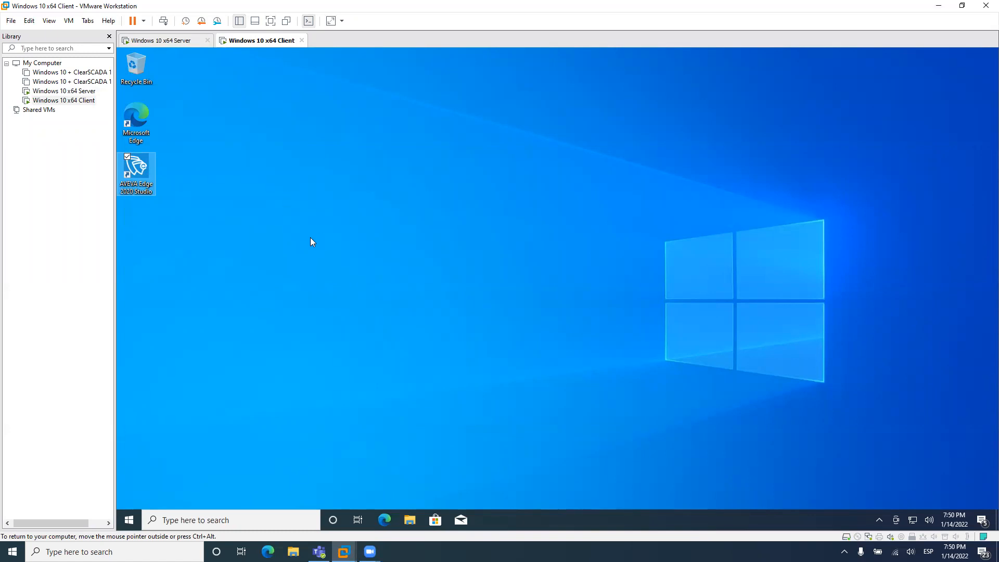
mouse_move(128, 516)
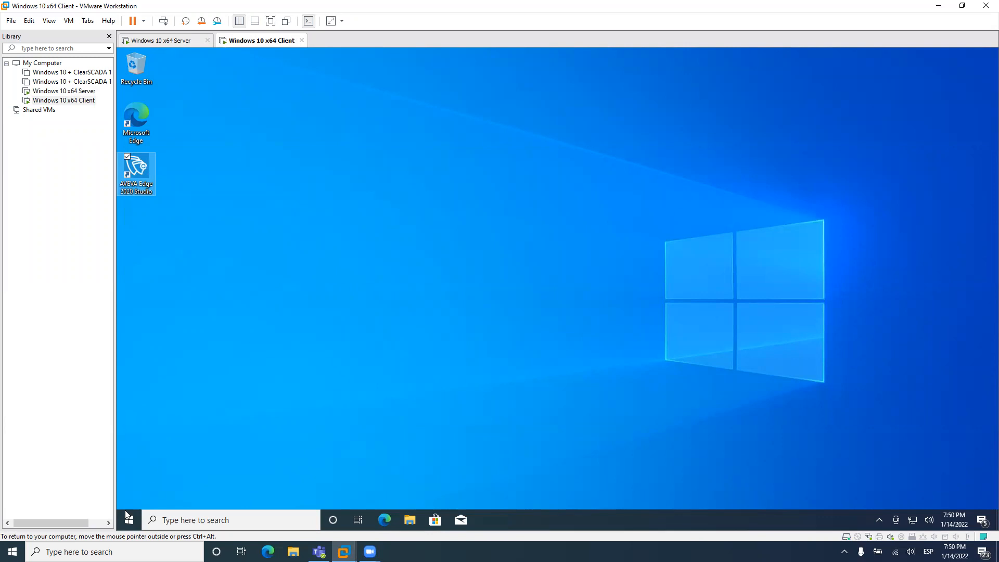
Launch Local Security Policy on the client by searching 'local se'
click(128, 519)
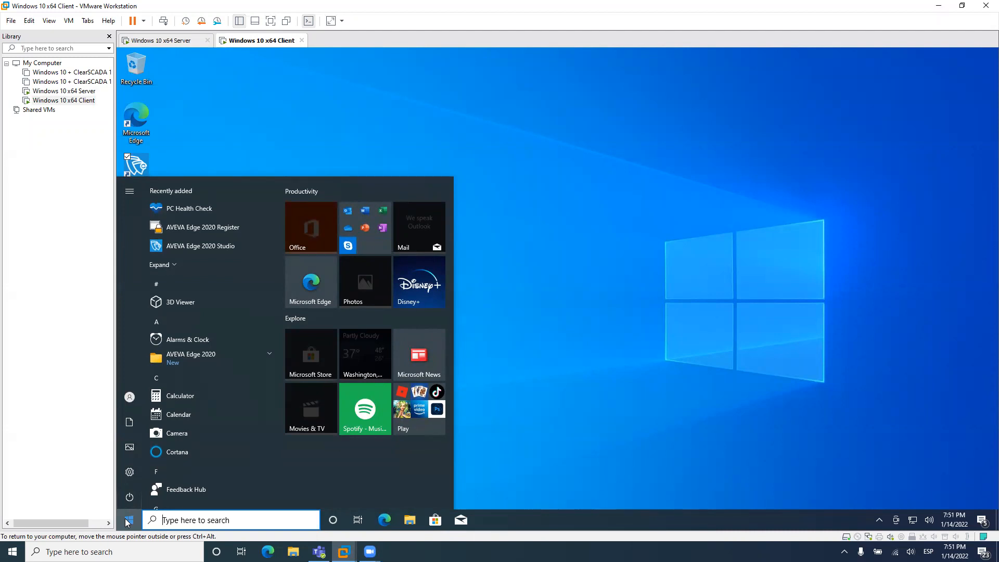
text(local se)
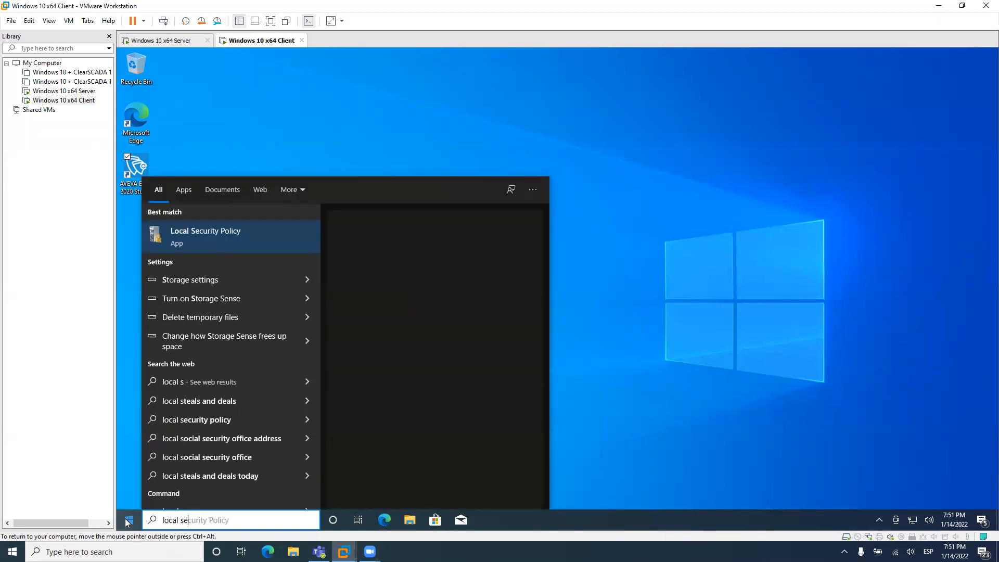
key(Escape)
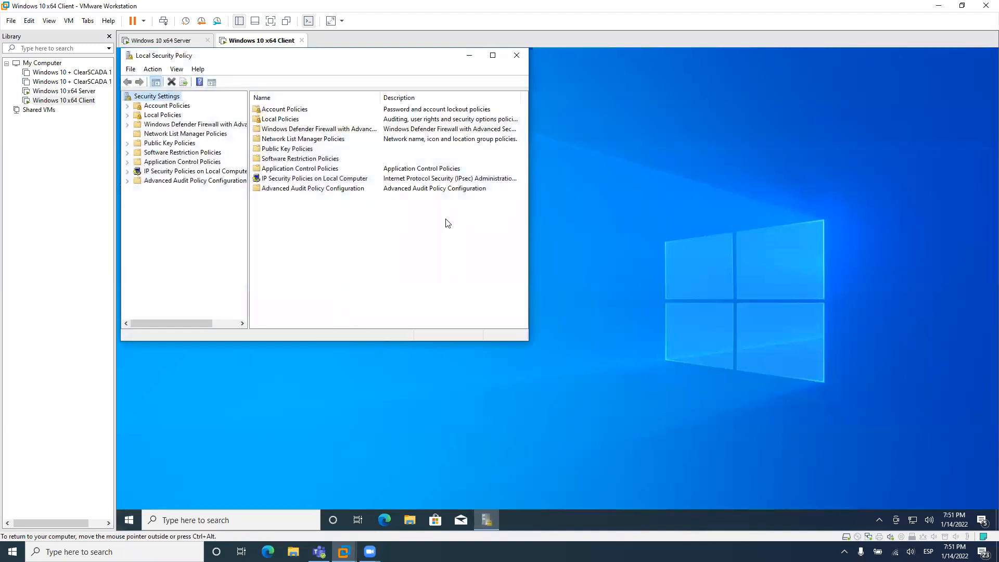
Select 'Network access: Let Everyone permissions apply to anonymous users' under Local Policies > Security Options
click(492, 55)
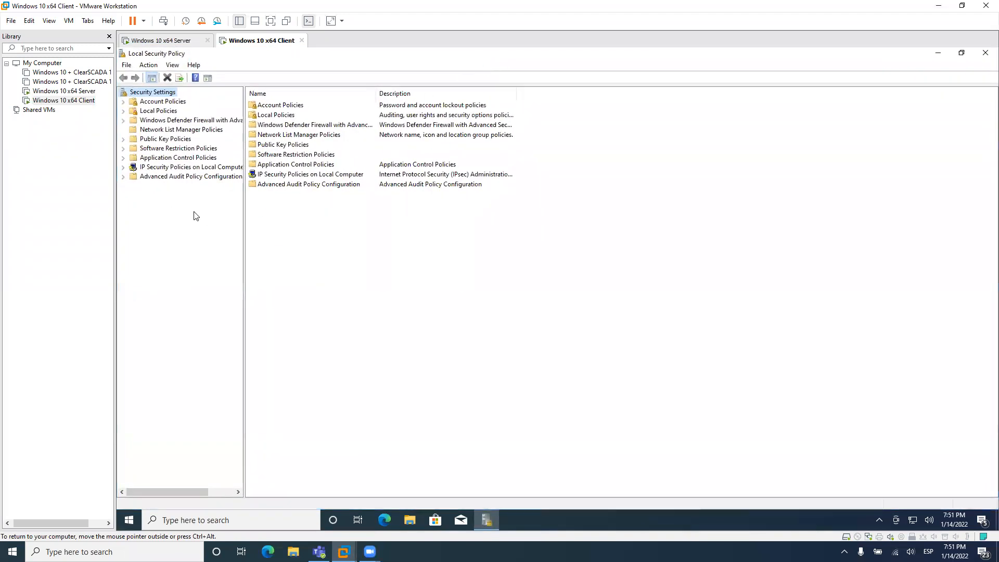
click(158, 110)
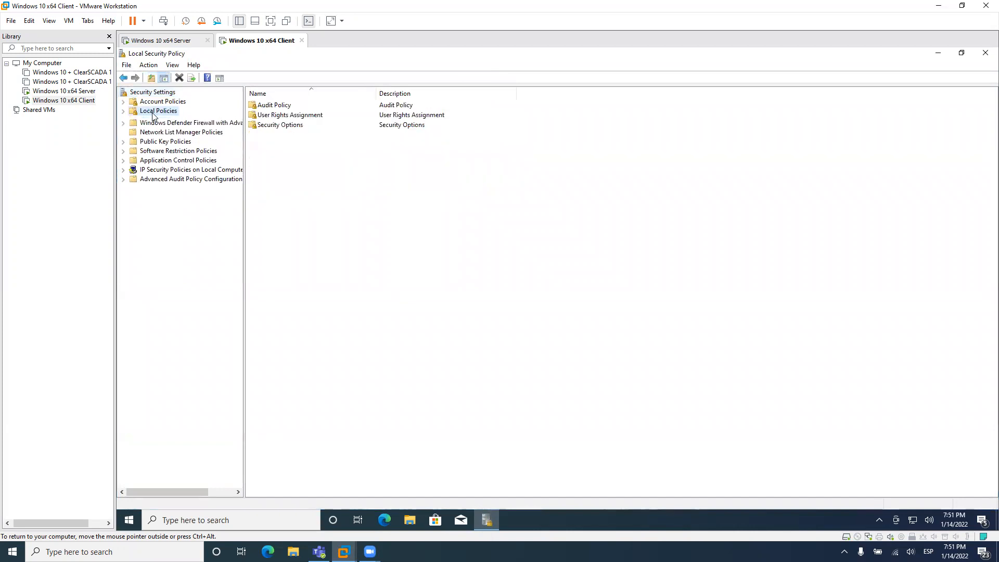
click(171, 138)
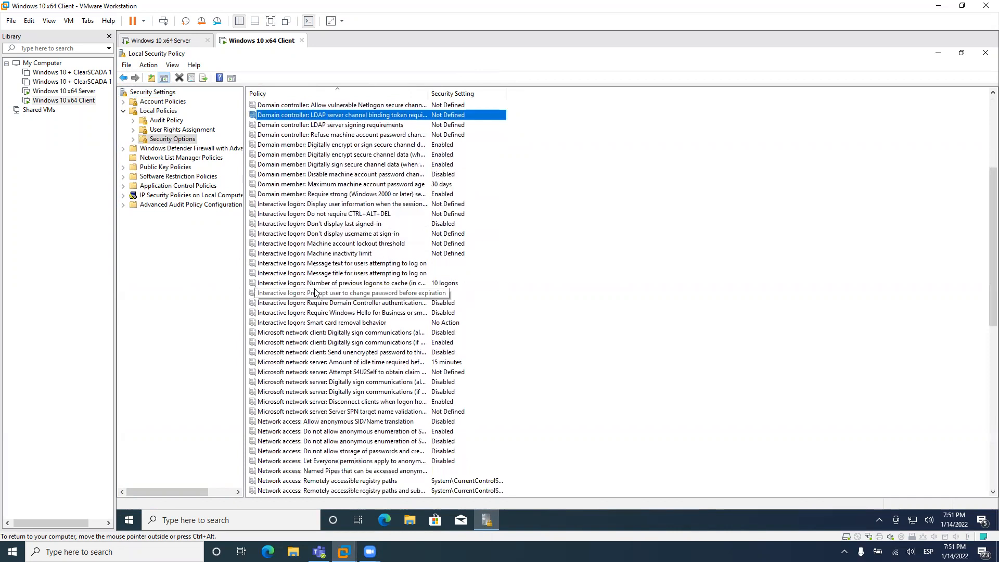
scroll(down, 3)
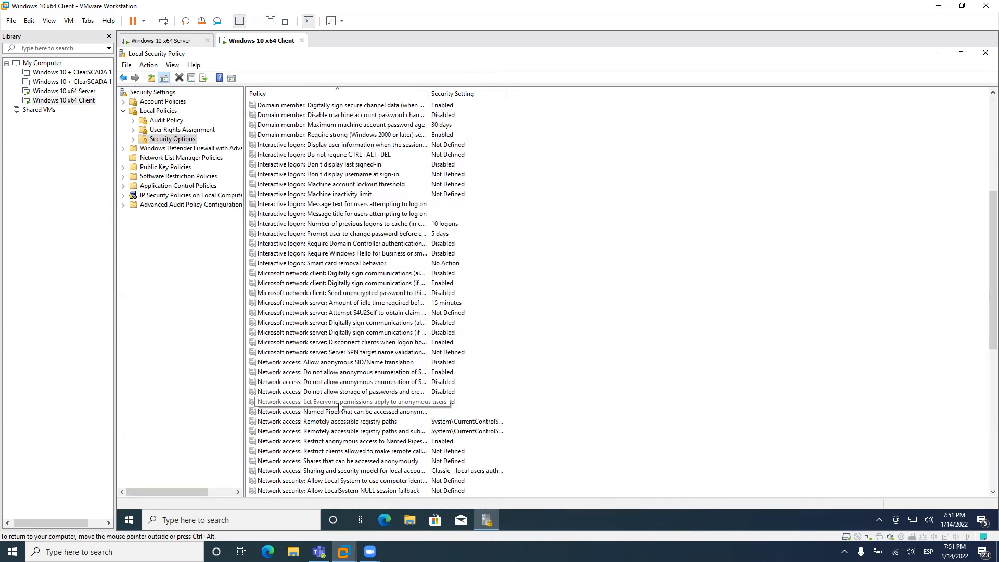
click(350, 402)
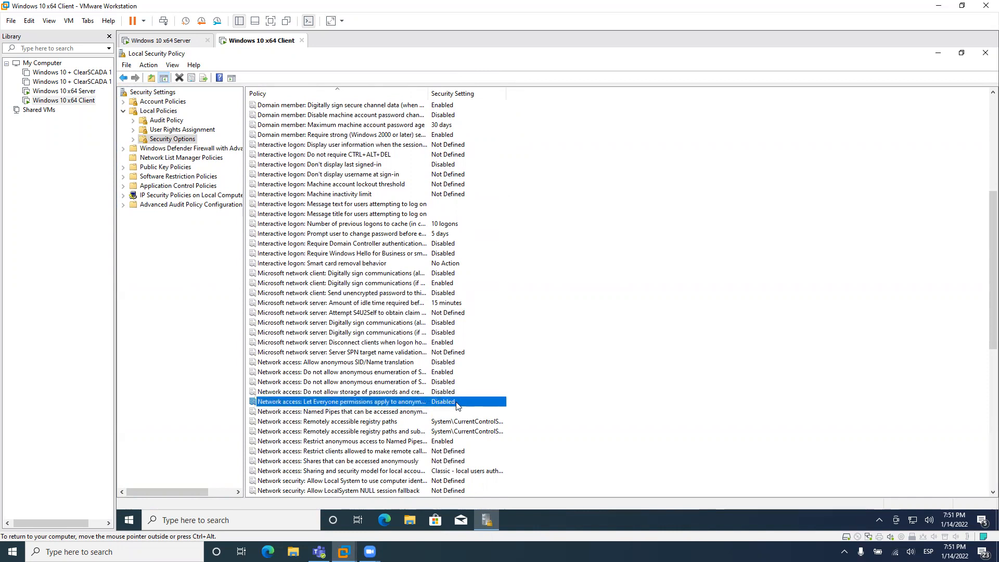
mouse_move(383, 351)
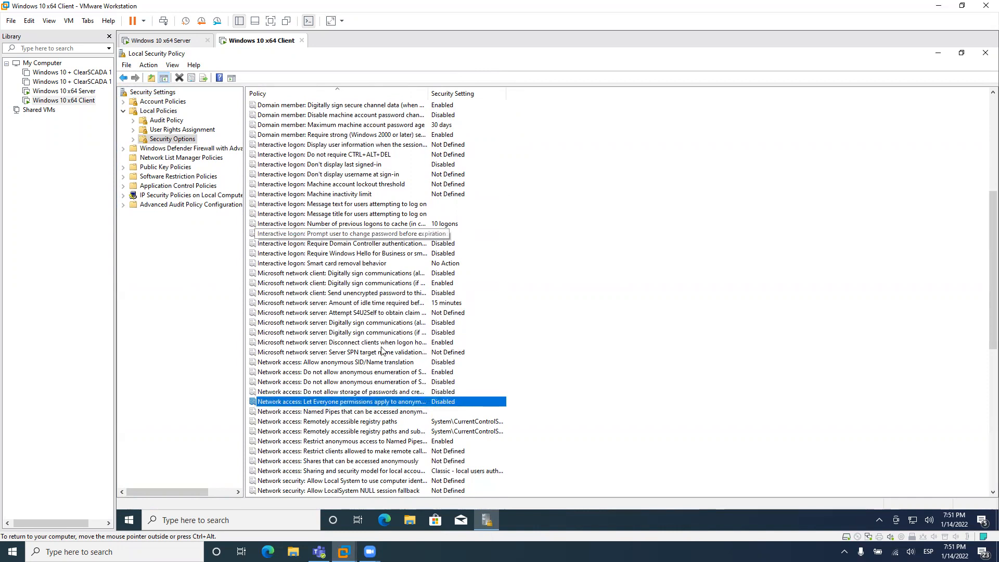
Set 'Let Everyone permissions apply to anonymous users' to Enabled and close the policy editor
double_click(340, 401)
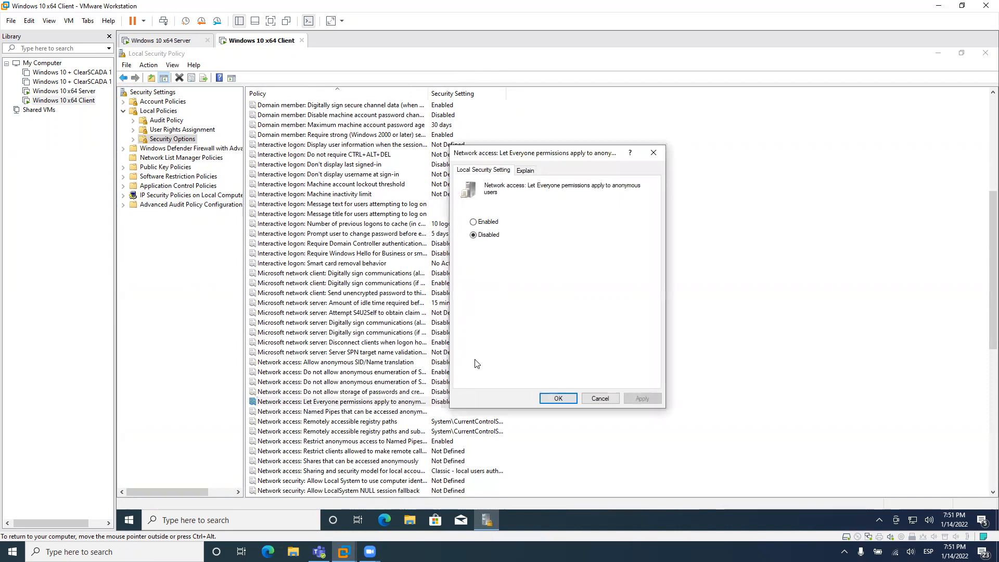
click(473, 222)
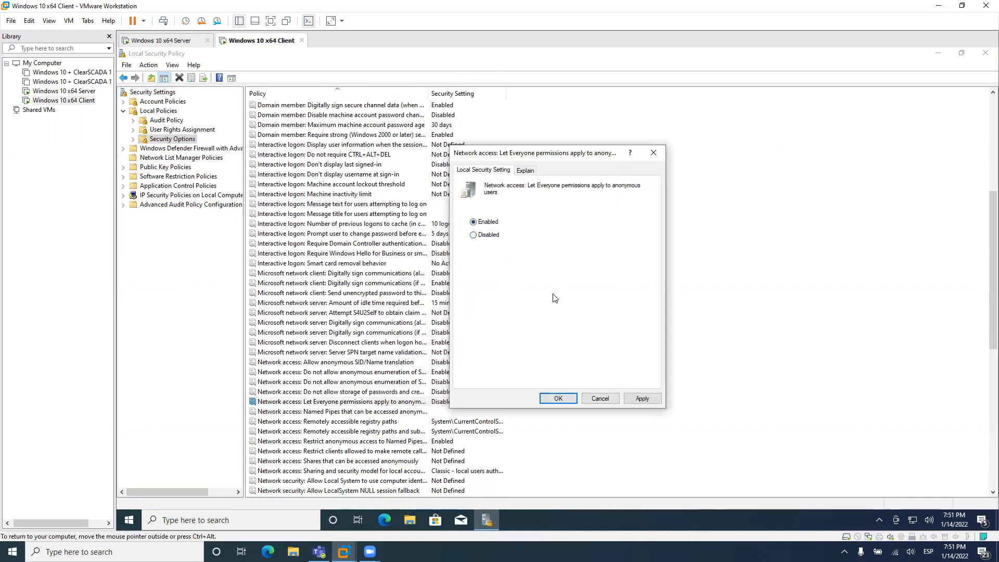
mouse_move(557, 398)
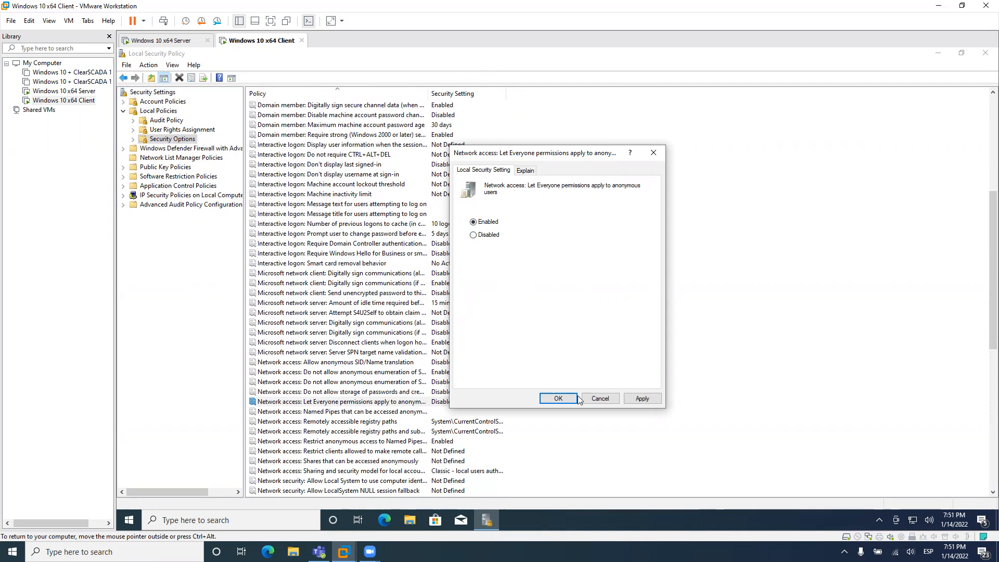
click(558, 398)
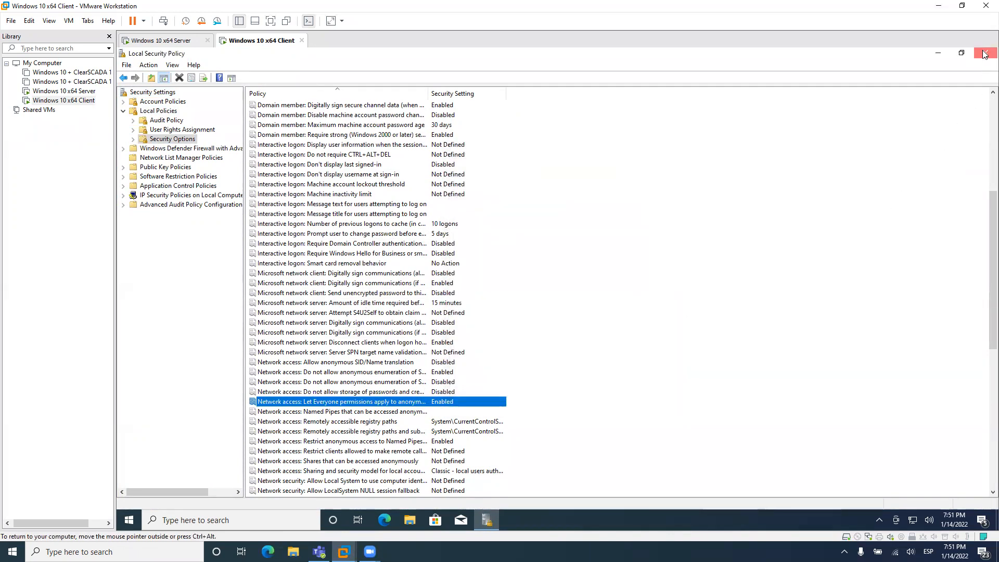
click(984, 54)
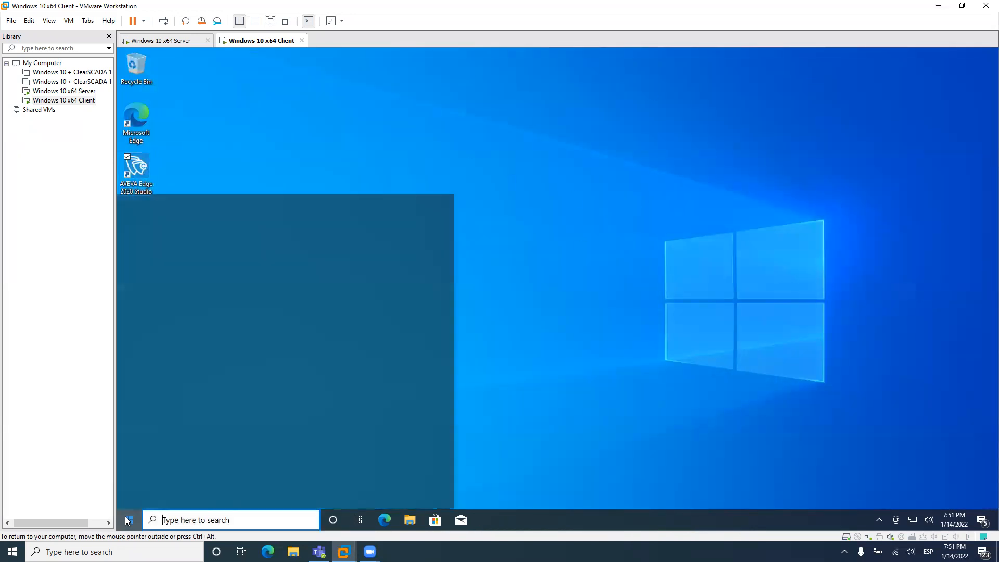
Restart the client VM from the Start menu and return to the server VM
click(128, 520)
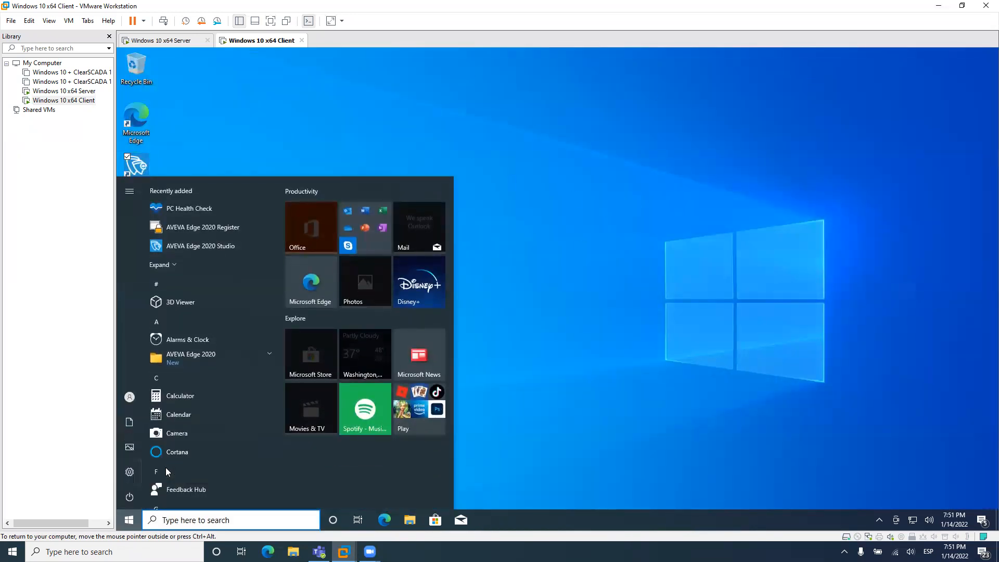
click(165, 41)
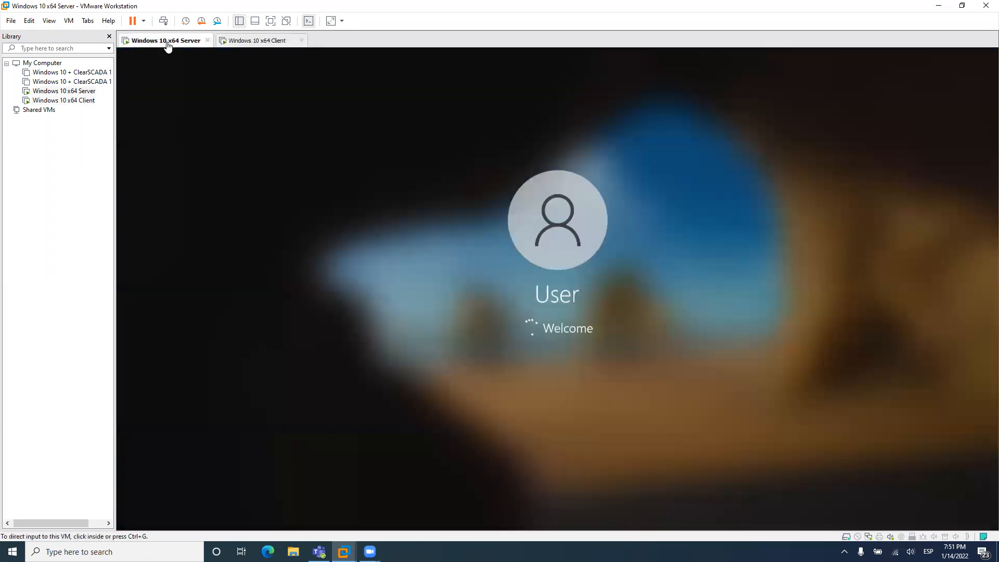
mouse_move(486, 258)
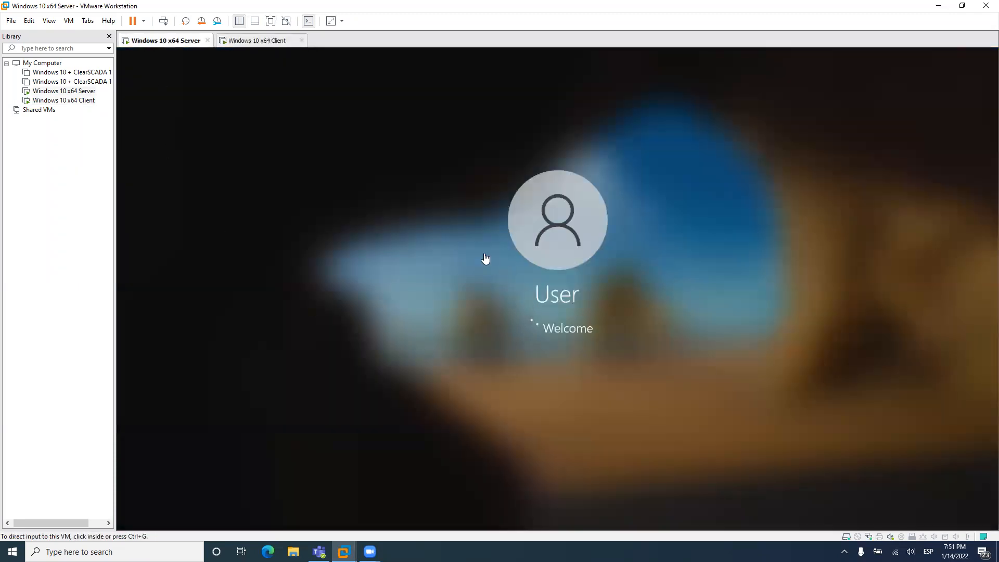
mouse_move(278, 82)
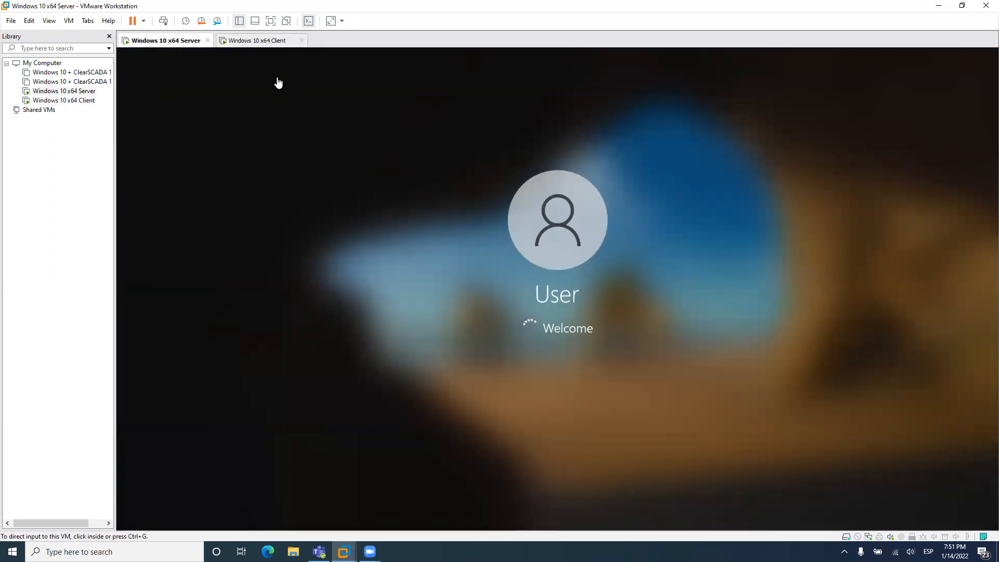
click(260, 40)
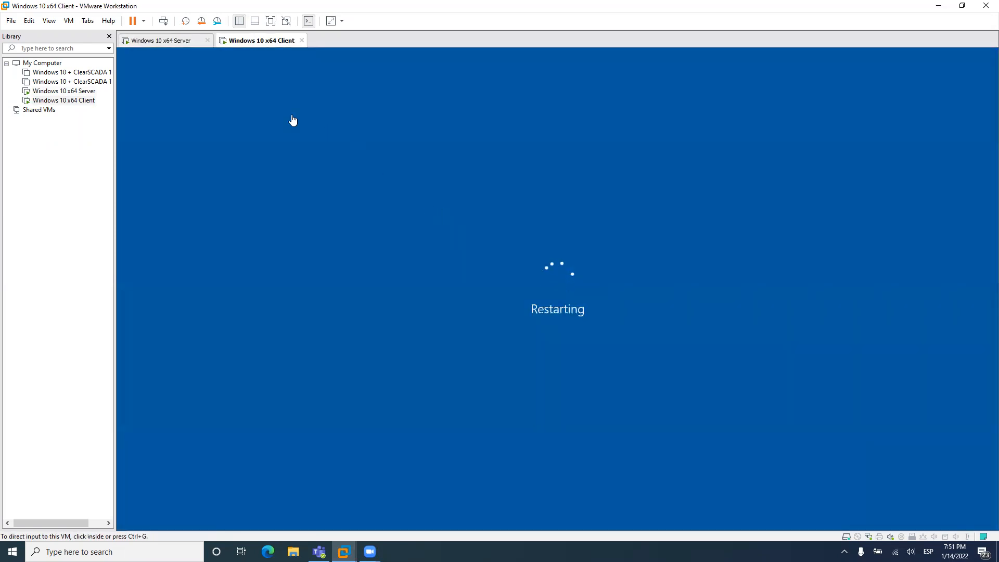
click(163, 40)
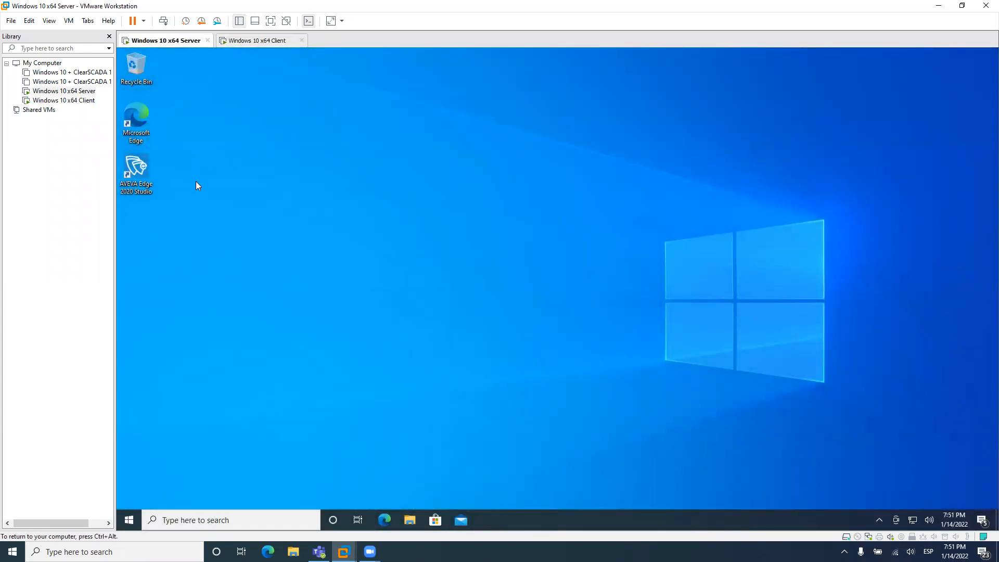
Launch AVEVA Edge 2020 Studio on the server and dismiss the license-not-found warning
click(135, 169)
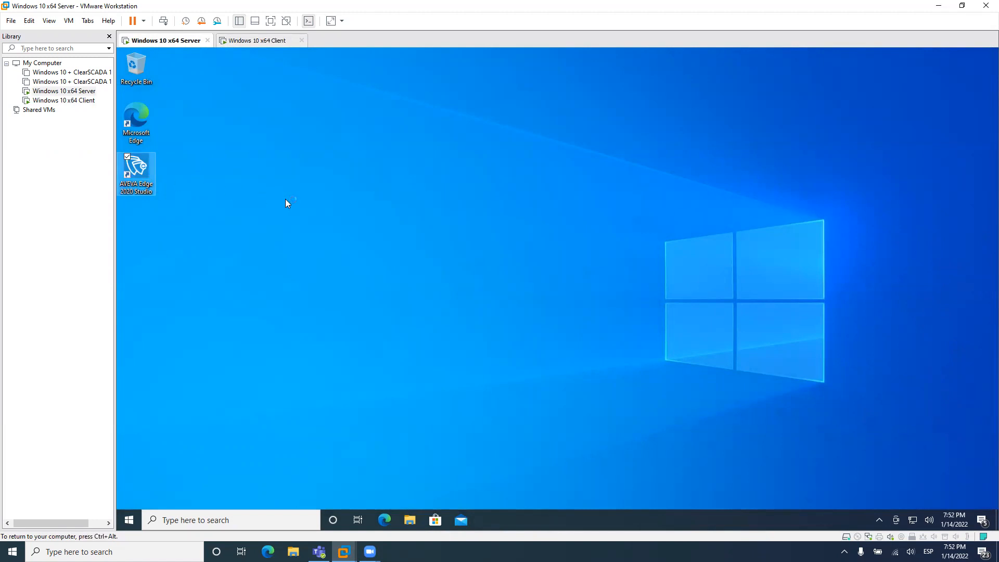
double_click(136, 173)
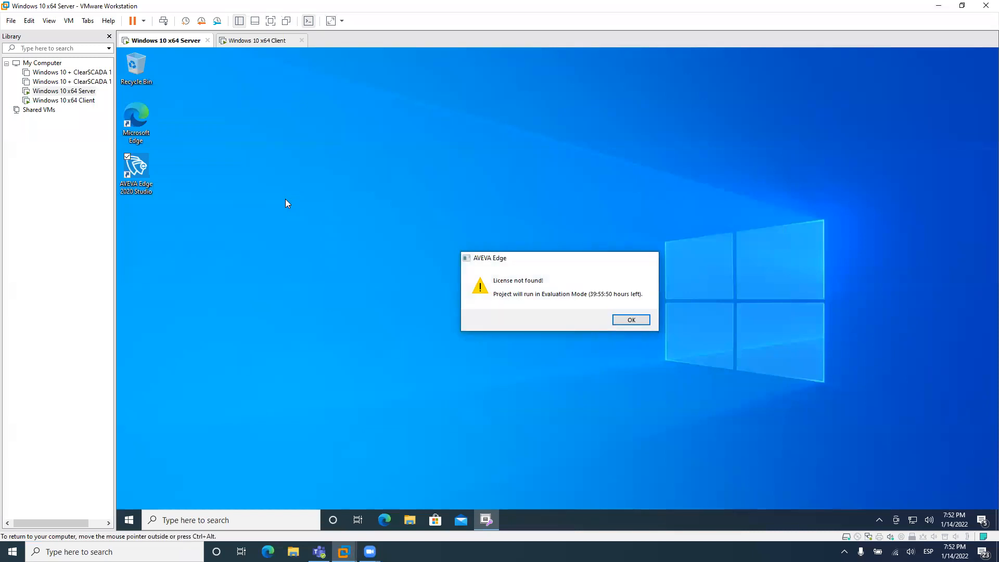
click(631, 319)
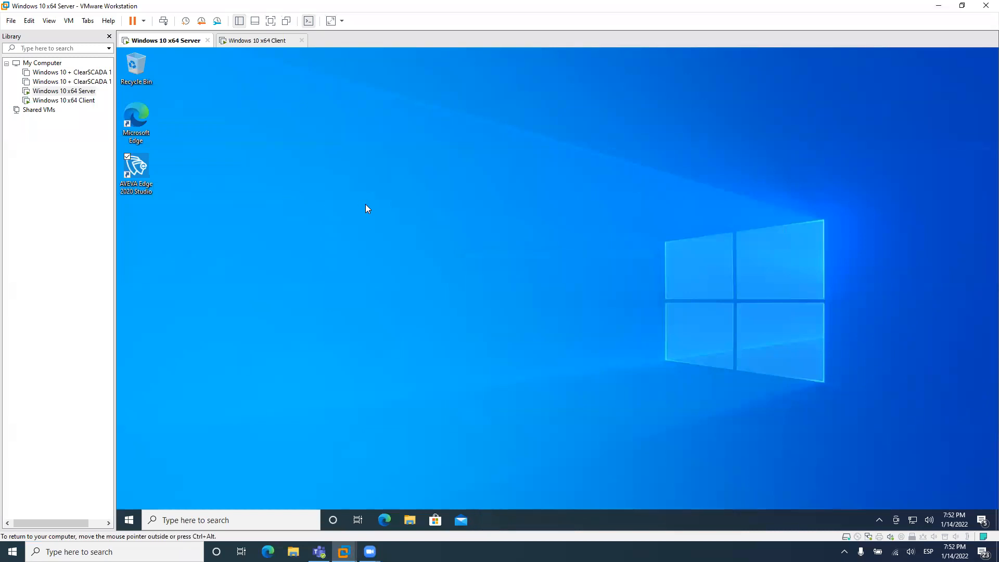
mouse_move(288, 87)
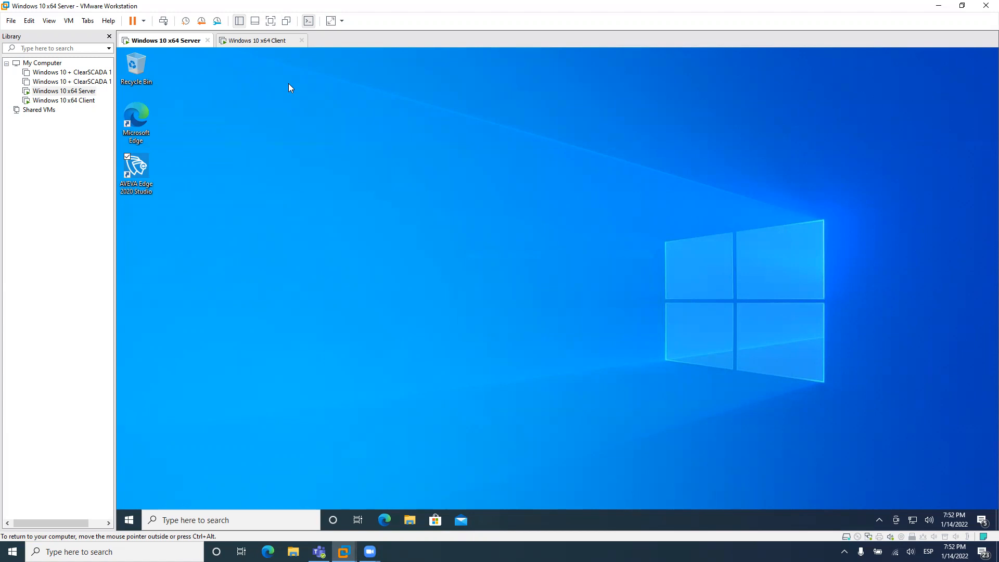
click(258, 40)
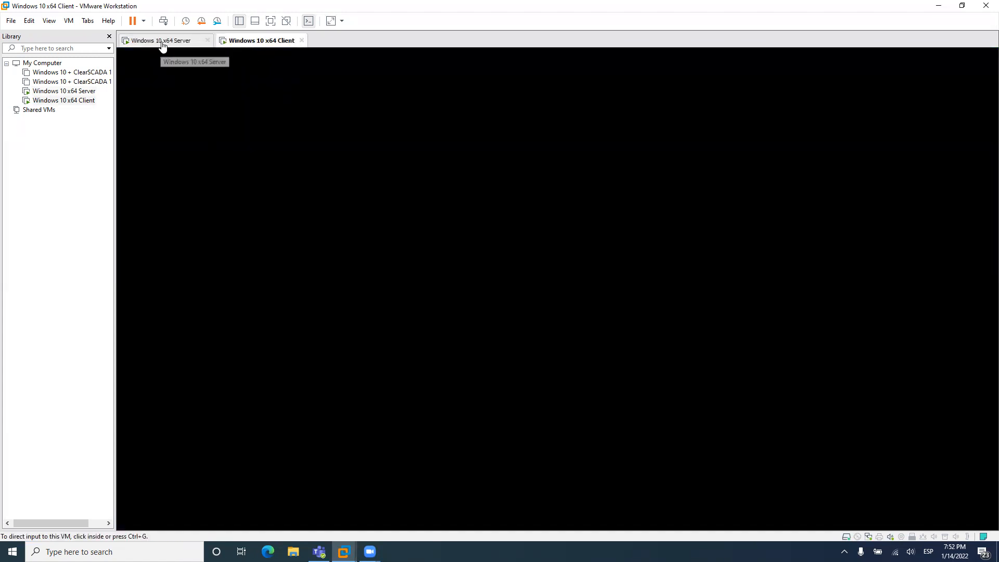
click(162, 40)
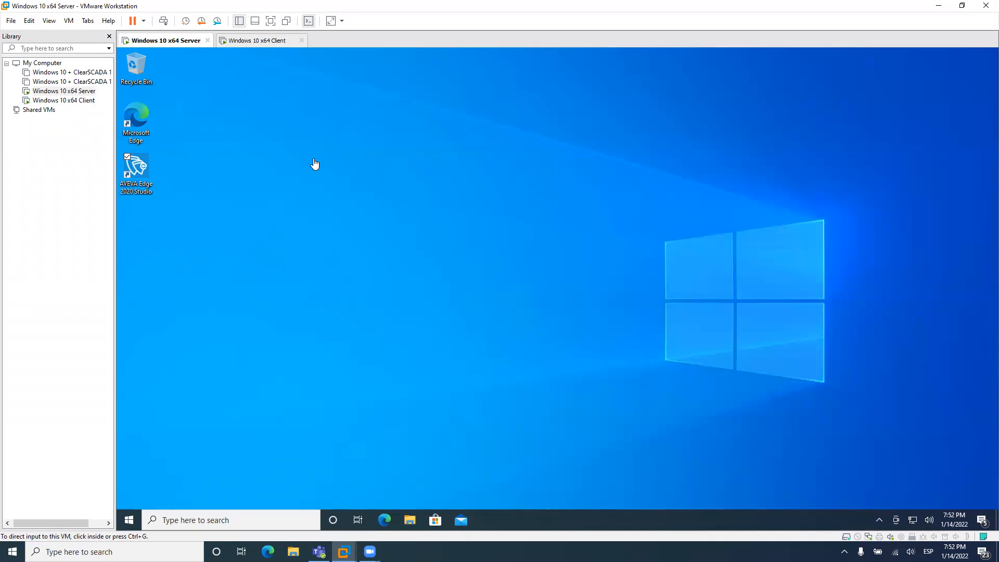
Run the OPCServer project on the server VM and set T1 to 1234 in Watch
double_click(136, 167)
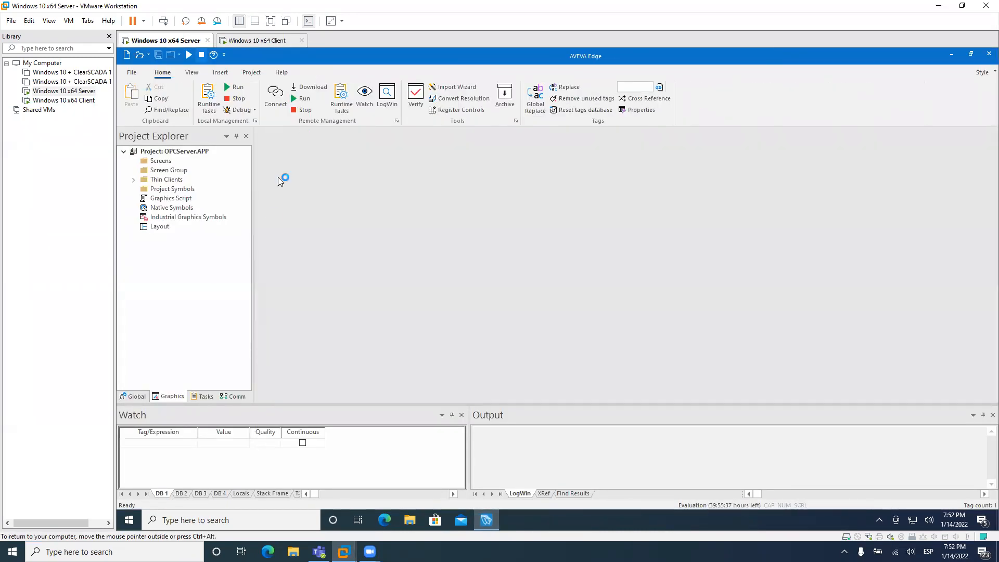
mouse_move(238, 87)
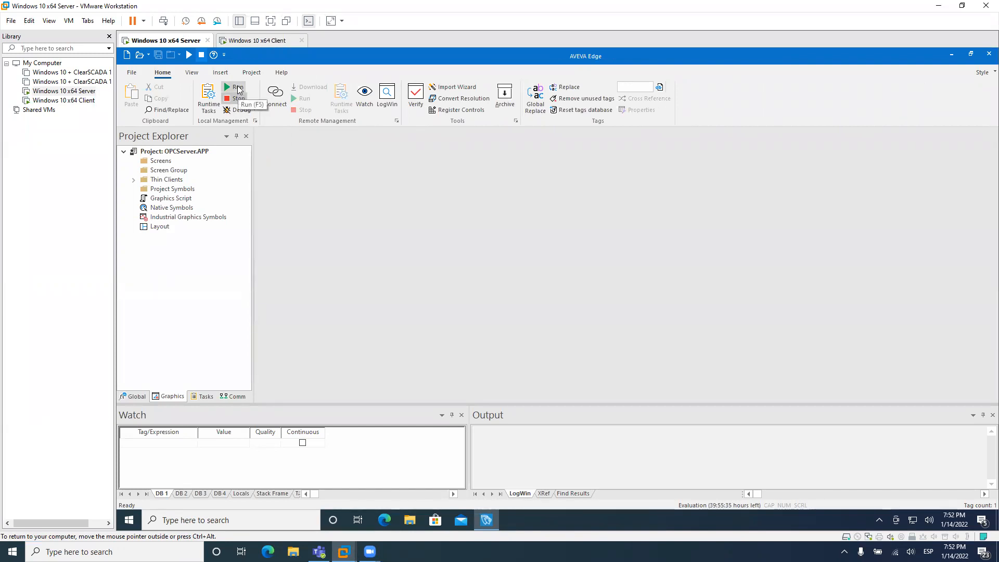
click(227, 87)
text(T)
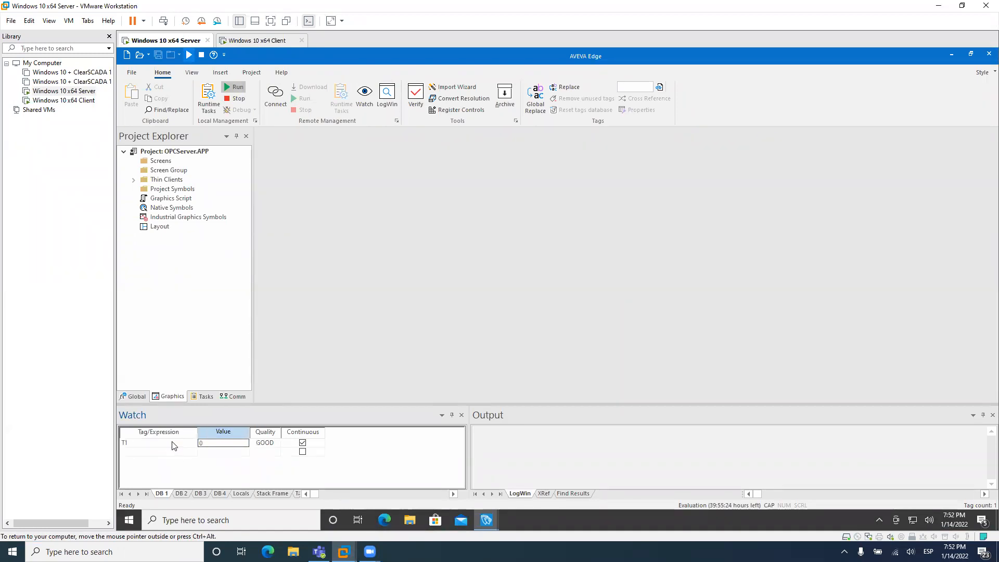
text(1234)
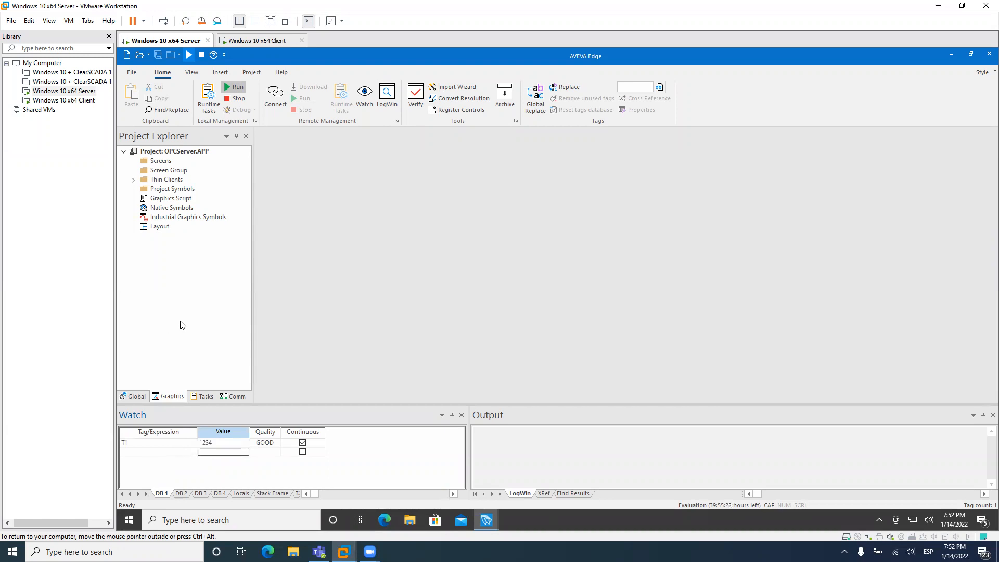
click(262, 40)
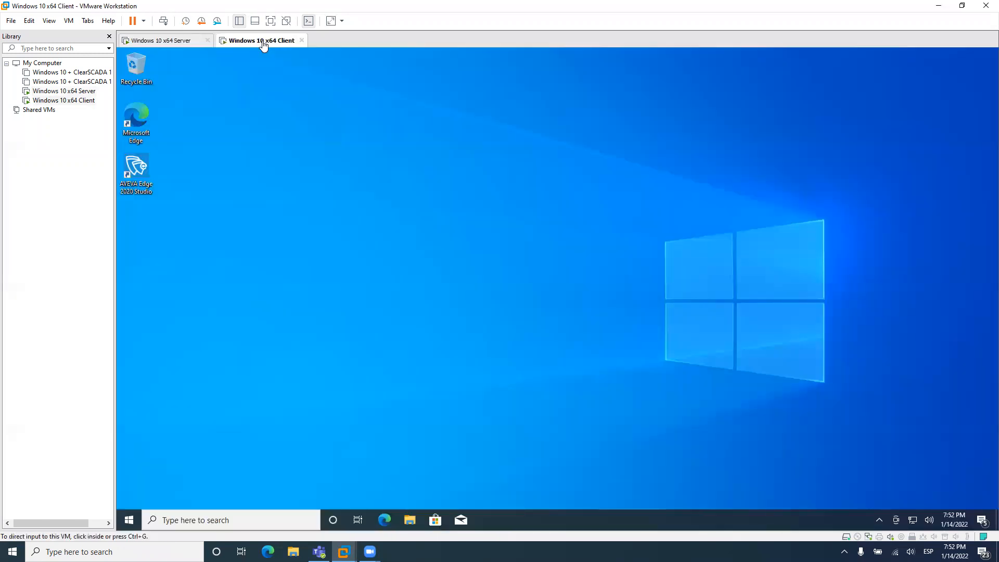
On the client VM, launch AVEVA Edge Studio, dismiss the license warning, and expand OPC DA Client (legacy)
click(136, 168)
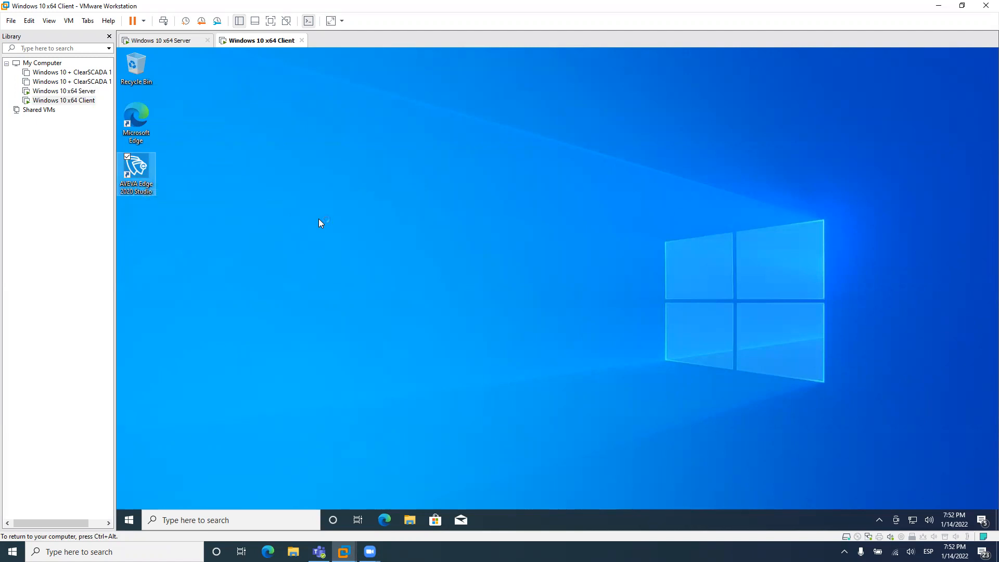
double_click(136, 169)
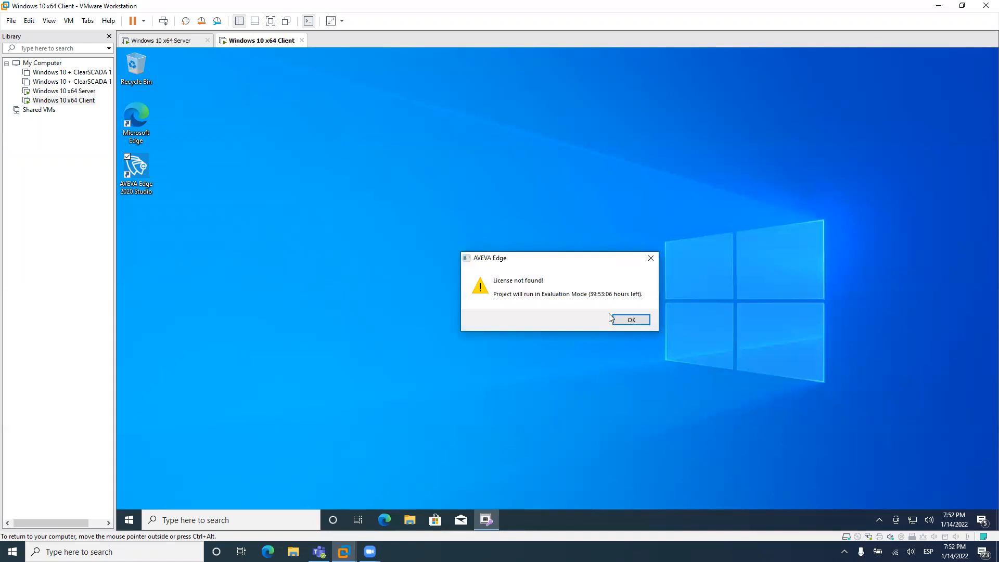
click(627, 319)
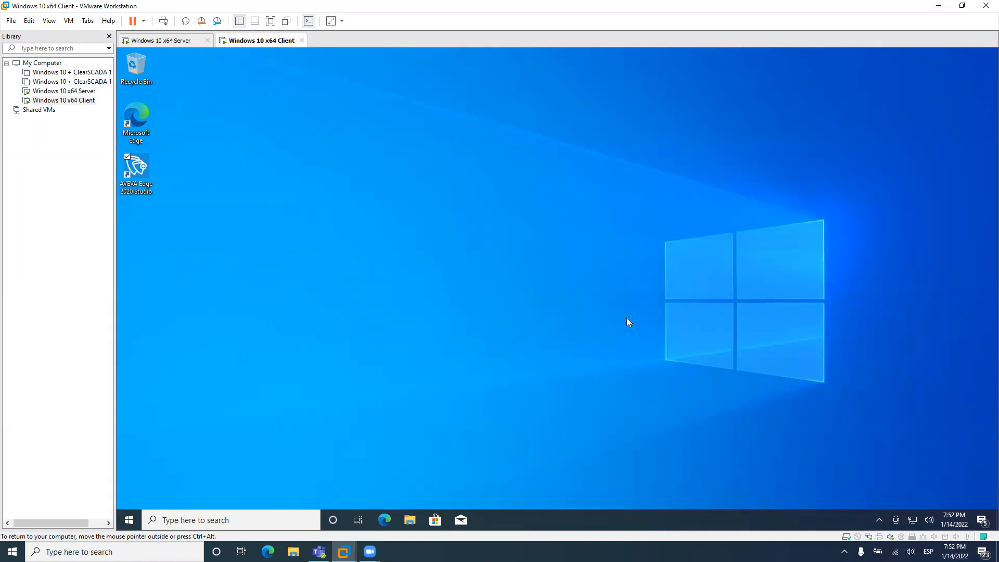
mouse_move(580, 273)
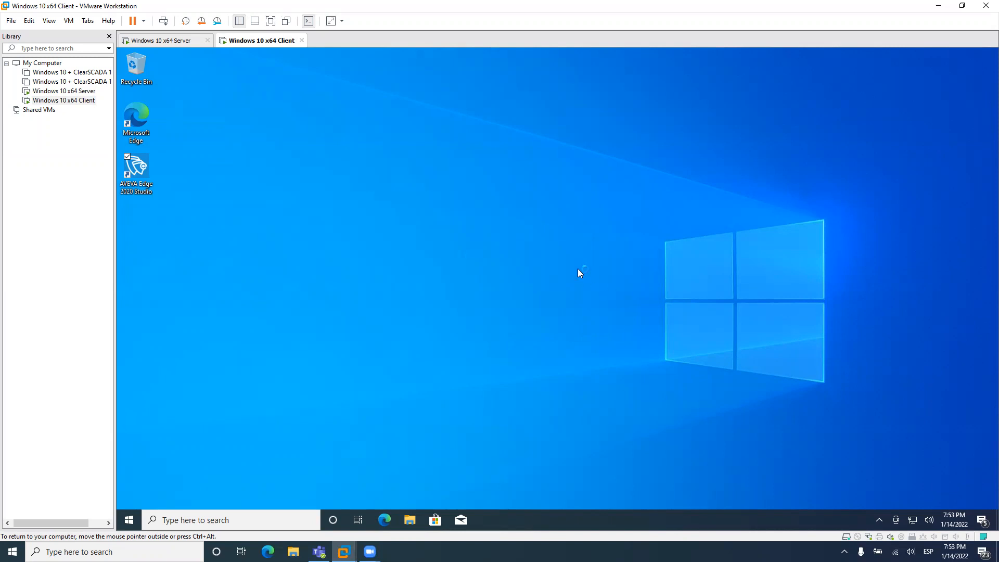
double_click(135, 167)
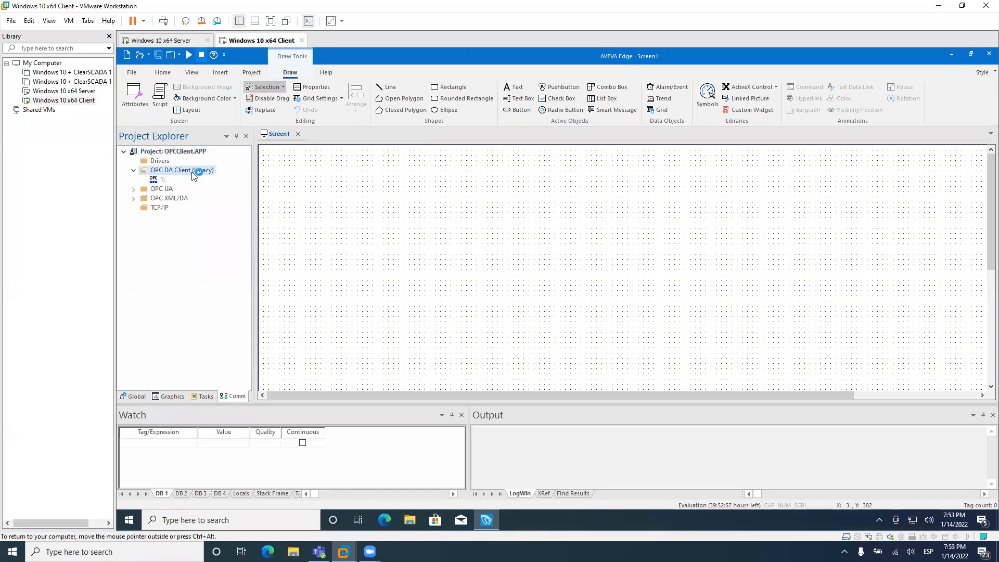
Open the OPC DA client worksheet and select the Studio.Scada.OPC.5 server
click(159, 179)
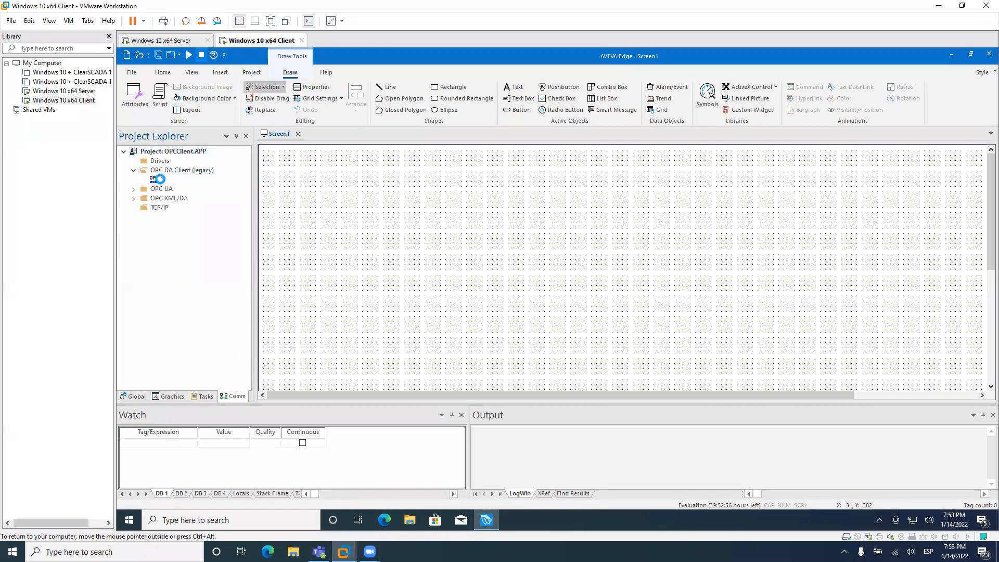
double_click(157, 178)
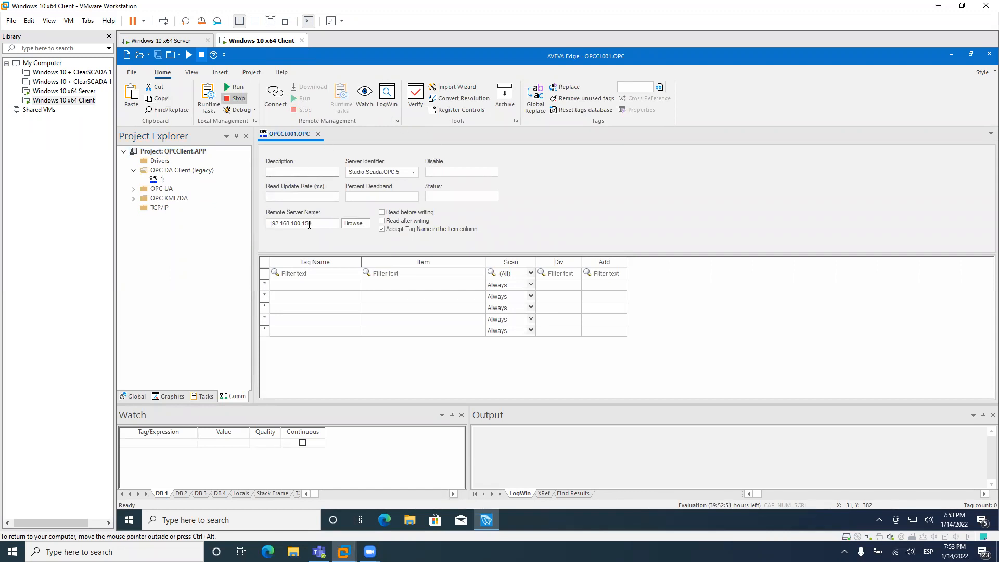
click(413, 173)
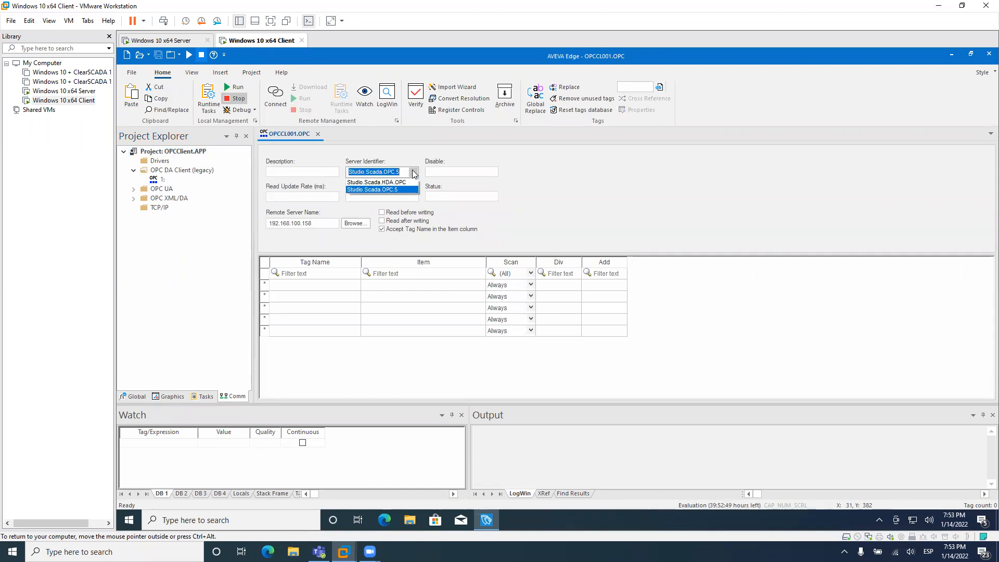
click(378, 189)
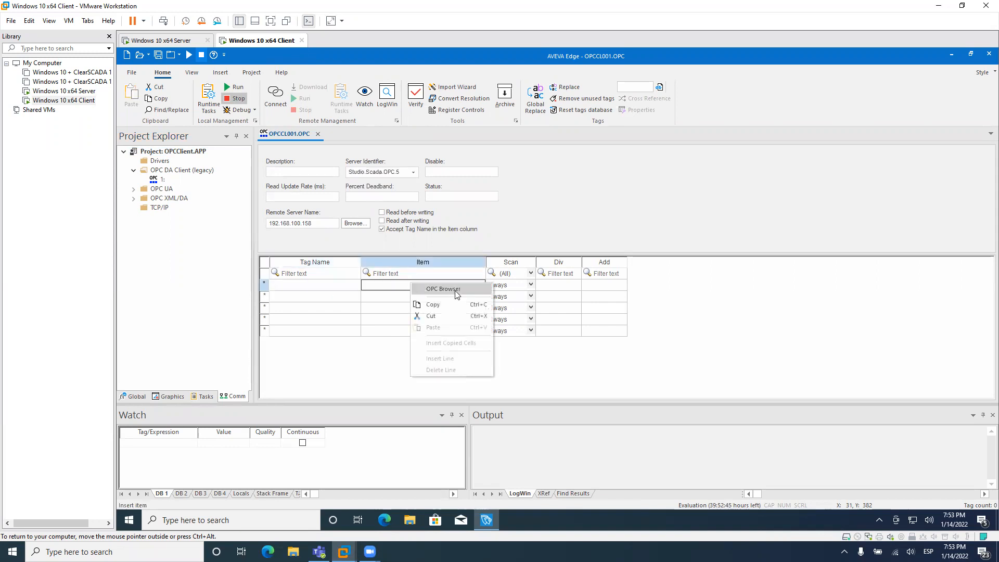
Browse the remote server's items and map Application Tags > T1 to the first row
click(444, 289)
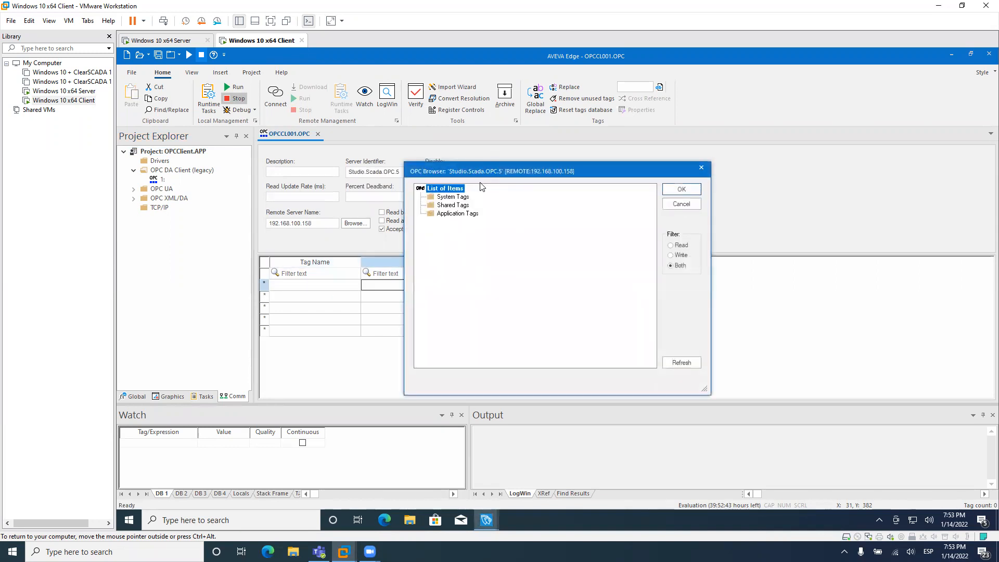
drag(491, 170, 542, 153)
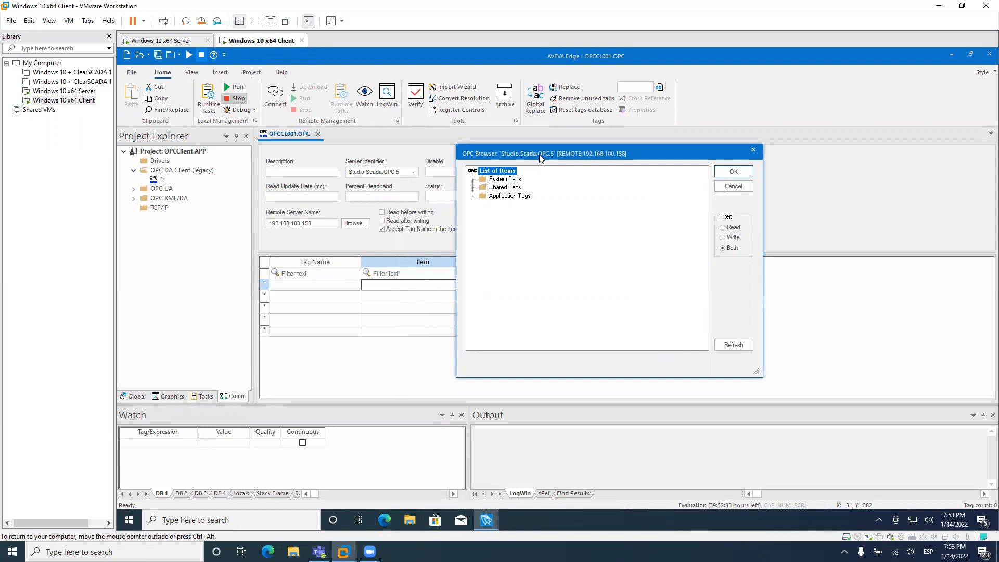
mouse_move(657, 185)
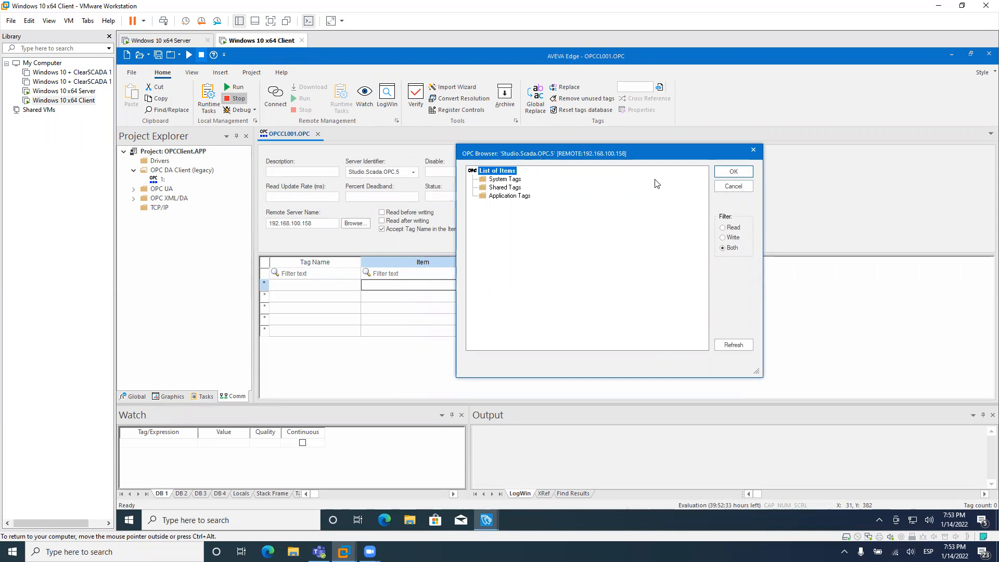
mouse_move(519, 198)
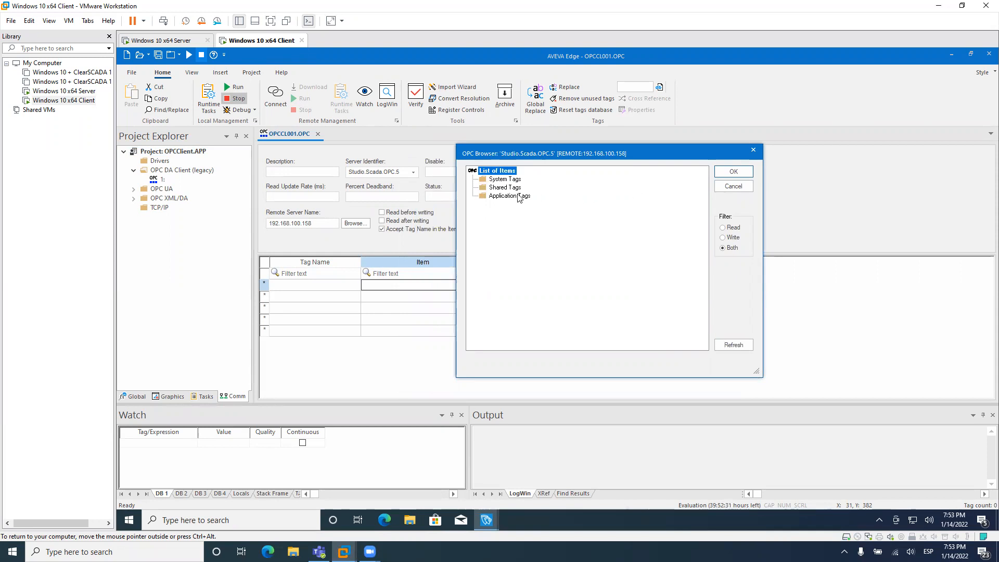
click(482, 196)
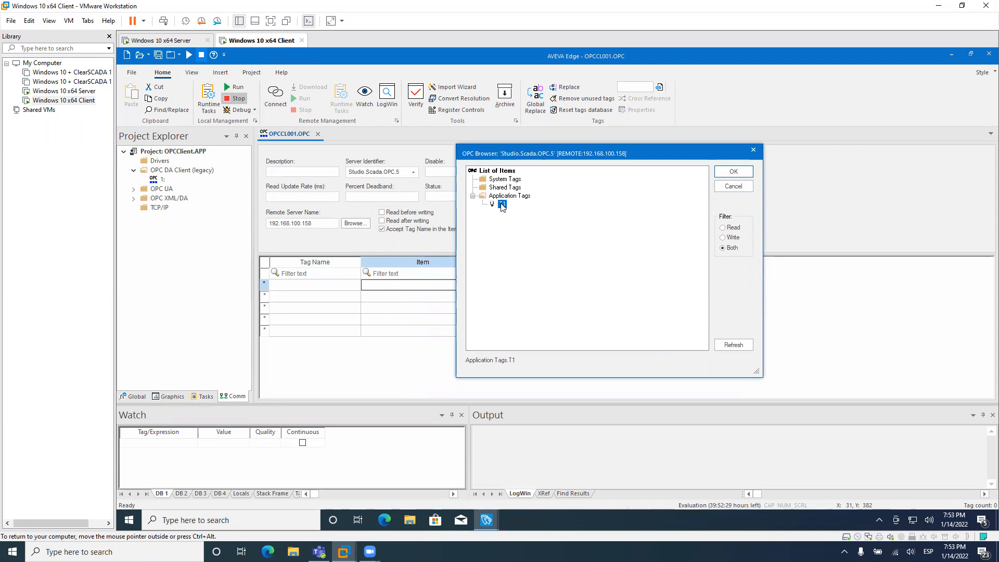
click(733, 170)
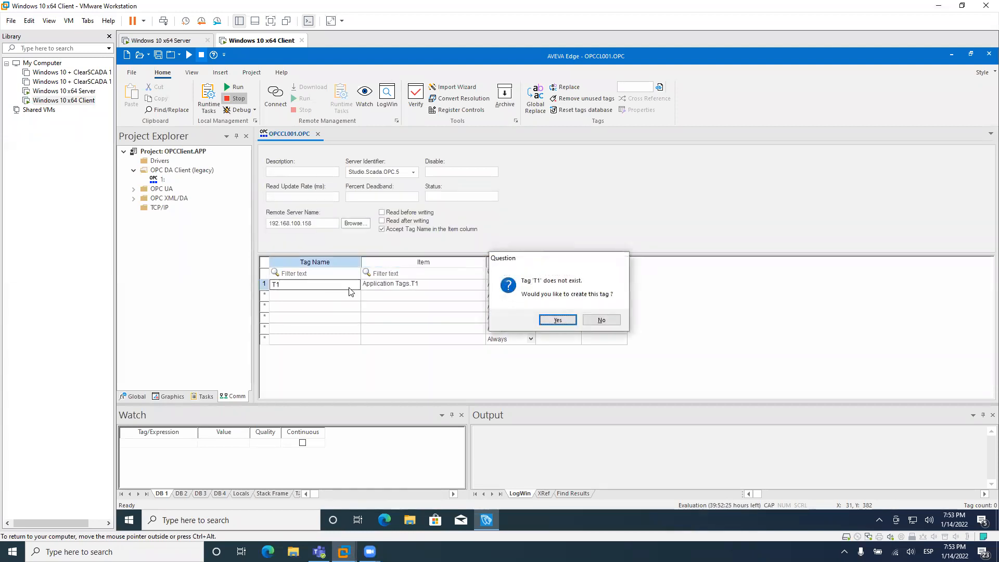
Create tag T1, watch it, enable OPC DA 2.05 logging with date/time, and run the client
click(557, 319)
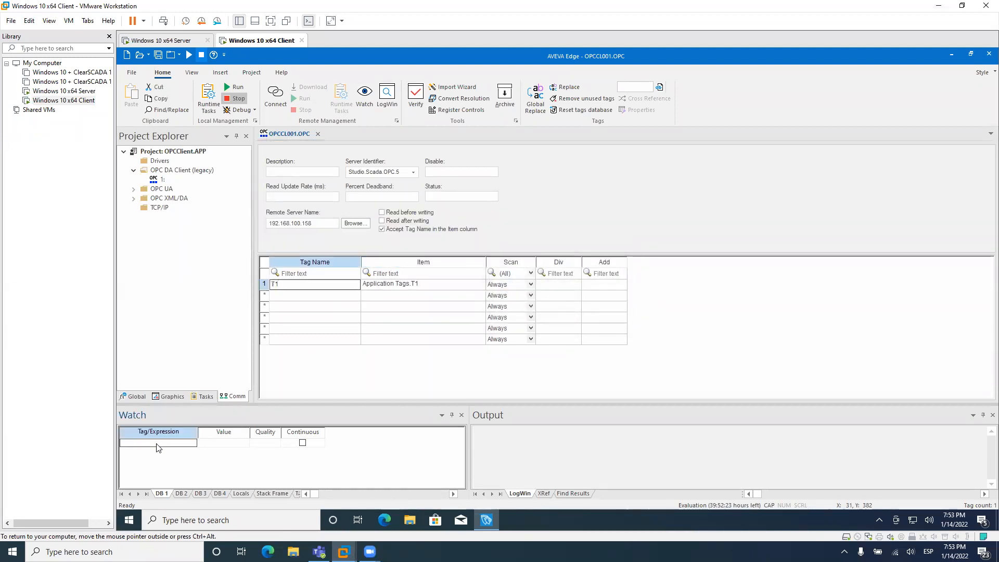
text(T1)
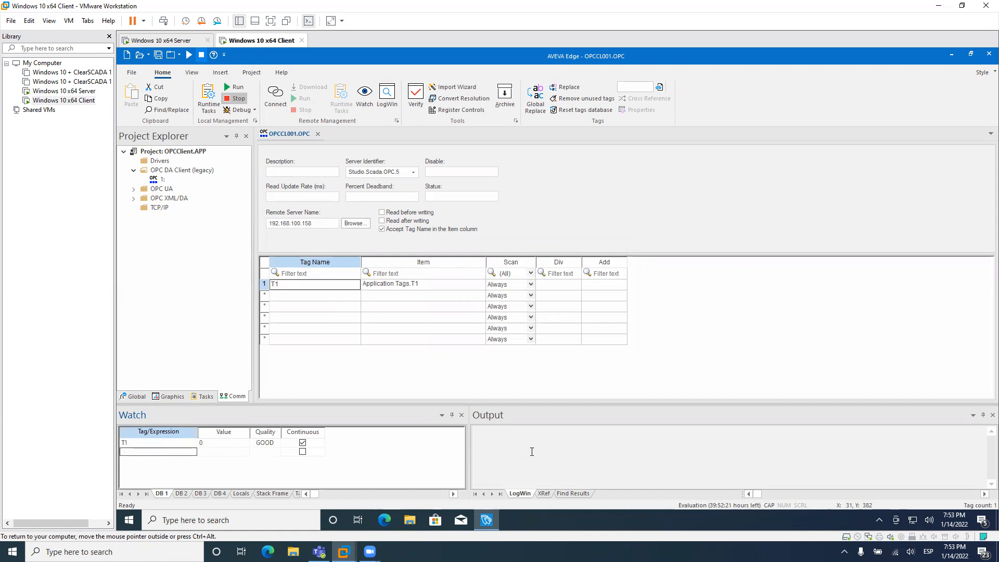
click(386, 96)
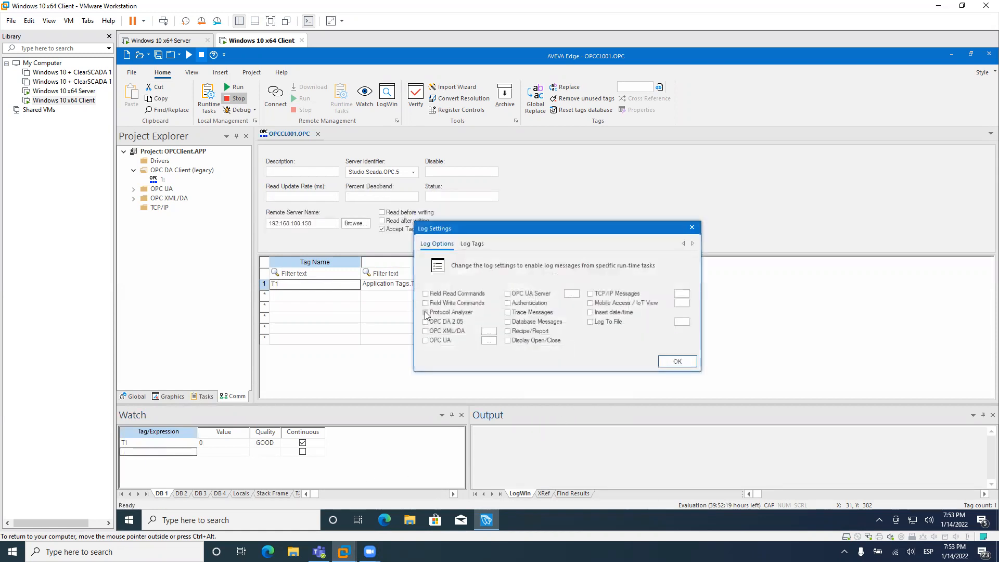
click(426, 321)
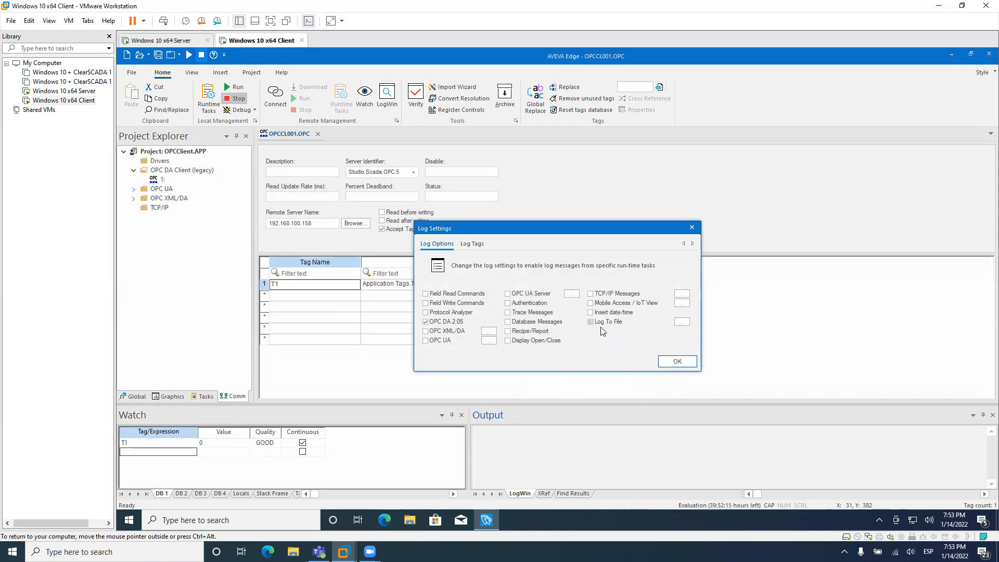
click(590, 312)
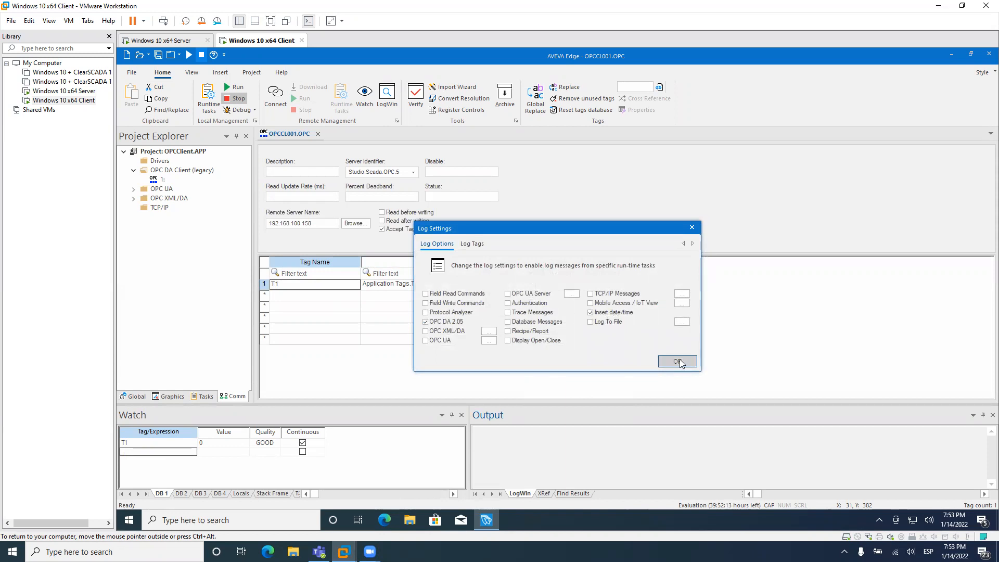
click(676, 362)
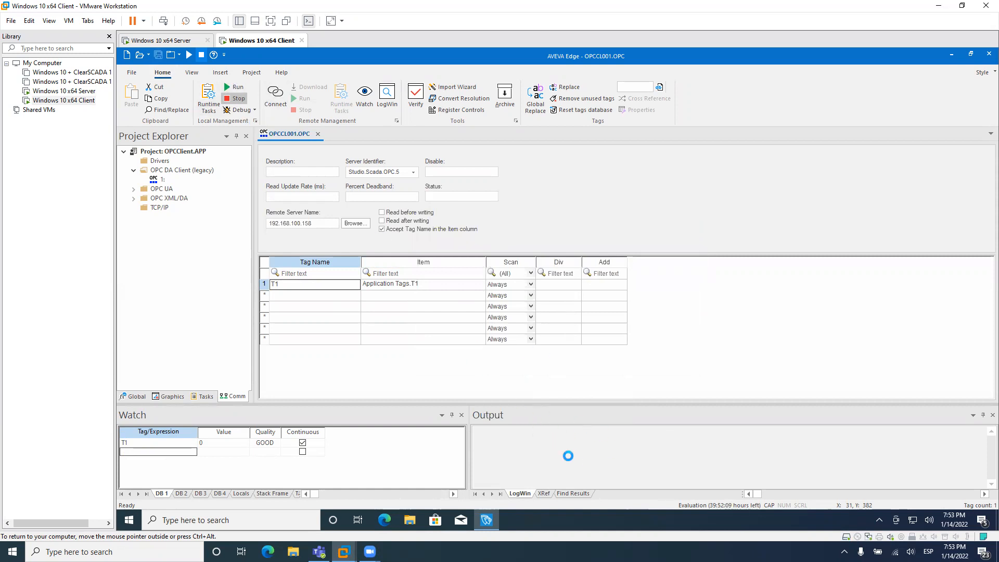
click(235, 90)
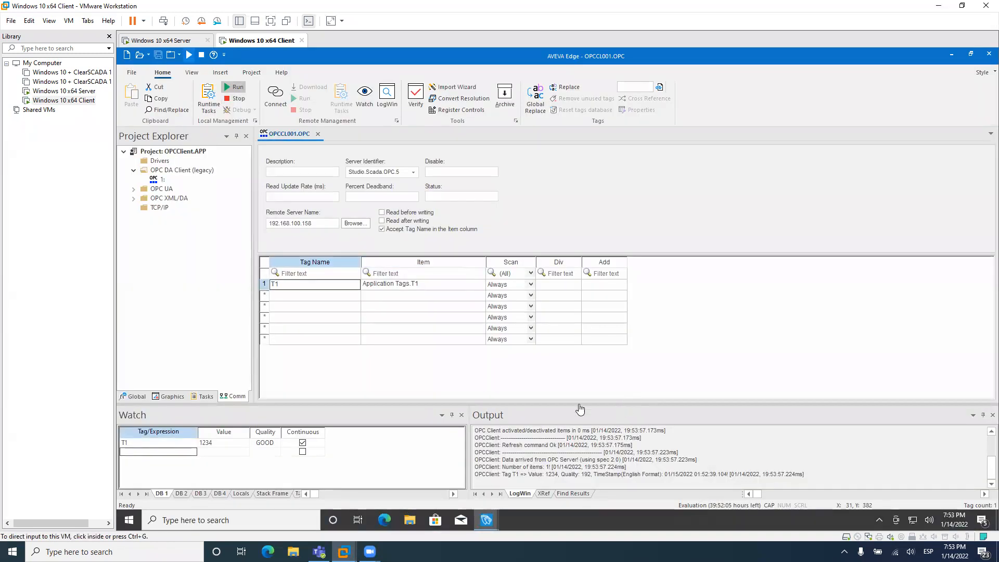
mouse_move(218, 446)
text(4321)
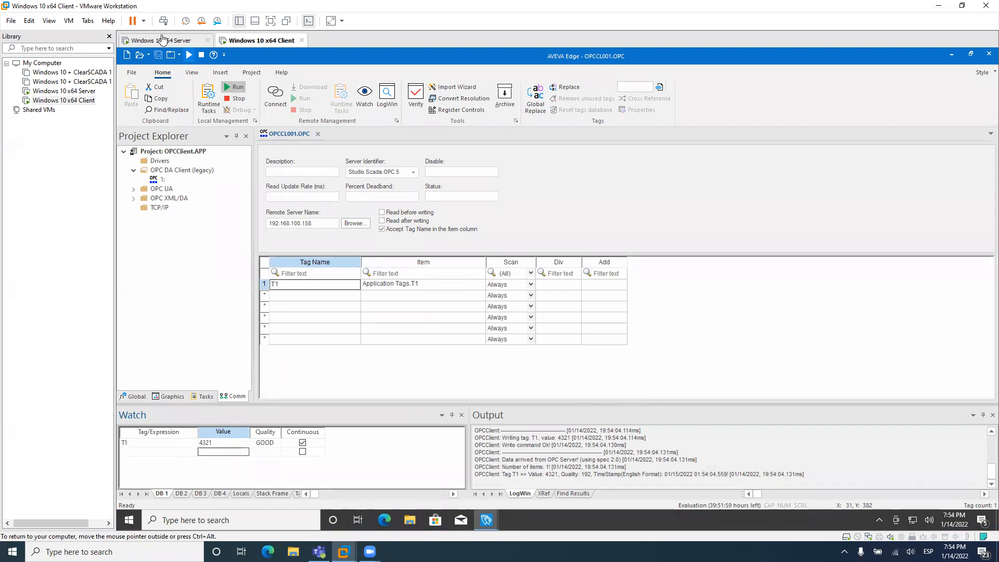
Check the server VM, then map row 2 to System Tags.Second as integer tag T2
click(162, 40)
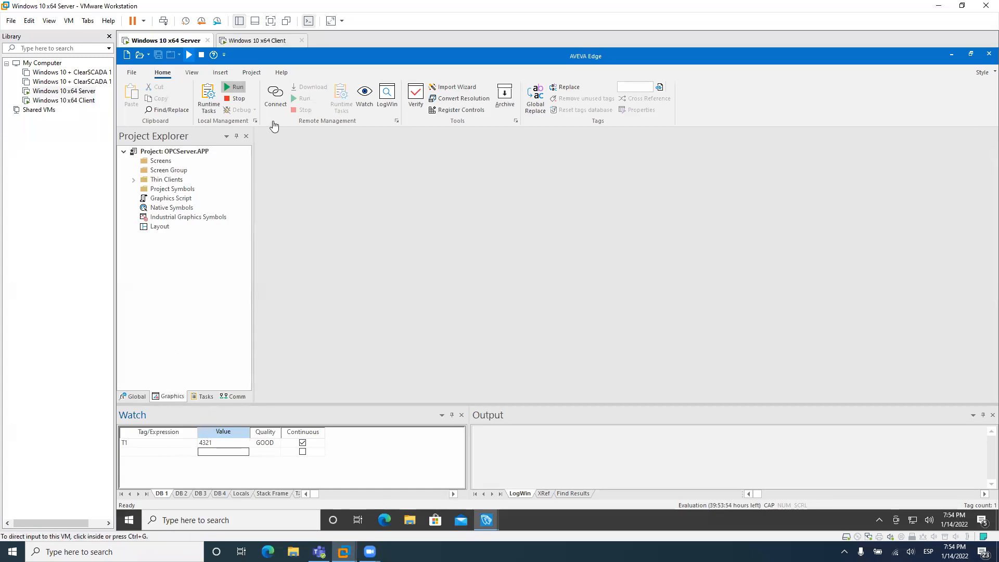
click(261, 40)
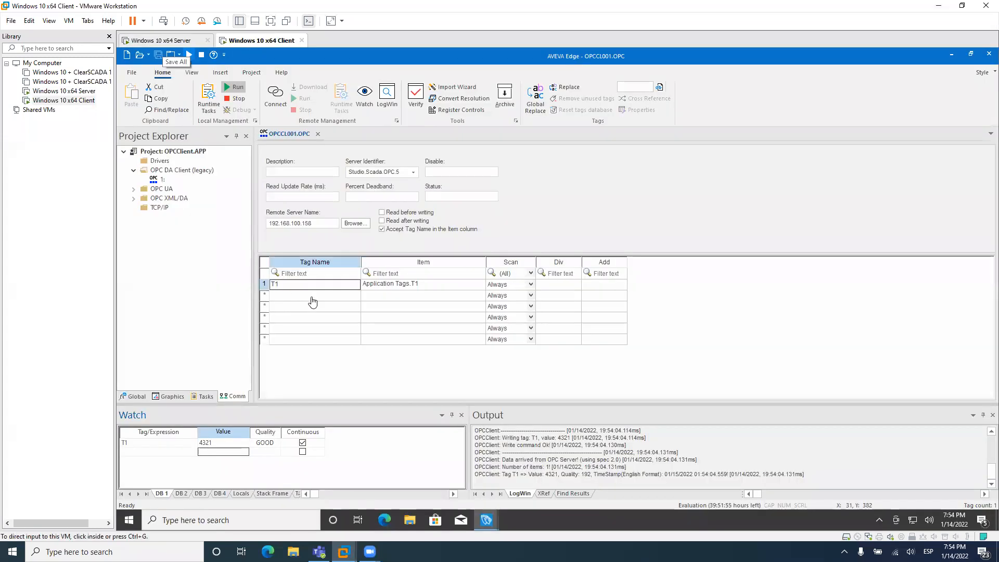
right_click(423, 295)
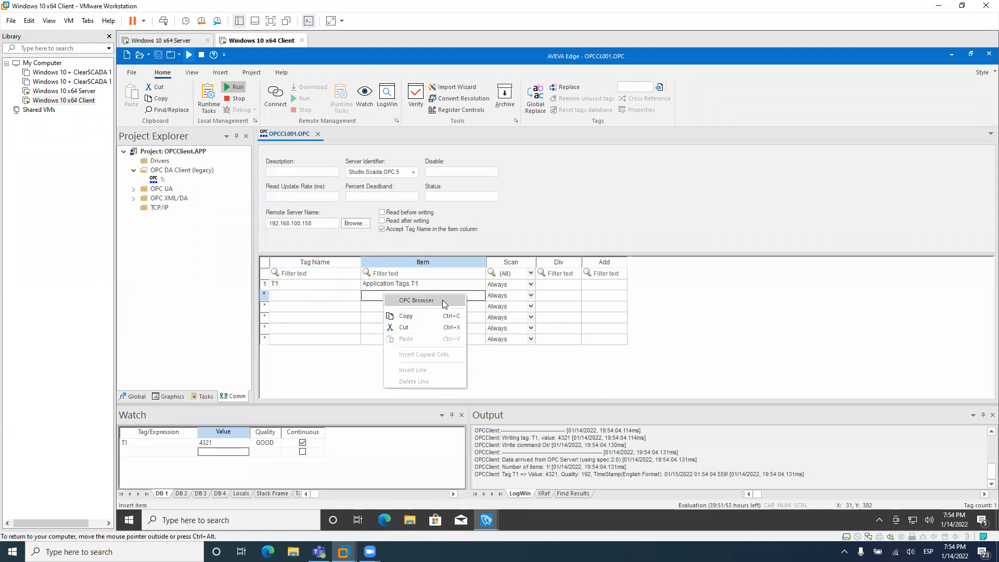
click(416, 300)
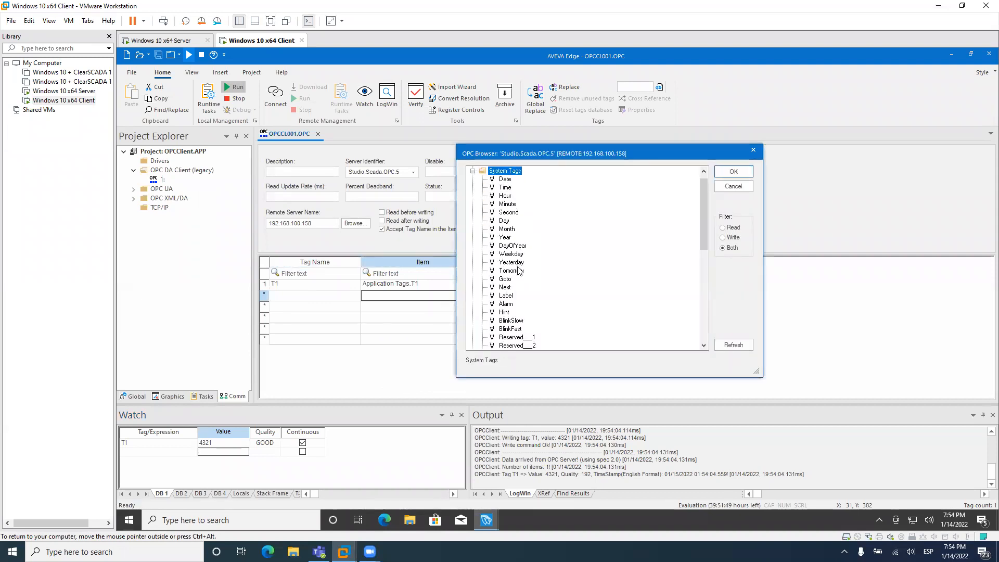
mouse_move(516, 218)
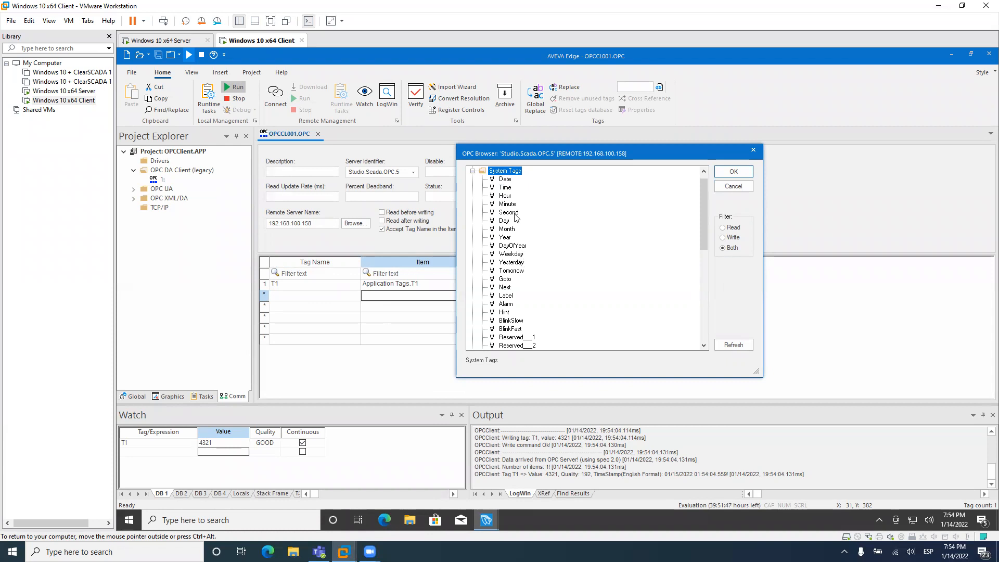
click(733, 171)
text(T2)
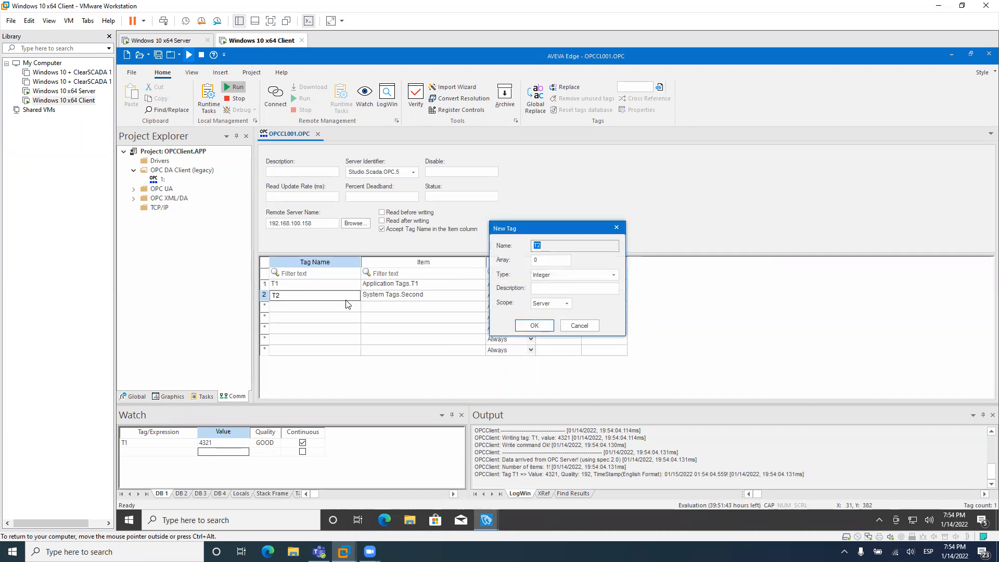
click(533, 325)
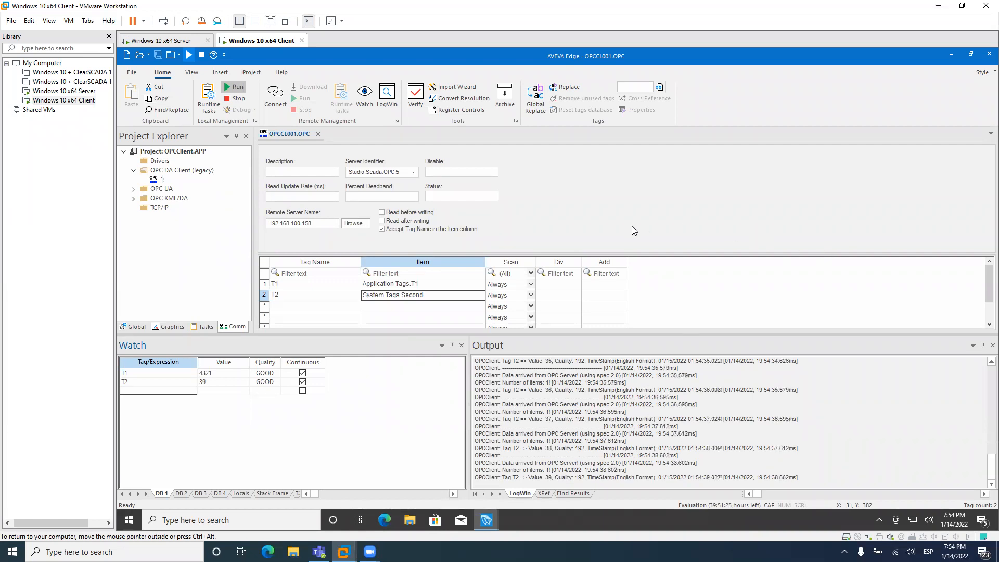
mouse_move(414, 184)
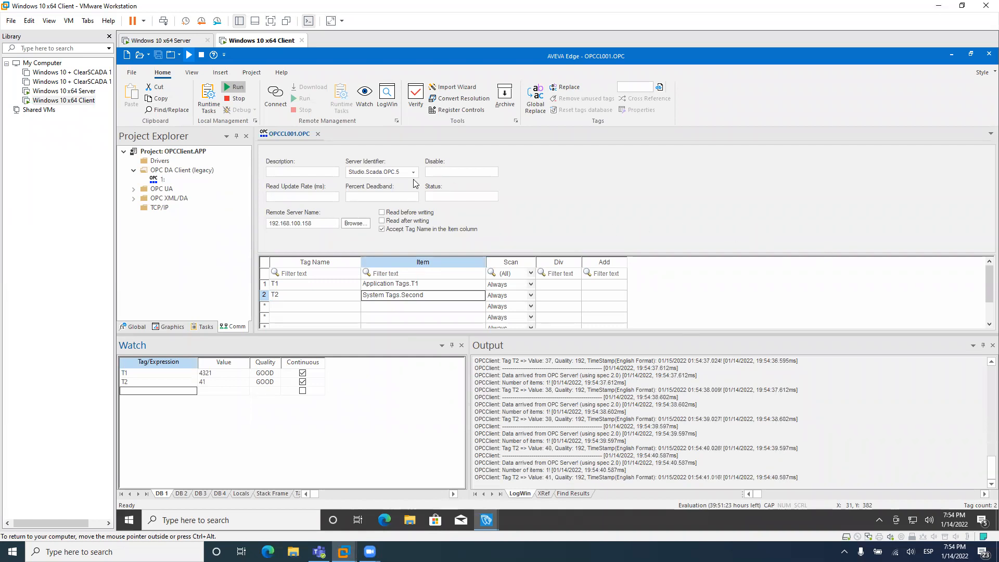